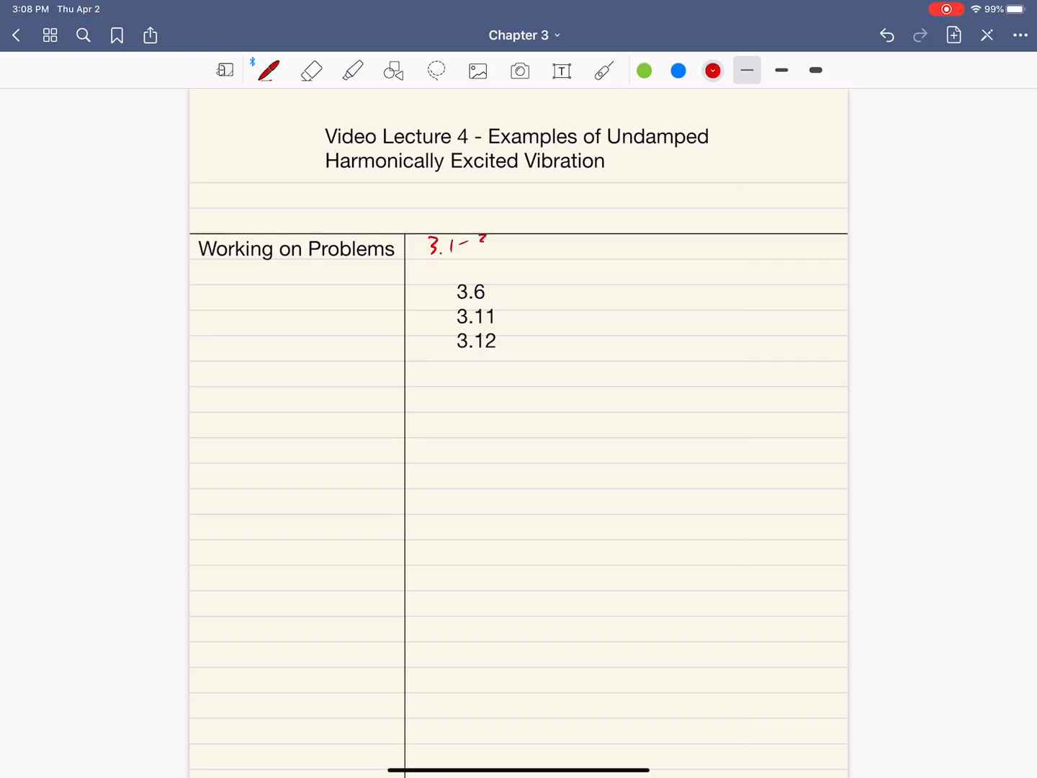
Write 3.3 to complete the 3.1–3.3 range and add a dashed note after 3.12.
{"action": "left_click_drag", "start_coordinate": [476, 242], "coordinate": [519, 248]}
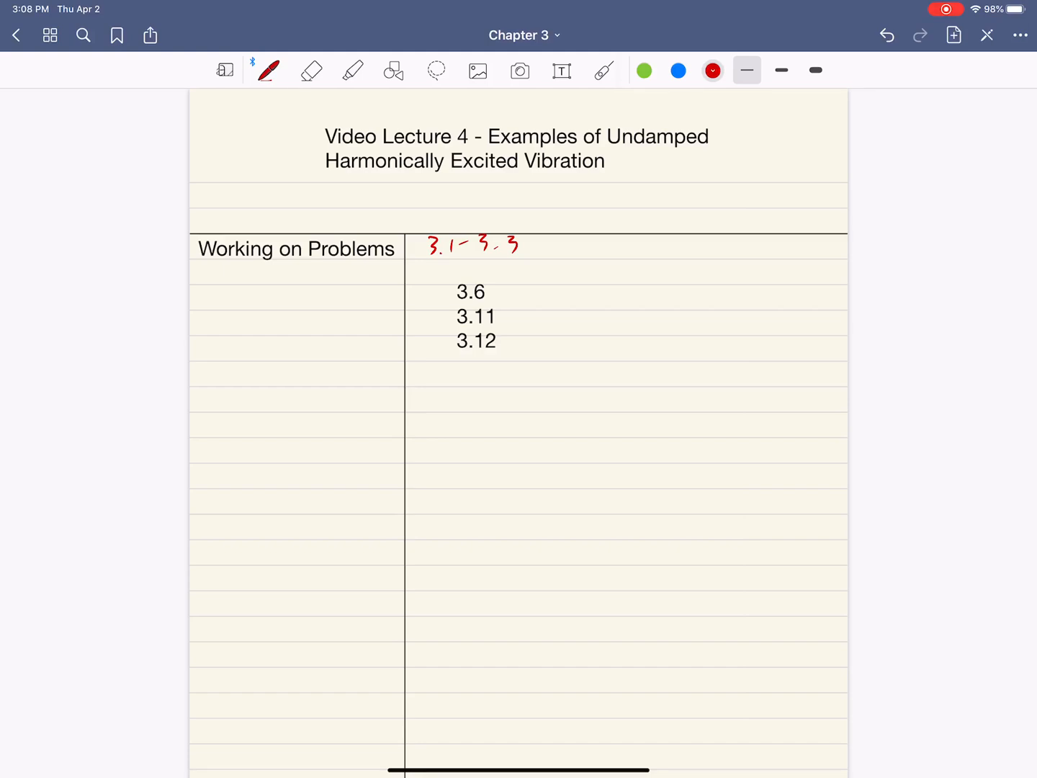
{"action": "left_click_drag", "start_coordinate": [515, 341], "coordinate": [526, 341]}
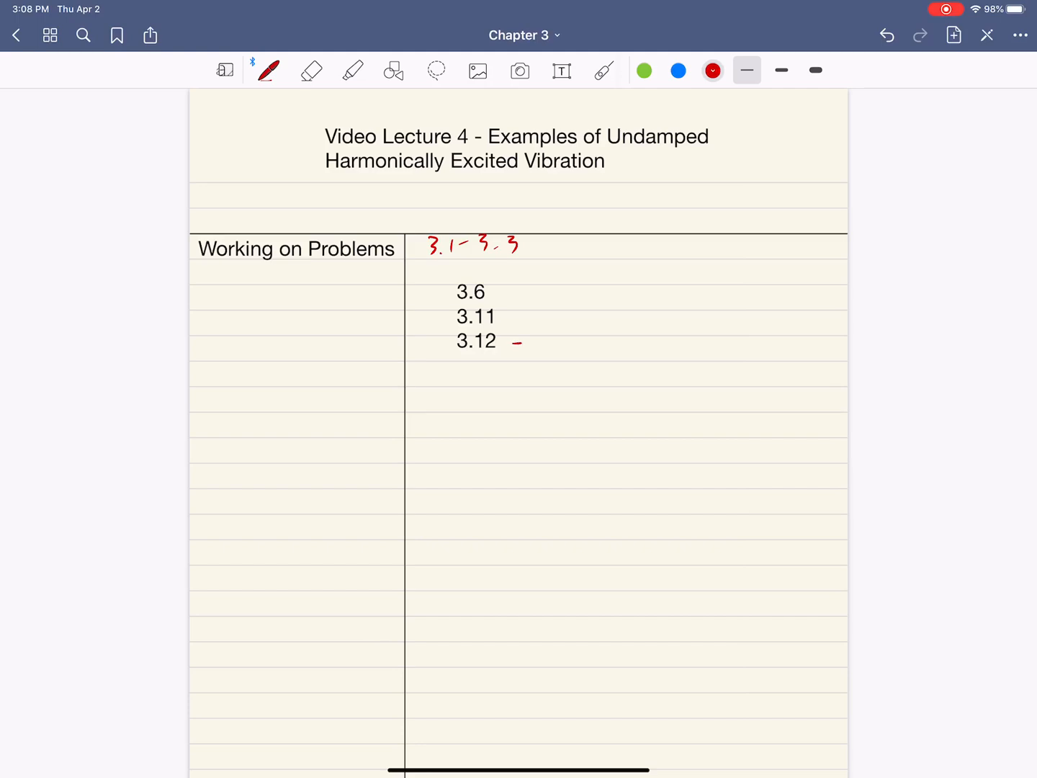
{"action": "left_click_drag", "start_coordinate": [569, 334], "coordinate": [562, 349]}
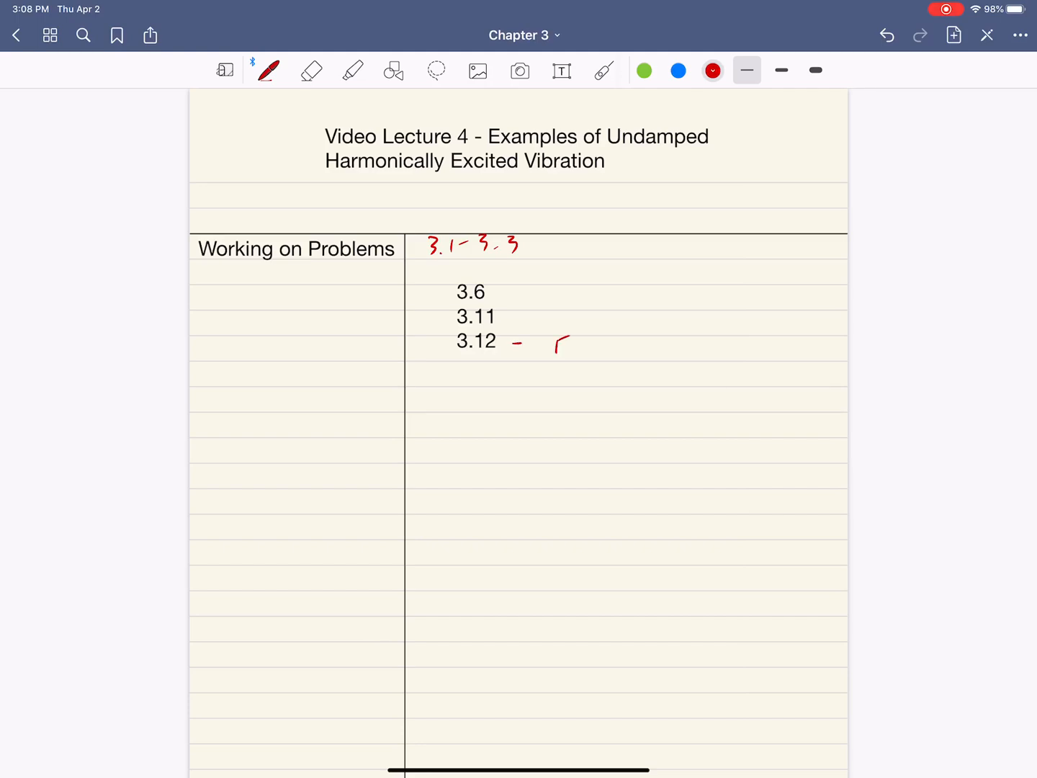
{"action": "left_click_drag", "start_coordinate": [559, 346], "coordinate": [662, 343]}
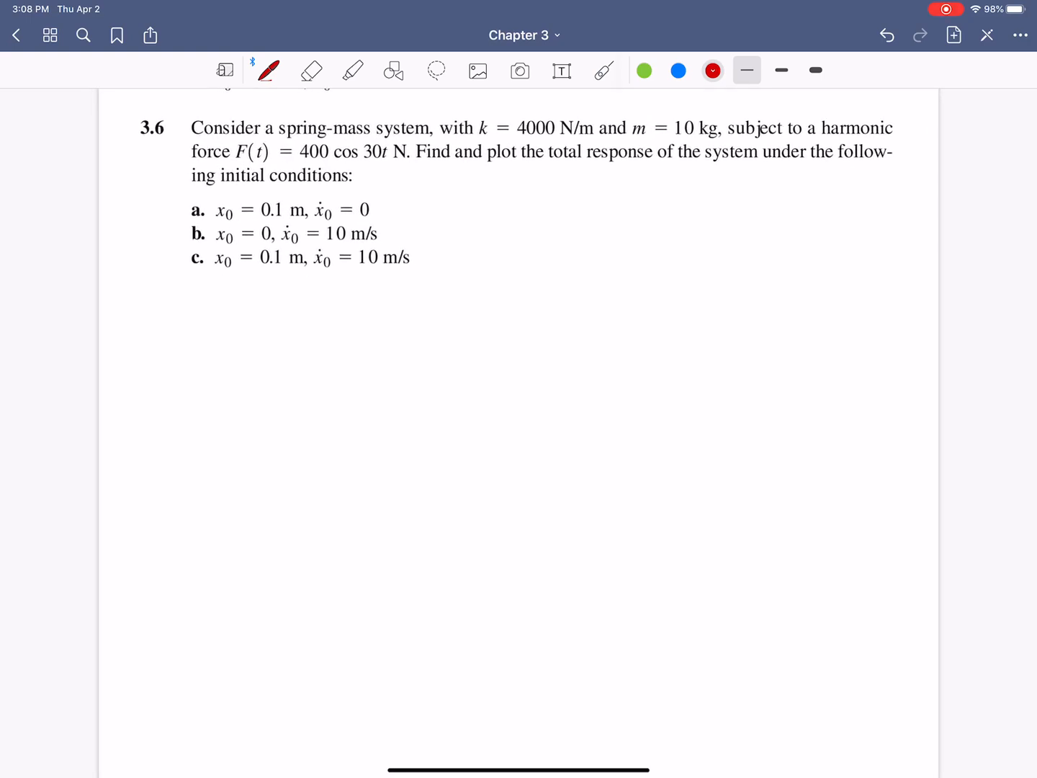
Circle step 1 by 3.6, strike 'plot', underline 'total response', write '2 Find x(t), a b c conditions'.
{"action": "left_click_drag", "start_coordinate": [144, 170], "coordinate": [161, 151]}
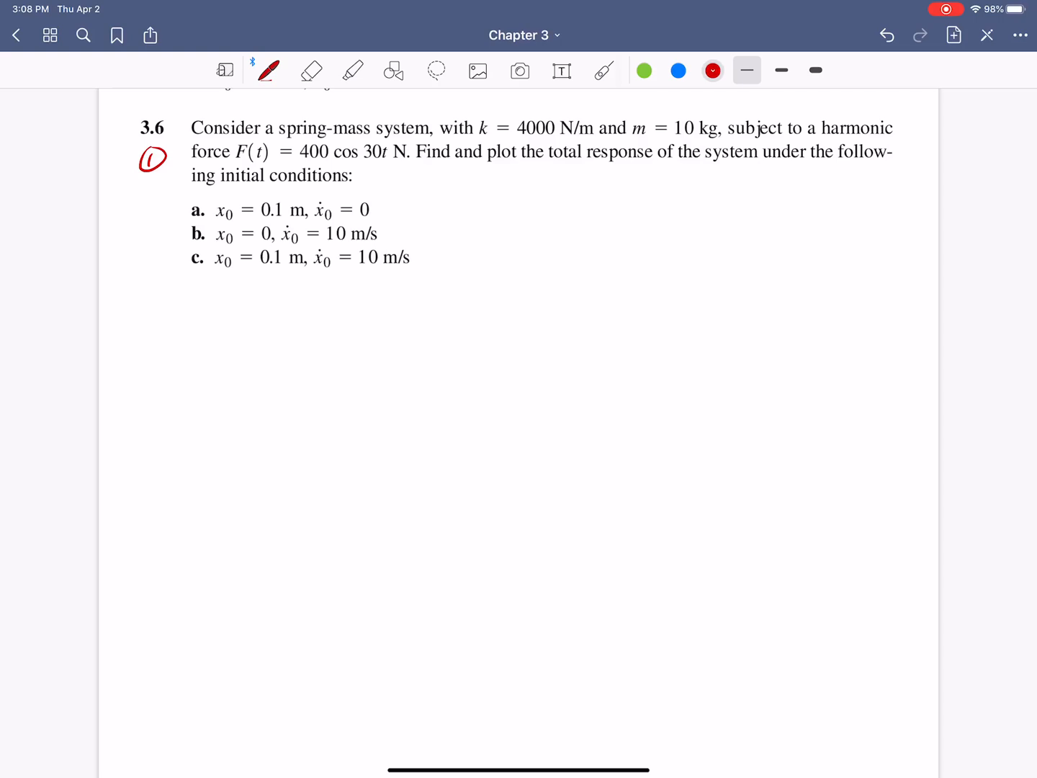
{"action": "left_click_drag", "start_coordinate": [141, 303], "coordinate": [161, 324]}
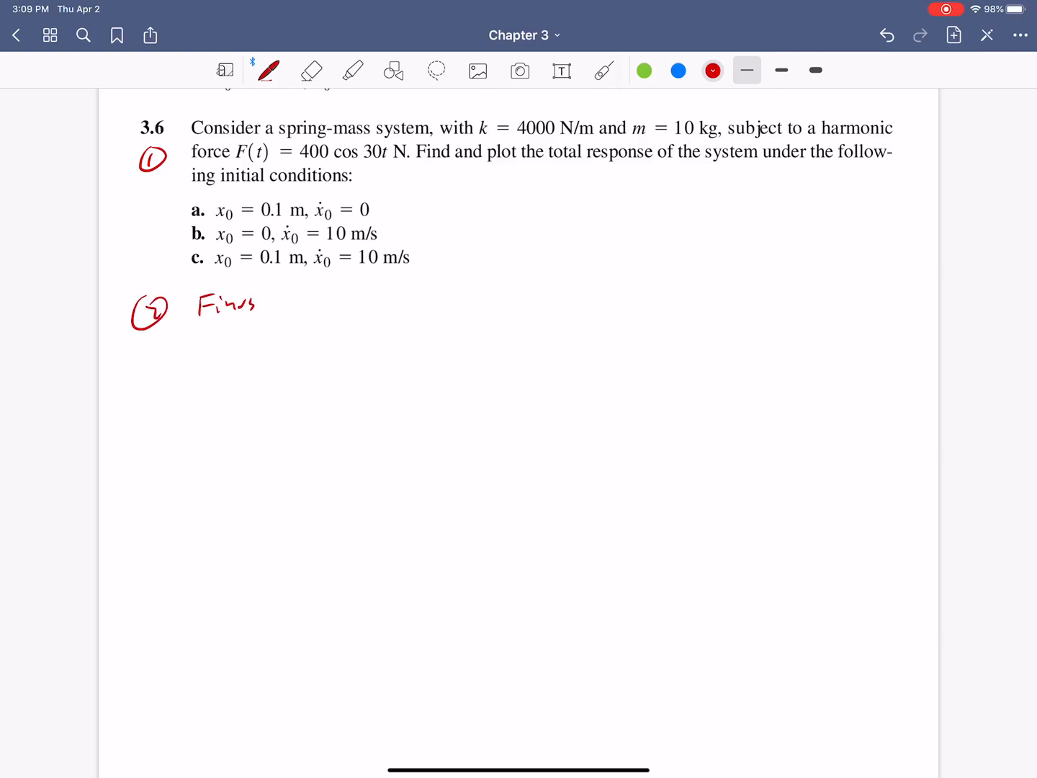
{"action": "left_click_drag", "start_coordinate": [489, 170], "coordinate": [518, 151]}
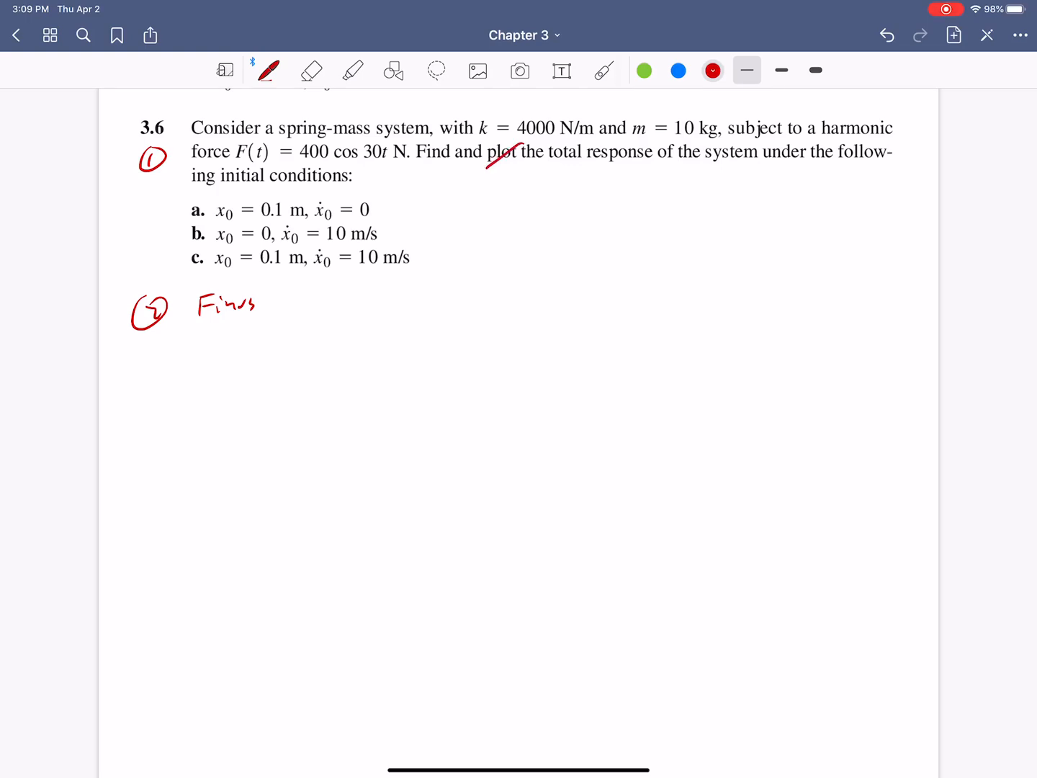
{"action": "left_click_drag", "start_coordinate": [497, 144], "coordinate": [519, 170]}
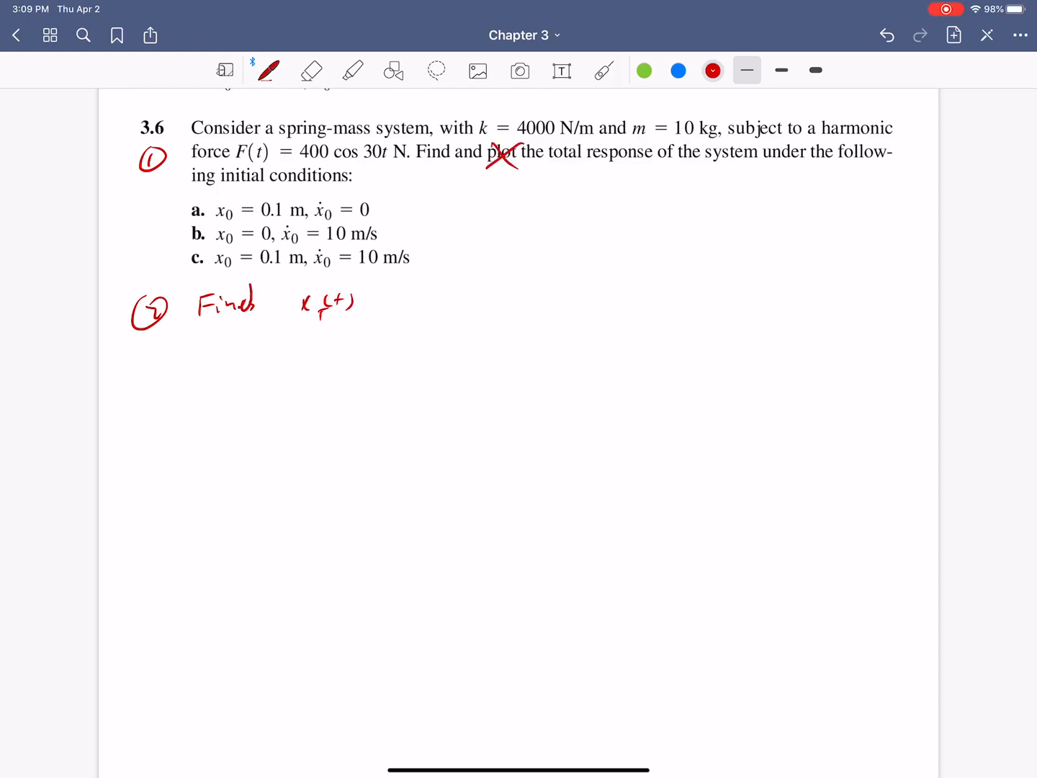
{"action": "left_click_drag", "start_coordinate": [555, 167], "coordinate": [646, 167]}
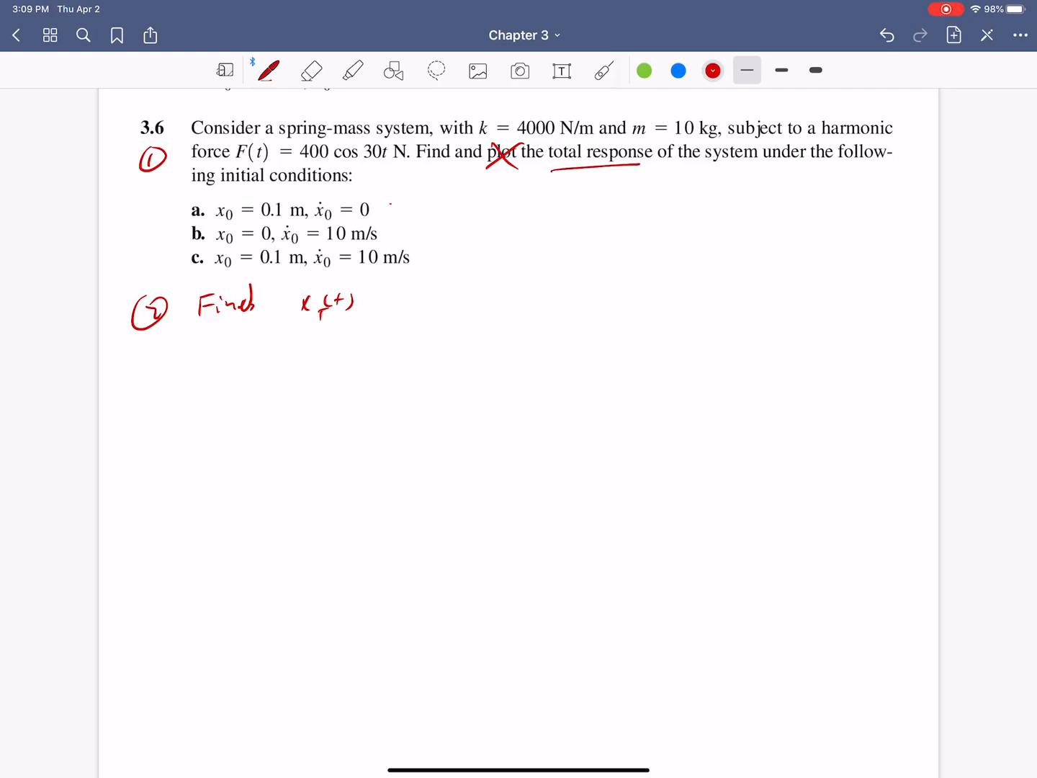
{"action": "type", "text": "a"}
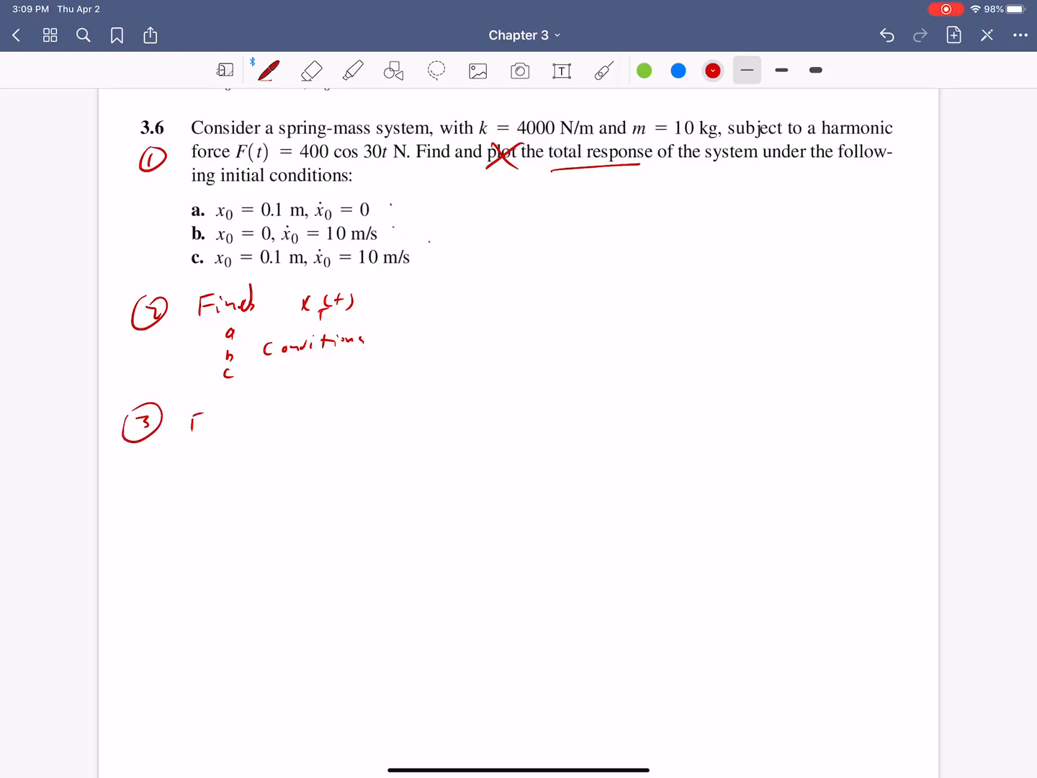
Write 'FBD / schematic N/A' for step 3, sketch spring k with hanging mass m, and circle 4.
{"action": "left_click_drag", "start_coordinate": [201, 418], "coordinate": [248, 418]}
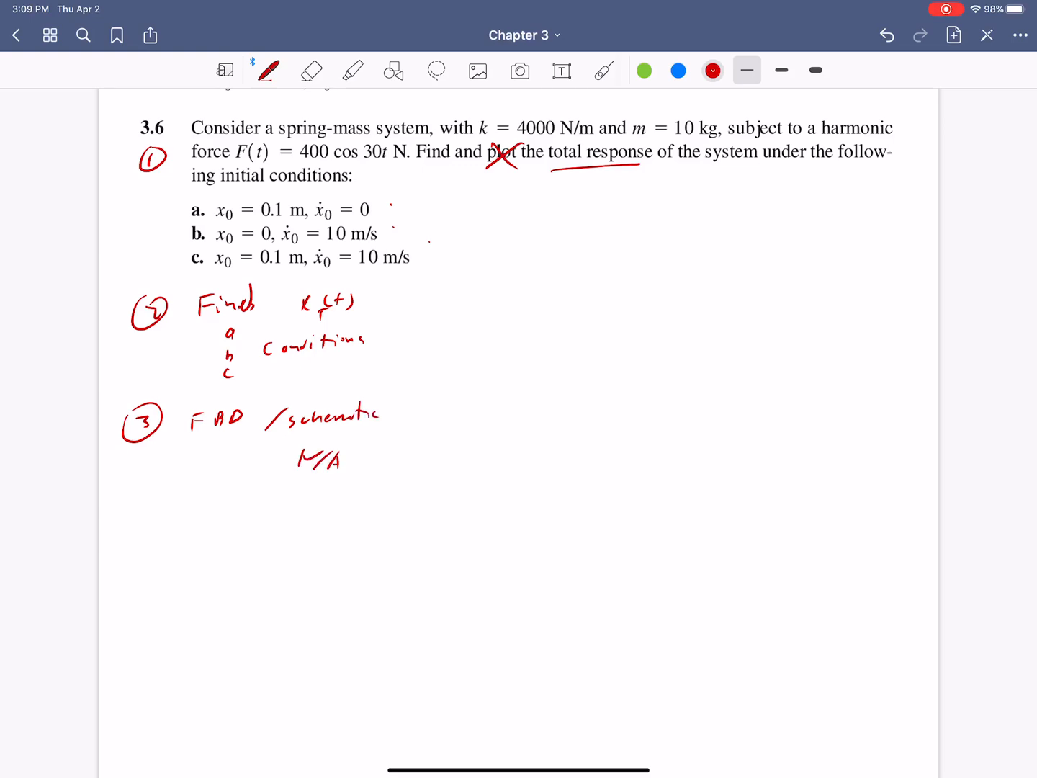
{"action": "left_click_drag", "start_coordinate": [577, 381], "coordinate": [576, 476]}
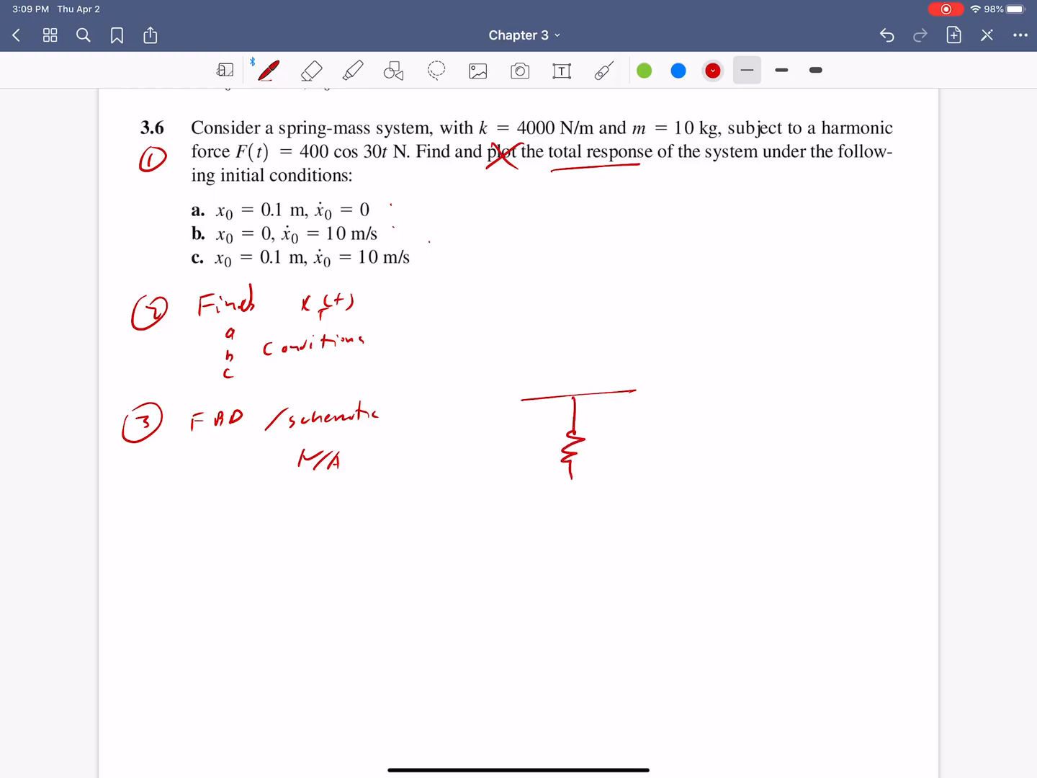
{"action": "left_click_drag", "start_coordinate": [548, 497], "coordinate": [641, 519]}
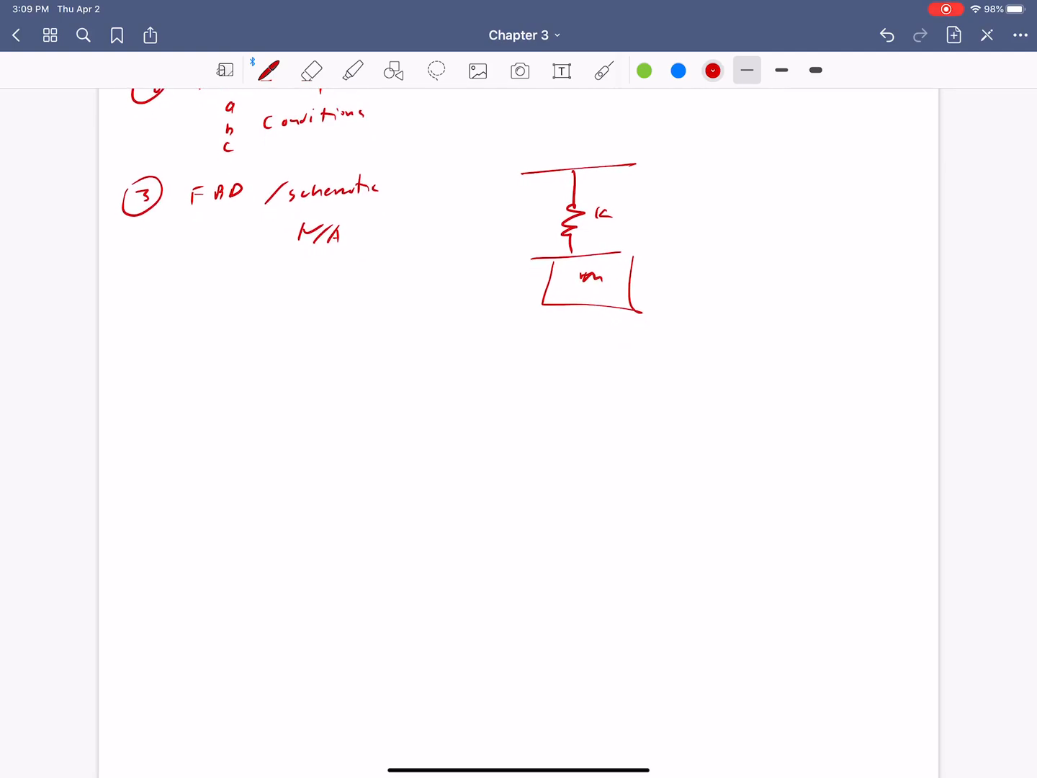
{"action": "left_click_drag", "start_coordinate": [141, 360], "coordinate": [155, 392]}
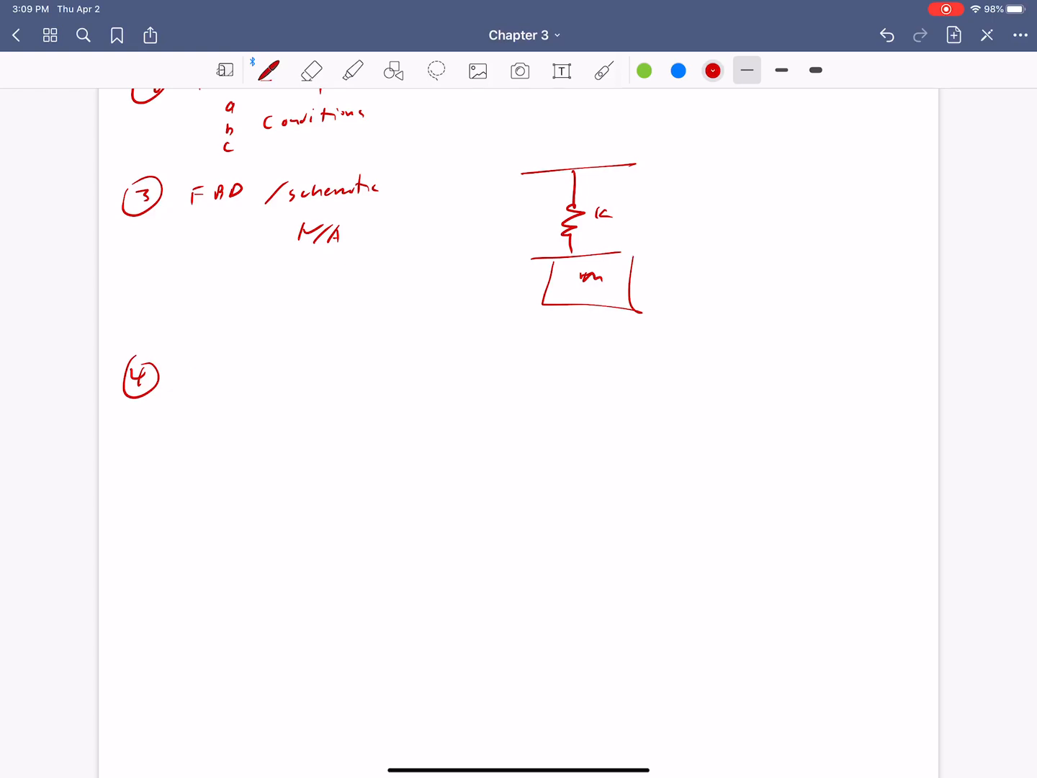
Write the Givens heading with F0 = 400 N, m = 10 kg and k = 4000 N/m, fixing slips with the eraser.
{"action": "left_click_drag", "start_coordinate": [187, 382], "coordinate": [248, 377]}
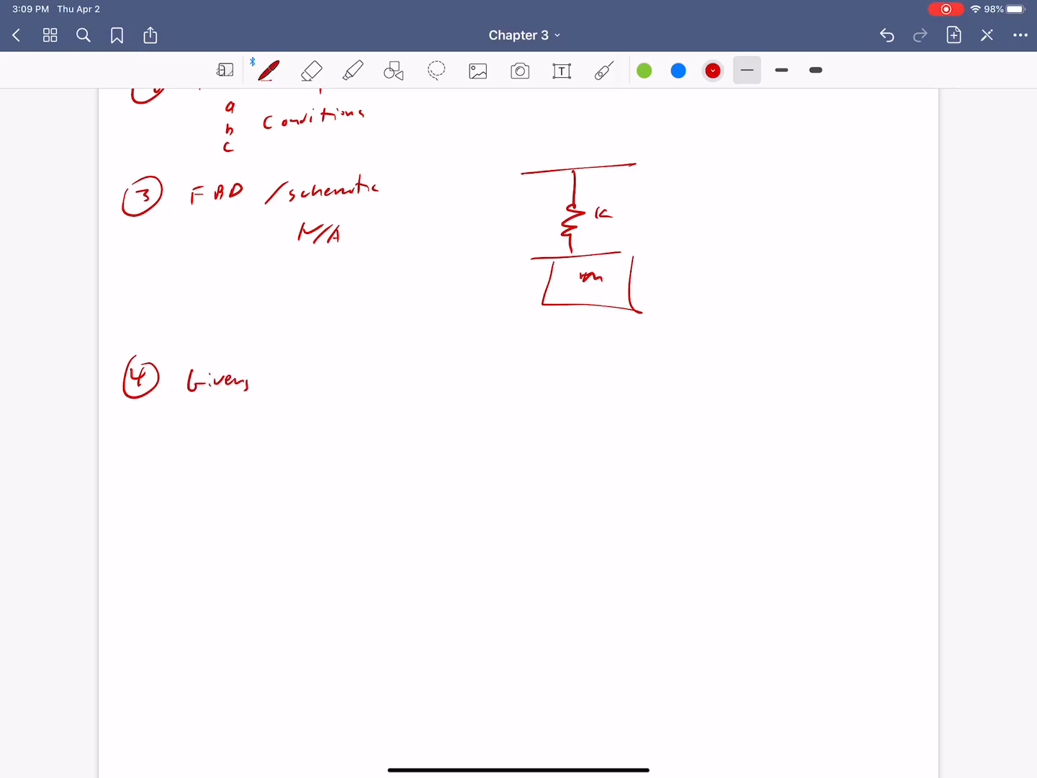
{"action": "left_click_drag", "start_coordinate": [195, 425], "coordinate": [216, 432]}
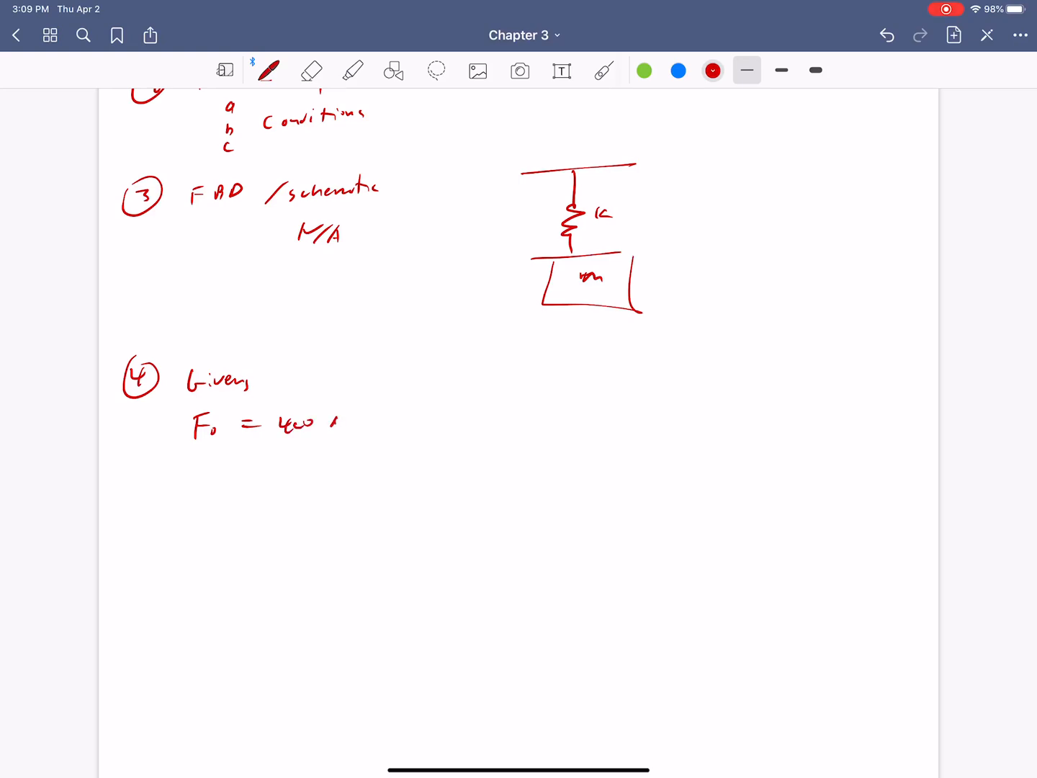
{"action": "left_click", "coordinate": [311, 69]}
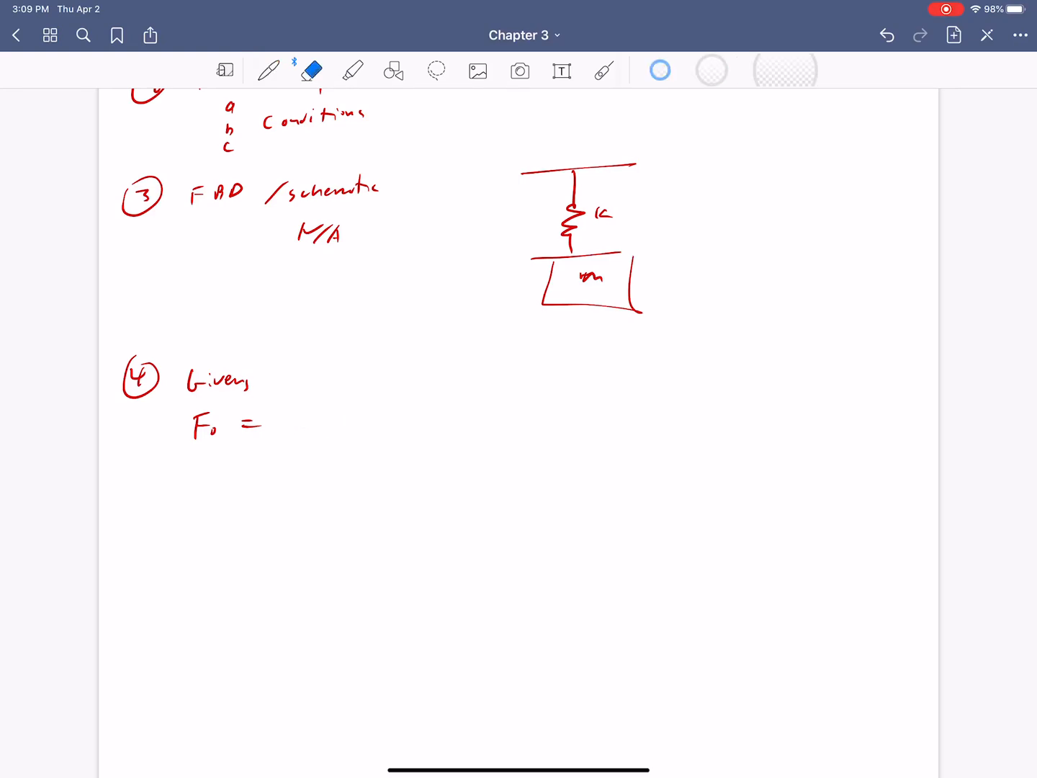
{"action": "left_click", "coordinate": [267, 69]}
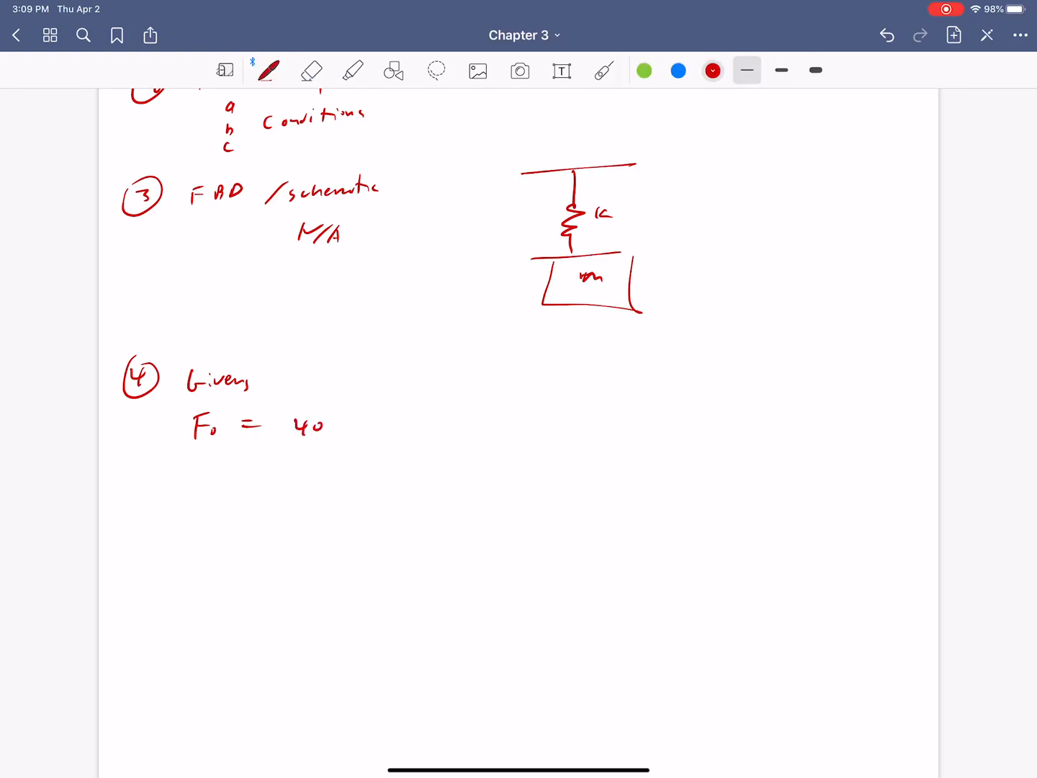
{"action": "left_click_drag", "start_coordinate": [328, 425], "coordinate": [363, 425]}
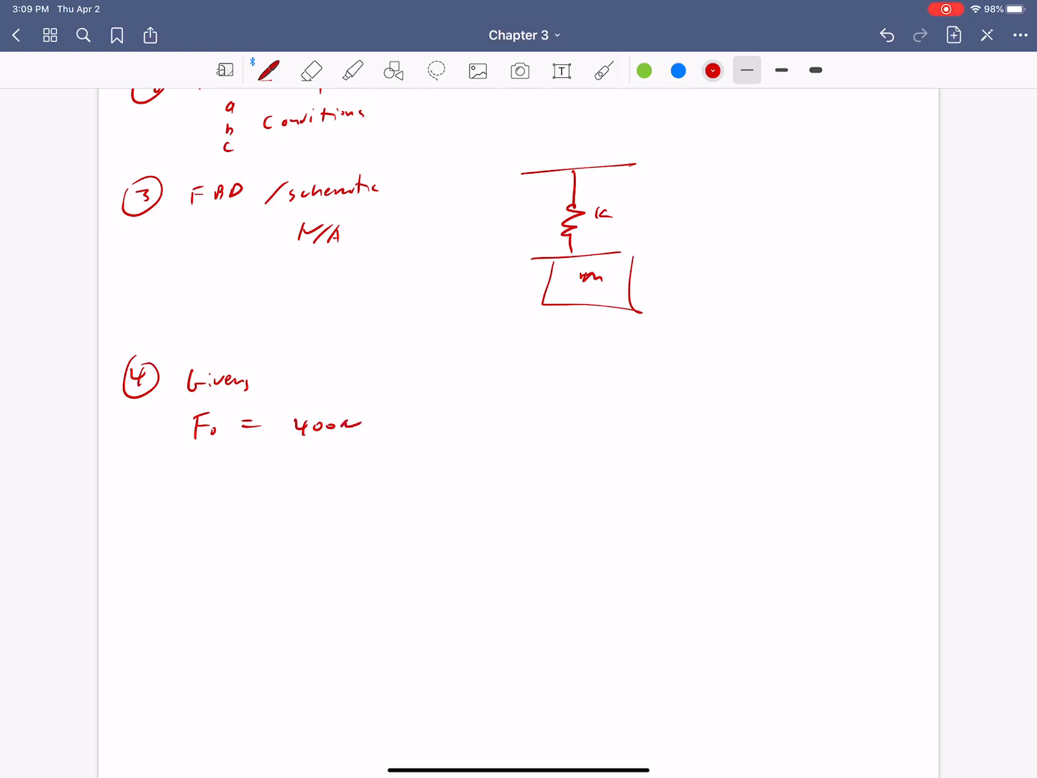
{"action": "left_click_drag", "start_coordinate": [194, 464], "coordinate": [353, 464]}
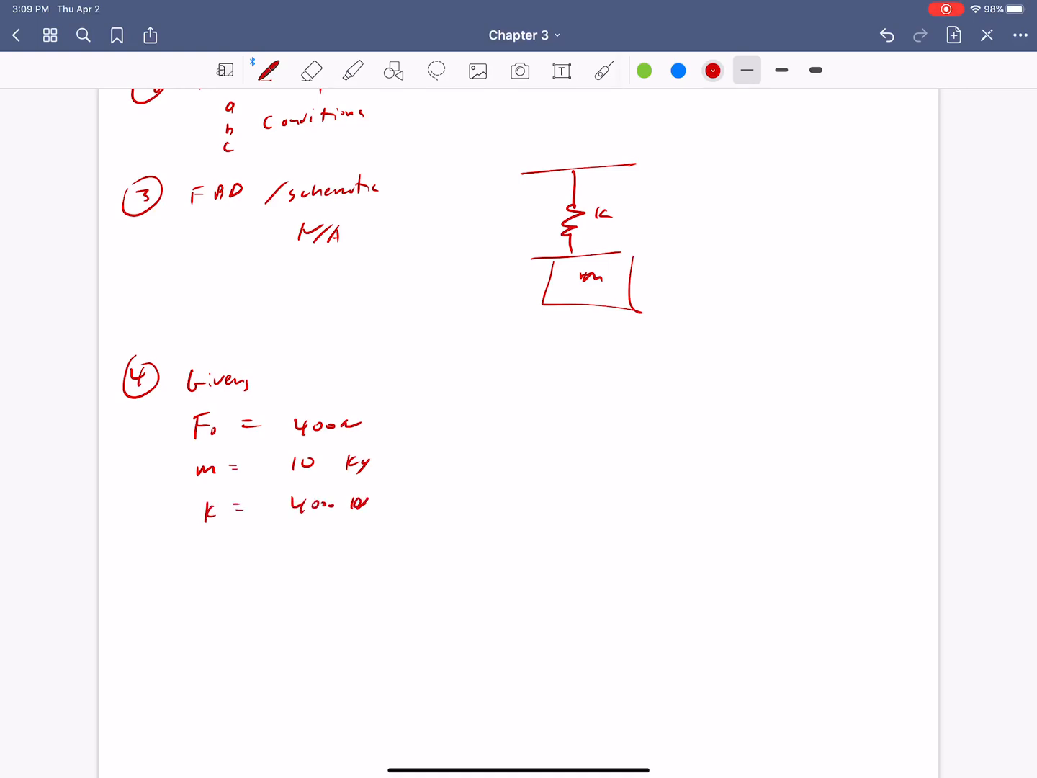
{"action": "left_click", "coordinate": [311, 69]}
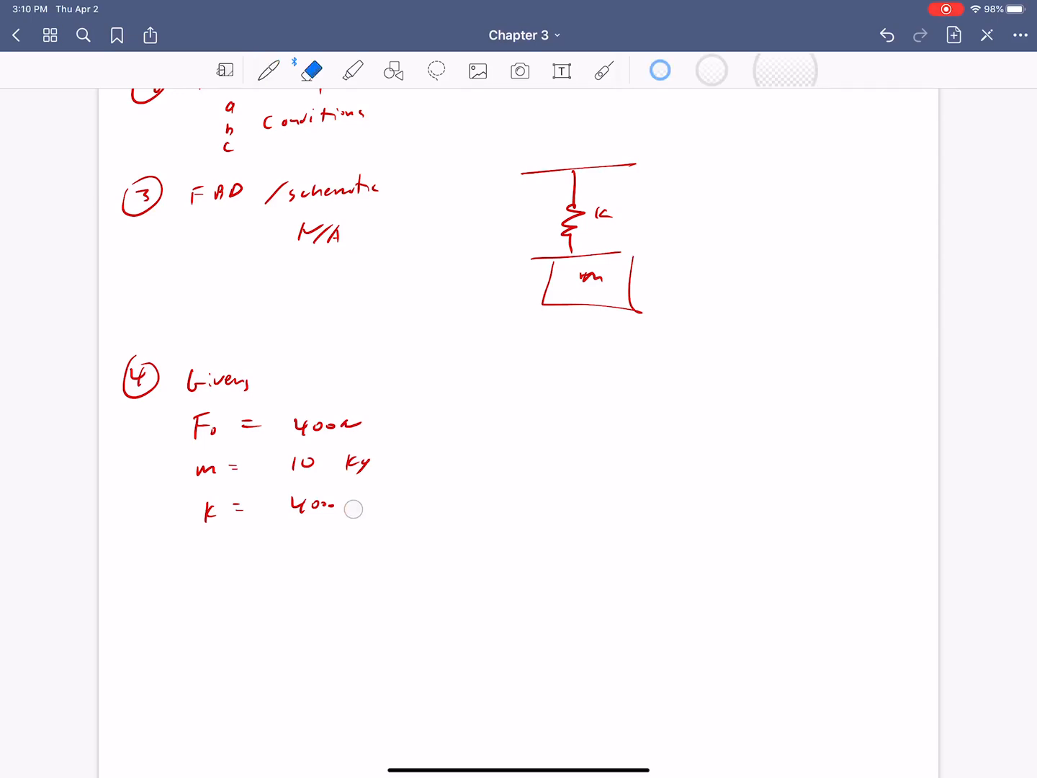
{"action": "left_click", "coordinate": [266, 69]}
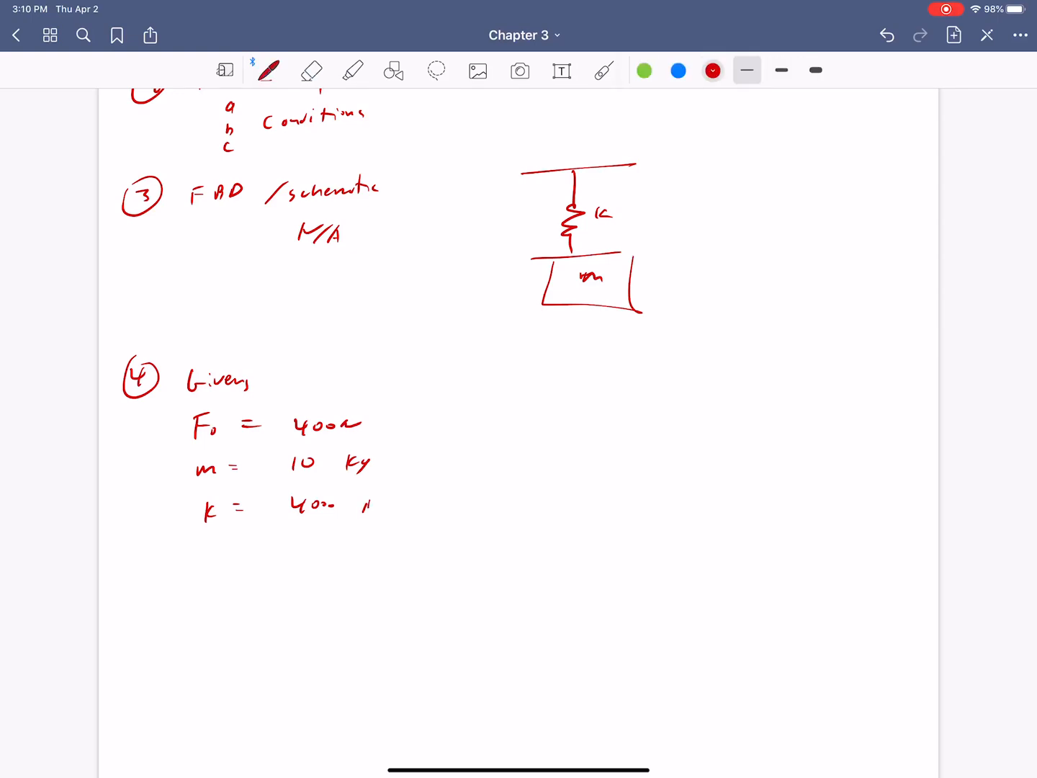
Add ω = 30 rad/sec, bracket the initial conditions and write the circled 5.
{"action": "scroll", "scroll_direction": "down", "scroll_amount": 3}
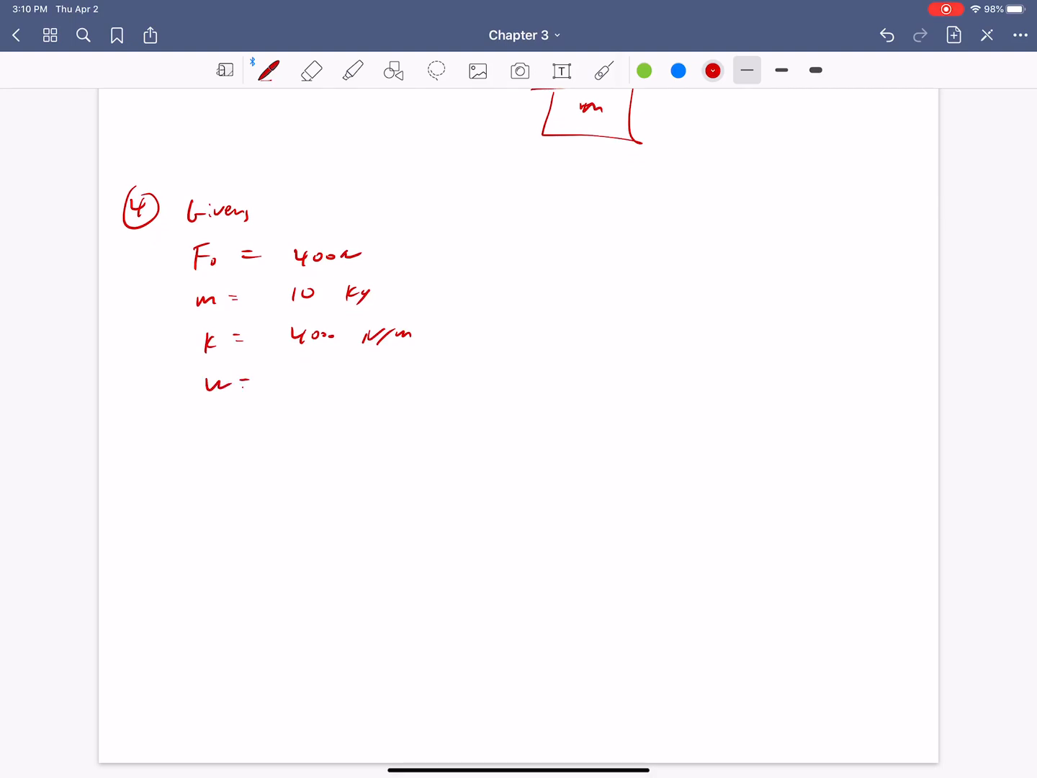
{"action": "left_click_drag", "start_coordinate": [288, 377], "coordinate": [375, 378]}
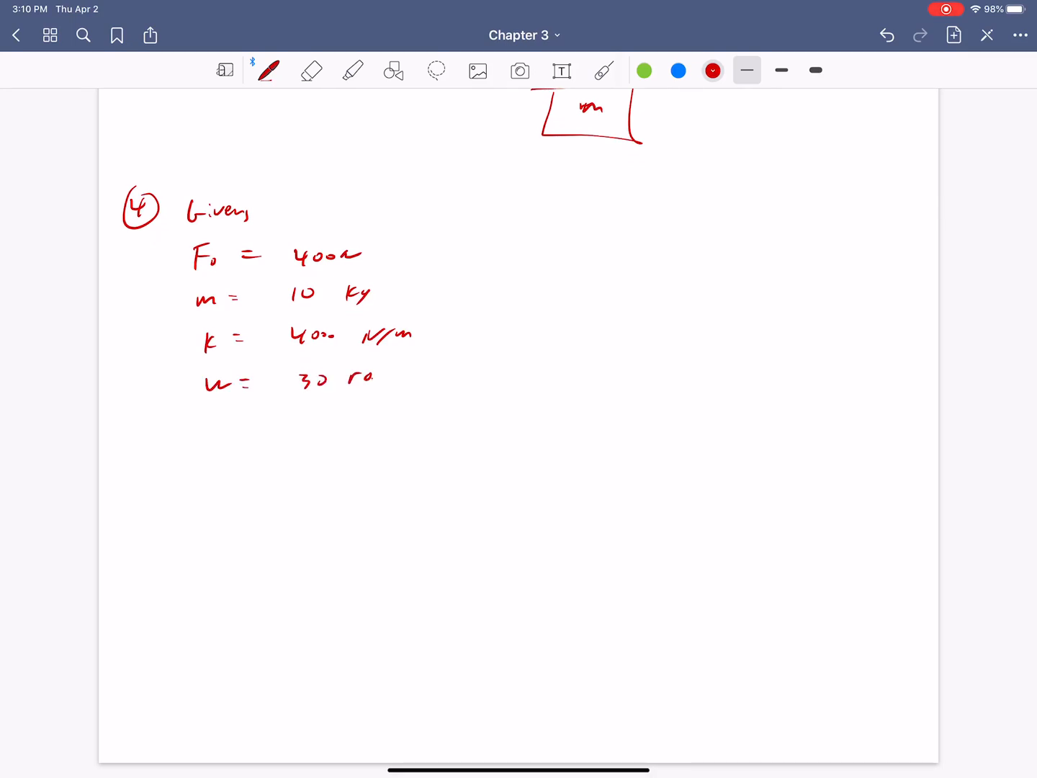
{"action": "left_click_drag", "start_coordinate": [353, 378], "coordinate": [425, 382]}
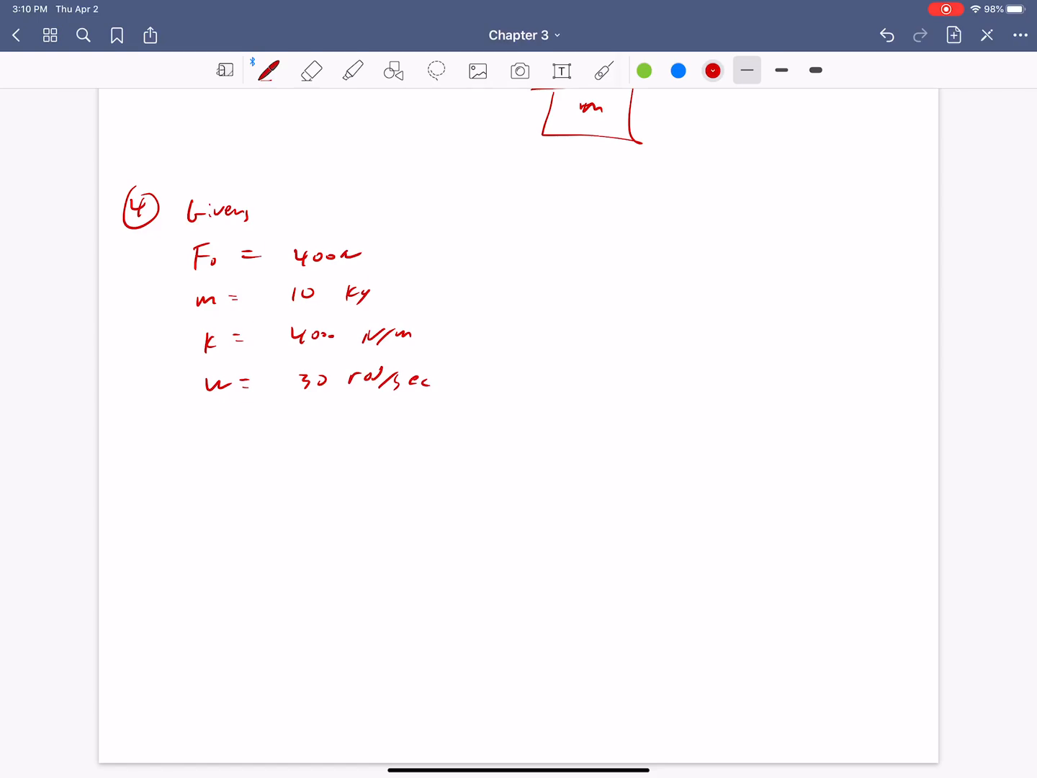
{"action": "scroll", "scroll_direction": "down", "scroll_amount": 3}
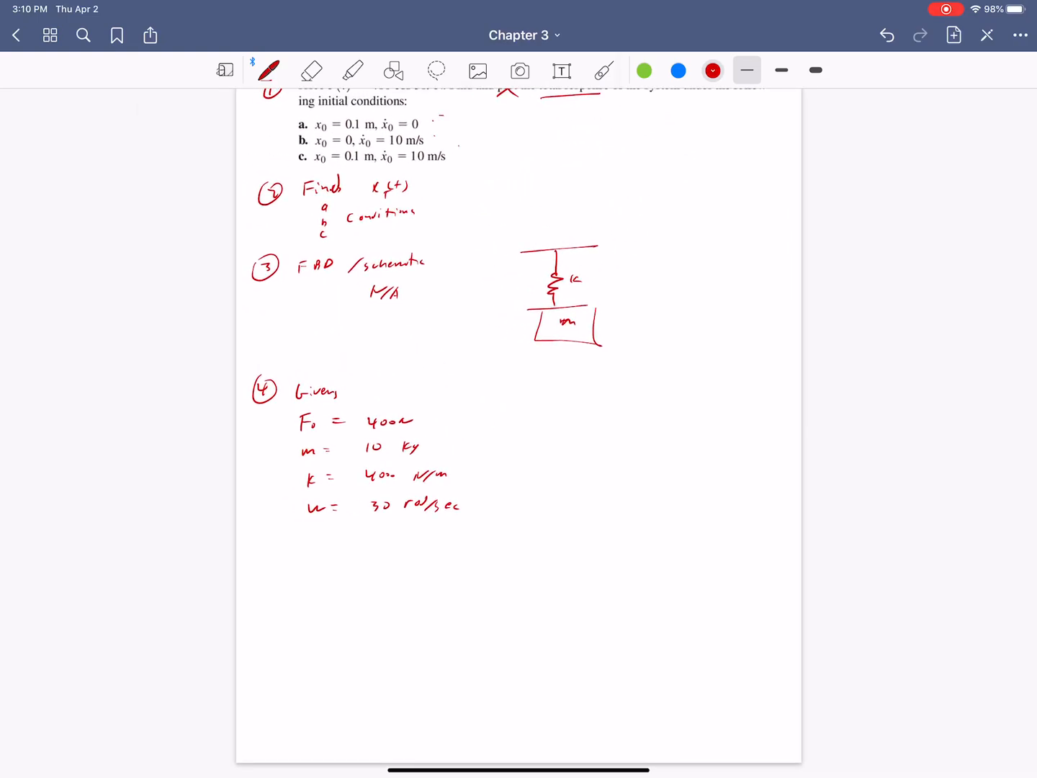
{"action": "left_click_drag", "start_coordinate": [444, 116], "coordinate": [483, 180]}
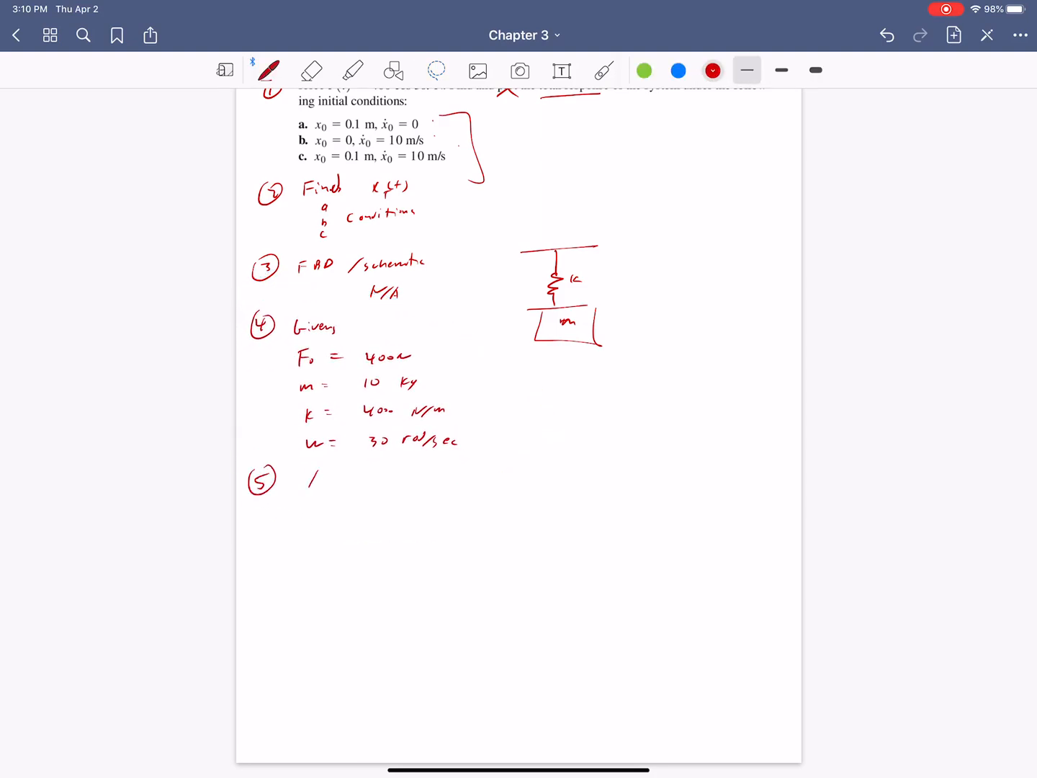
Write 'Assumptions' with (a) c = 0 and (b) ms = 0, then a circled 6 below.
{"action": "type", "text": "Assumpti"}
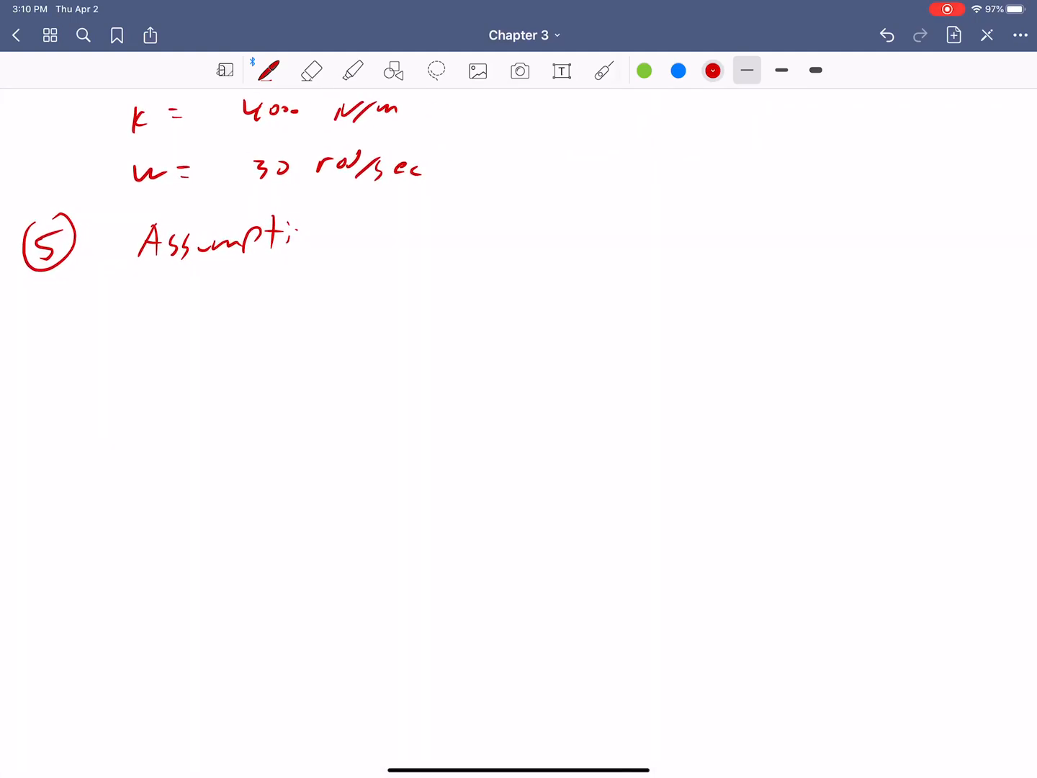
{"action": "left_click_drag", "start_coordinate": [295, 237], "coordinate": [165, 248]}
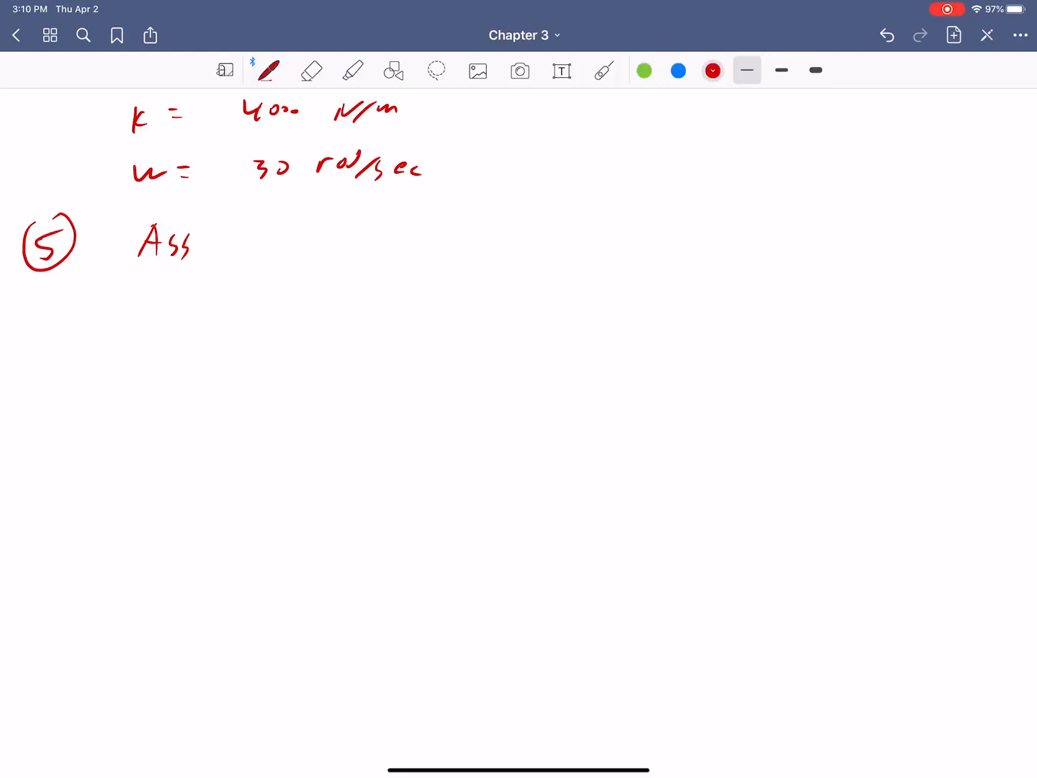
{"action": "left_click_drag", "start_coordinate": [195, 242], "coordinate": [256, 252]}
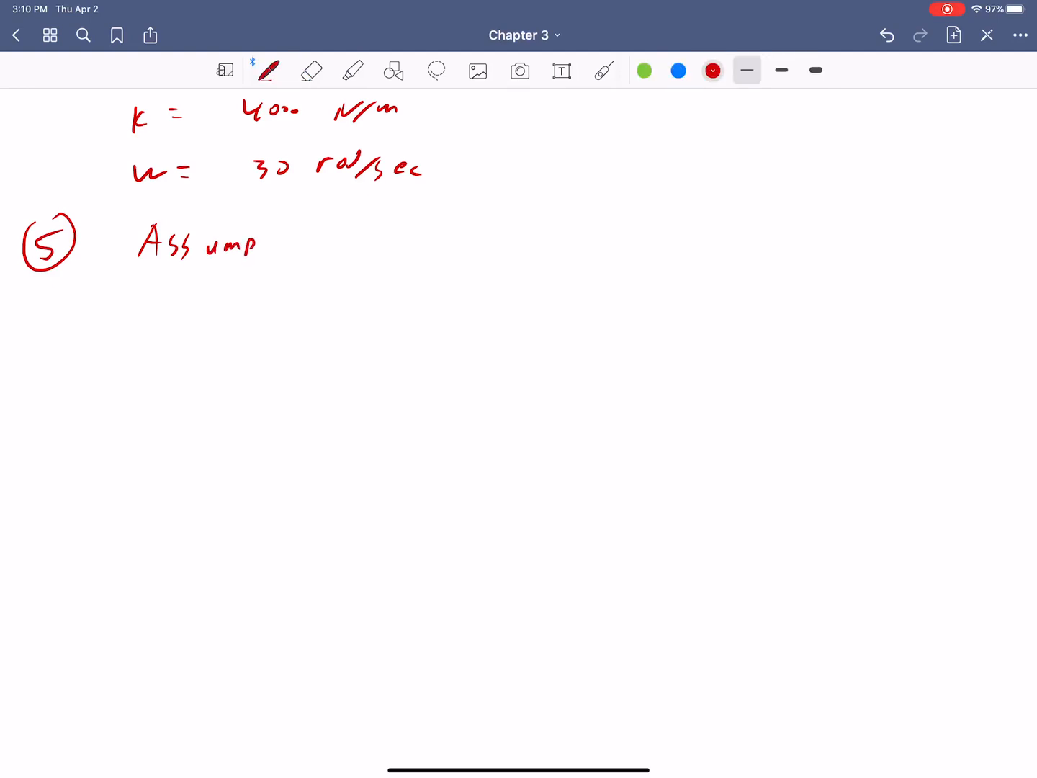
{"action": "left_click_drag", "start_coordinate": [260, 242], "coordinate": [324, 242]}
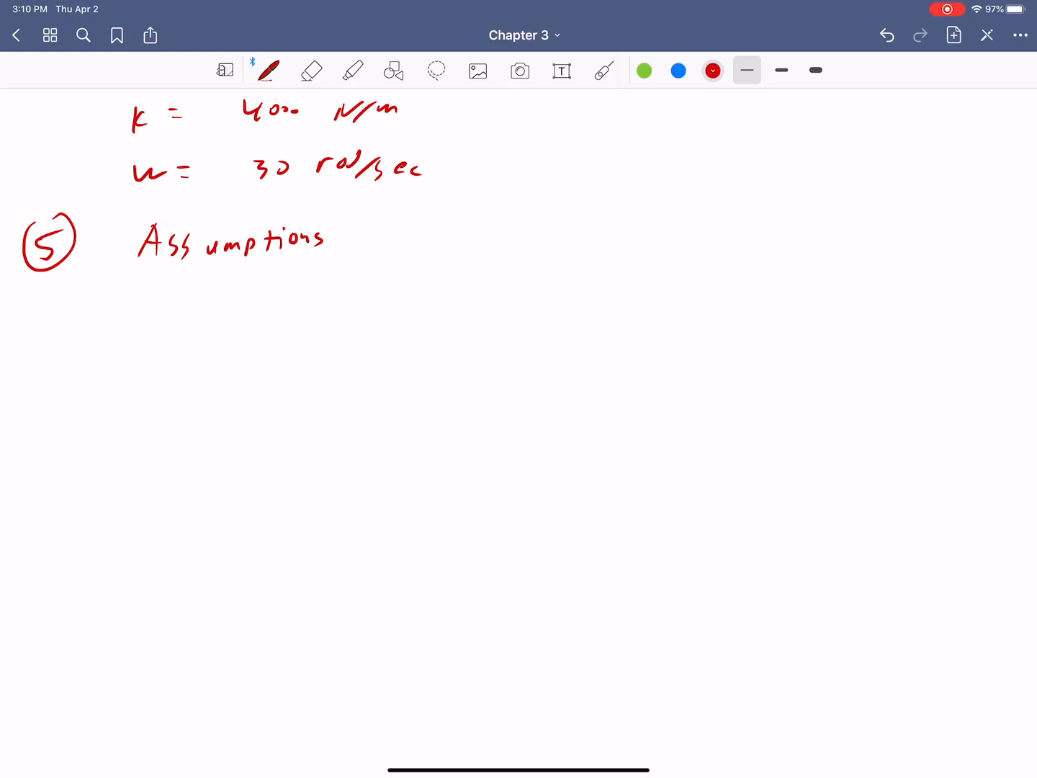
{"action": "left_click_drag", "start_coordinate": [195, 285], "coordinate": [209, 300]}
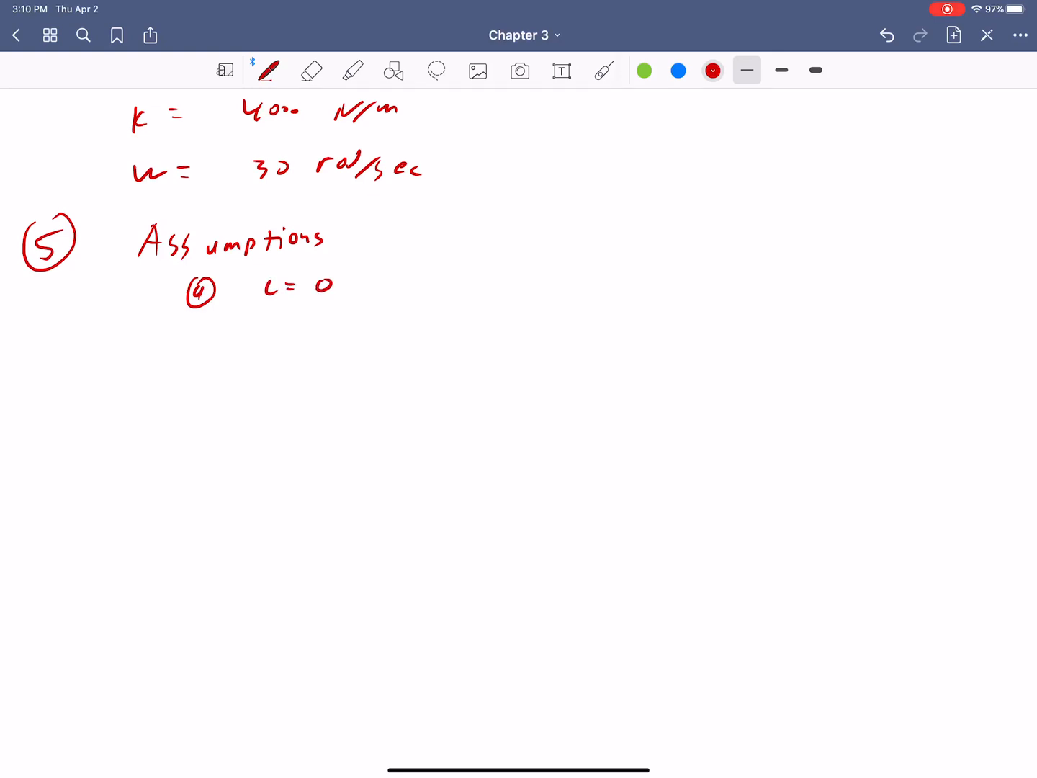
{"action": "left_click_drag", "start_coordinate": [262, 328], "coordinate": [288, 343]}
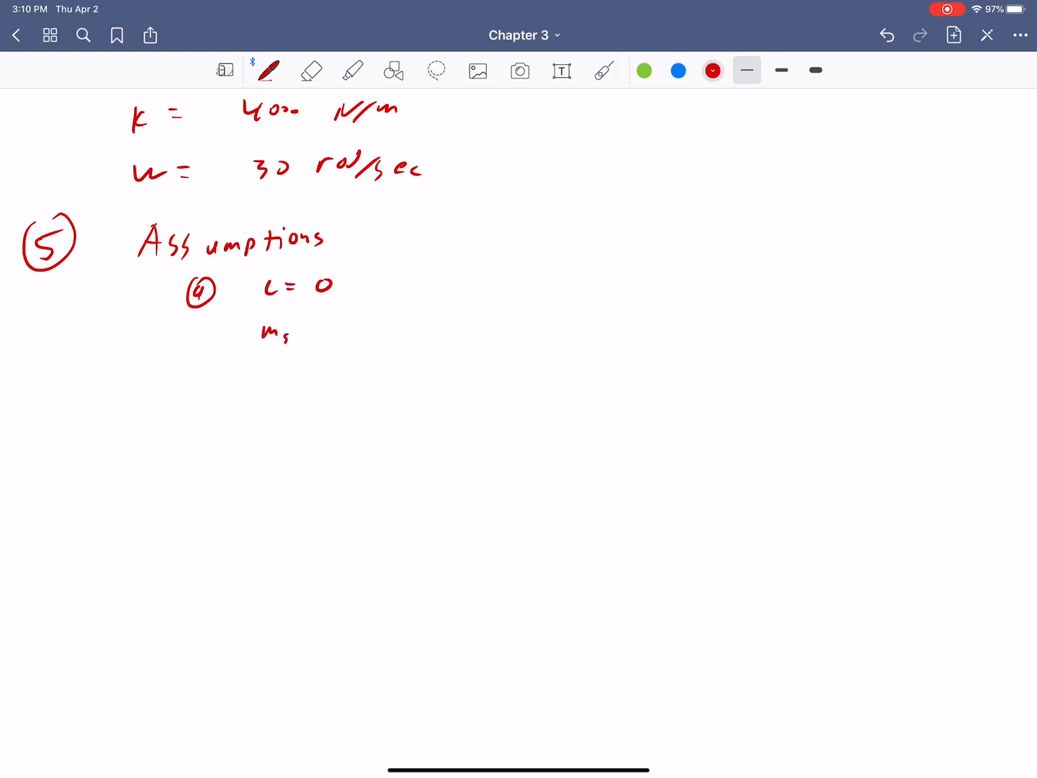
{"action": "left_click_drag", "start_coordinate": [295, 334], "coordinate": [334, 334]}
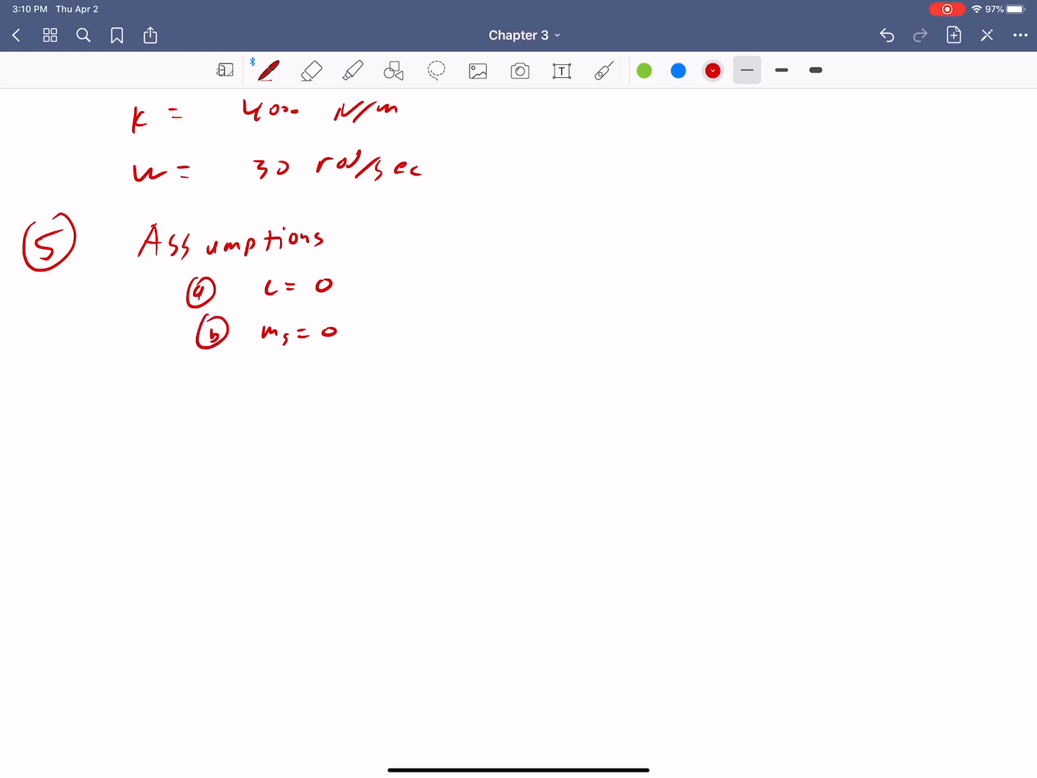
{"action": "left_click_drag", "start_coordinate": [44, 418], "coordinate": [130, 439]}
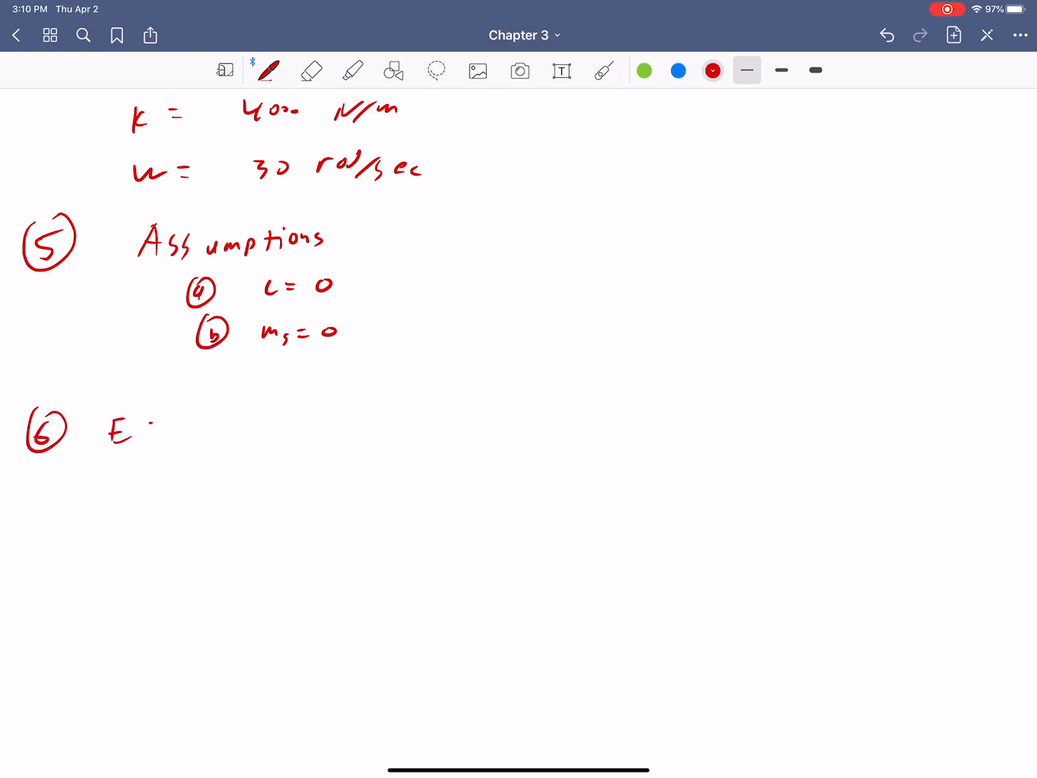
Write the 'Equations' heading for step 6, erasing and rewriting a letter, with ωn = √(k/m).
{"action": "left_click_drag", "start_coordinate": [141, 432], "coordinate": [198, 432]}
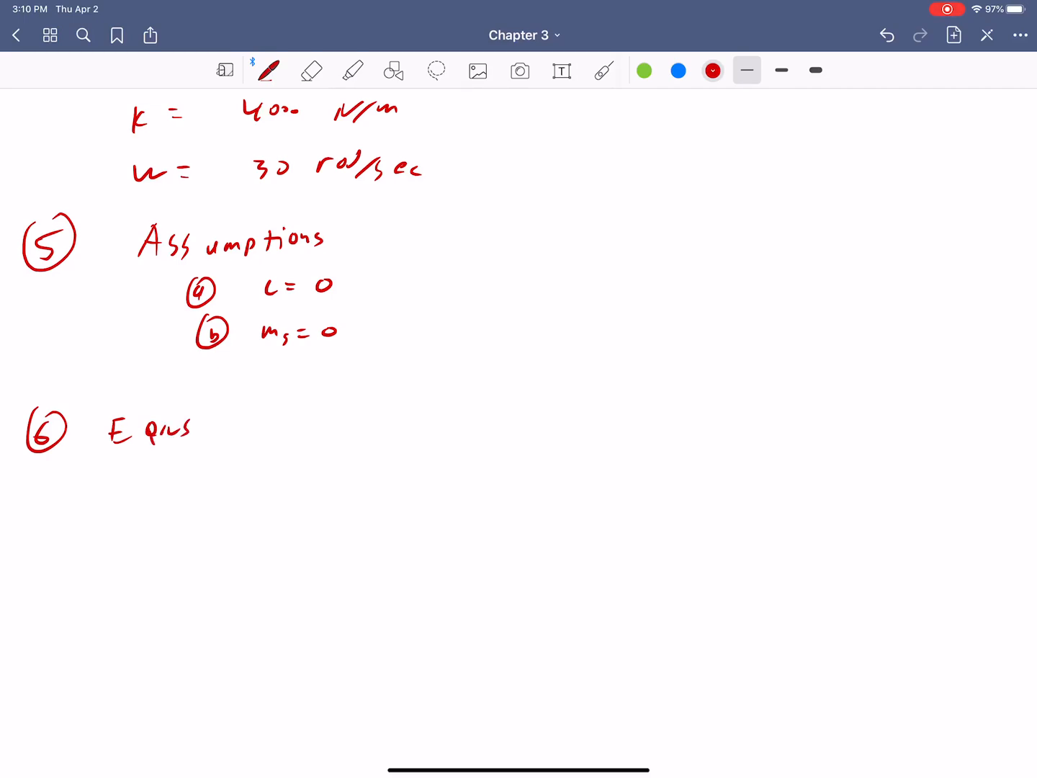
{"action": "left_click", "coordinate": [311, 71]}
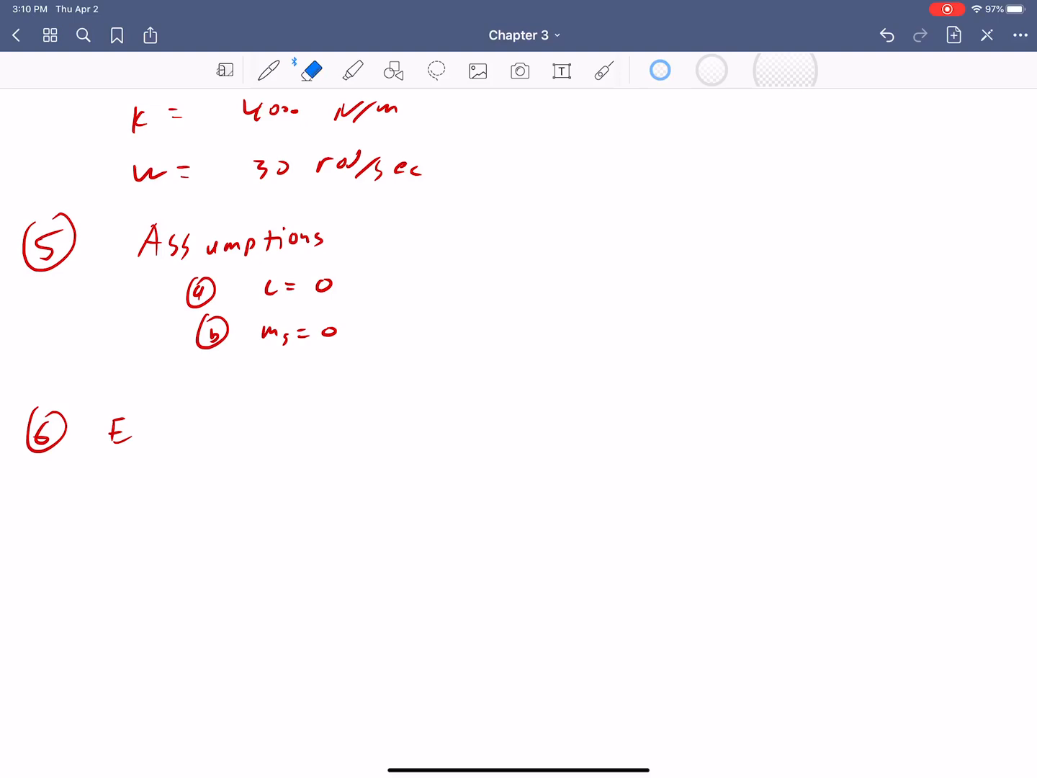
{"action": "left_click", "coordinate": [267, 71]}
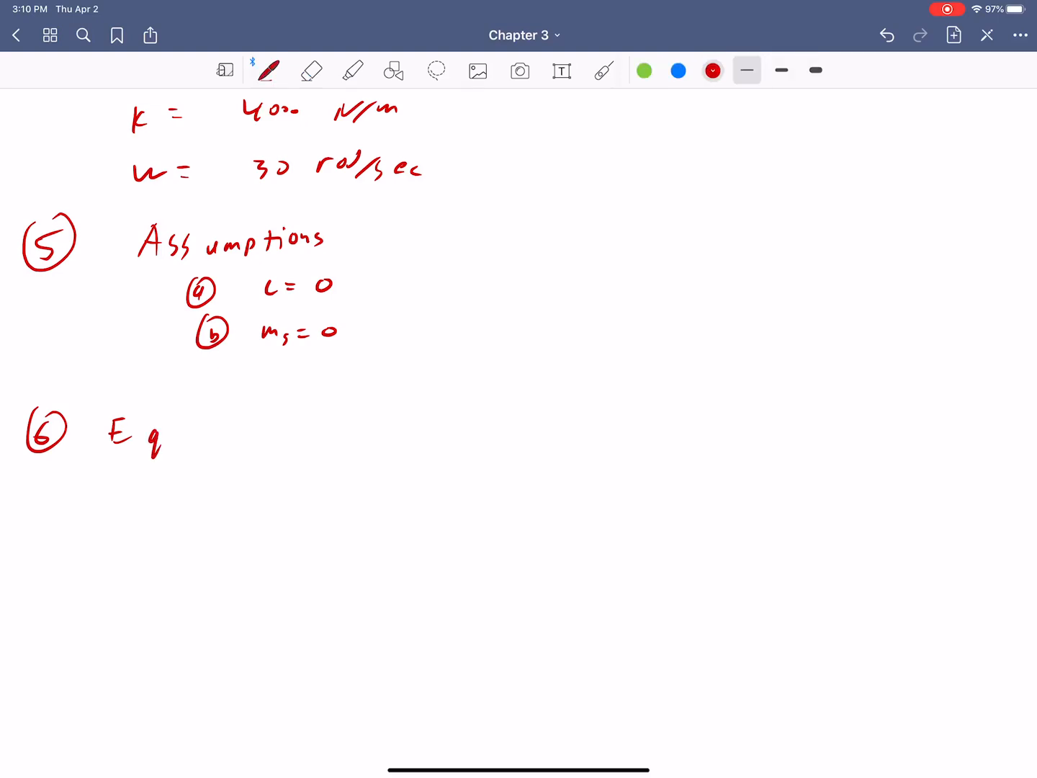
{"action": "left_click_drag", "start_coordinate": [156, 432], "coordinate": [252, 432]}
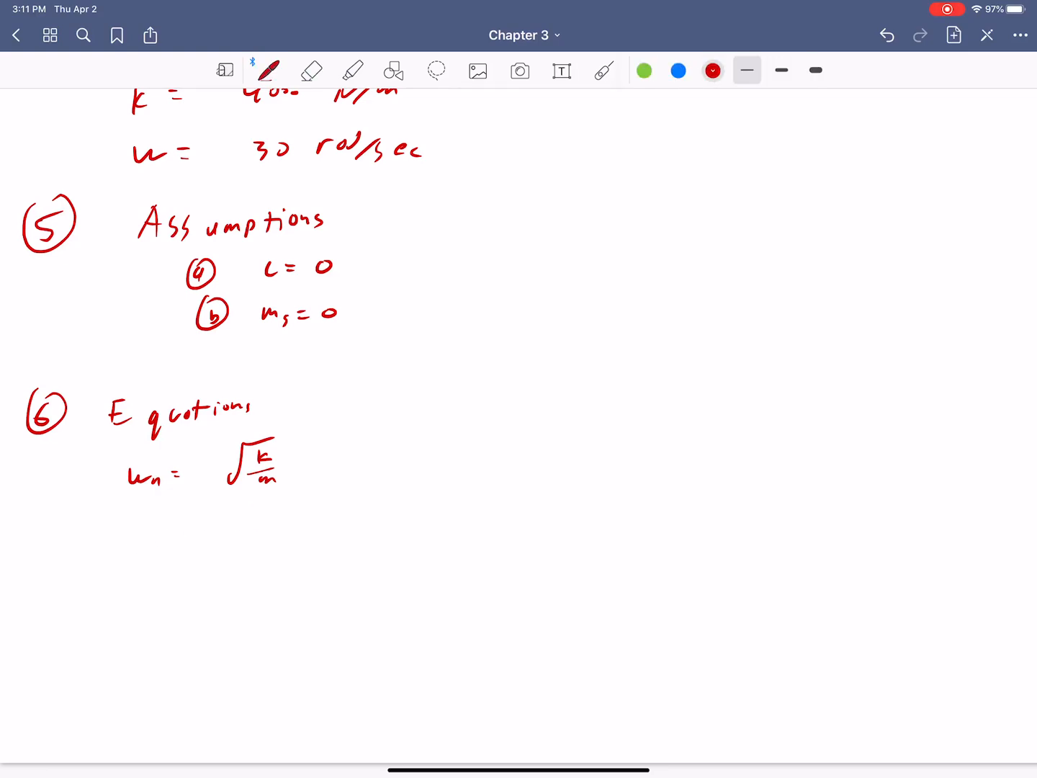
Write x(t) = (x0 − F0/(k − mω²)) cos ωn t + sine term + F0/(k − mω²) cos ωt.
{"action": "left_click_drag", "start_coordinate": [137, 526], "coordinate": [195, 526]}
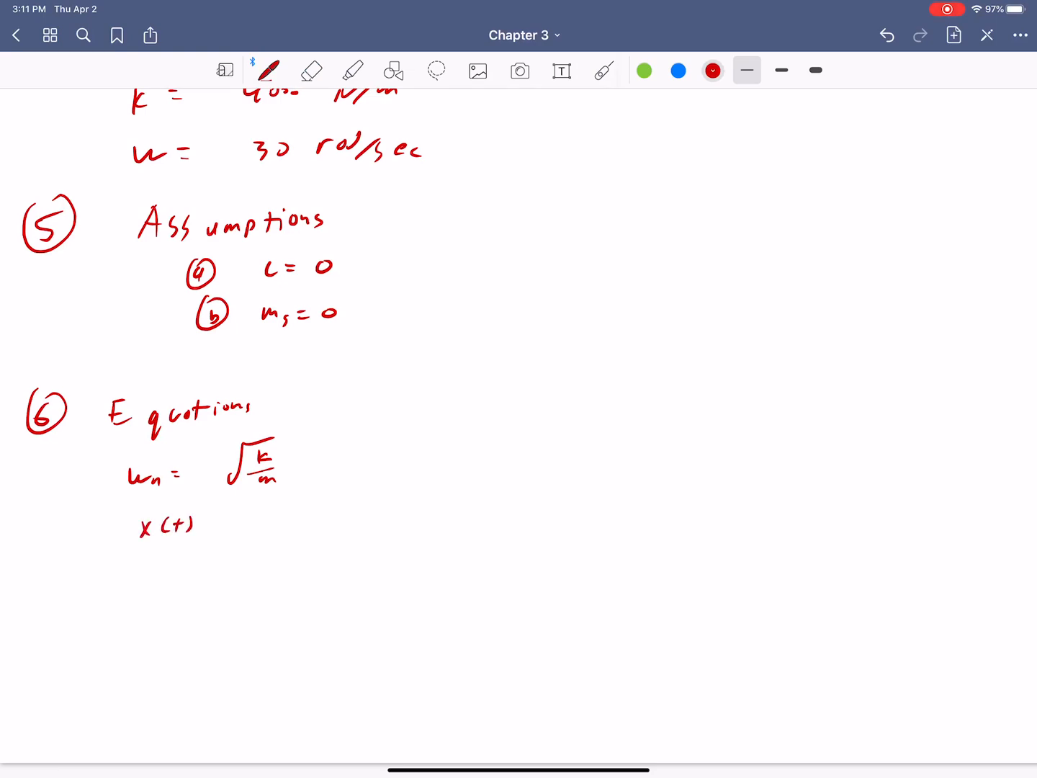
{"action": "left_click_drag", "start_coordinate": [209, 524], "coordinate": [274, 518]}
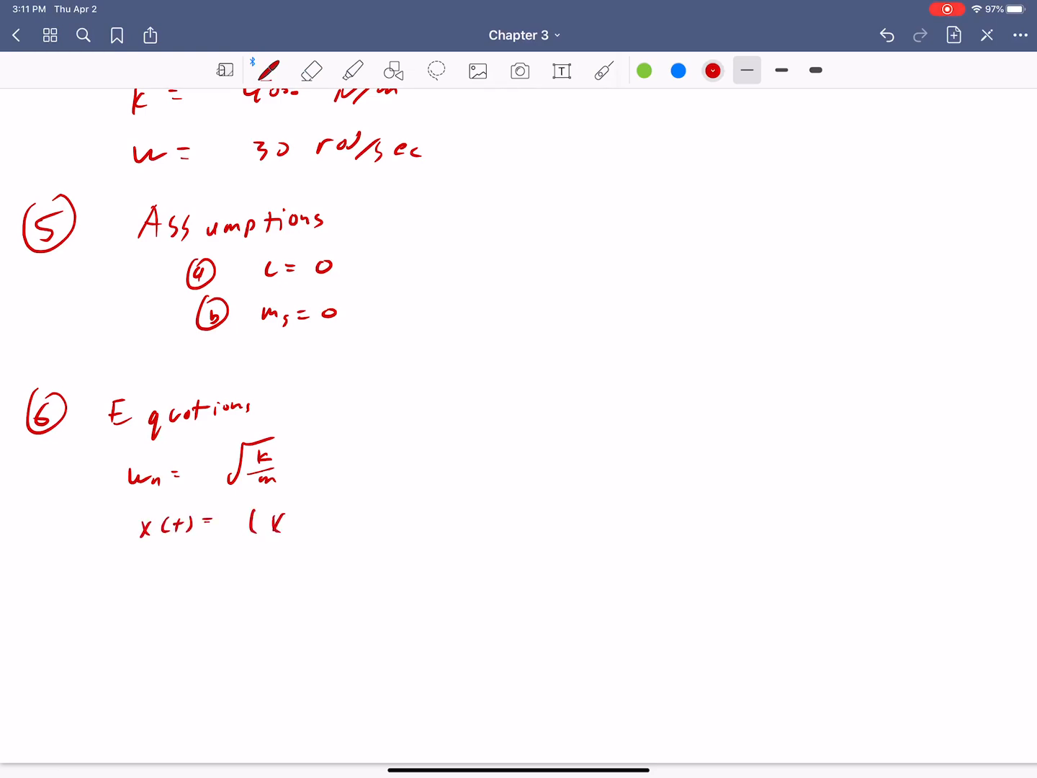
{"action": "left_click_drag", "start_coordinate": [271, 521], "coordinate": [375, 519]}
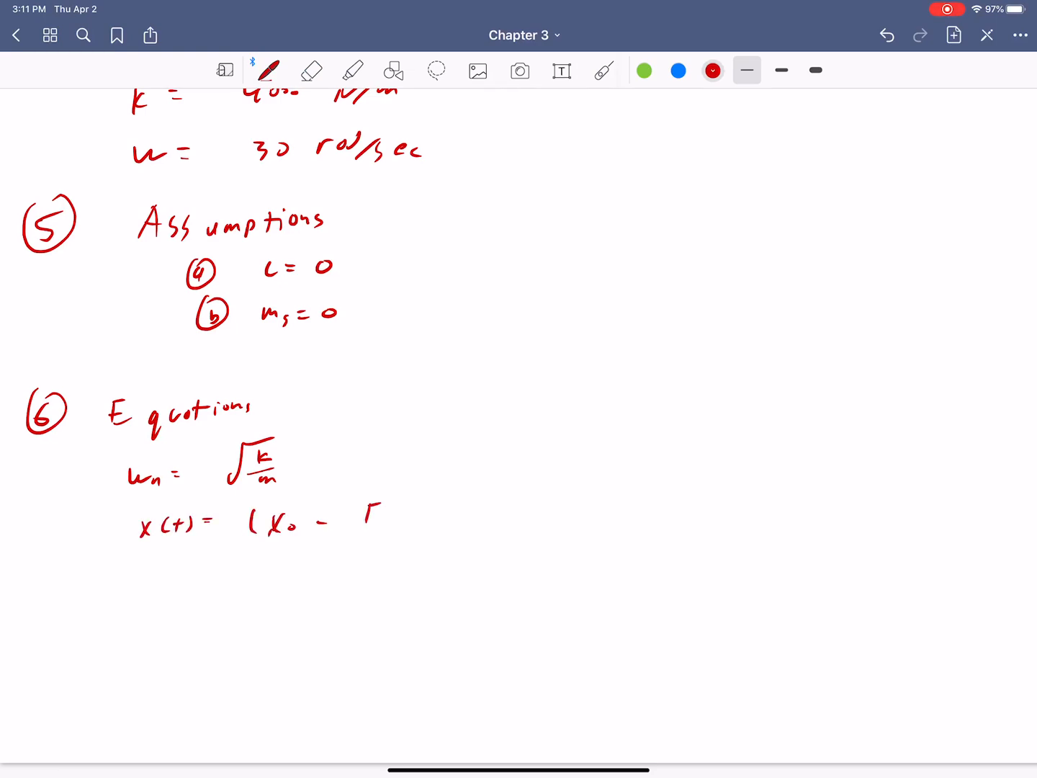
{"action": "left_click_drag", "start_coordinate": [360, 511], "coordinate": [368, 548]}
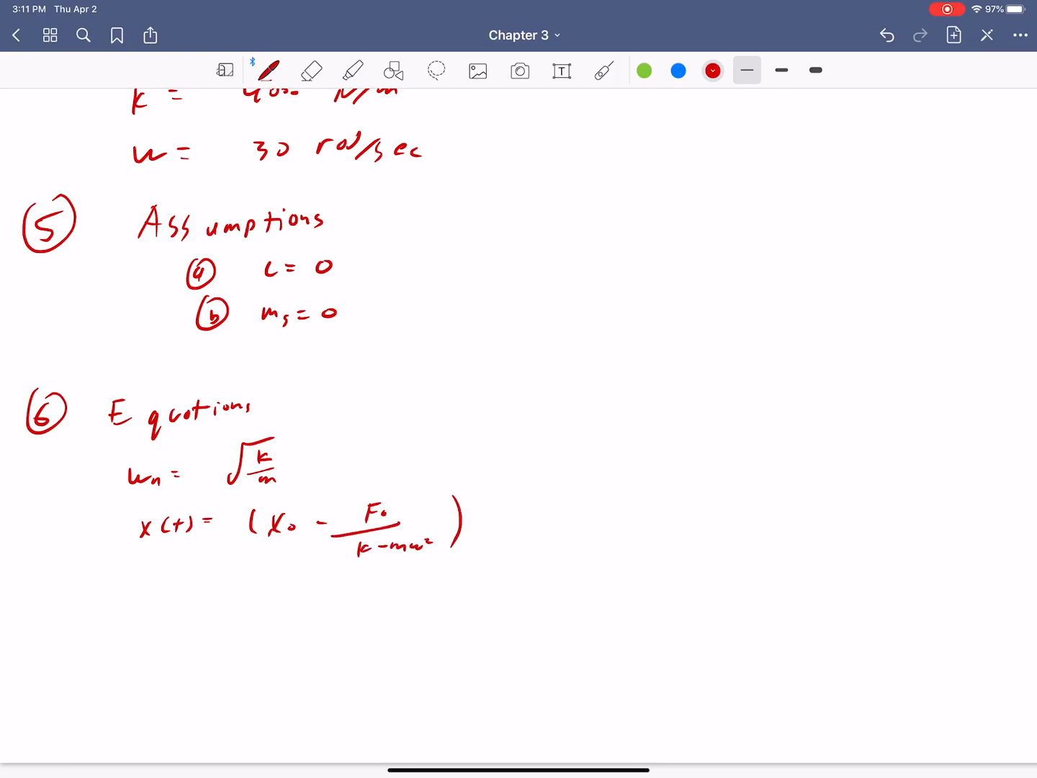
{"action": "left_click_drag", "start_coordinate": [489, 518], "coordinate": [540, 519]}
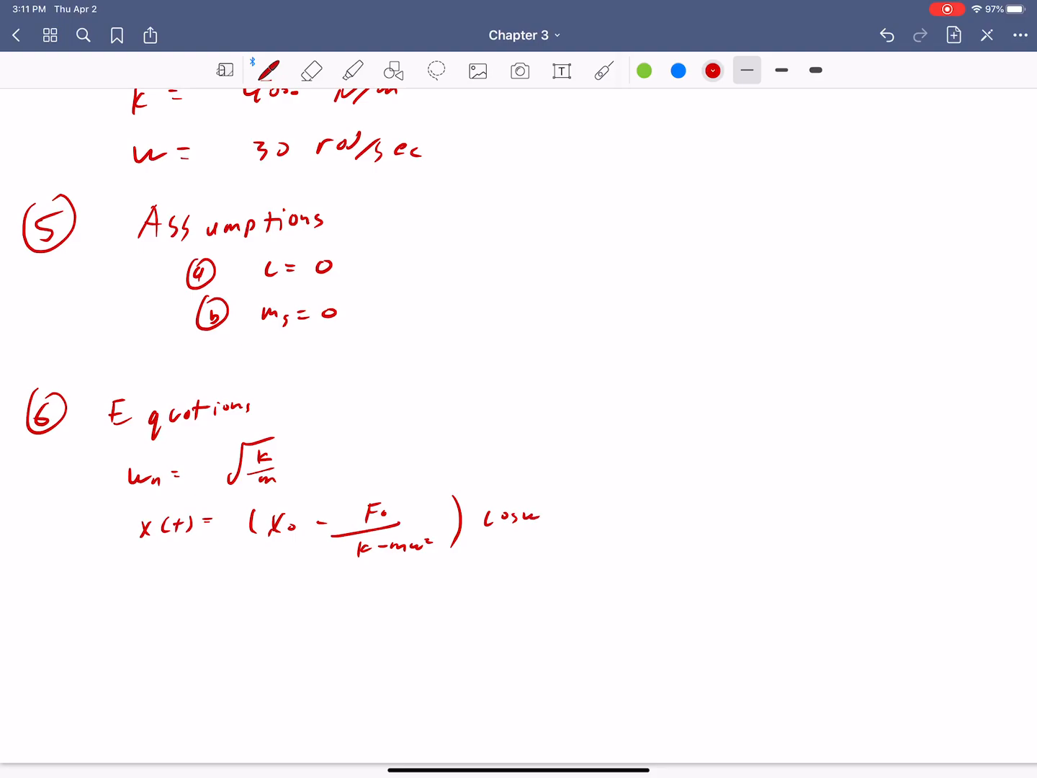
{"action": "left_click_drag", "start_coordinate": [545, 519], "coordinate": [569, 518]}
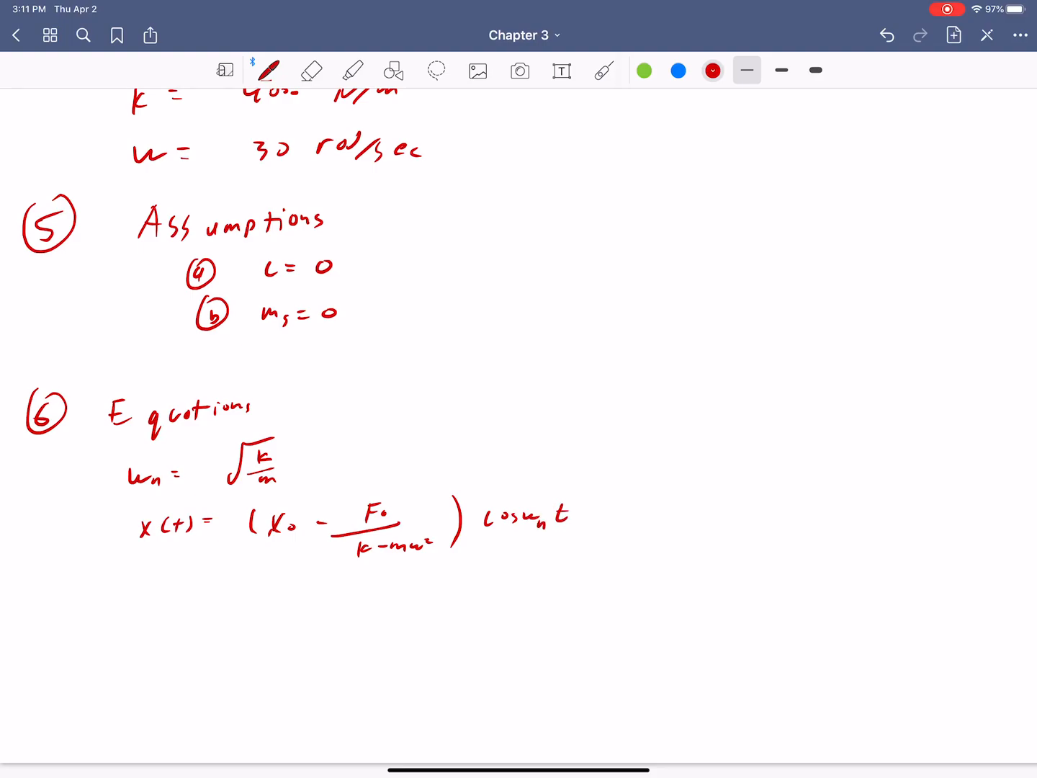
{"action": "left_click_drag", "start_coordinate": [627, 516], "coordinate": [680, 507]}
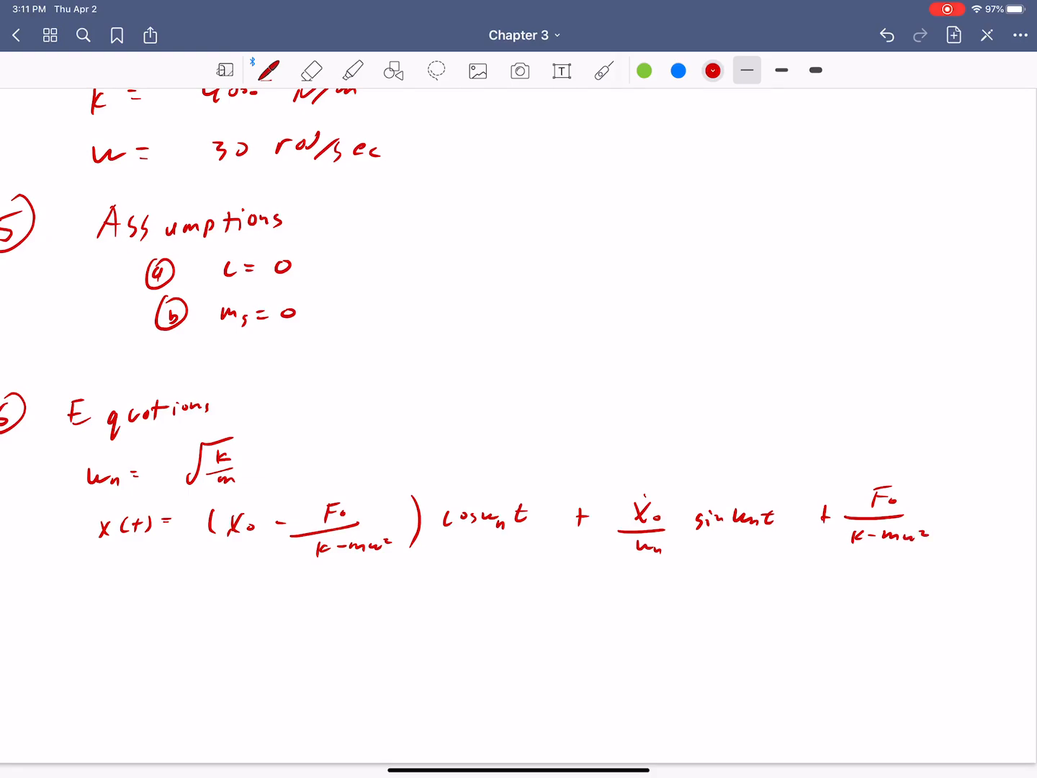
{"action": "left_click_drag", "start_coordinate": [951, 516], "coordinate": [1008, 519]}
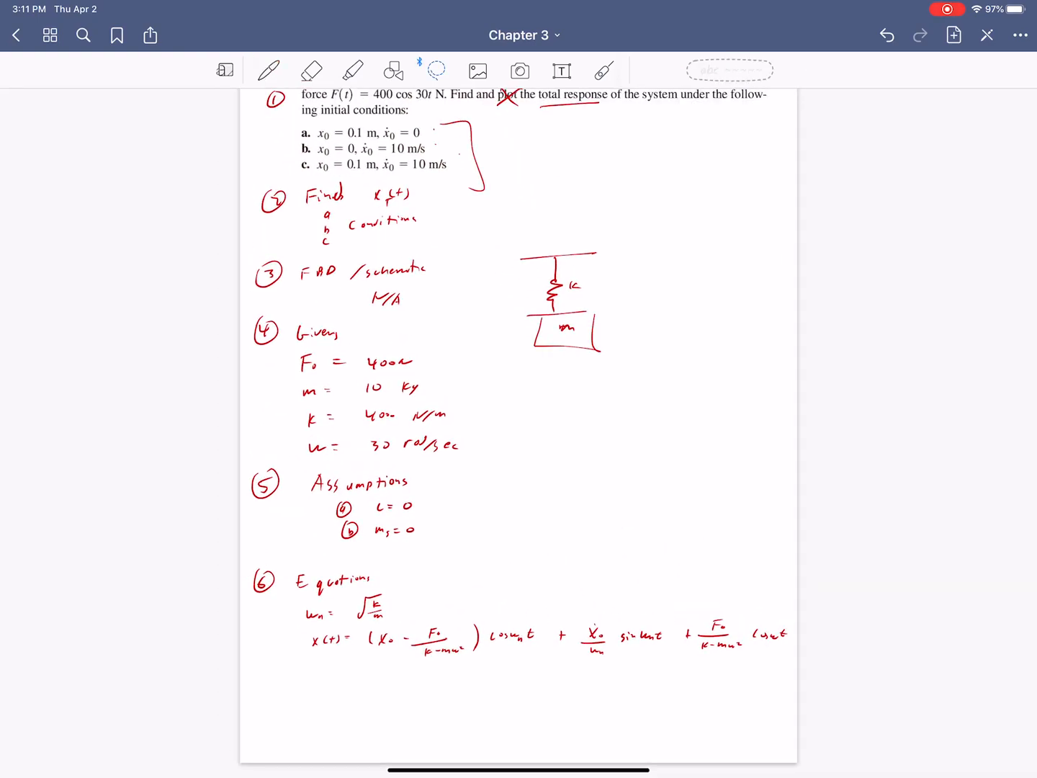
Lasso and copy the ωn and x(t) equations, then paste them at the top of a new blank page.
{"action": "left_click_drag", "start_coordinate": [505, 590], "coordinate": [785, 670]}
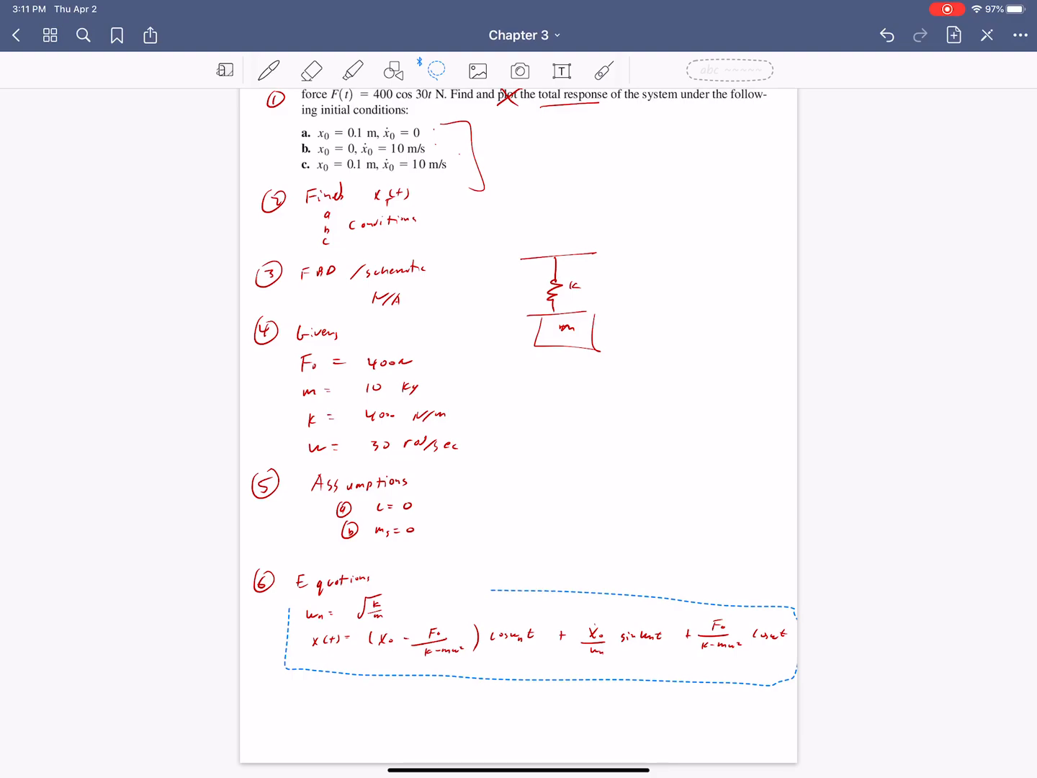
{"action": "left_click", "coordinate": [519, 634]}
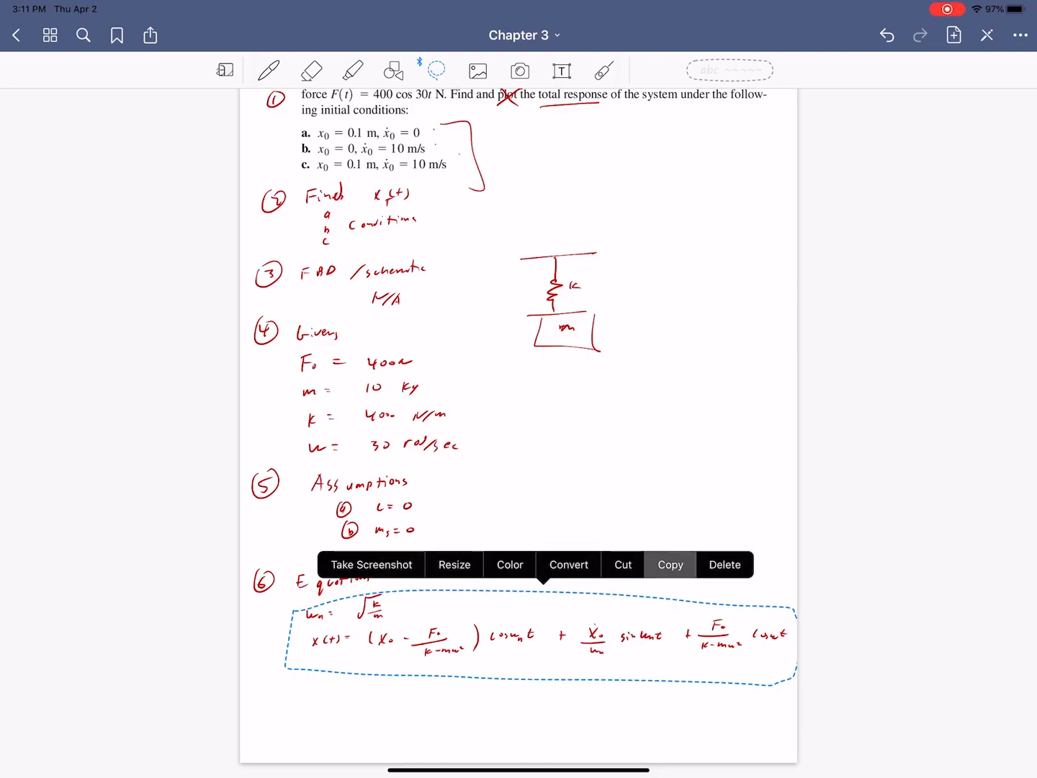
{"action": "left_click", "coordinate": [952, 35]}
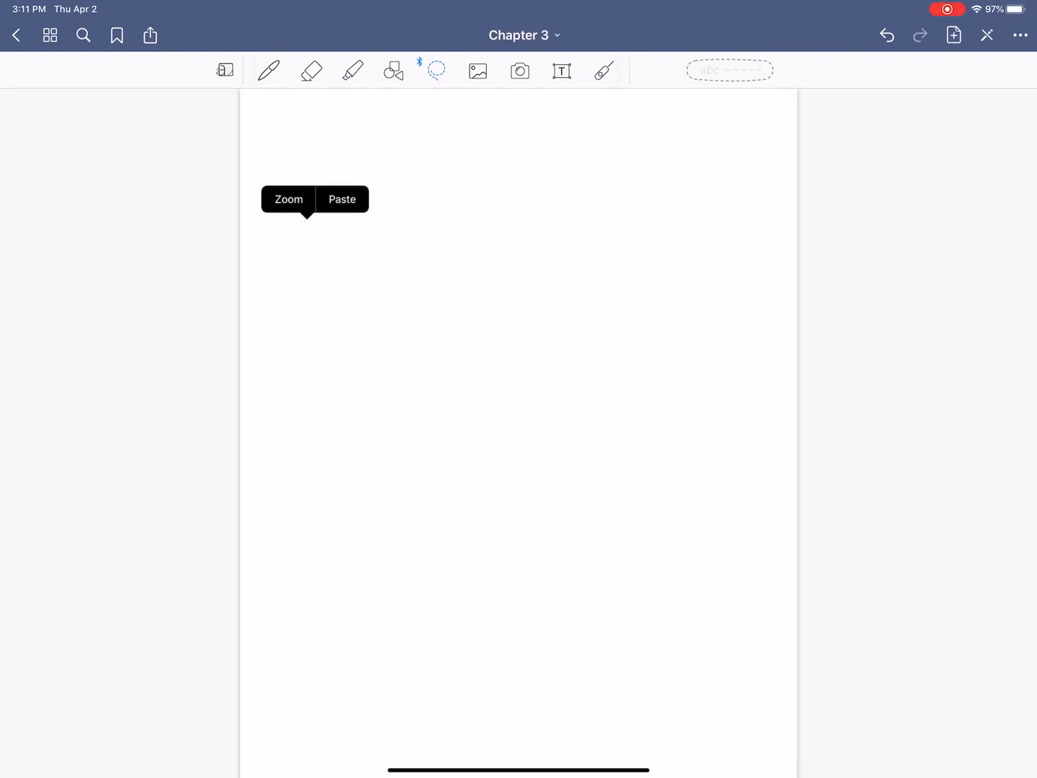
{"action": "left_click", "coordinate": [343, 199]}
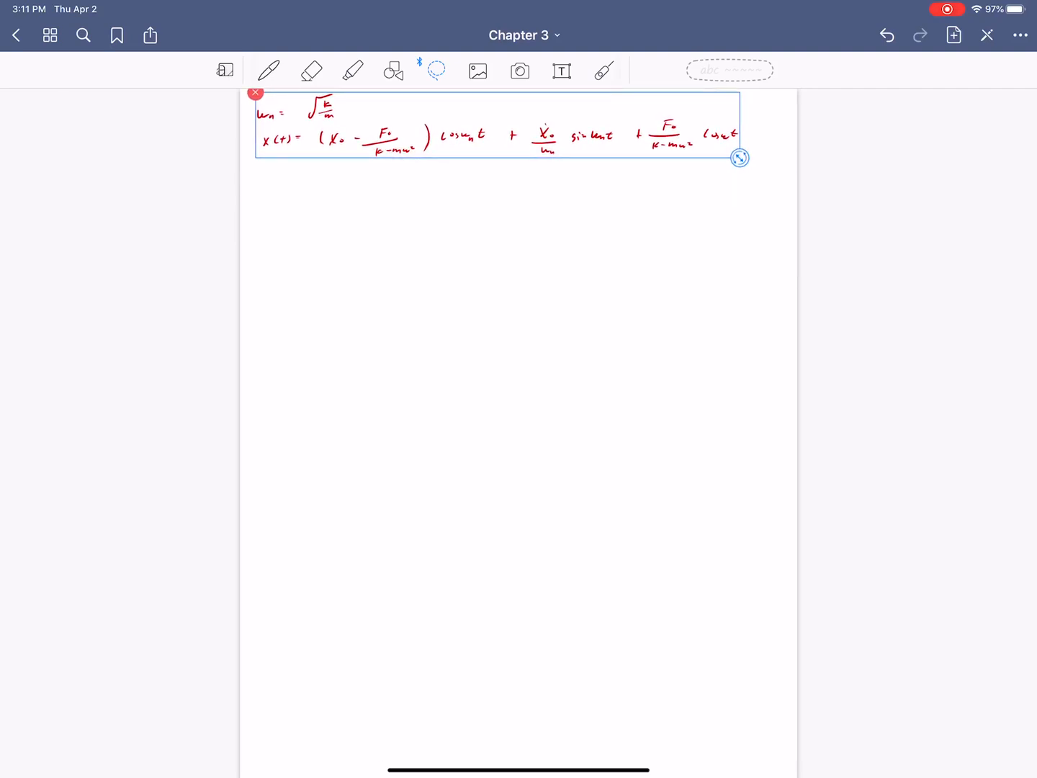
{"action": "left_click", "coordinate": [270, 69]}
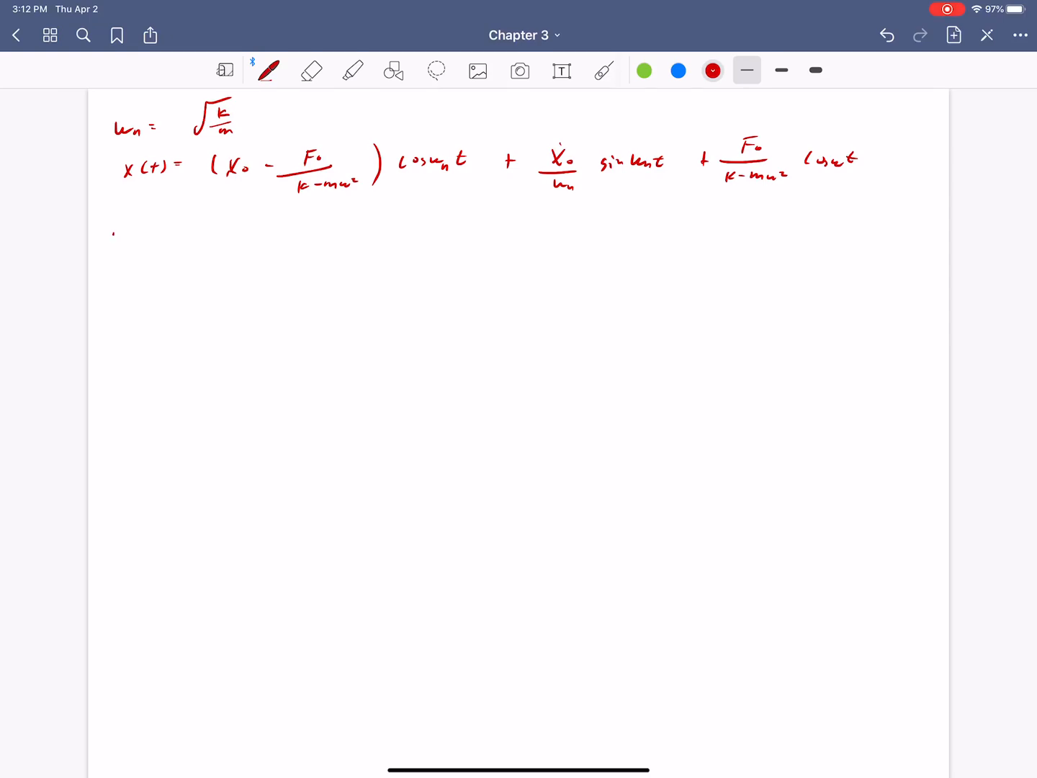
Evaluate ωn = √(4000/10) = 20 rad/sec below the pasted equations.
{"action": "left_click_drag", "start_coordinate": [115, 238], "coordinate": [231, 230]}
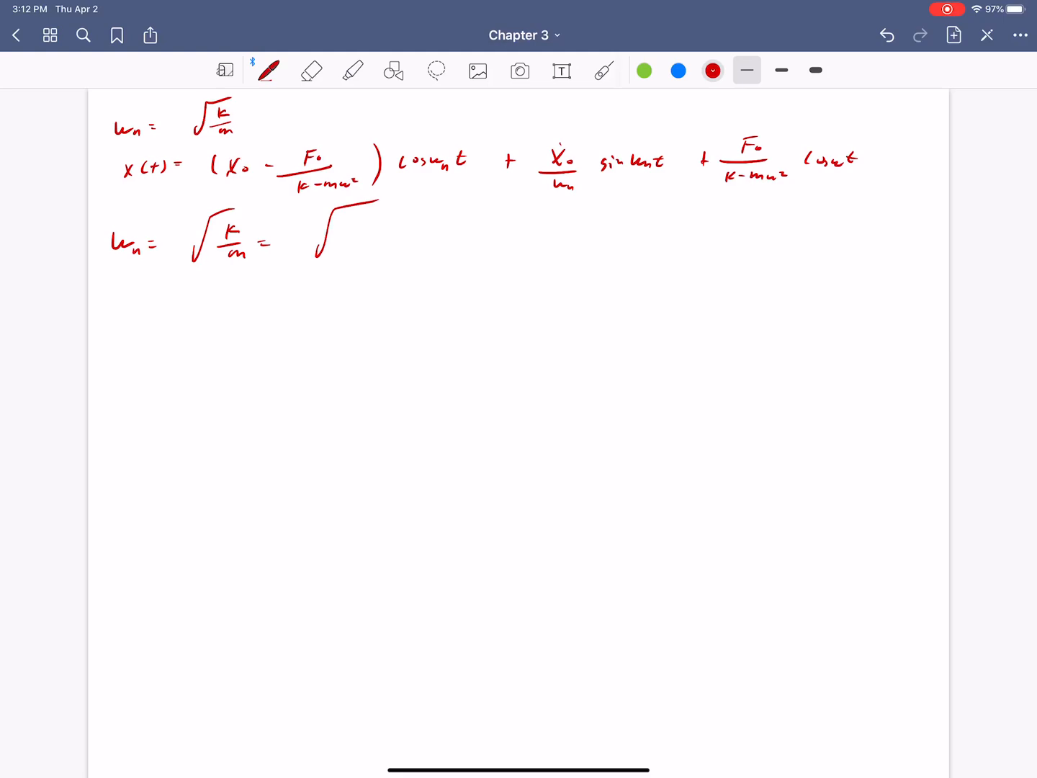
{"action": "type", "text": "4000"}
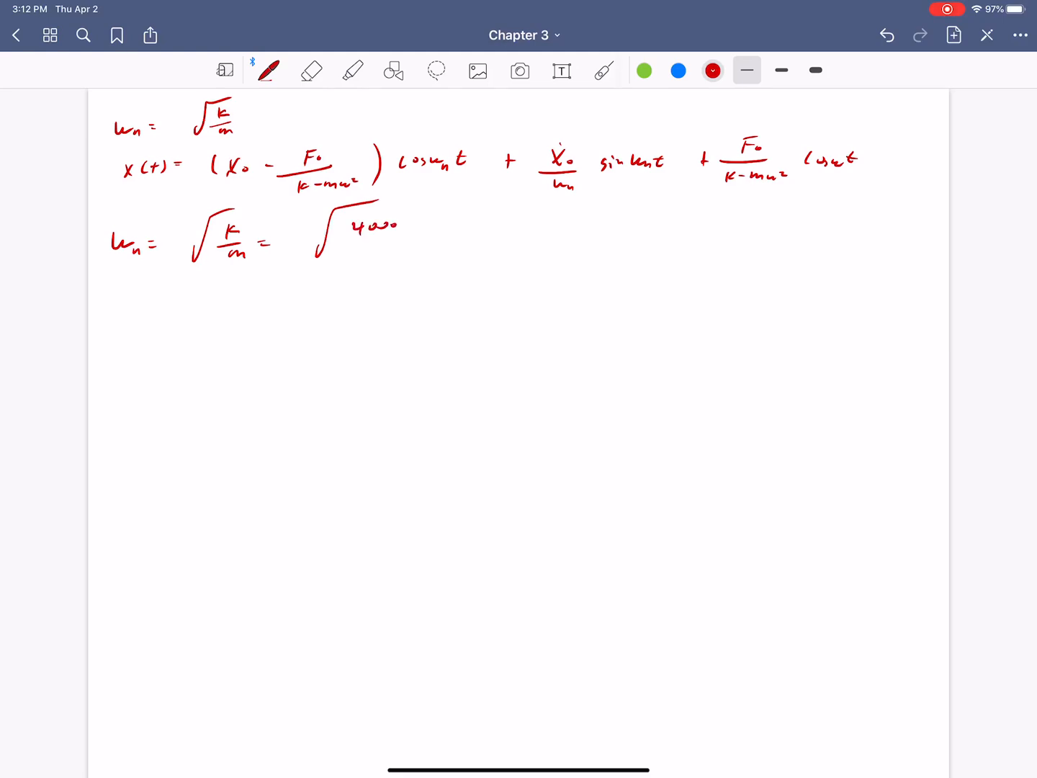
{"action": "type", "text": "10 = -"}
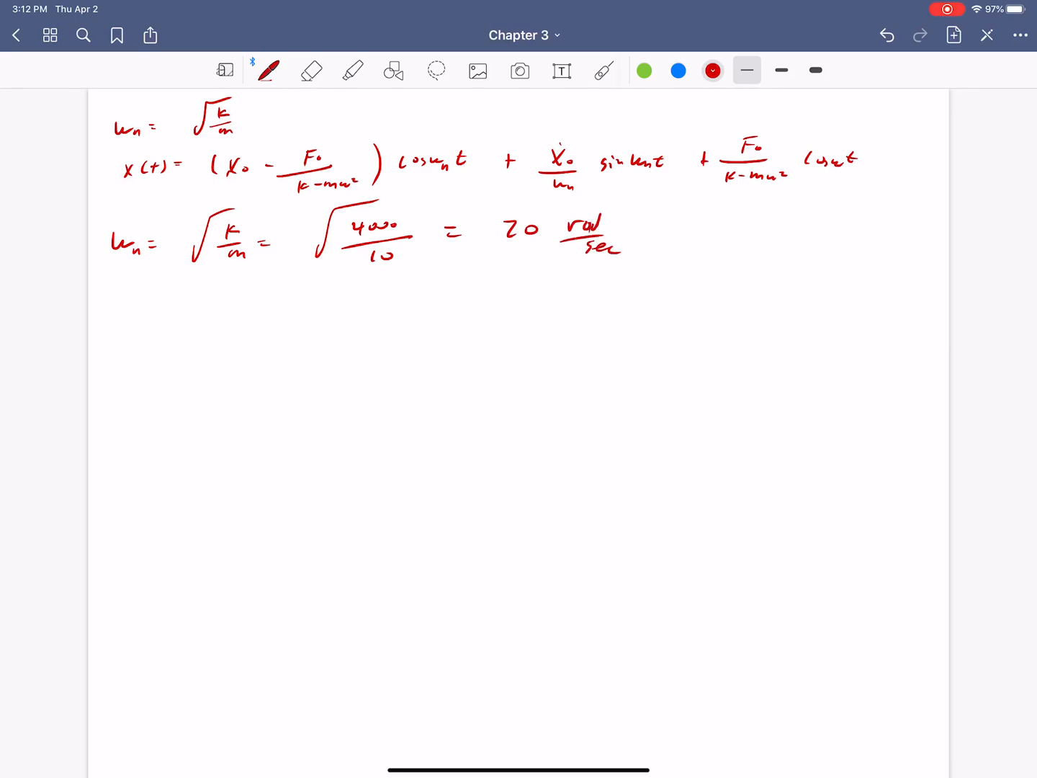
Evaluate F0/(k − mω²) = 400/(4000 − (10)(30)²) = −0.08 m and rule a line beneath it.
{"action": "left_click_drag", "start_coordinate": [112, 296], "coordinate": [151, 295]}
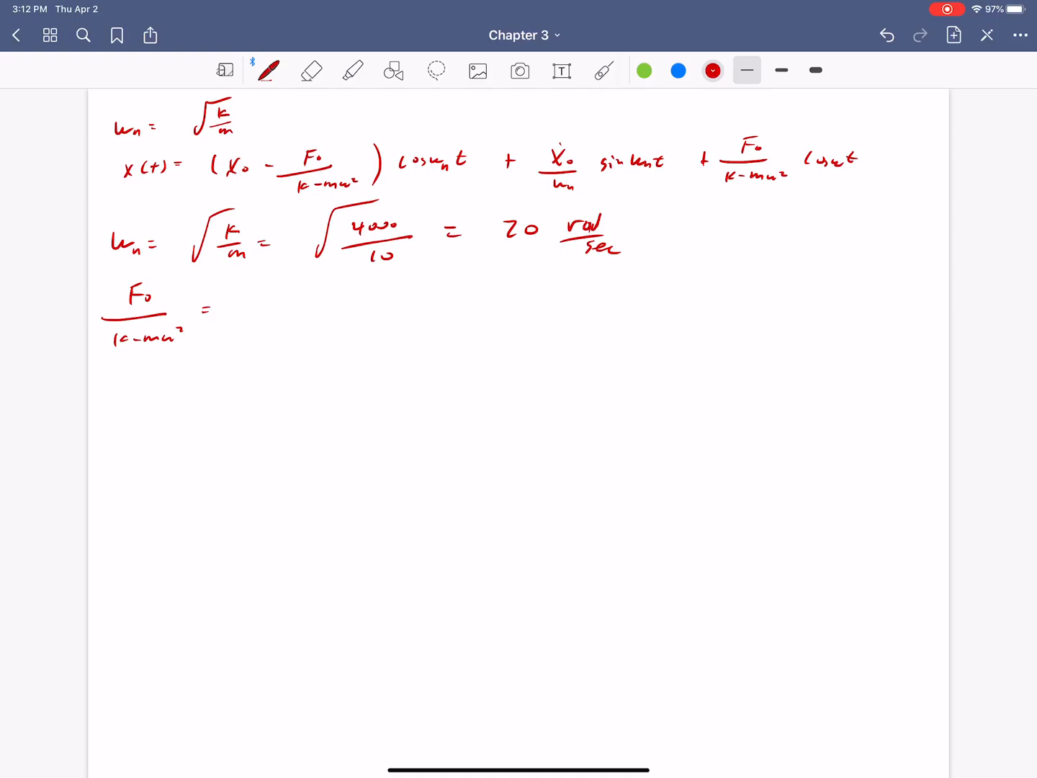
{"action": "left_click_drag", "start_coordinate": [298, 291], "coordinate": [320, 303]}
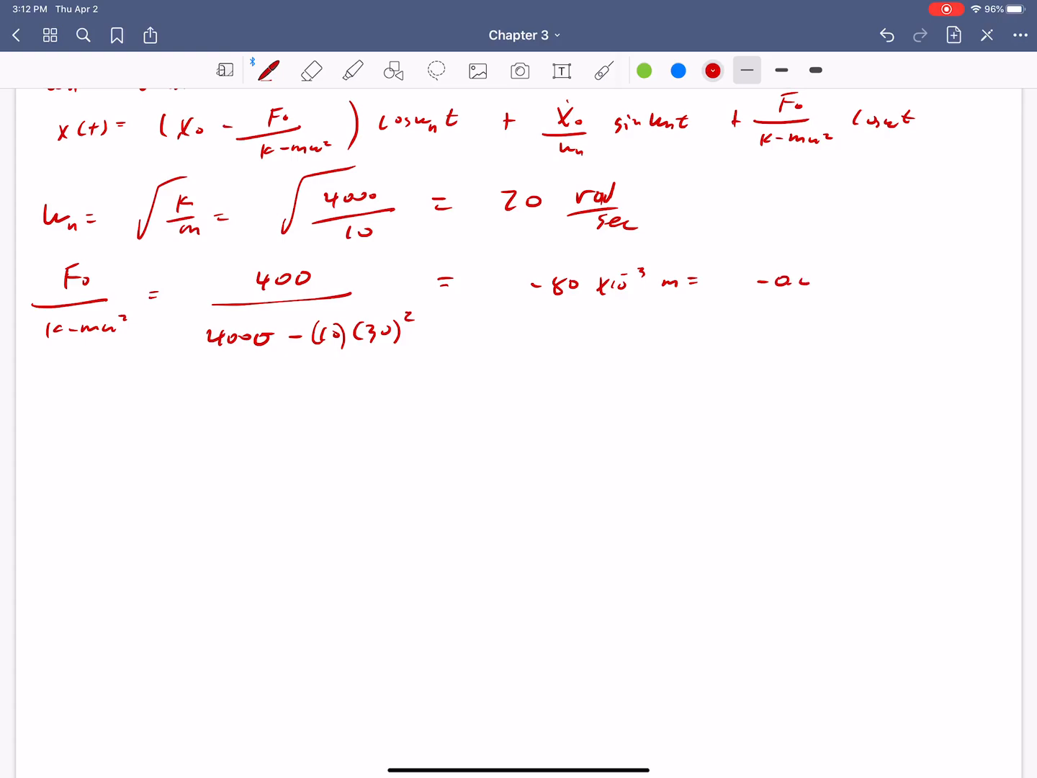
{"action": "left_click_drag", "start_coordinate": [764, 281], "coordinate": [864, 281]}
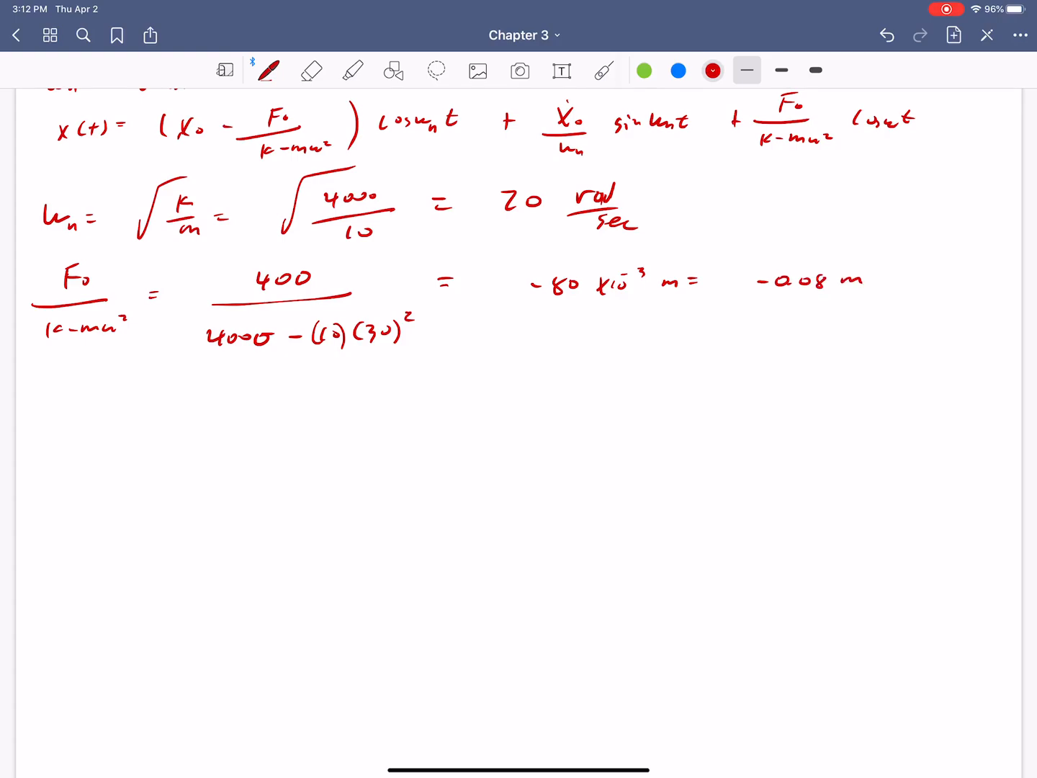
{"action": "left_click_drag", "start_coordinate": [45, 374], "coordinate": [214, 371]}
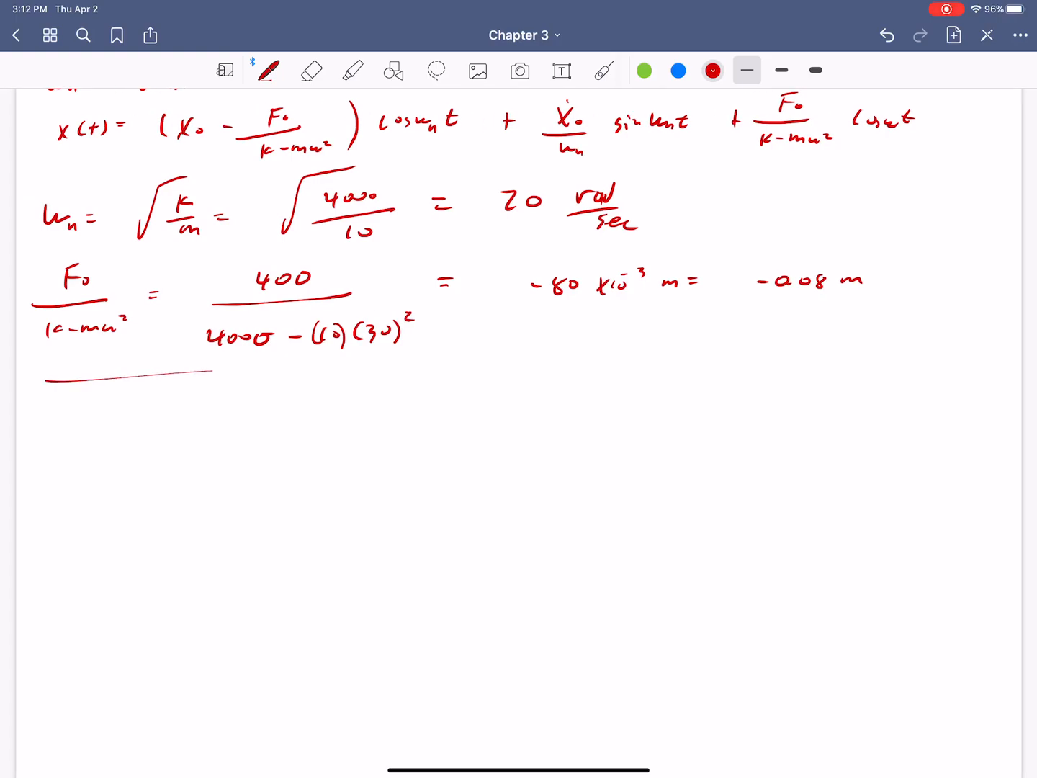
Label part a with initial conditions x0 = 0.1 m and zero initial velocity.
{"action": "scroll", "scroll_direction": "down", "scroll_amount": 3}
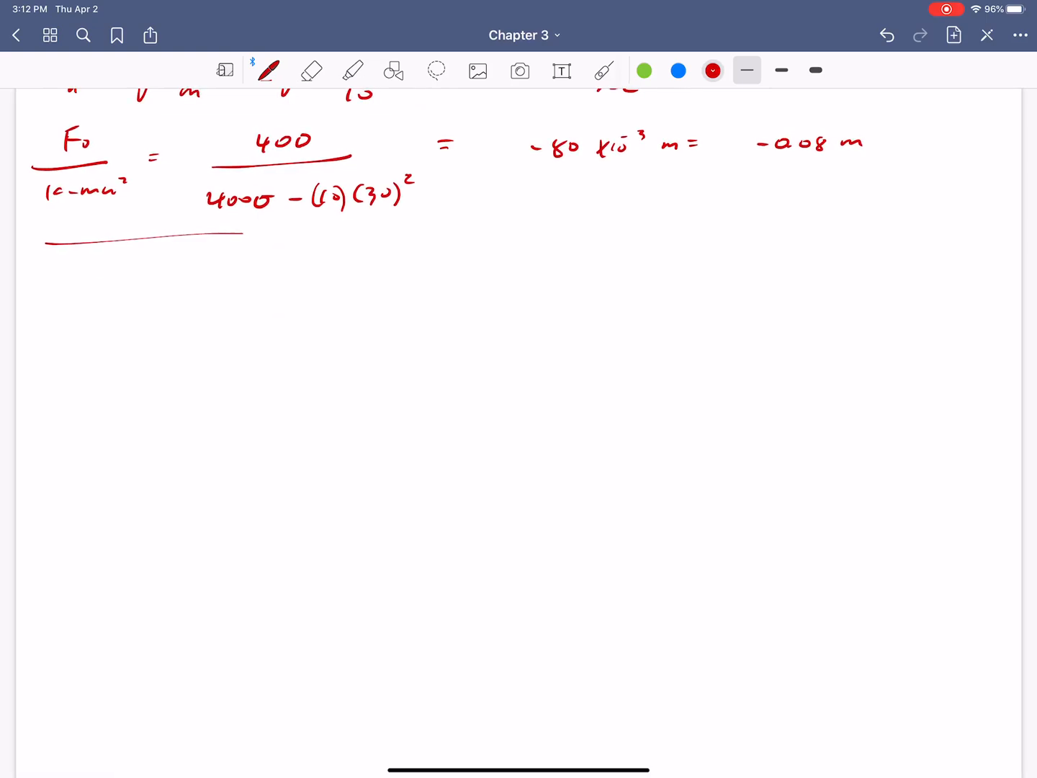
{"action": "left_click_drag", "start_coordinate": [60, 285], "coordinate": [86, 271]}
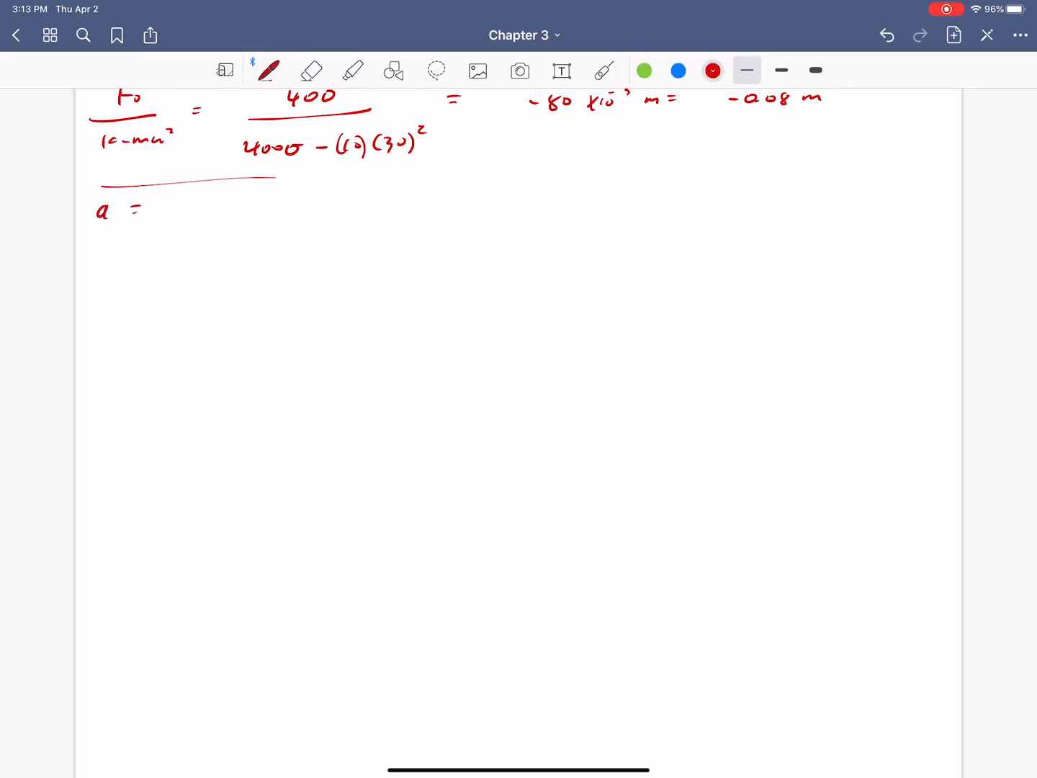
{"action": "left_click", "coordinate": [310, 69]}
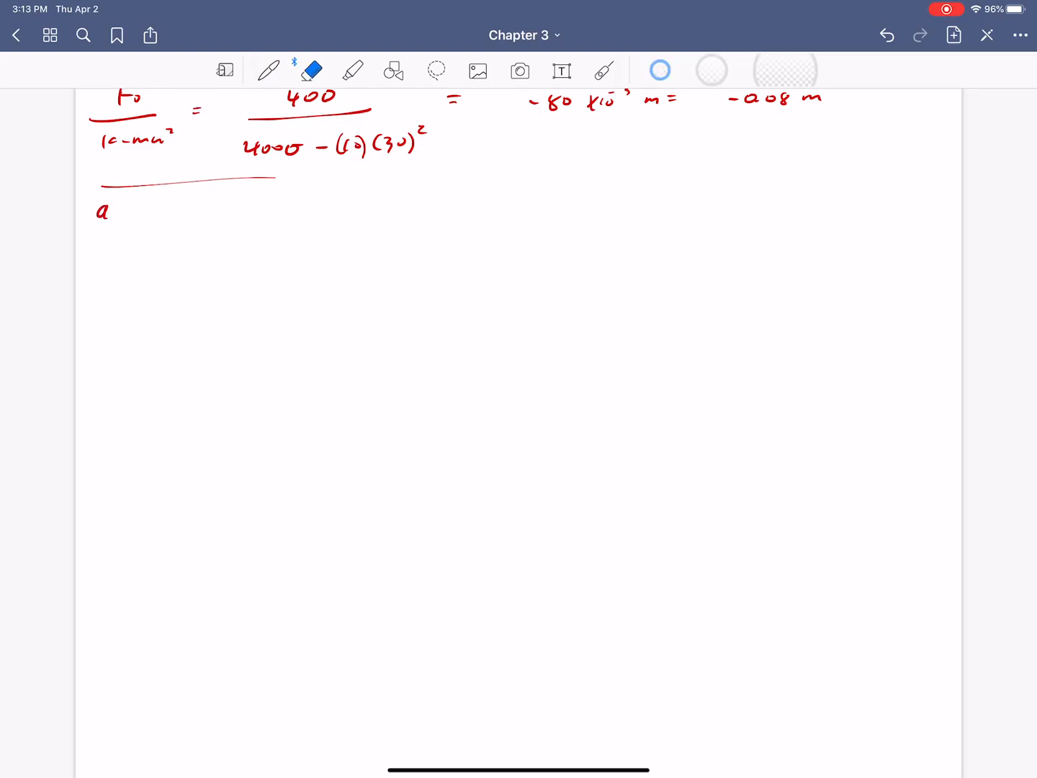
{"action": "left_click", "coordinate": [266, 69]}
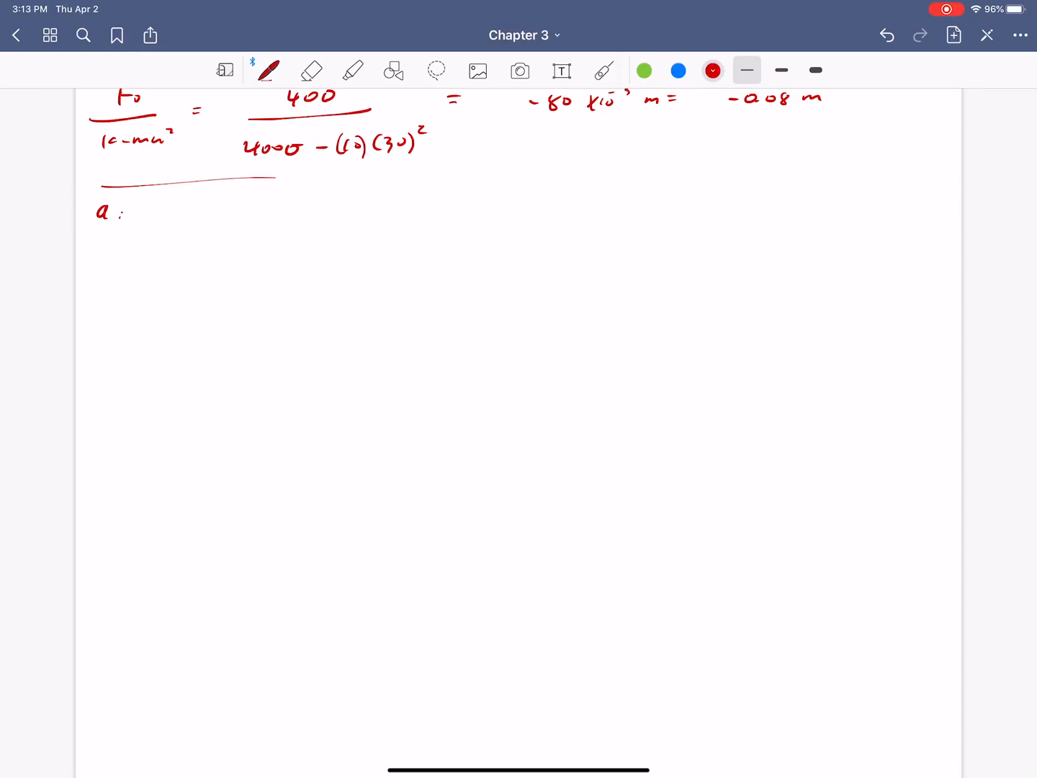
{"action": "left_click_drag", "start_coordinate": [166, 223], "coordinate": [288, 216]}
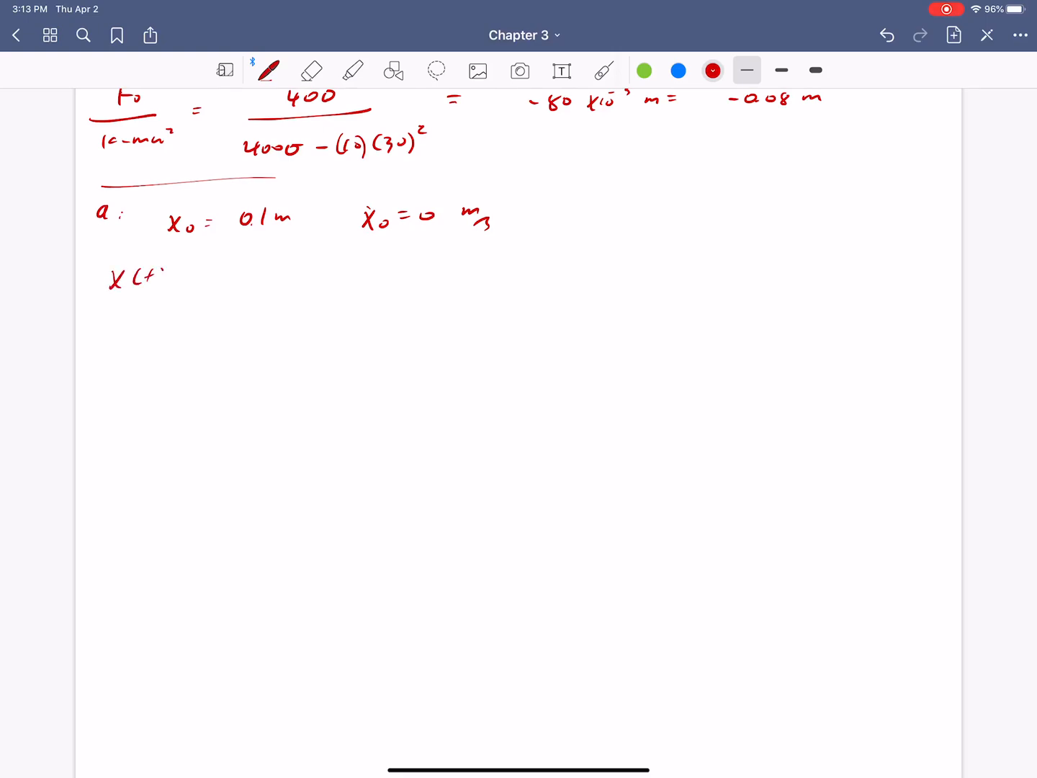
Substitute into x(t) and simplify to x(t) = 0.18 cos 20t − 0.08 cos 30t for part a.
{"action": "left_click_drag", "start_coordinate": [151, 277], "coordinate": [288, 277]}
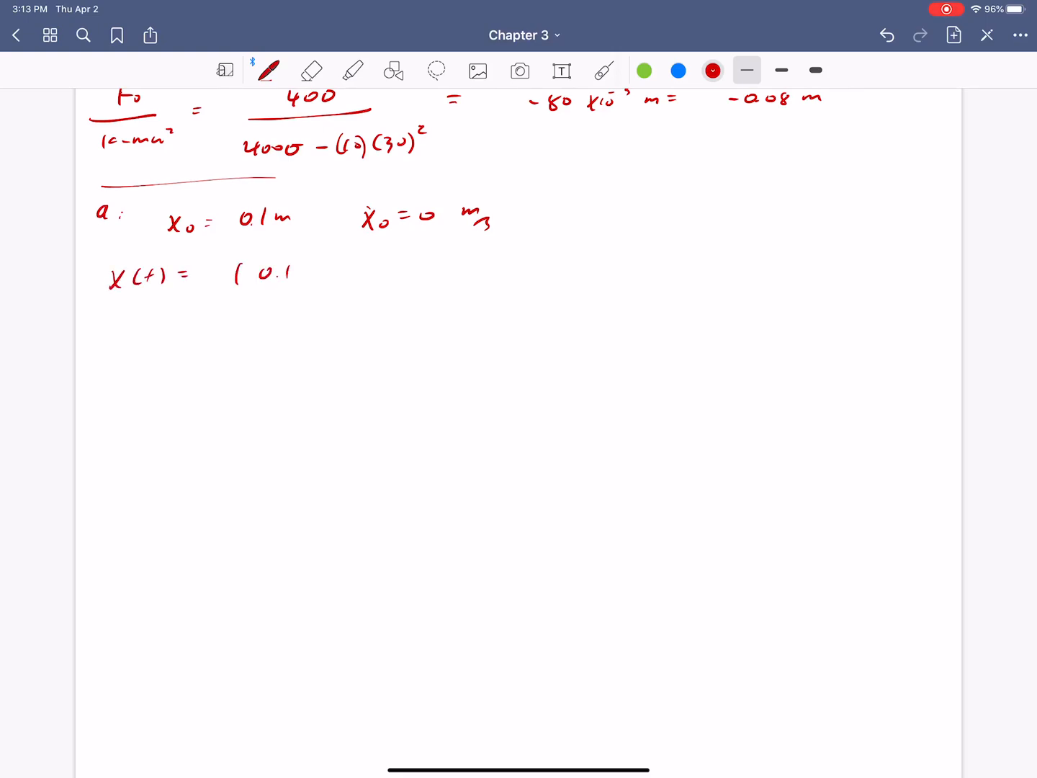
{"action": "left_click_drag", "start_coordinate": [309, 273], "coordinate": [406, 273]}
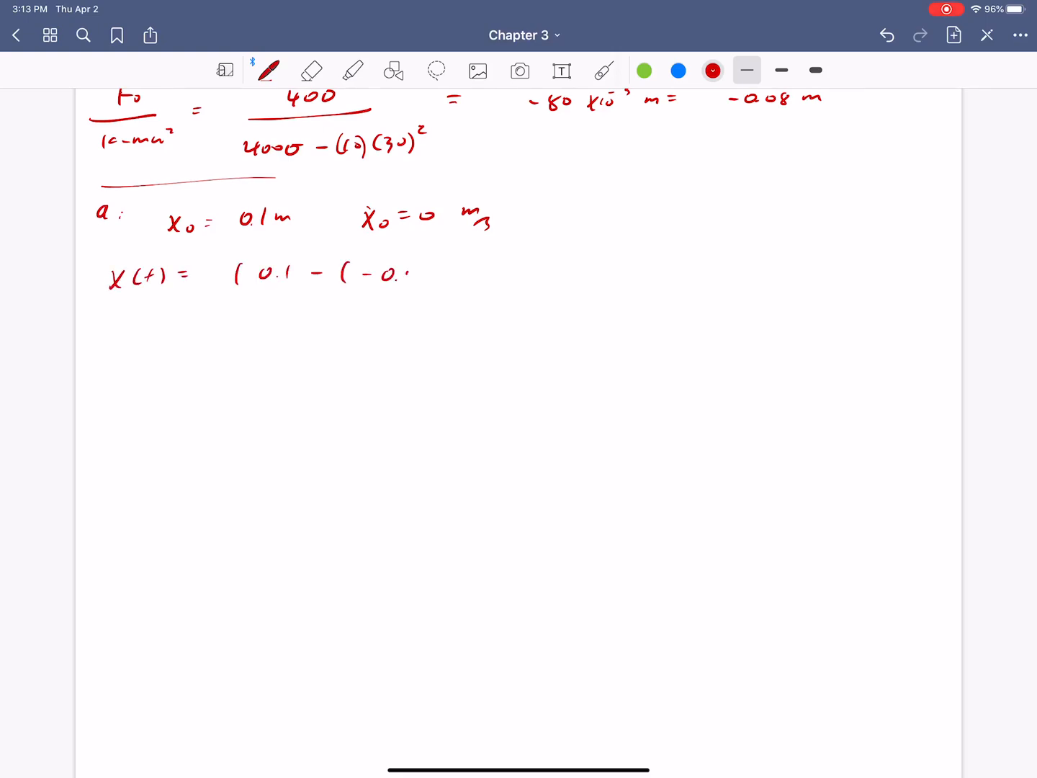
{"action": "left_click_drag", "start_coordinate": [401, 273], "coordinate": [439, 274]}
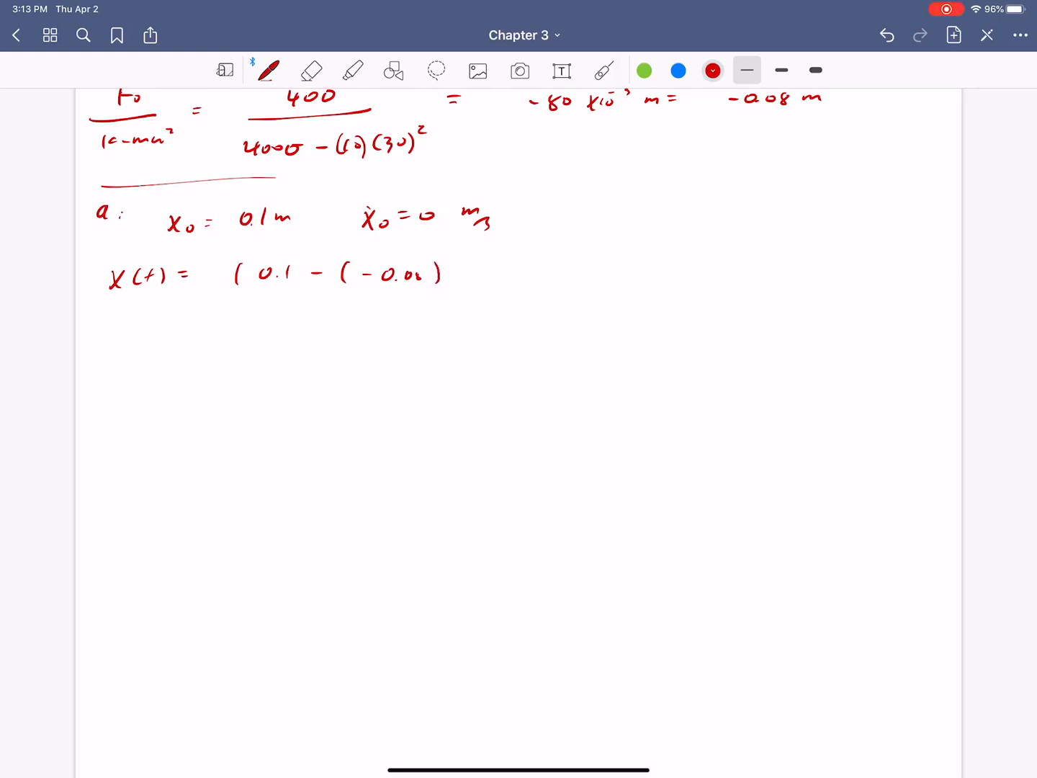
{"action": "left_click_drag", "start_coordinate": [447, 271], "coordinate": [504, 271]}
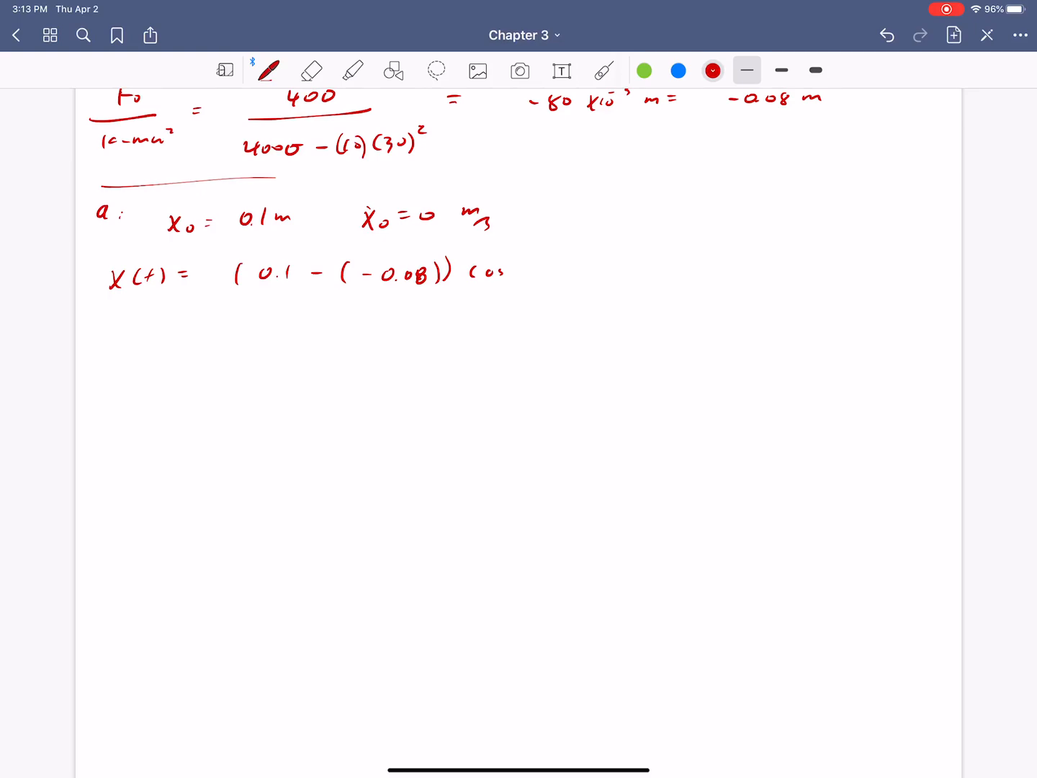
{"action": "left_click_drag", "start_coordinate": [519, 270], "coordinate": [576, 271]}
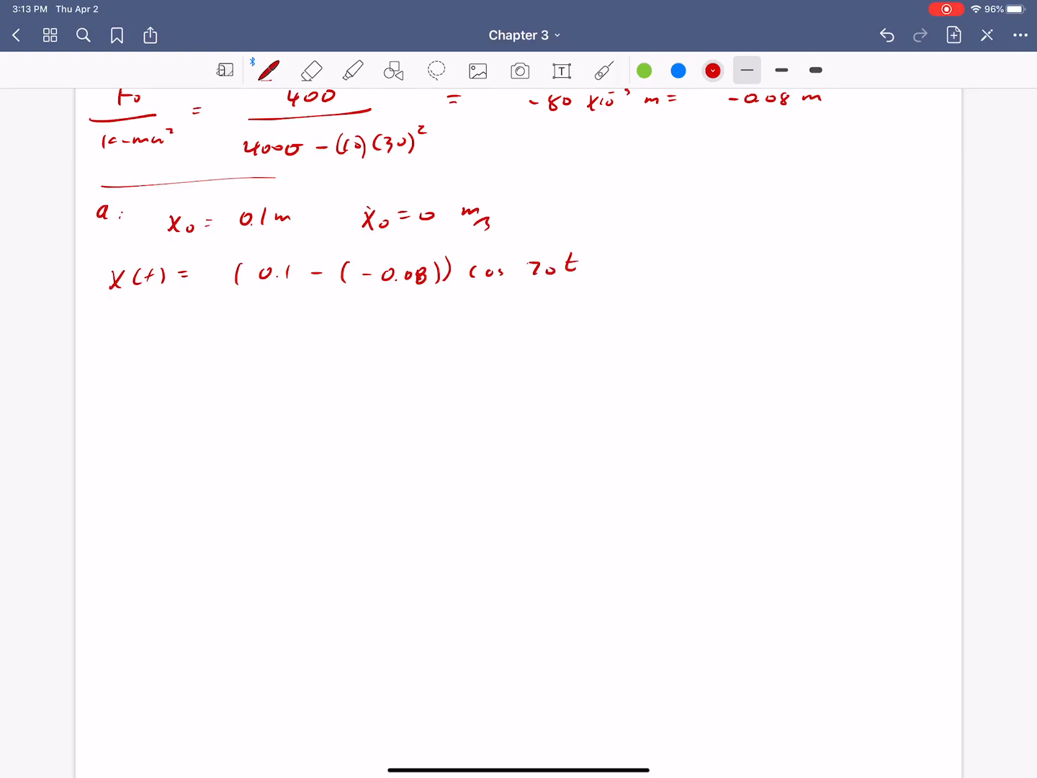
{"action": "left_click_drag", "start_coordinate": [627, 266], "coordinate": [723, 262]}
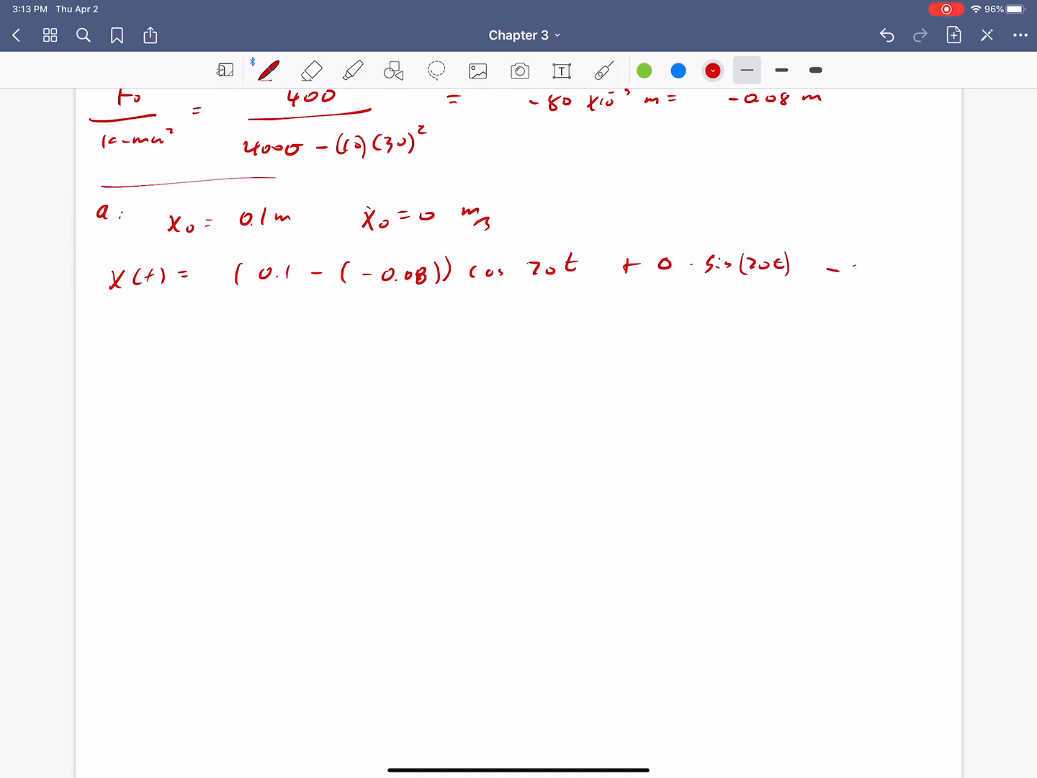
{"action": "left_click_drag", "start_coordinate": [833, 267], "coordinate": [895, 270]}
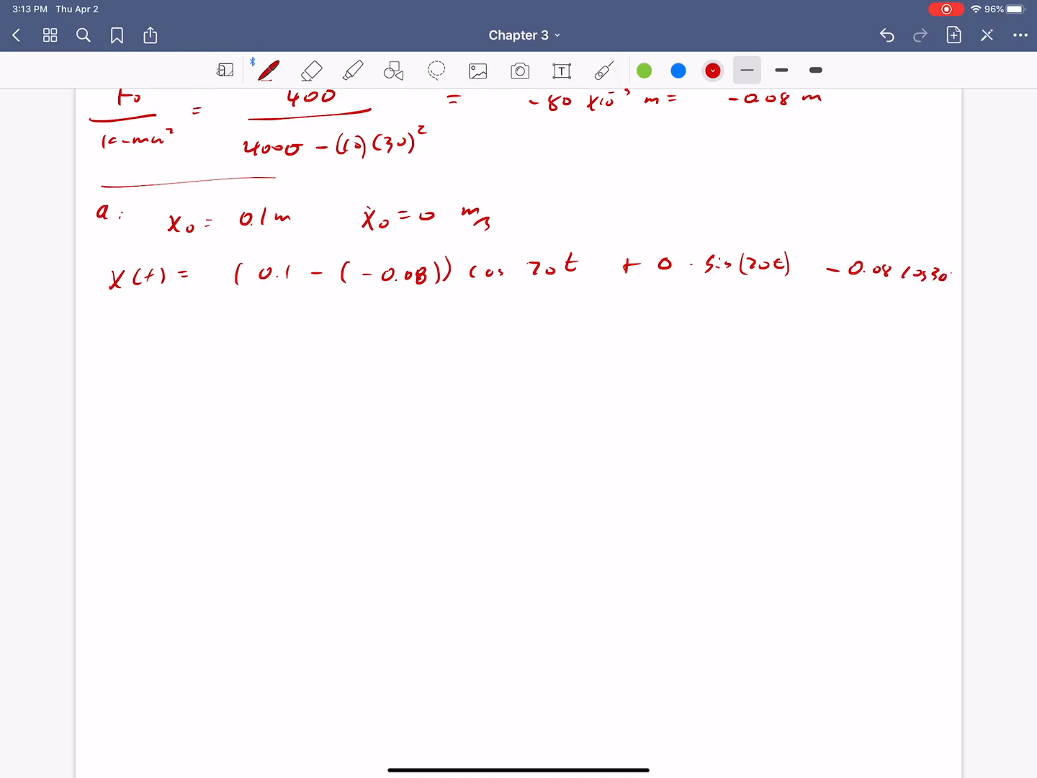
{"action": "left_click_drag", "start_coordinate": [115, 324], "coordinate": [173, 324]}
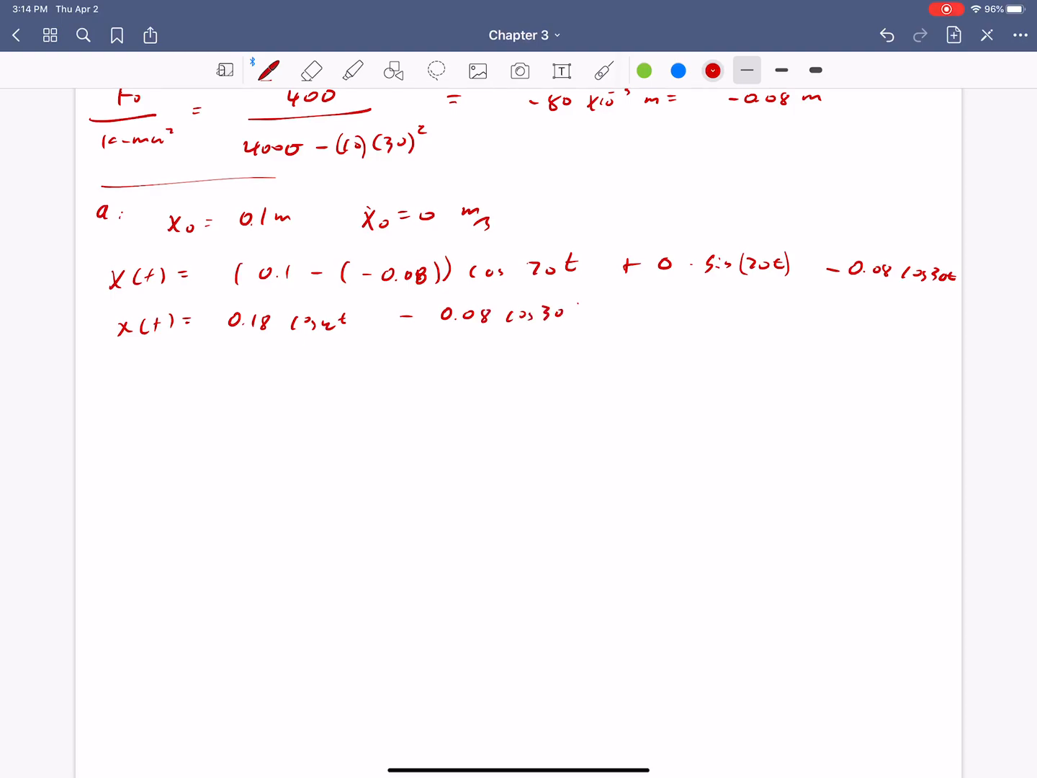
{"action": "left_click", "coordinate": [310, 69]}
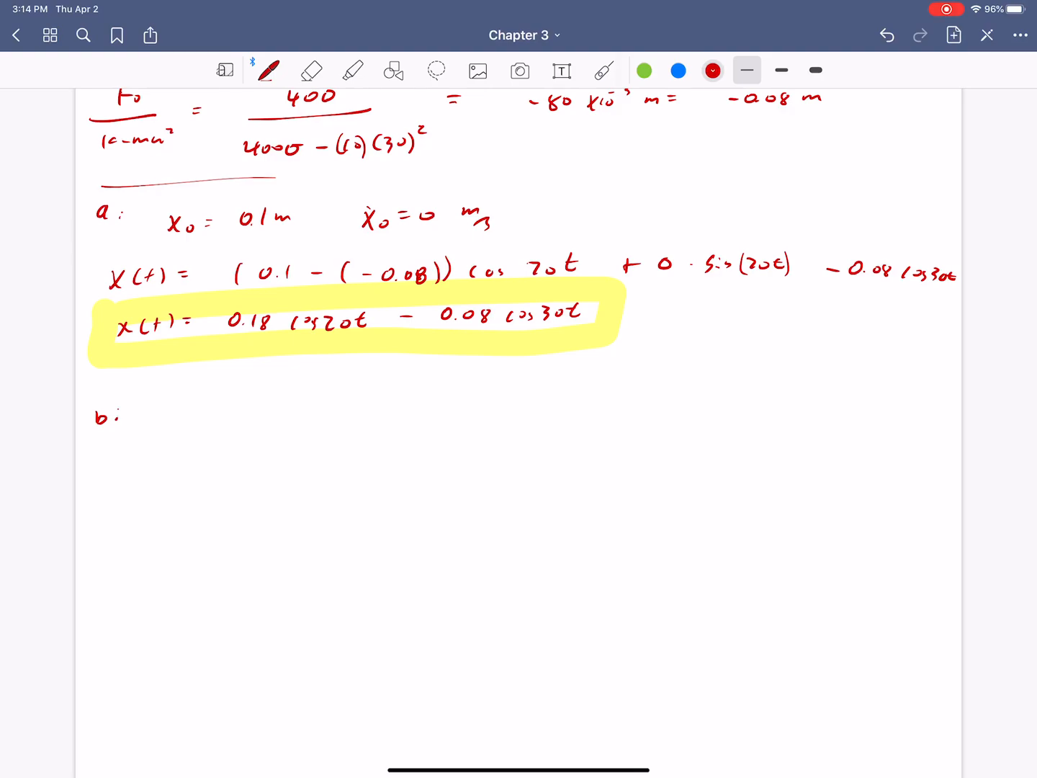
Write part b with x0 = 0, 10 m/s initial velocity, simplifying to x(t) = 0.5 sin 20t − 0.08 cos 30t.
{"action": "scroll", "scroll_direction": "up", "scroll_amount": 3}
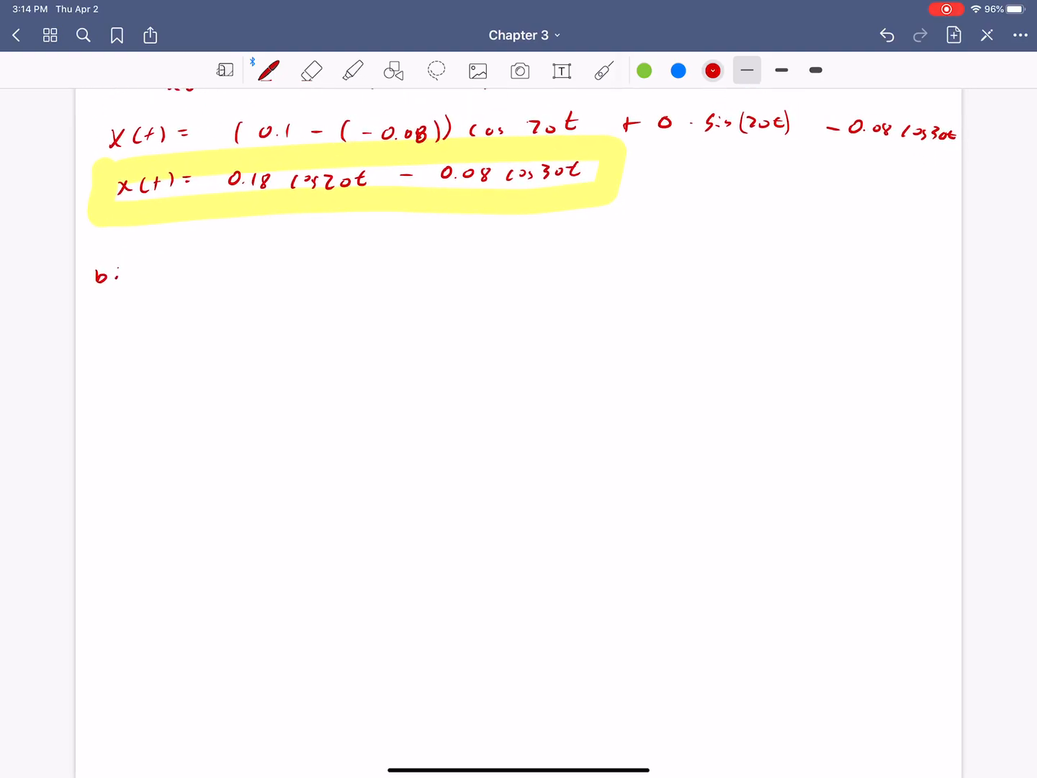
{"action": "left_click", "coordinate": [311, 69]}
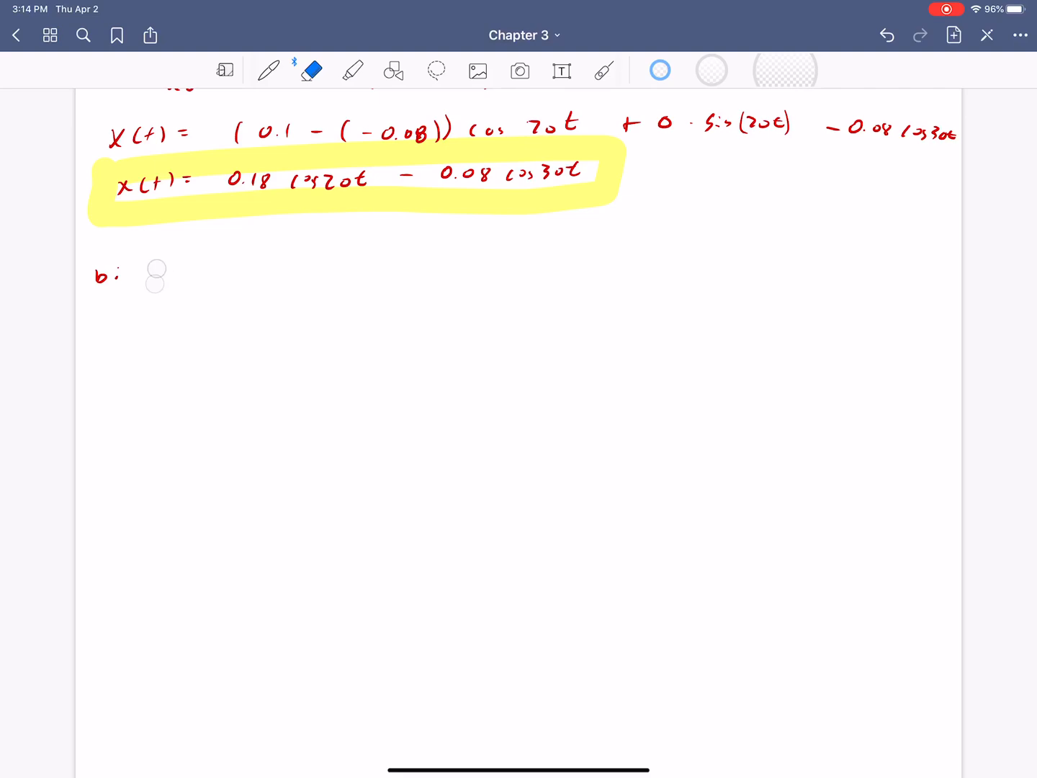
{"action": "left_click", "coordinate": [270, 69]}
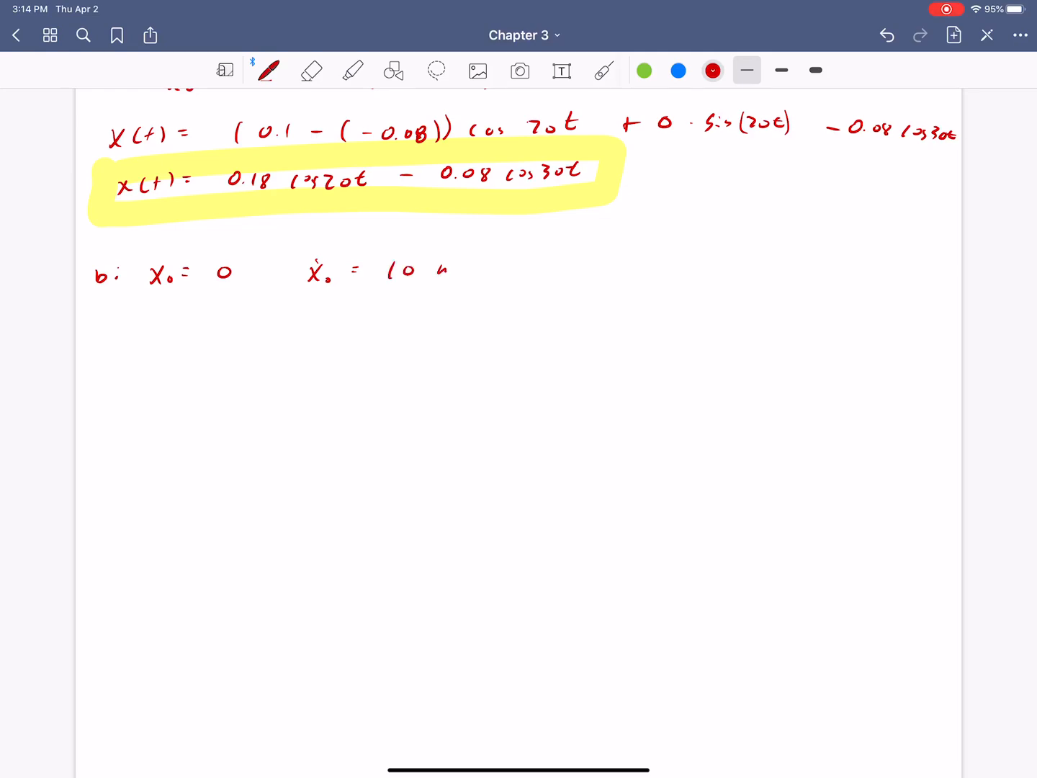
{"action": "left_click_drag", "start_coordinate": [432, 271], "coordinate": [469, 285]}
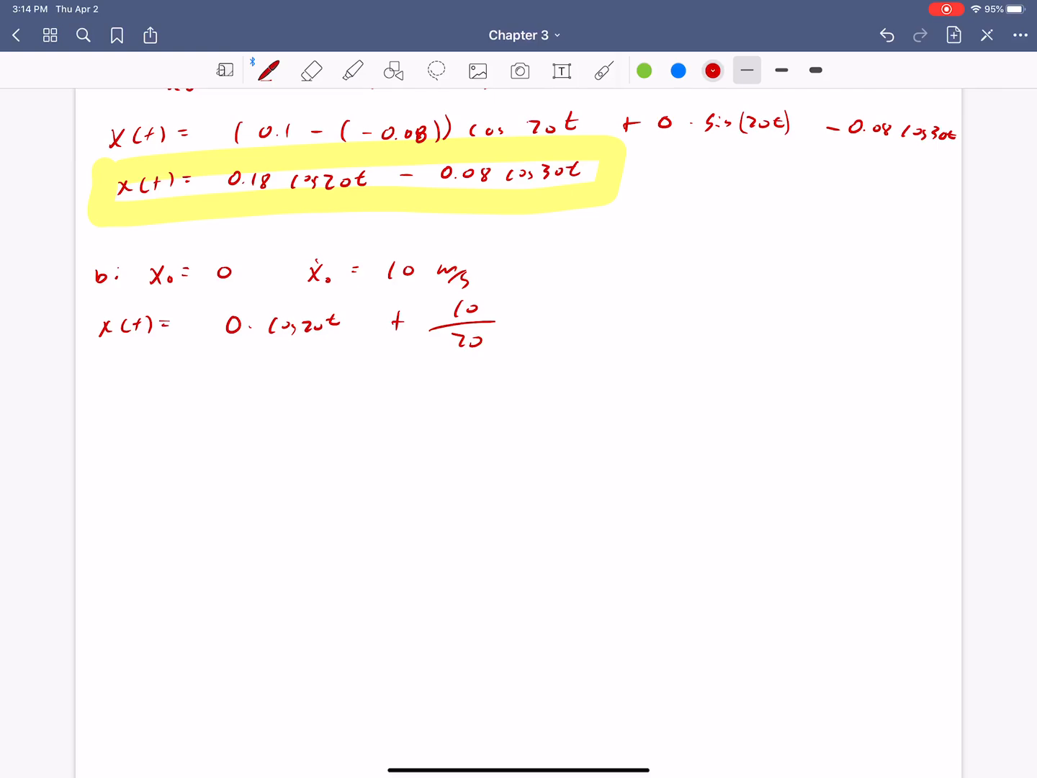
{"action": "left_click_drag", "start_coordinate": [496, 320], "coordinate": [565, 317]}
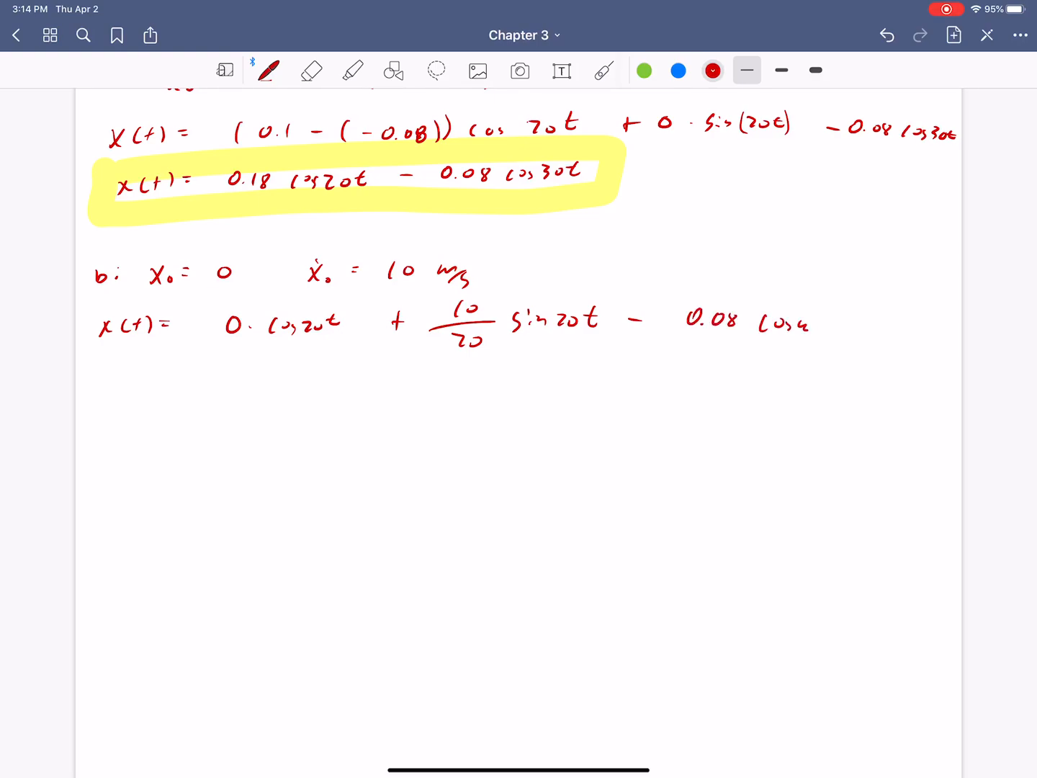
{"action": "left_click", "coordinate": [311, 70]}
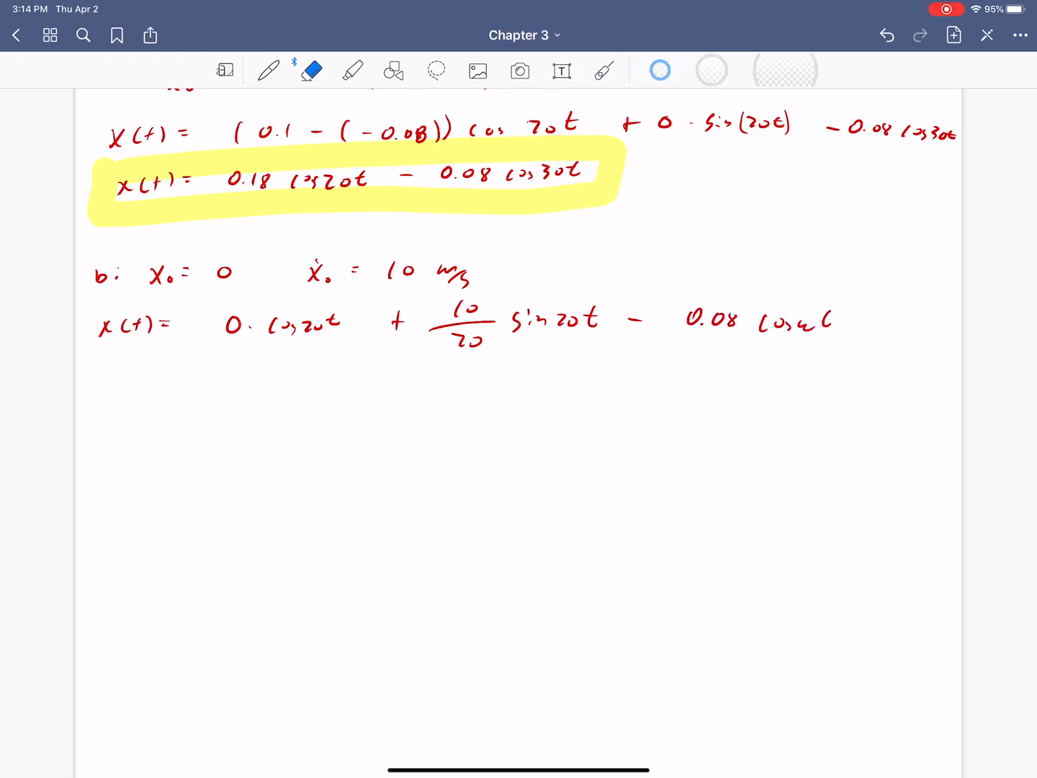
{"action": "left_click", "coordinate": [267, 70]}
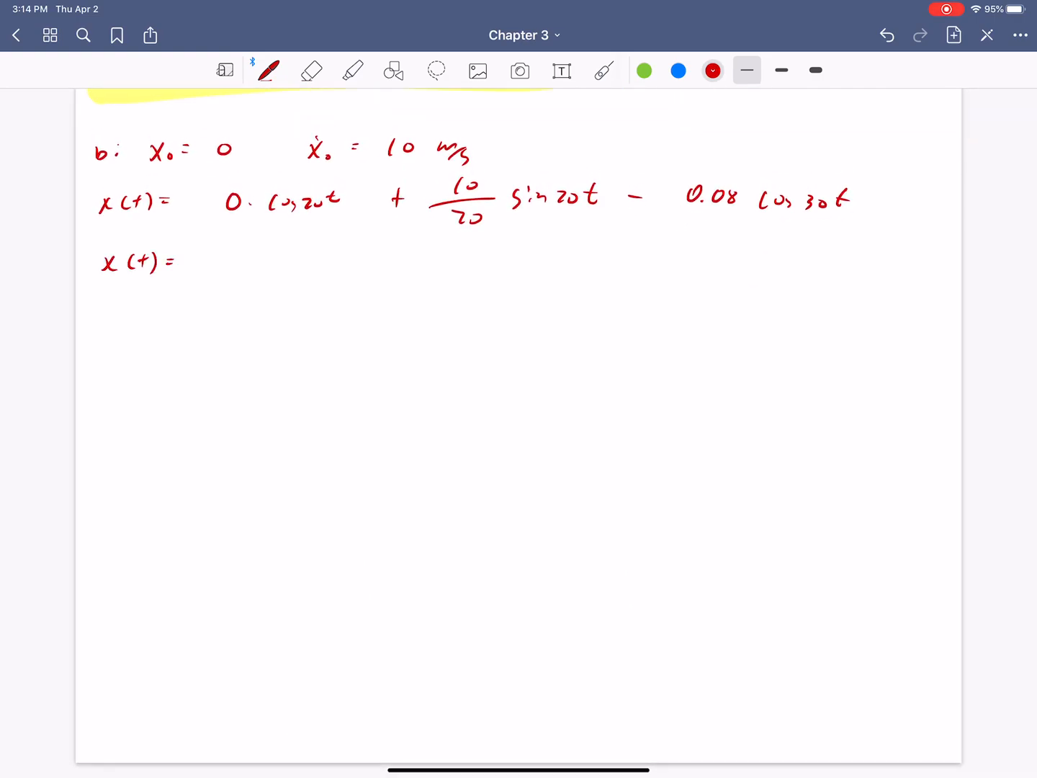
{"action": "left_click_drag", "start_coordinate": [223, 257], "coordinate": [317, 252]}
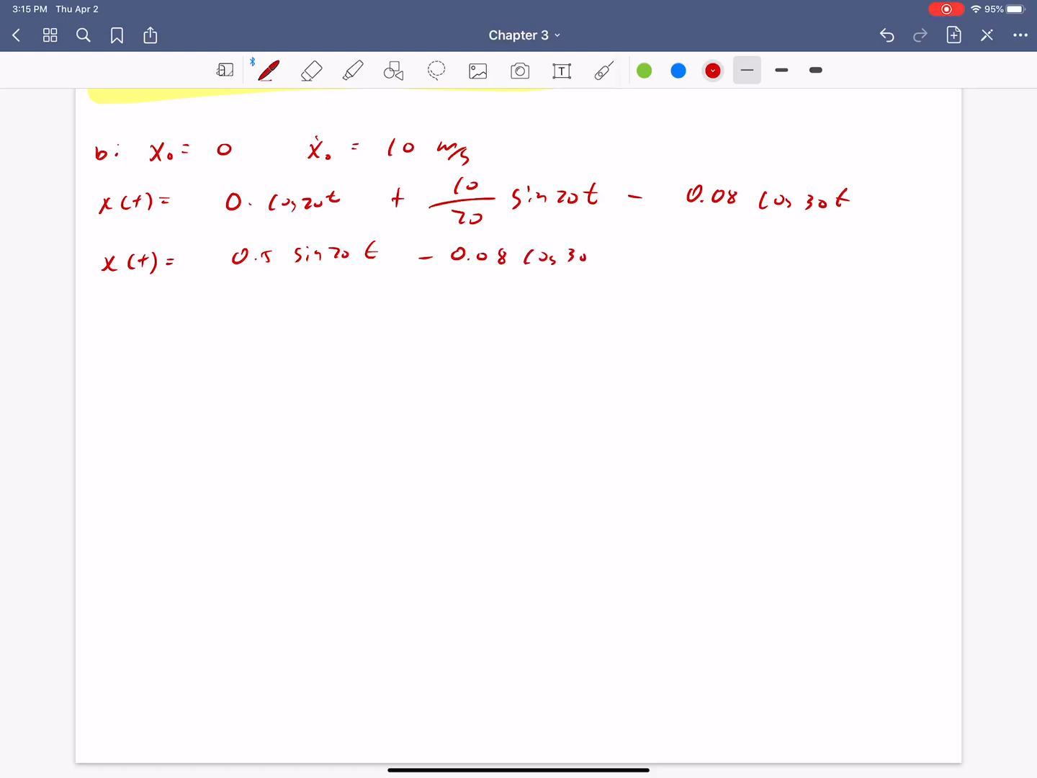
Highlight the part b result in yellow and return to red ink for part c.
{"action": "left_click", "coordinate": [353, 71]}
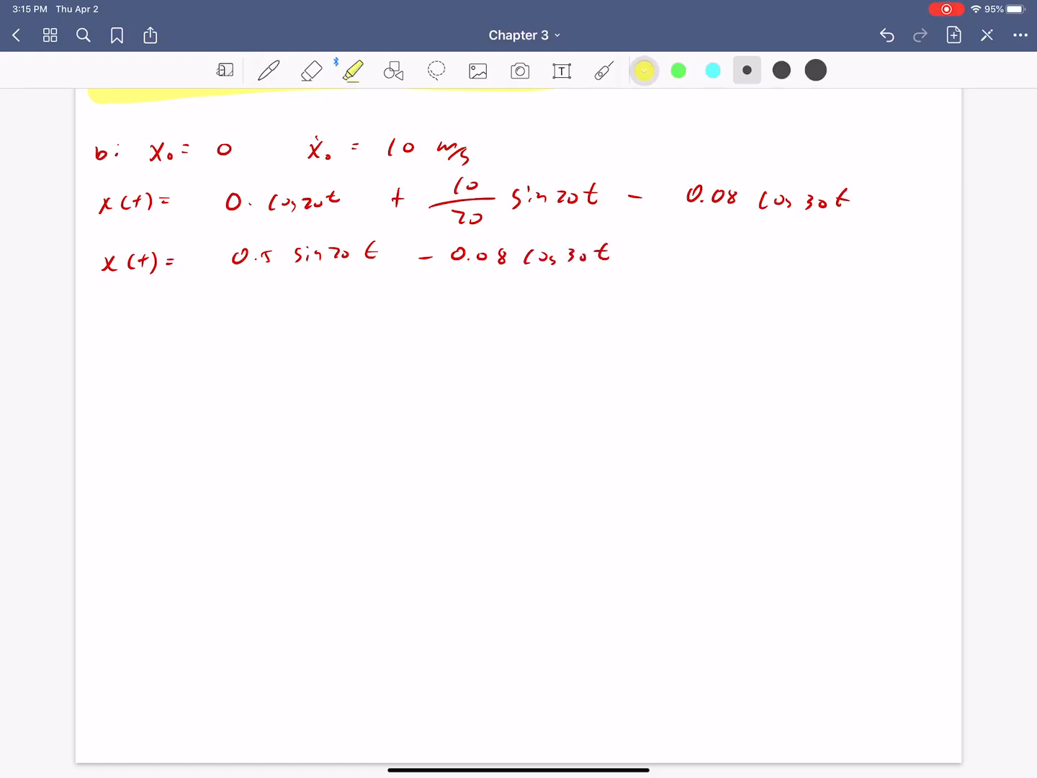
{"action": "left_click_drag", "start_coordinate": [101, 256], "coordinate": [648, 257]}
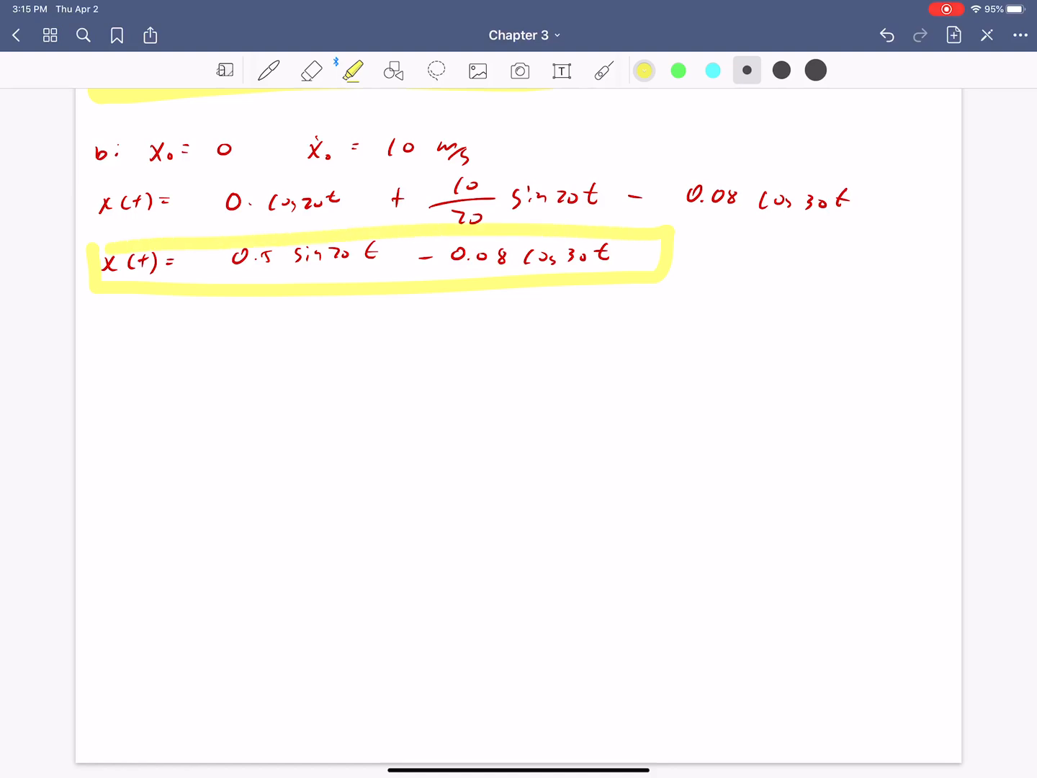
{"action": "left_click", "coordinate": [269, 69]}
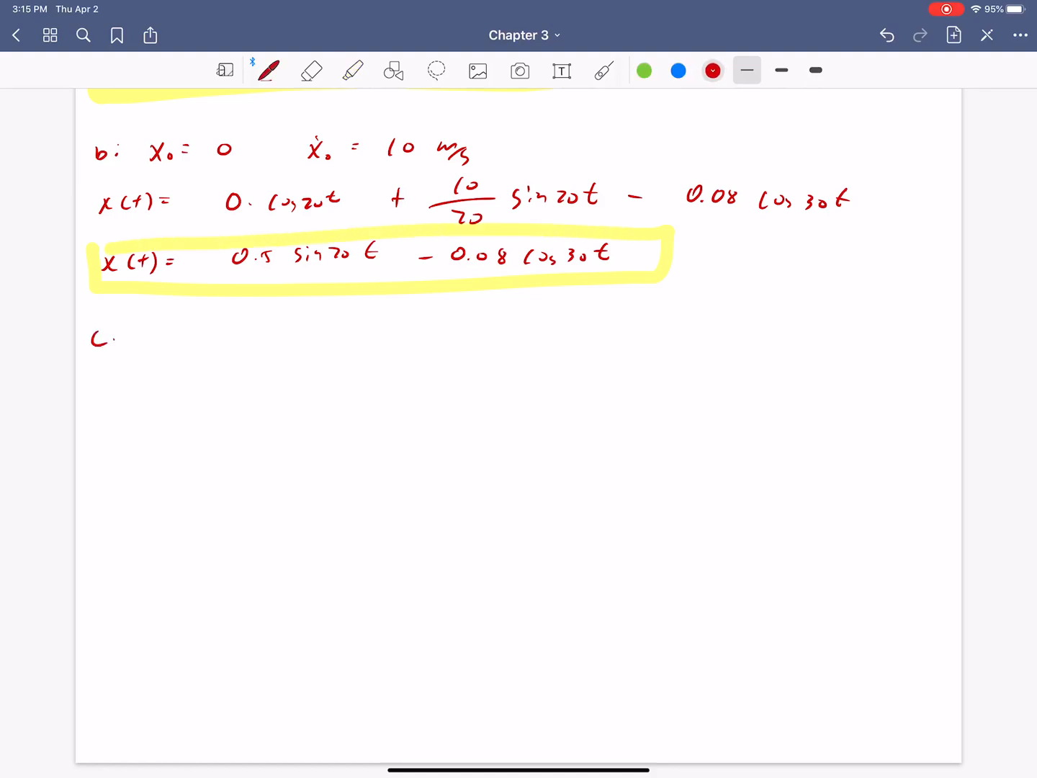
Write x(t) = 0.18 cos20t + 0.5 sin20t for part c in red ink.
{"action": "left_click_drag", "start_coordinate": [93, 314], "coordinate": [636, 314]}
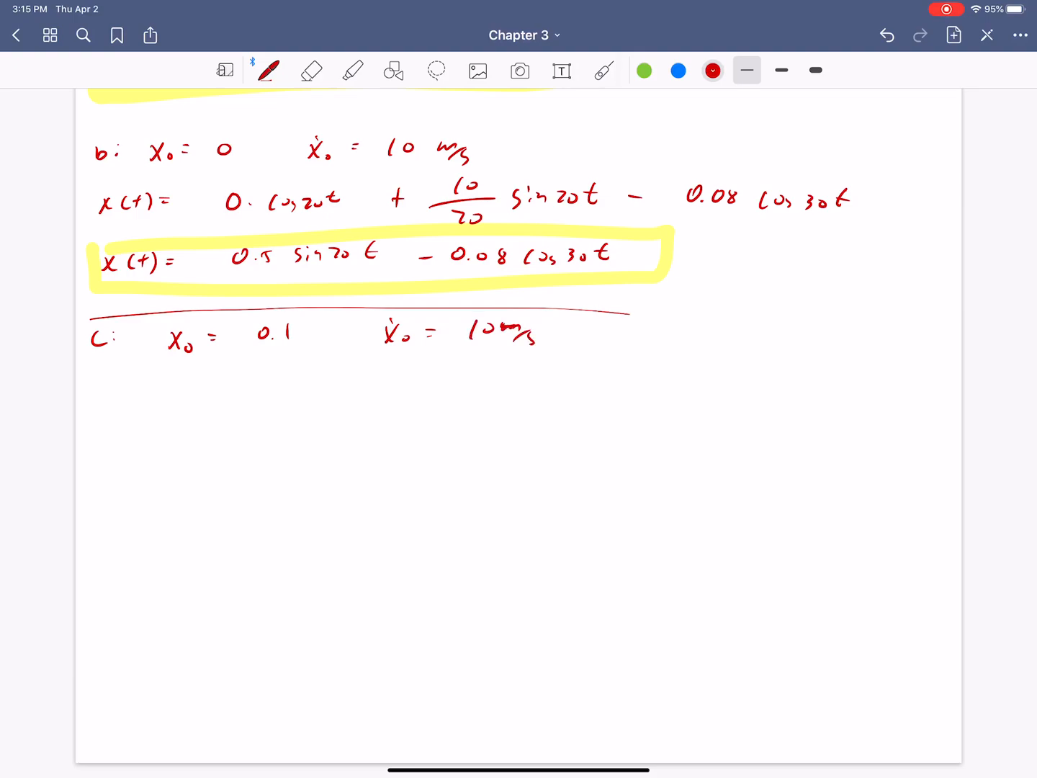
{"action": "scroll", "scroll_direction": "down", "scroll_amount": 3}
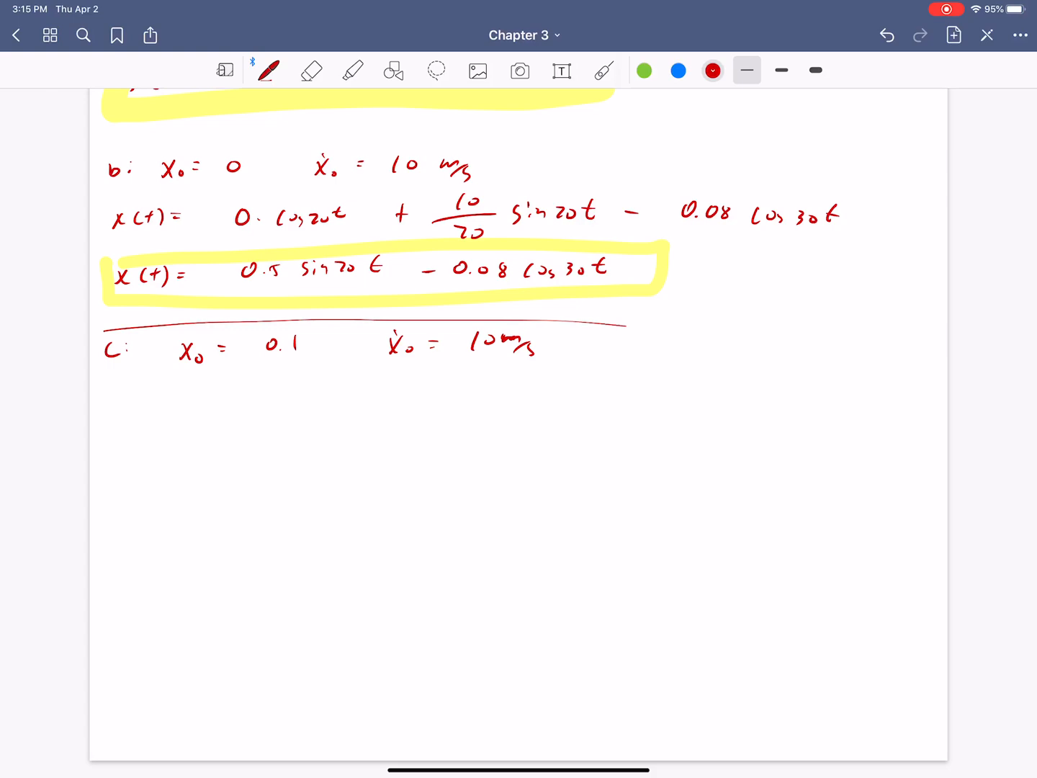
{"action": "left_click_drag", "start_coordinate": [115, 404], "coordinate": [194, 404]}
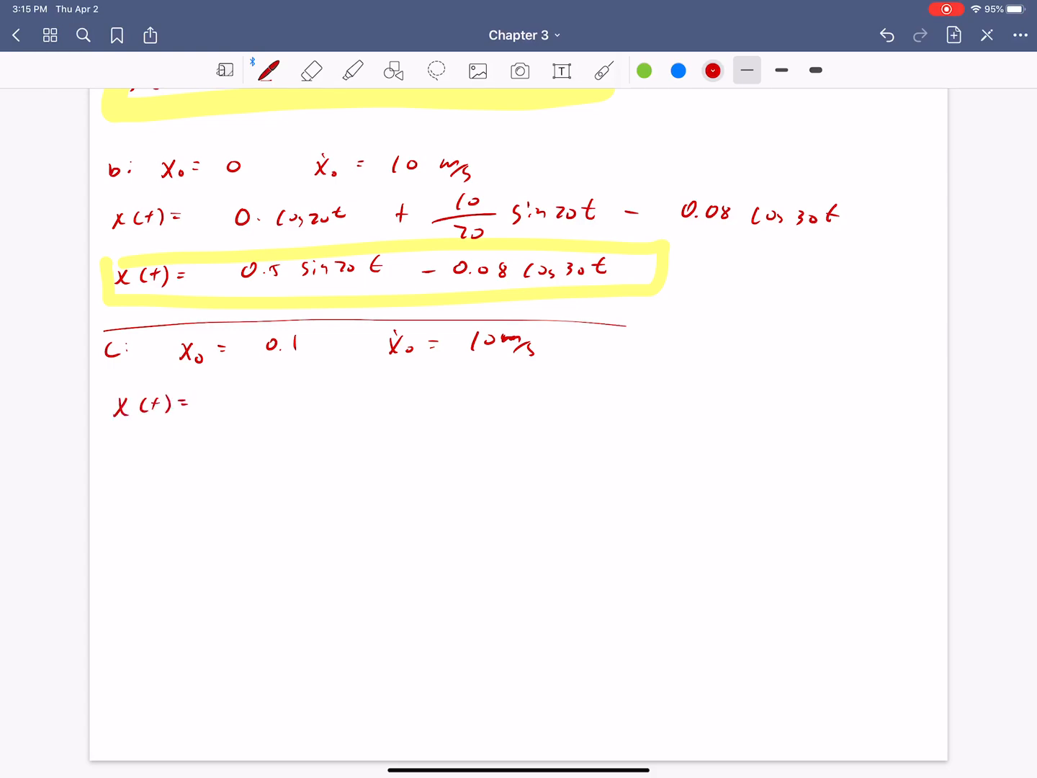
{"action": "scroll", "scroll_direction": "down", "scroll_amount": 3}
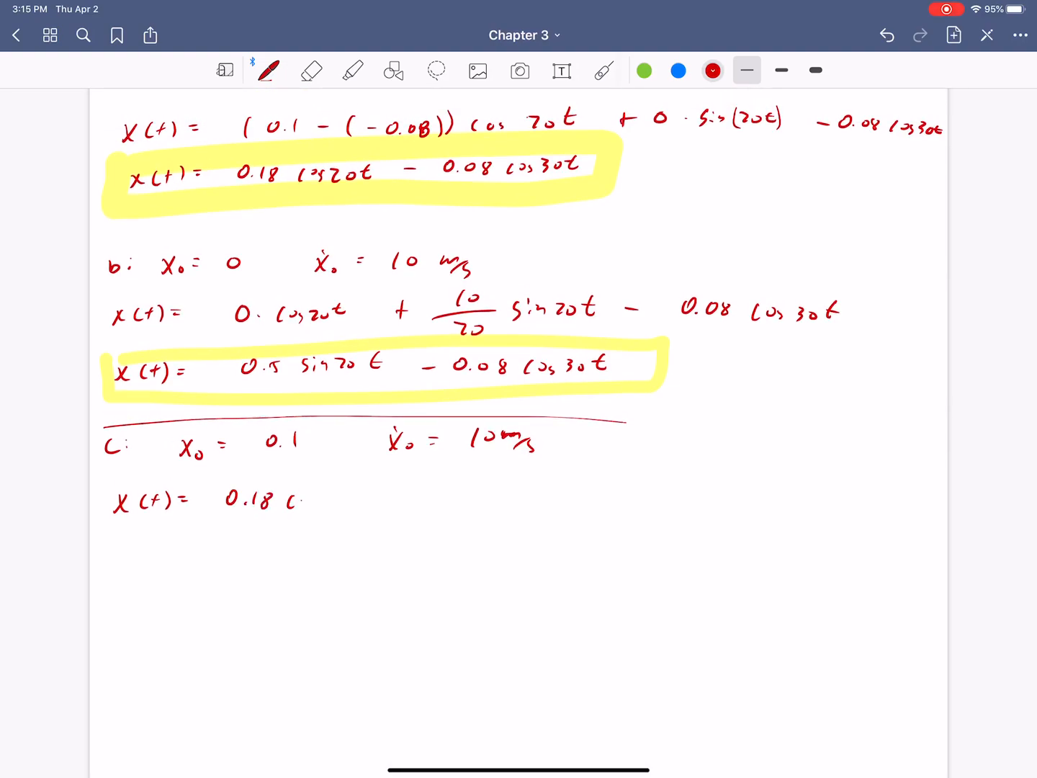
{"action": "type", "text": "cos20t +"}
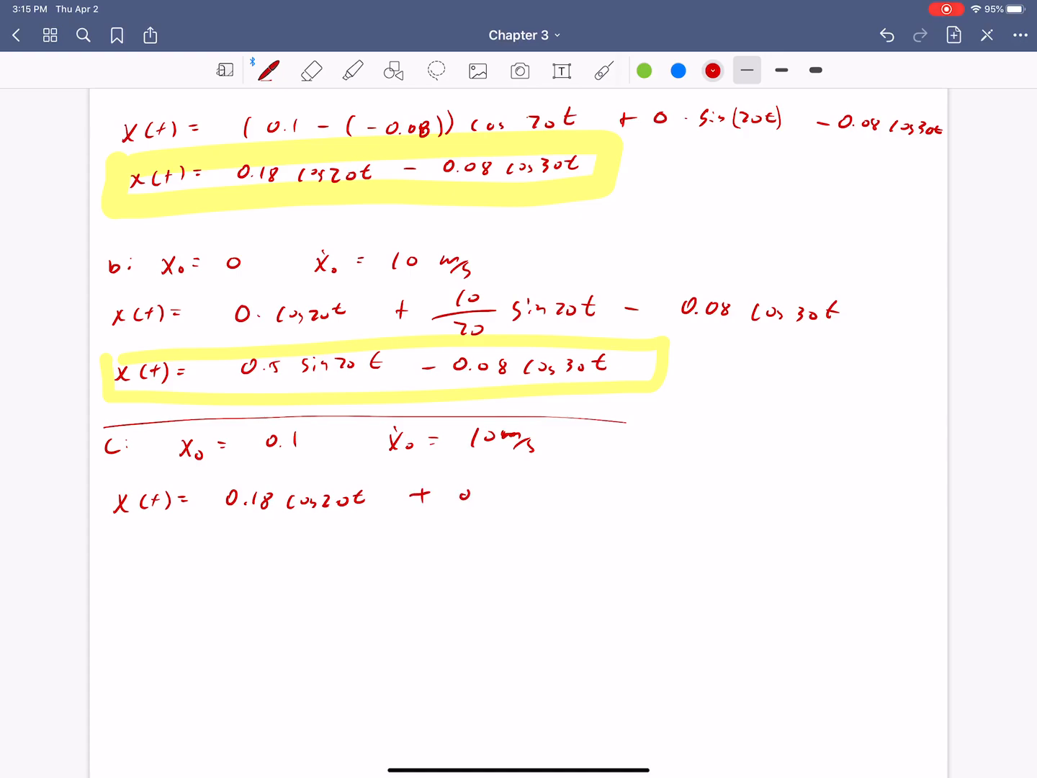
{"action": "type", "text": "0.5 sin20t - 0.08 cos"}
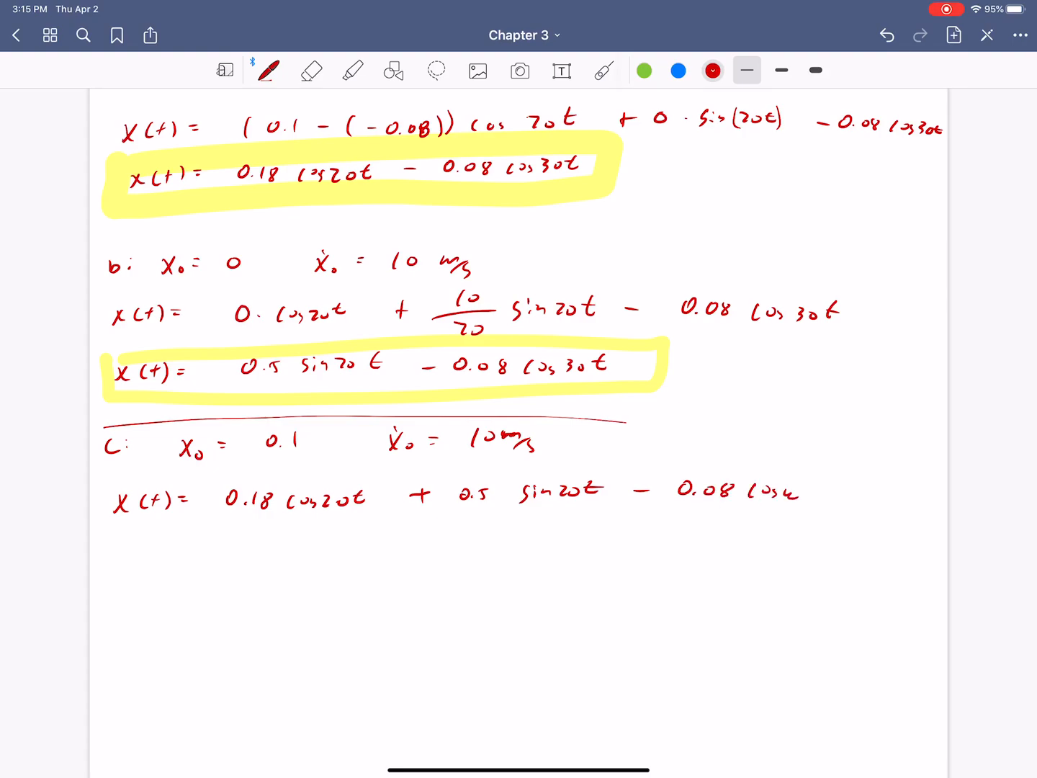
Erase the miswritten last term and rewrite it as − 0.08 cos30t.
{"action": "left_click", "coordinate": [311, 70]}
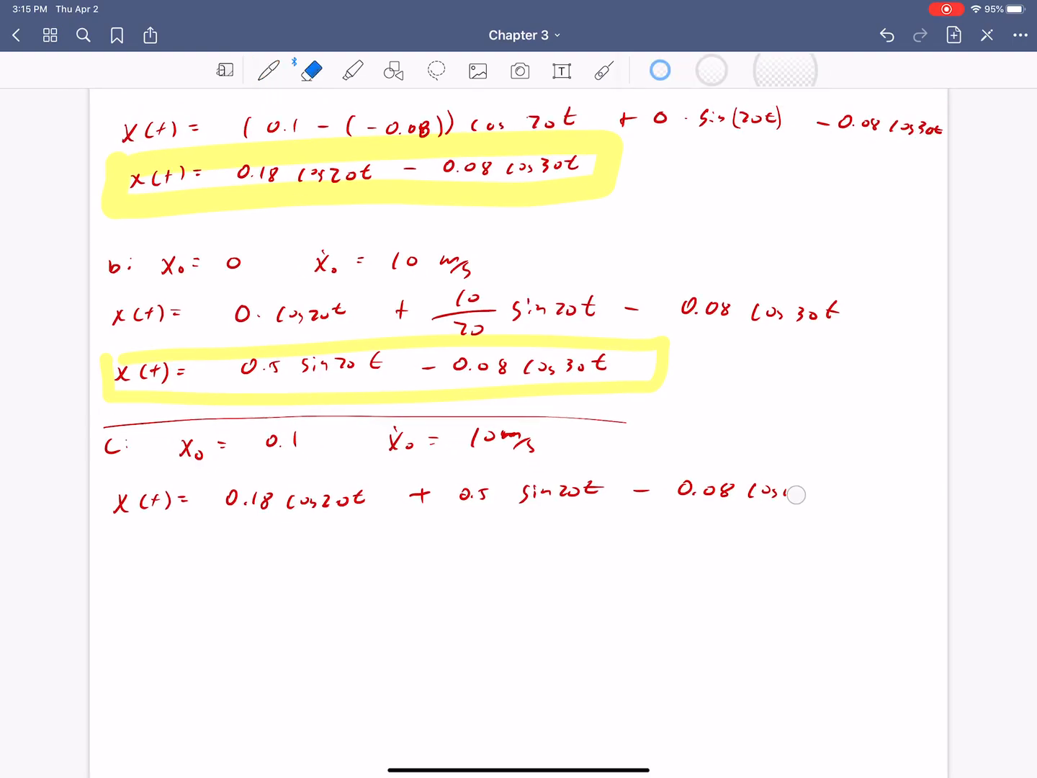
{"action": "left_click", "coordinate": [266, 69]}
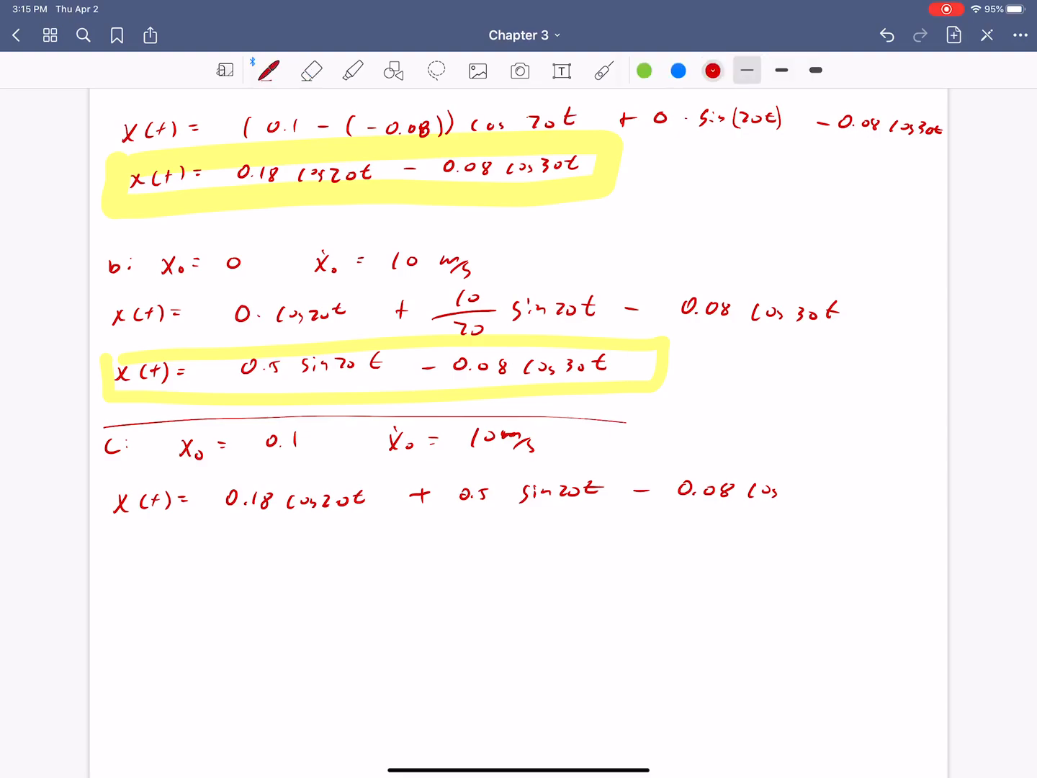
{"action": "type", "text": "30t"}
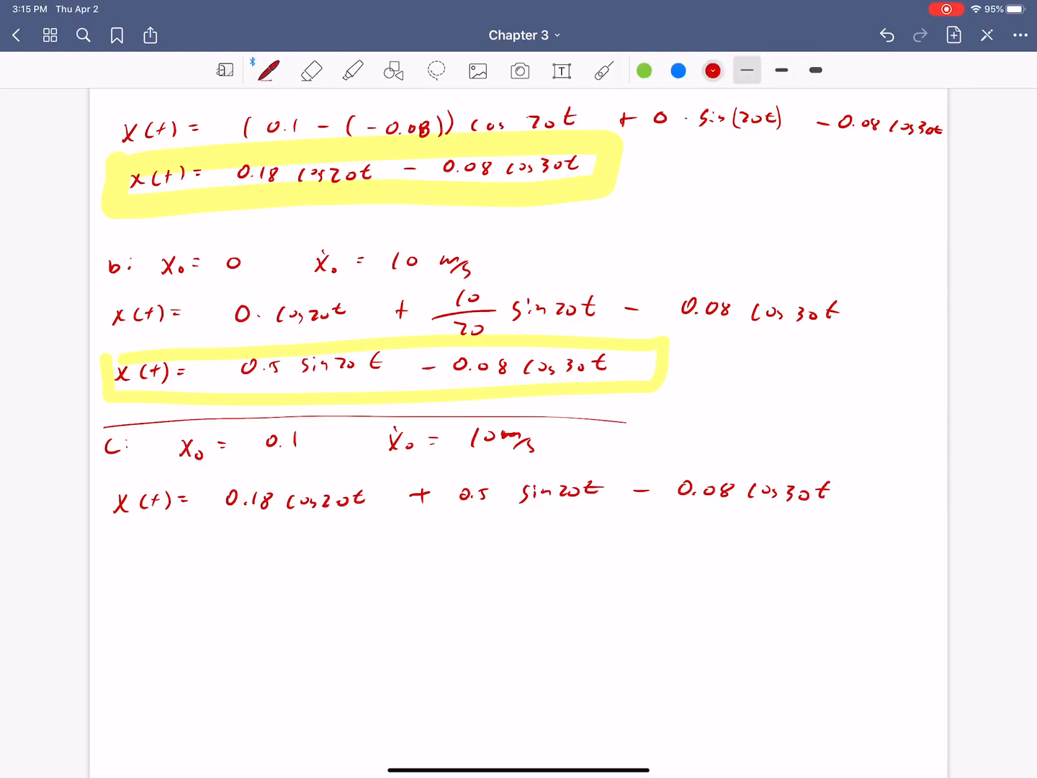
{"action": "left_click", "coordinate": [603, 69]}
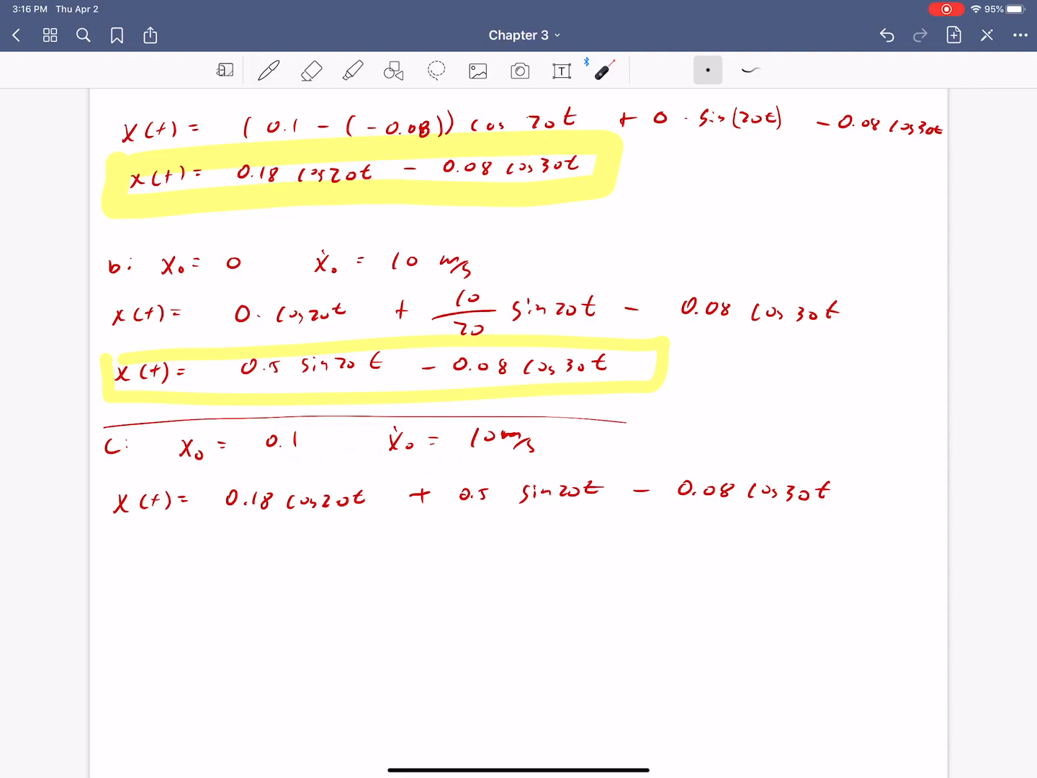
Number problem 3.11 with circled 1, 2, 3 and write x(t) as the quantity to find.
{"action": "scroll", "scroll_direction": "down", "scroll_amount": 3}
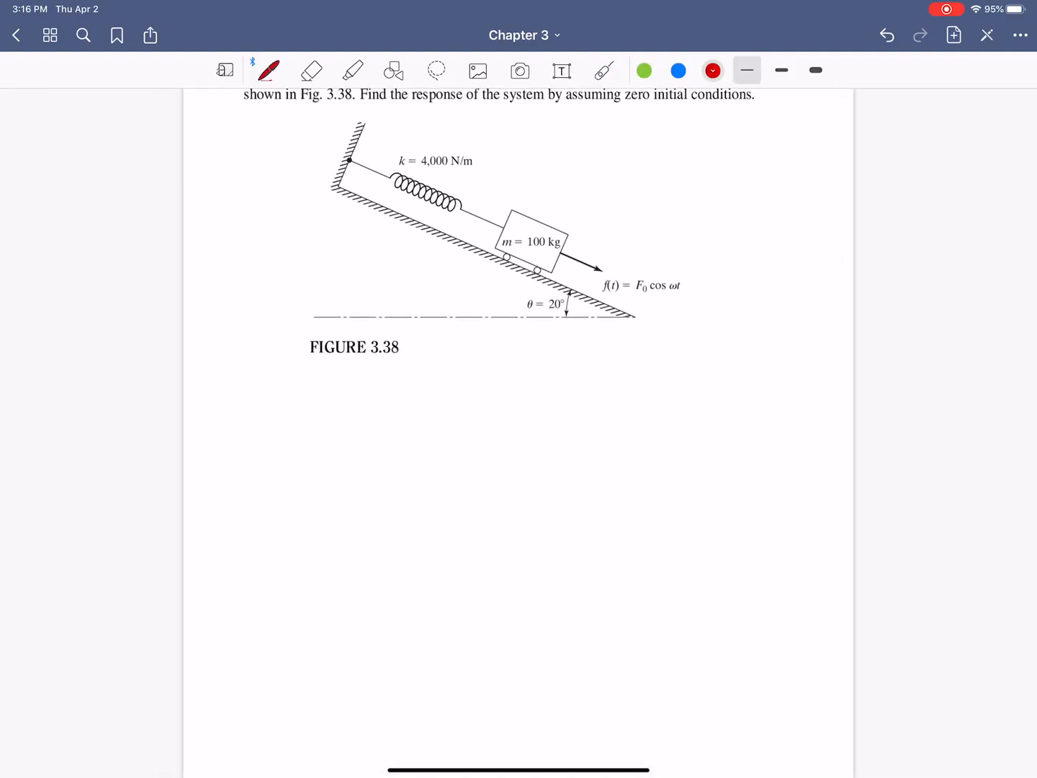
{"action": "scroll", "scroll_direction": "down", "scroll_amount": 3}
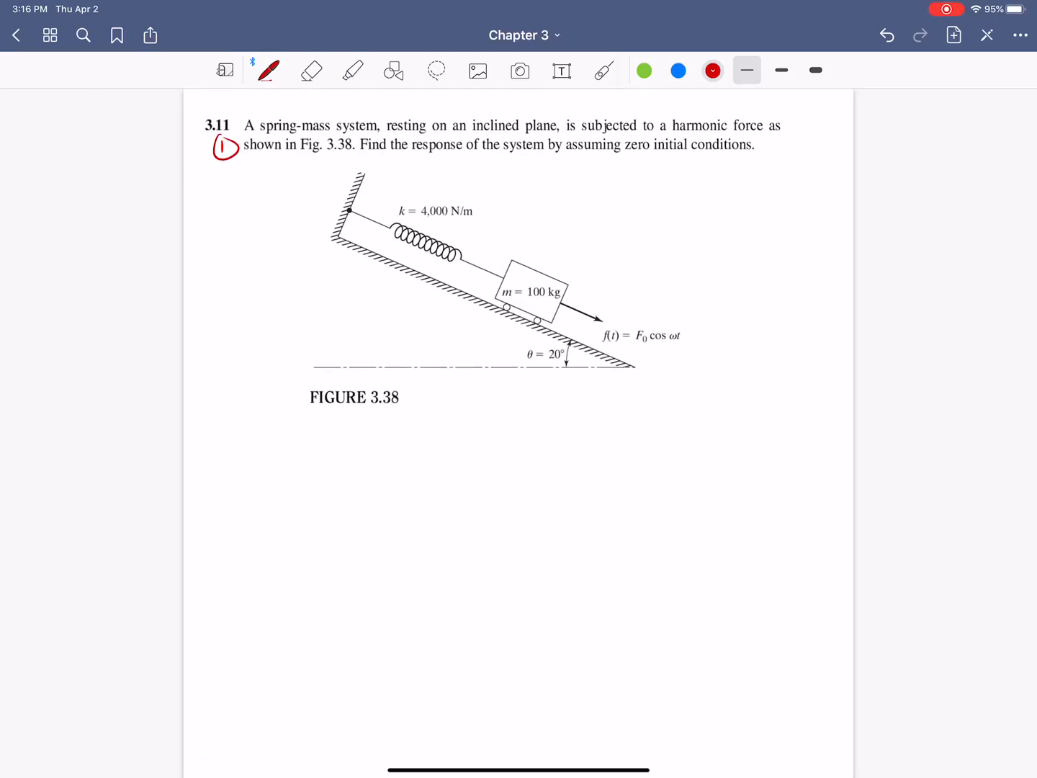
{"action": "left_click_drag", "start_coordinate": [306, 198], "coordinate": [328, 216]}
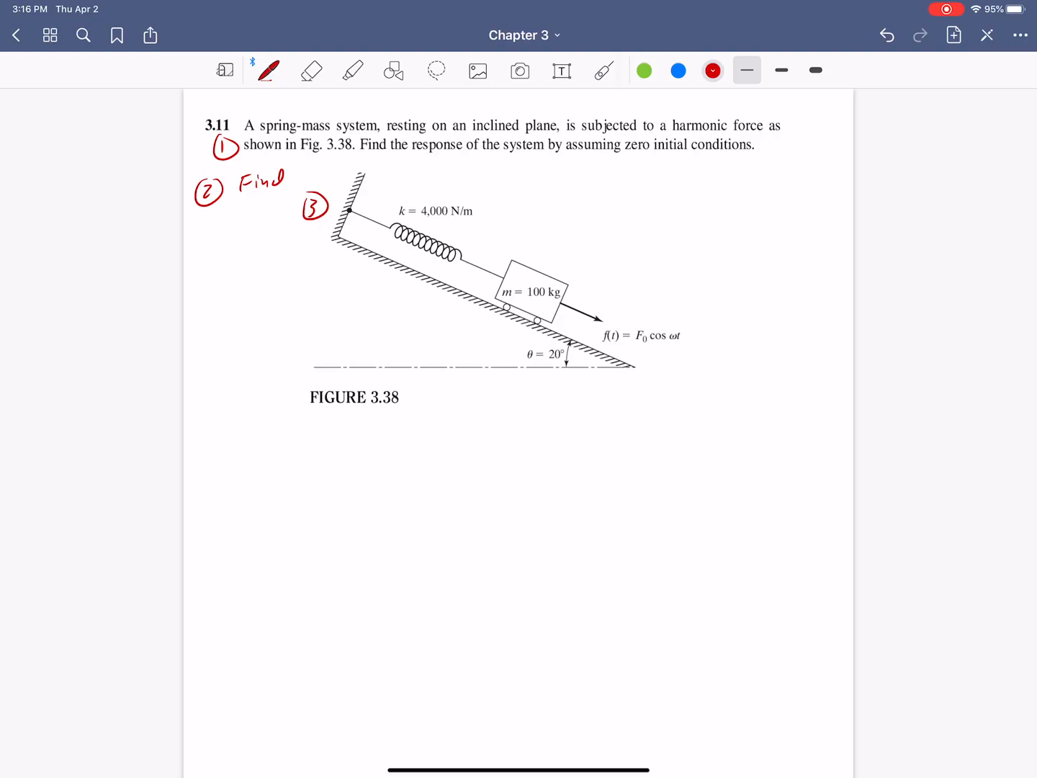
{"action": "left_click_drag", "start_coordinate": [216, 219], "coordinate": [257, 222]}
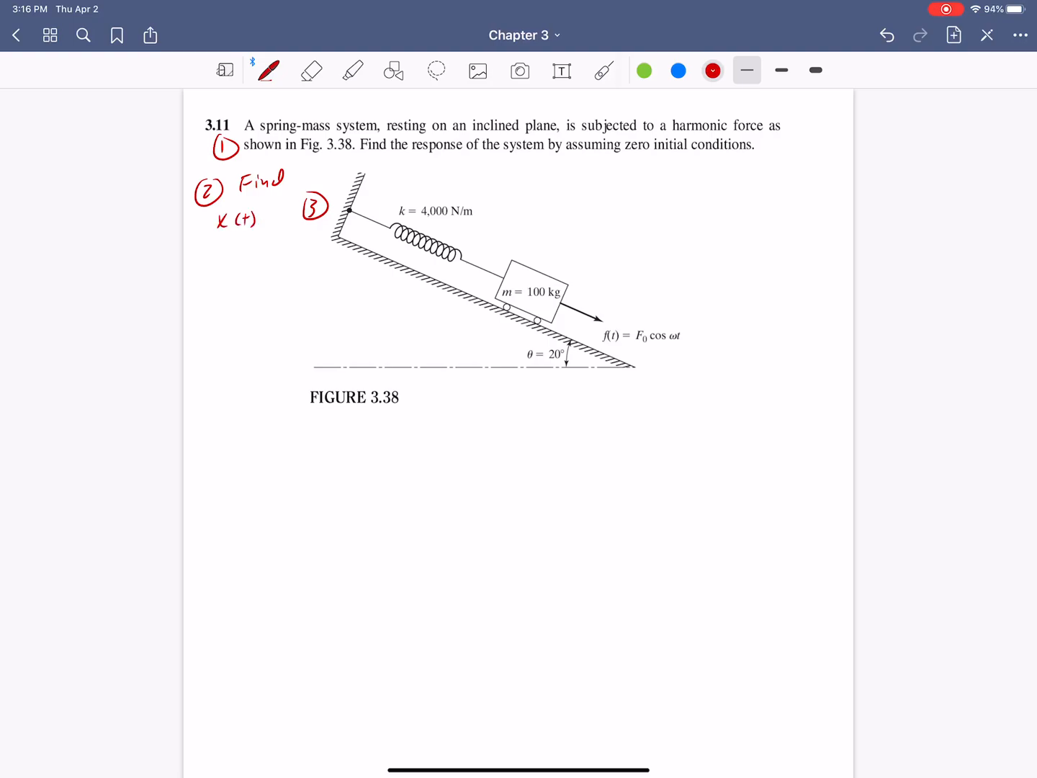
{"action": "left_click_drag", "start_coordinate": [201, 418], "coordinate": [216, 432]}
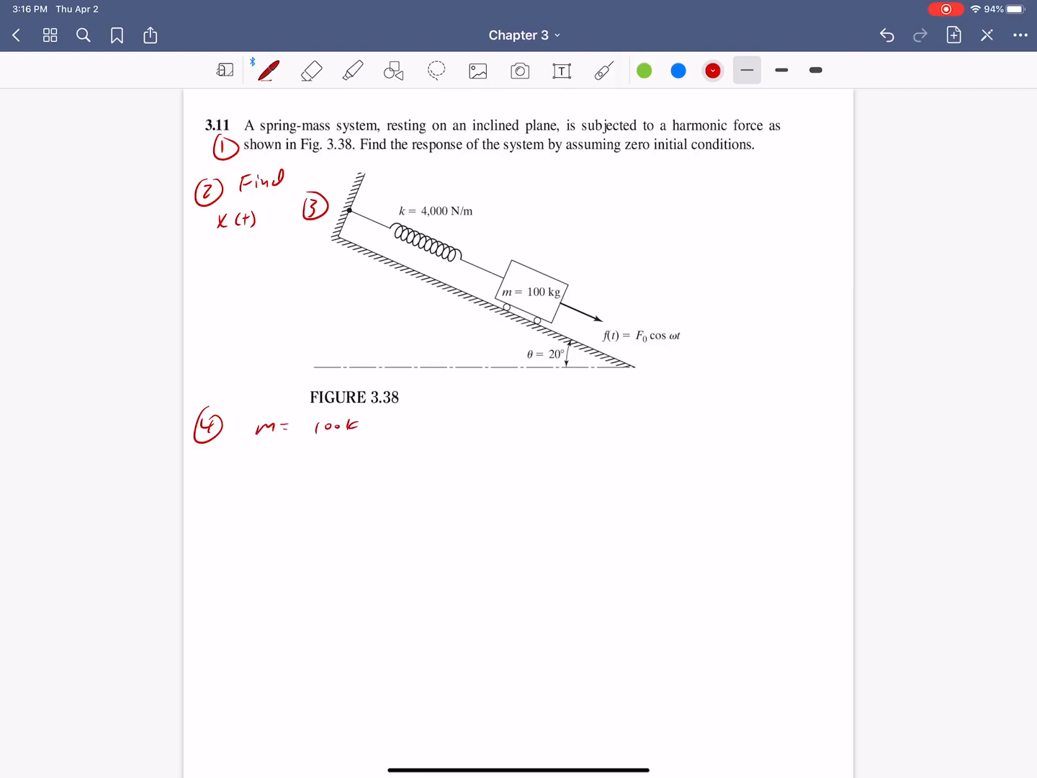
{"action": "scroll", "scroll_direction": "down", "scroll_amount": 3}
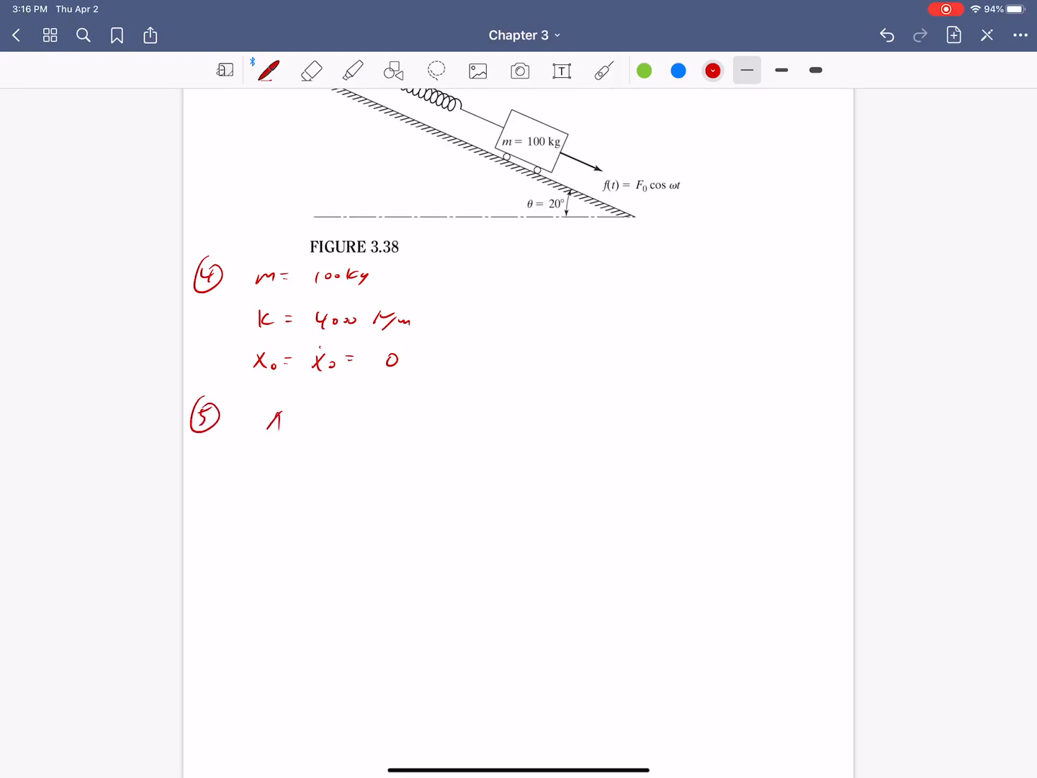
Write step 5 Assumptions c = 0, mₛ = 0 and the step 6 Equations heading with x(t) =.
{"action": "type", "text": "Assumptions"}
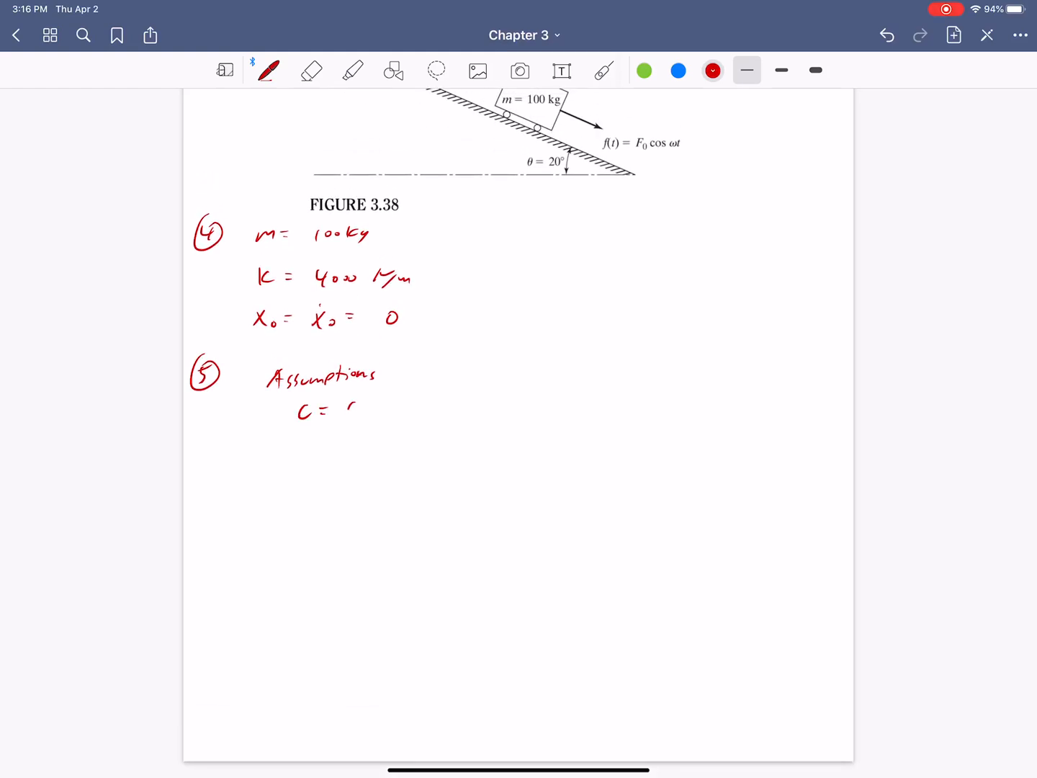
{"action": "type", "text": "0"}
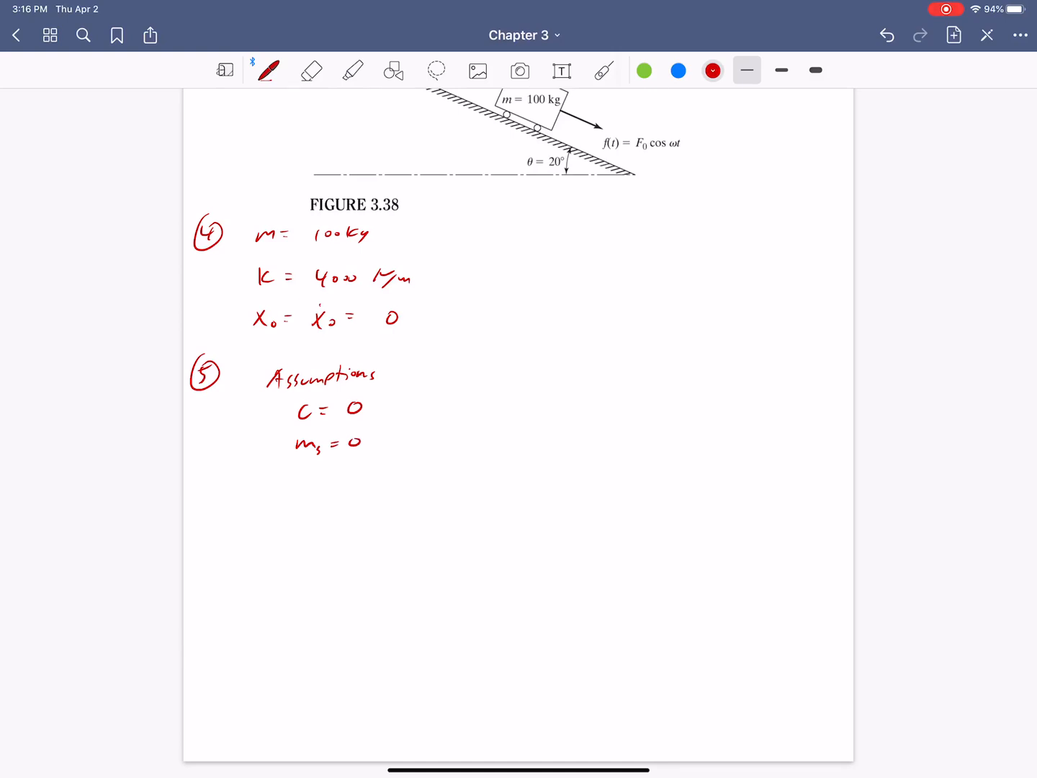
{"action": "left_click_drag", "start_coordinate": [205, 490], "coordinate": [219, 511]}
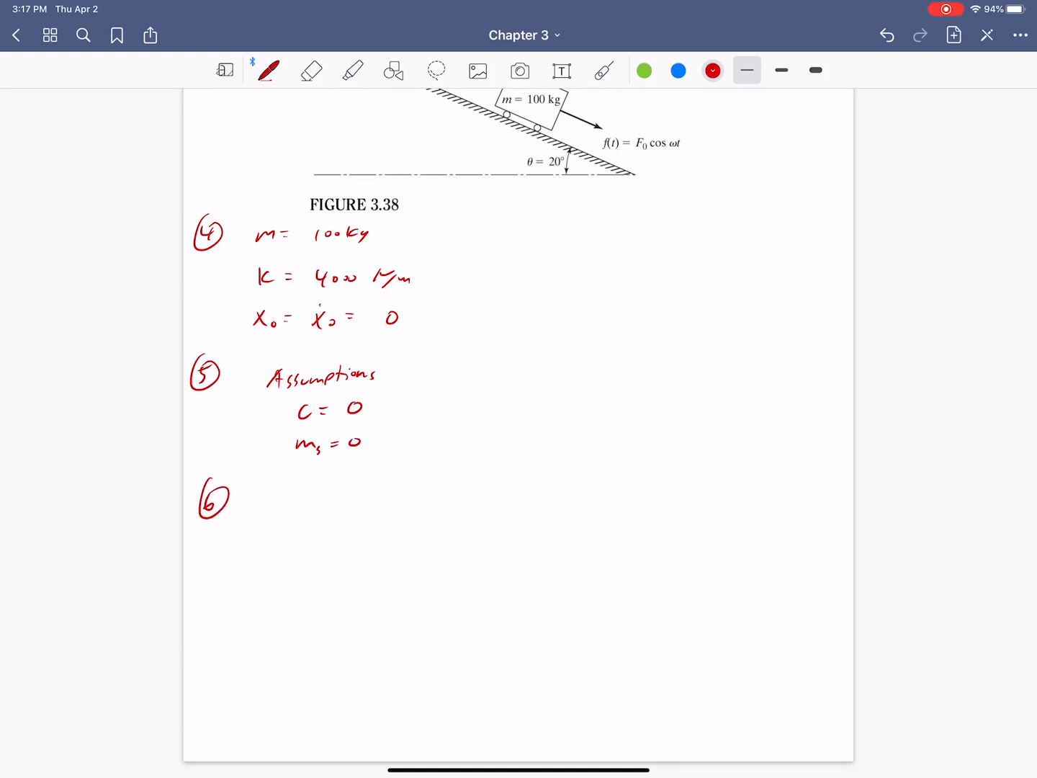
{"action": "left_click_drag", "start_coordinate": [260, 483], "coordinate": [267, 511]}
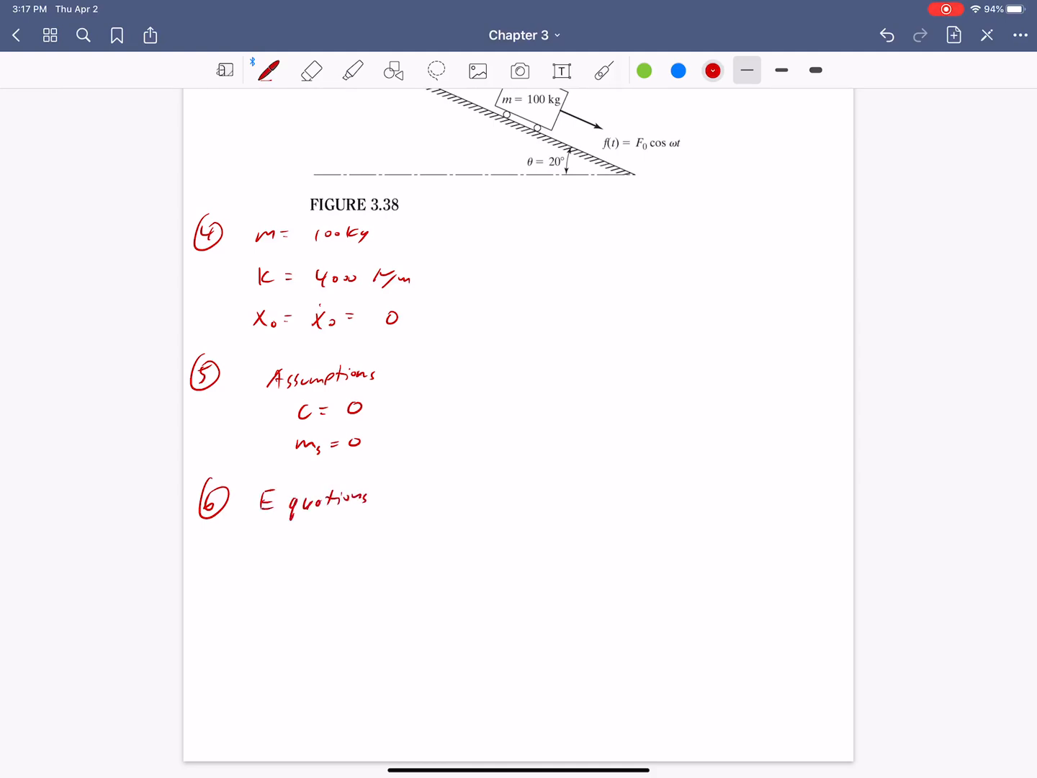
{"action": "type", "text": "x(t) ="}
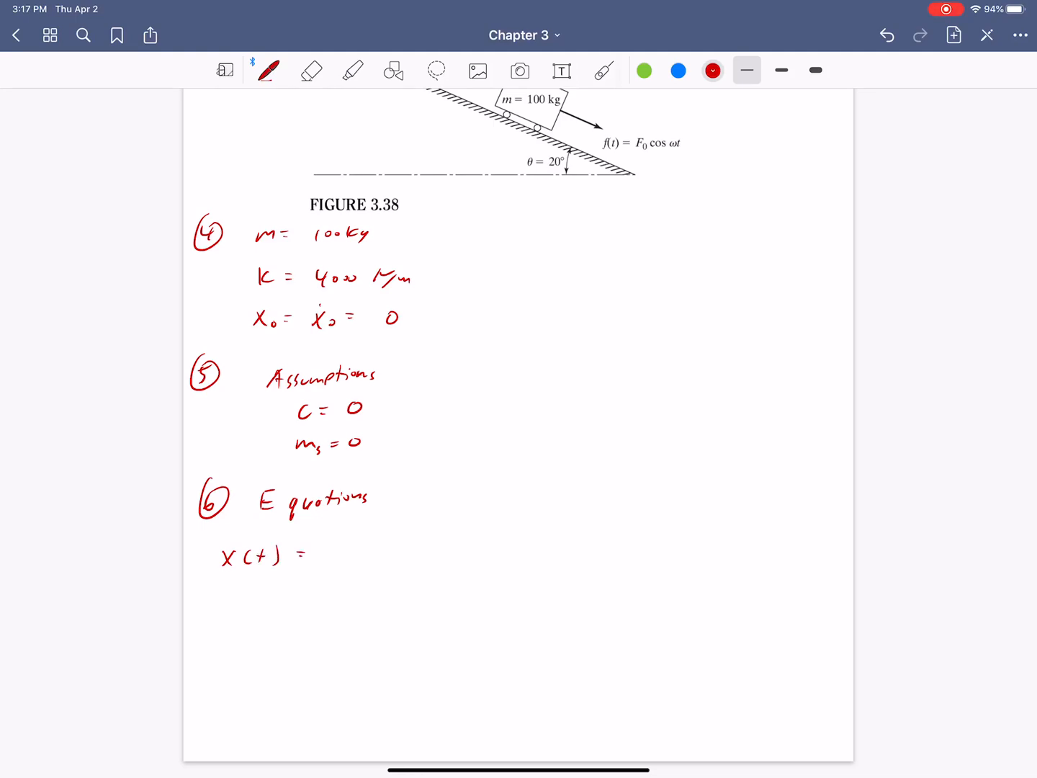
Write x(t) = (X₀ − F₀/(k − mω²)) cos ωn t + F₀/(k − mω²) cos ωt, then move to a new page.
{"action": "left_click_drag", "start_coordinate": [316, 554], "coordinate": [353, 554]}
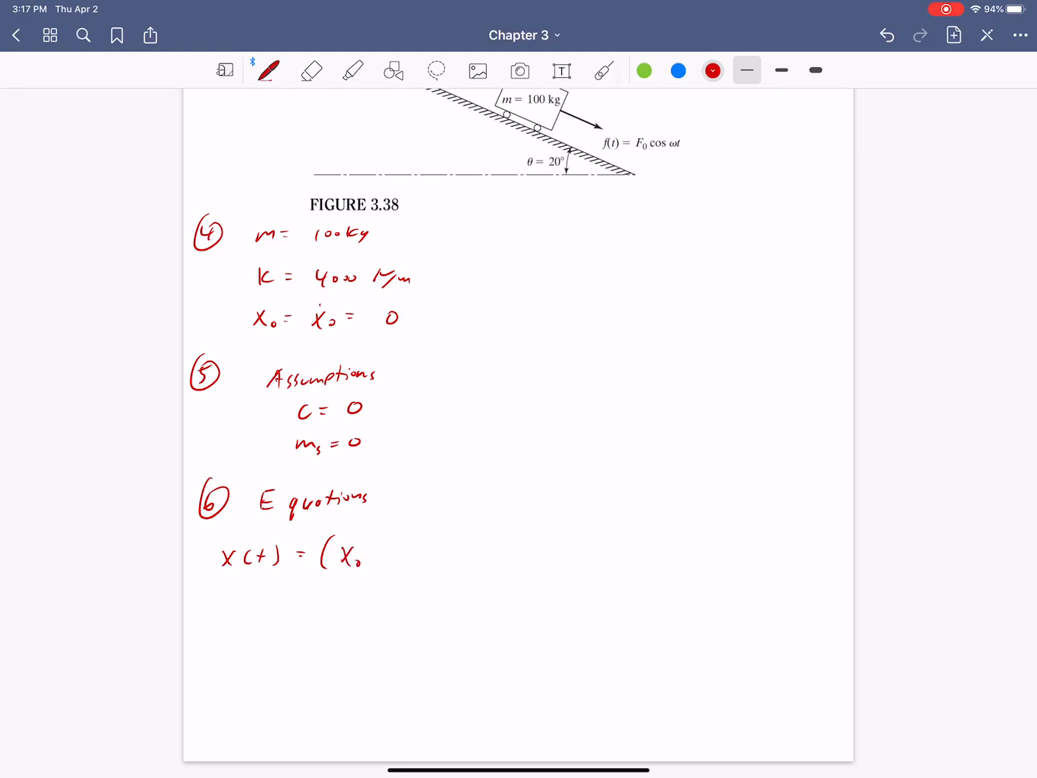
{"action": "left_click_drag", "start_coordinate": [389, 544], "coordinate": [432, 565]}
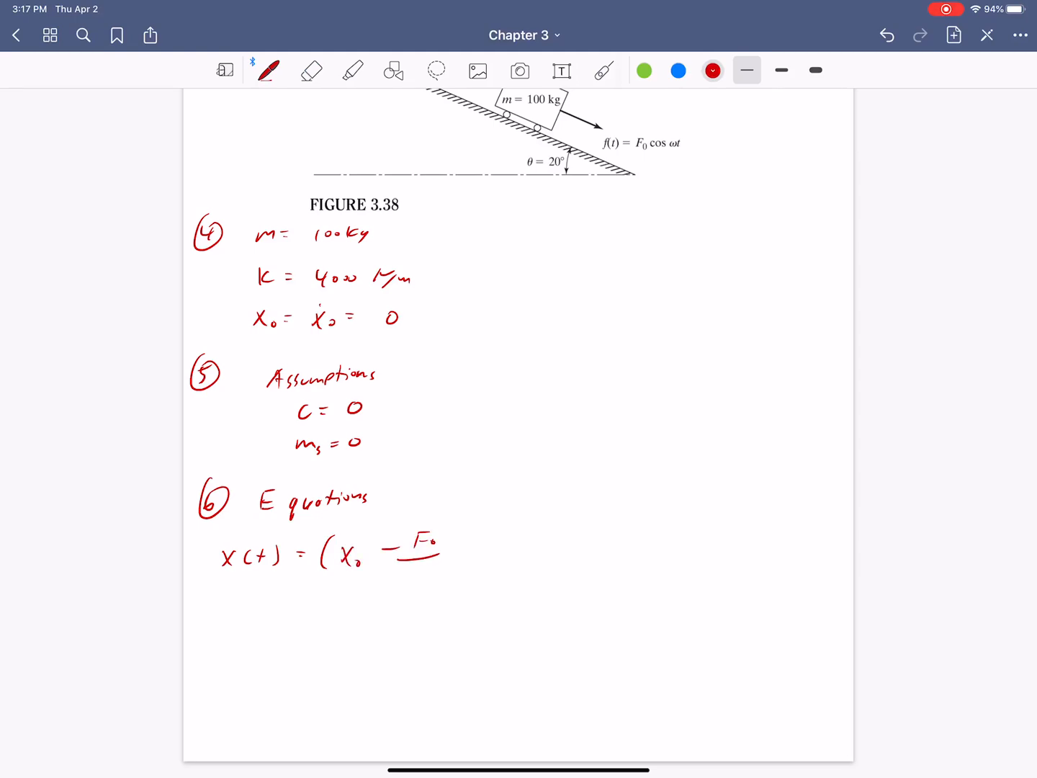
{"action": "left_click_drag", "start_coordinate": [411, 569], "coordinate": [475, 569]}
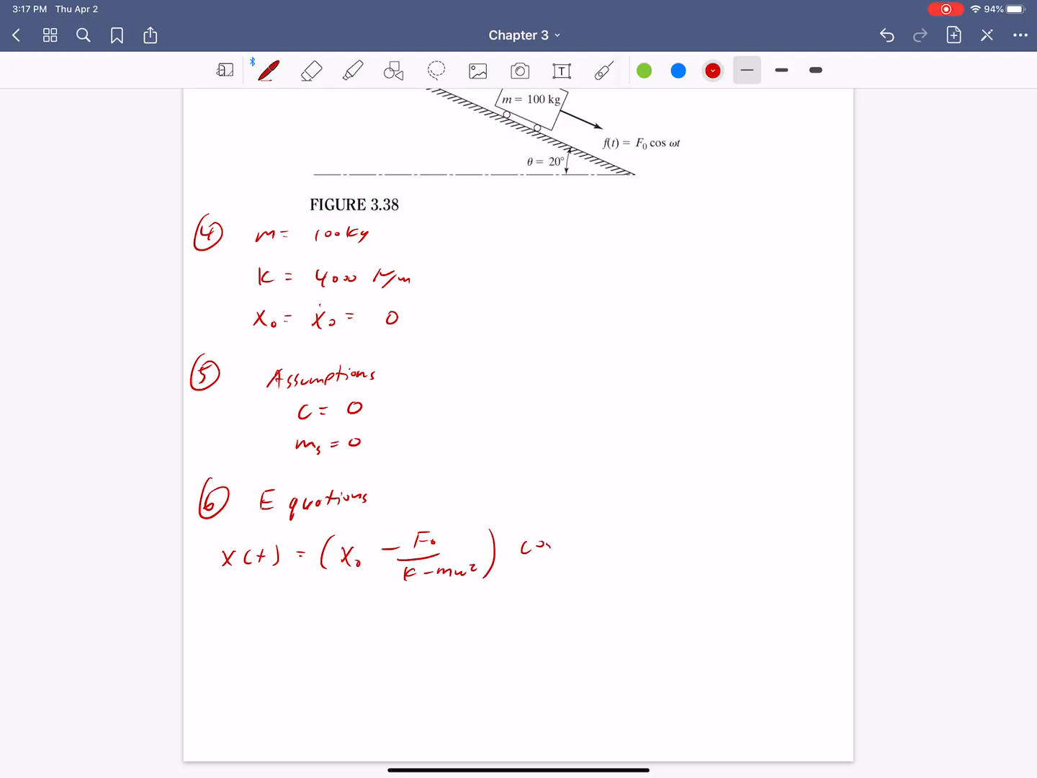
{"action": "left_click_drag", "start_coordinate": [526, 547], "coordinate": [591, 547]}
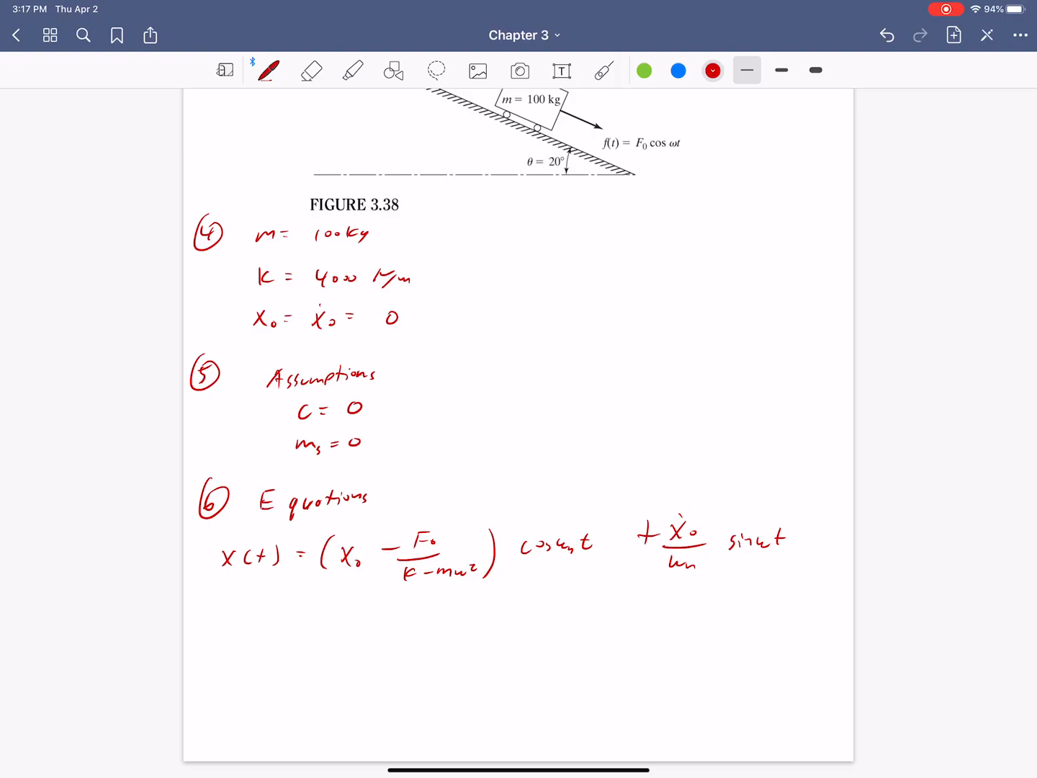
{"action": "left_click_drag", "start_coordinate": [314, 613], "coordinate": [389, 602]}
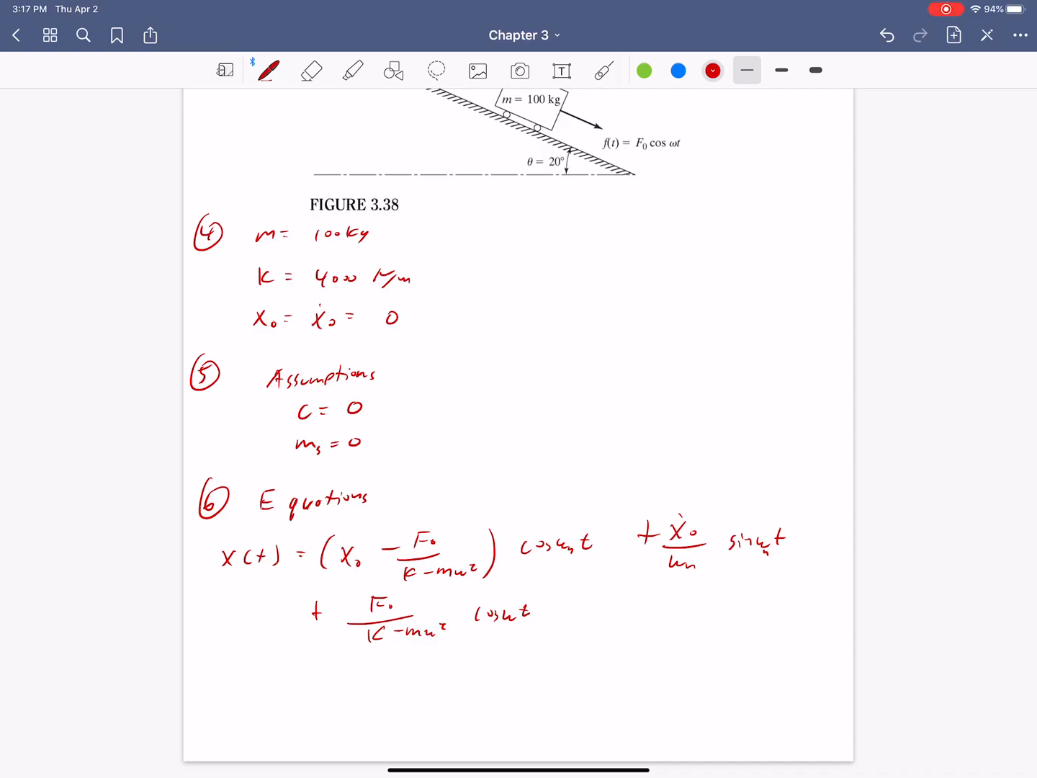
{"action": "left_click", "coordinate": [952, 35]}
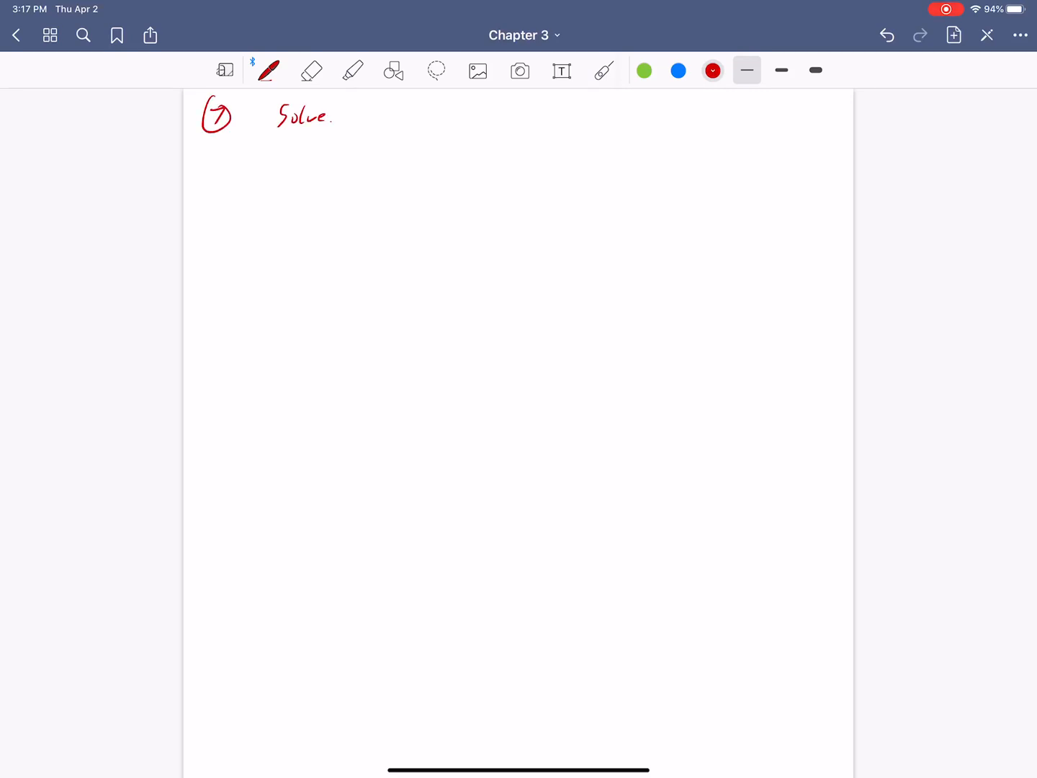
Write ωn = √(4000/100) = 6.32 rad/sec and begin the X₀ initial condition.
{"action": "left_click_drag", "start_coordinate": [231, 165], "coordinate": [339, 152]}
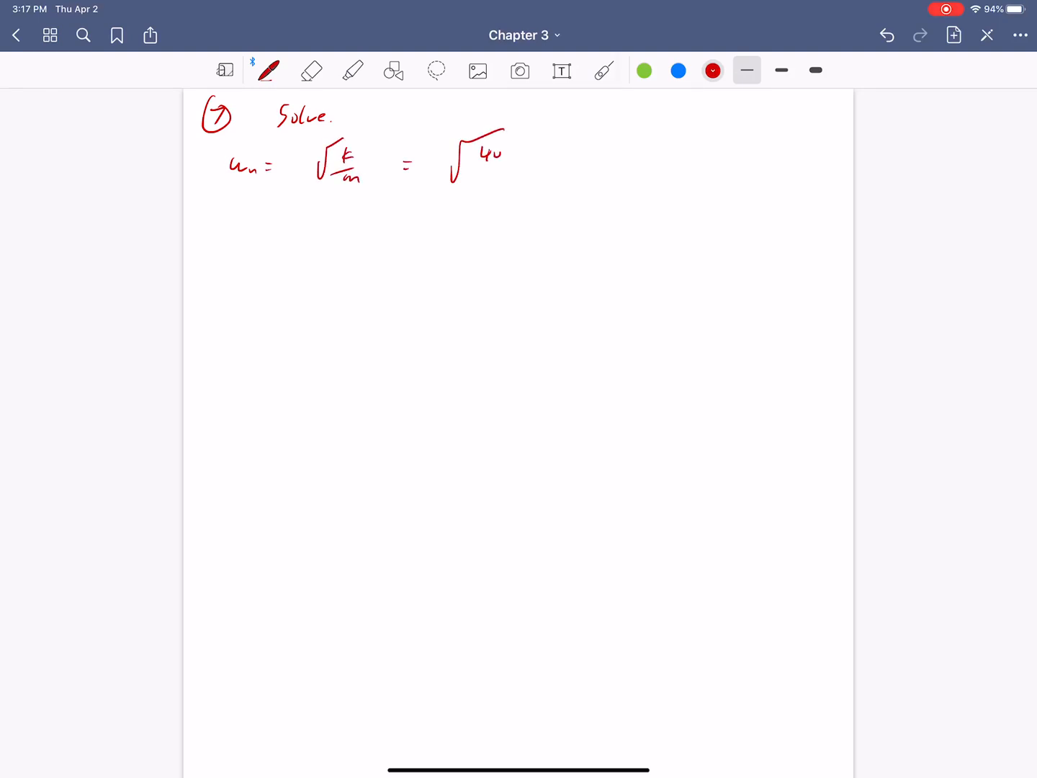
{"action": "left_click_drag", "start_coordinate": [489, 155], "coordinate": [504, 180]}
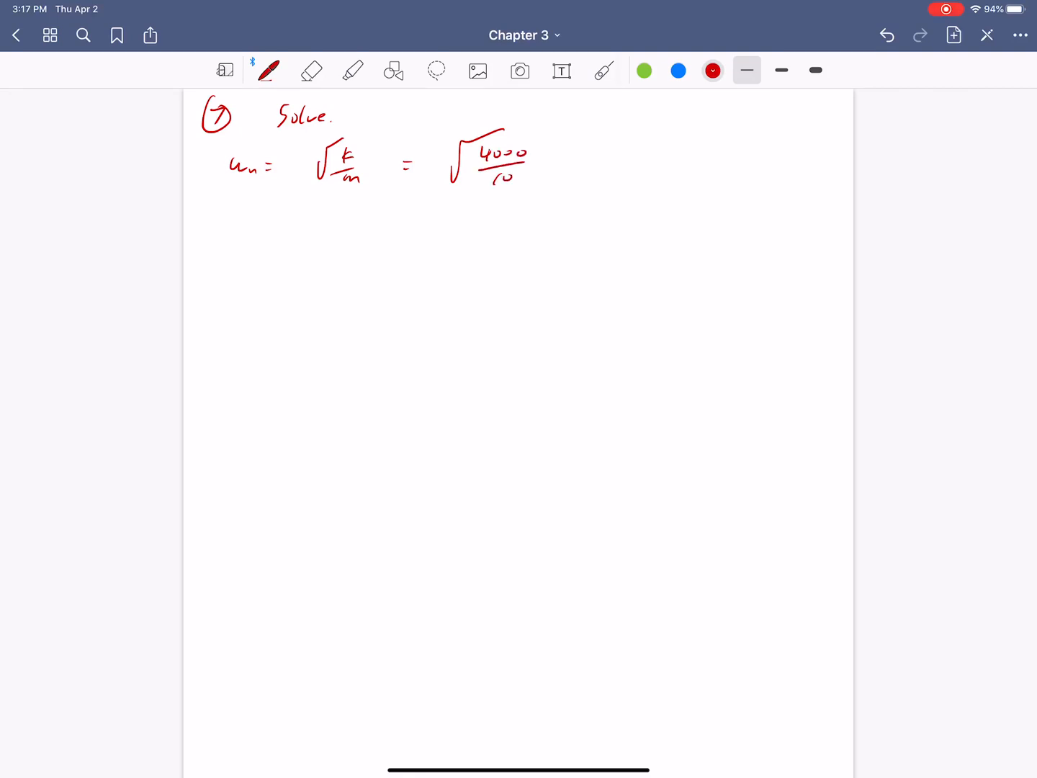
{"action": "left_click_drag", "start_coordinate": [576, 159], "coordinate": [640, 159]}
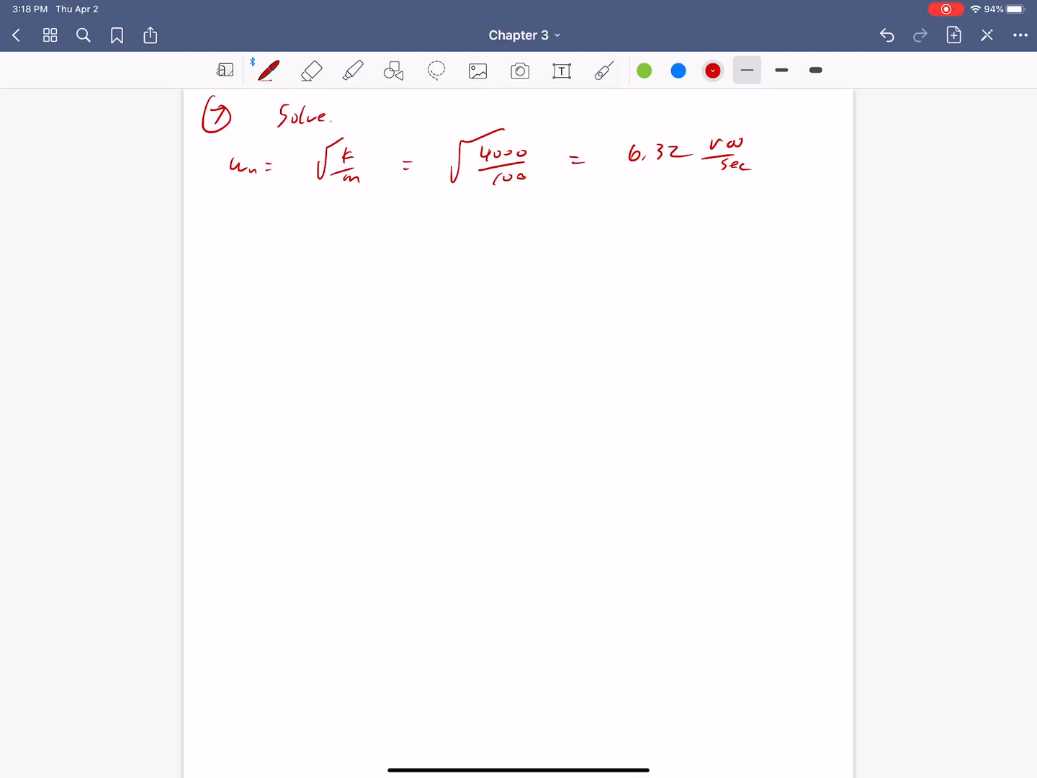
{"action": "left_click_drag", "start_coordinate": [234, 216], "coordinate": [250, 227]}
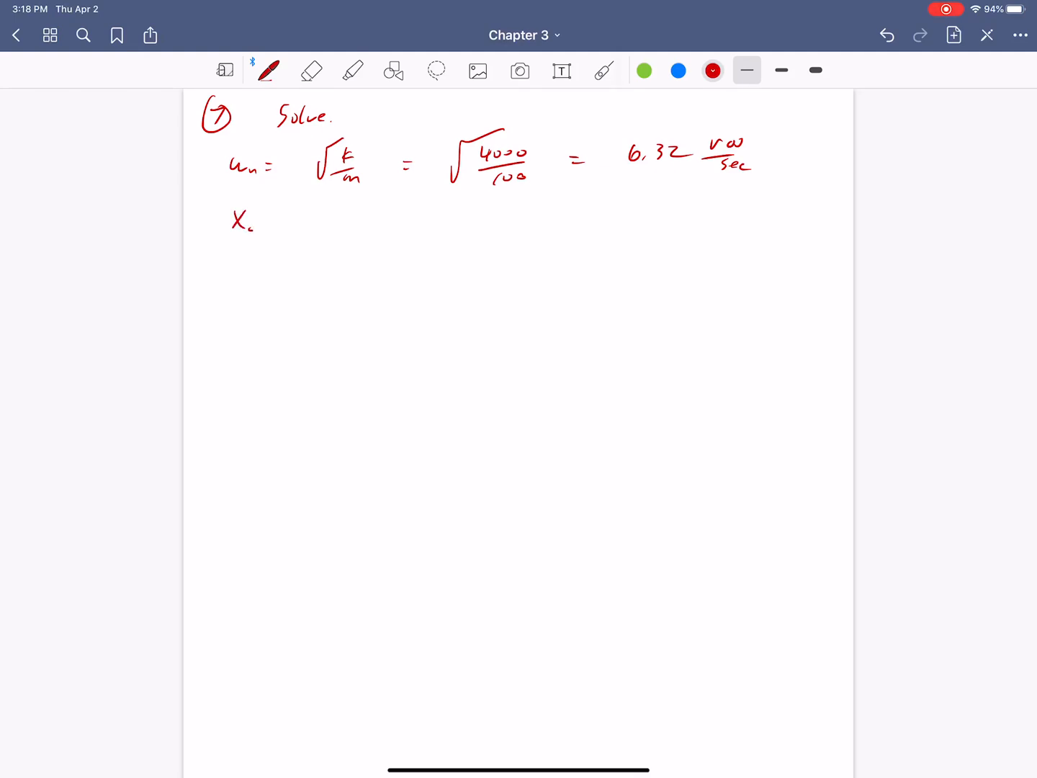
{"action": "left_click_drag", "start_coordinate": [274, 222], "coordinate": [331, 221]}
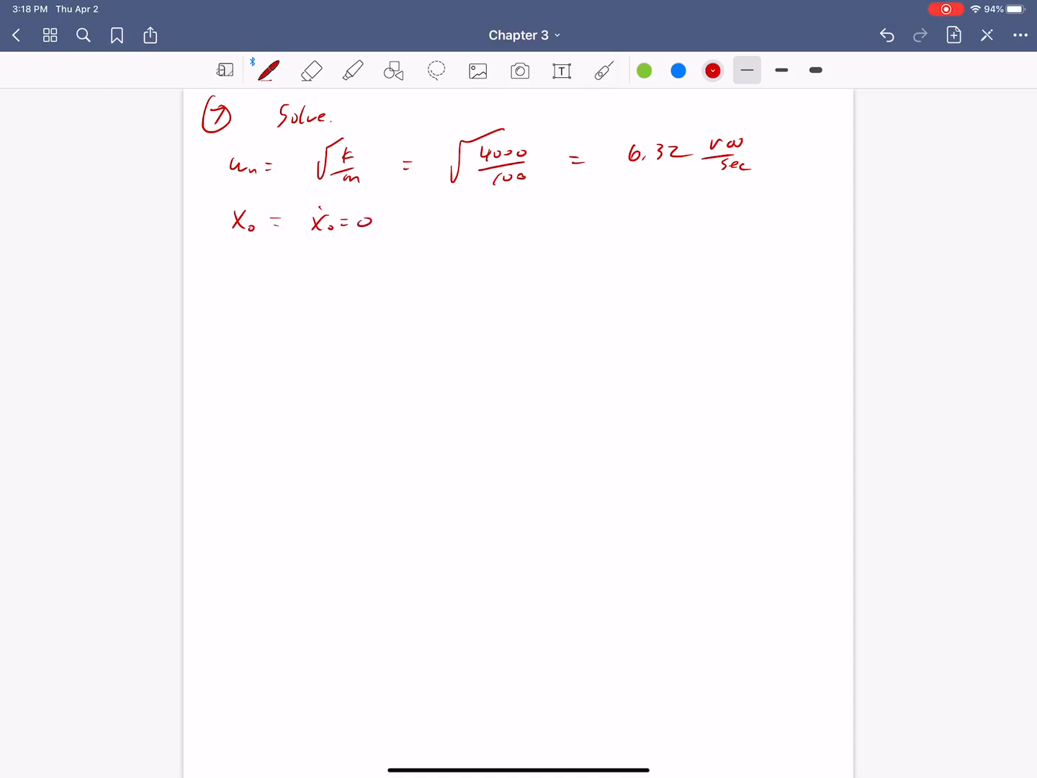
{"action": "scroll", "scroll_direction": "down", "scroll_amount": 3}
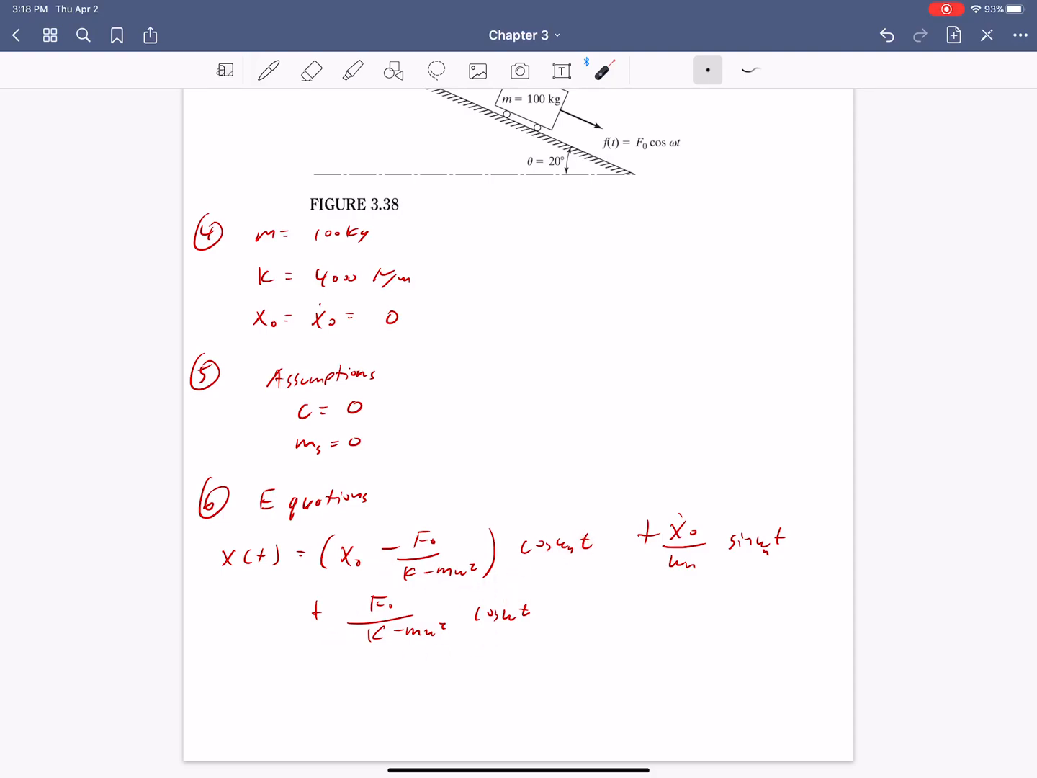
{"action": "scroll", "scroll_direction": "down", "scroll_amount": 3}
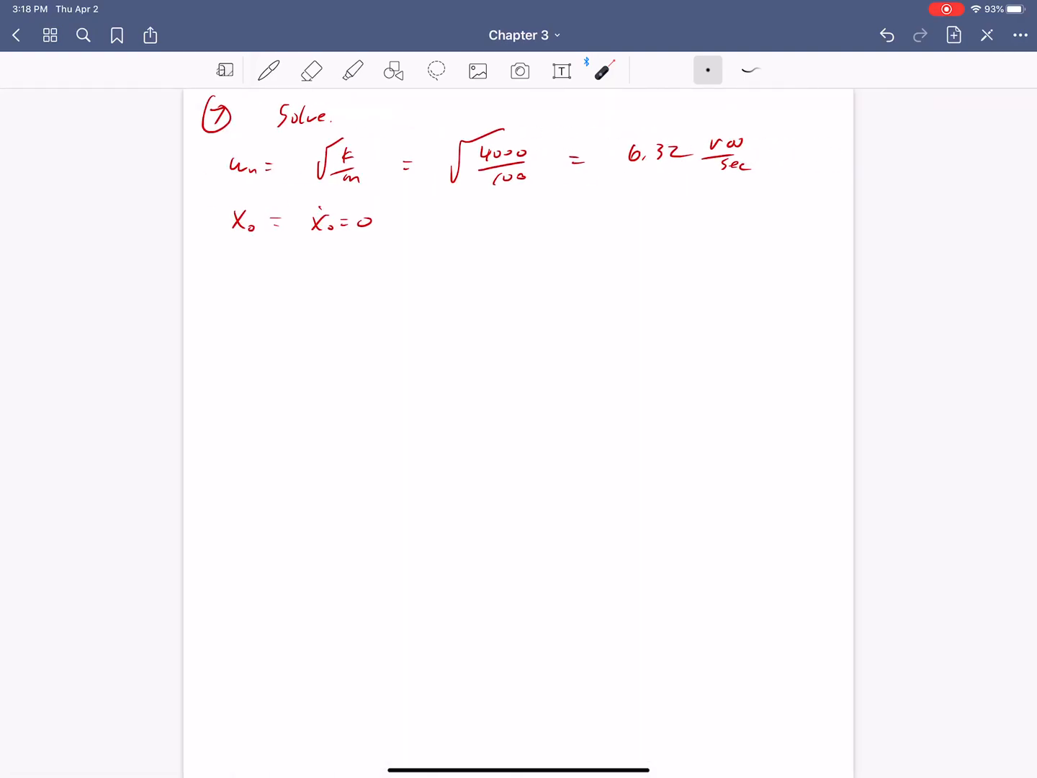
Write the first x(t) term with (4000 − 100ω²) denominator times cos √(k/m) t.
{"action": "left_click", "coordinate": [270, 69]}
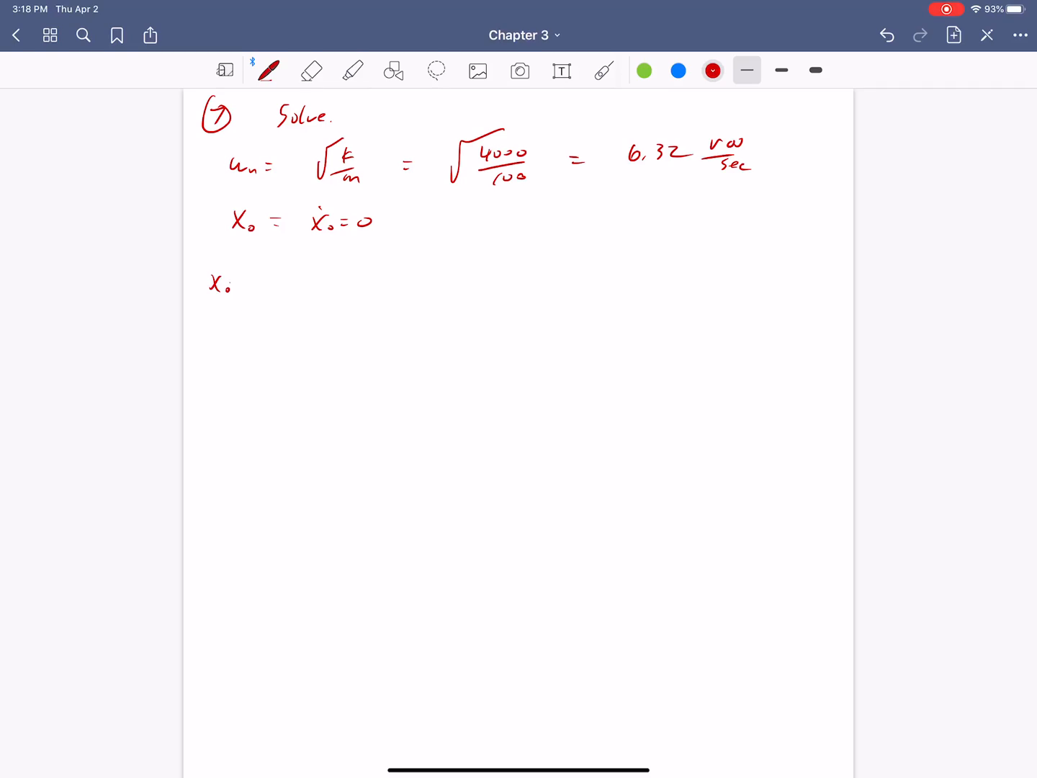
{"action": "left_click_drag", "start_coordinate": [216, 281], "coordinate": [381, 281]}
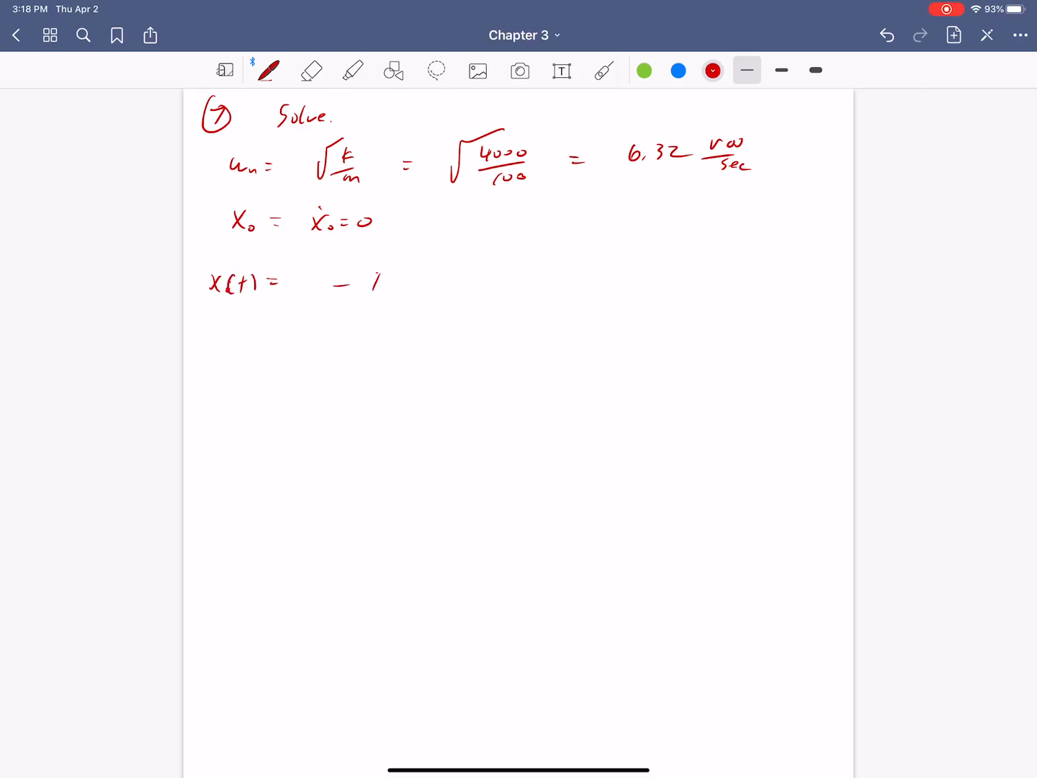
{"action": "left_click_drag", "start_coordinate": [375, 285], "coordinate": [415, 299]}
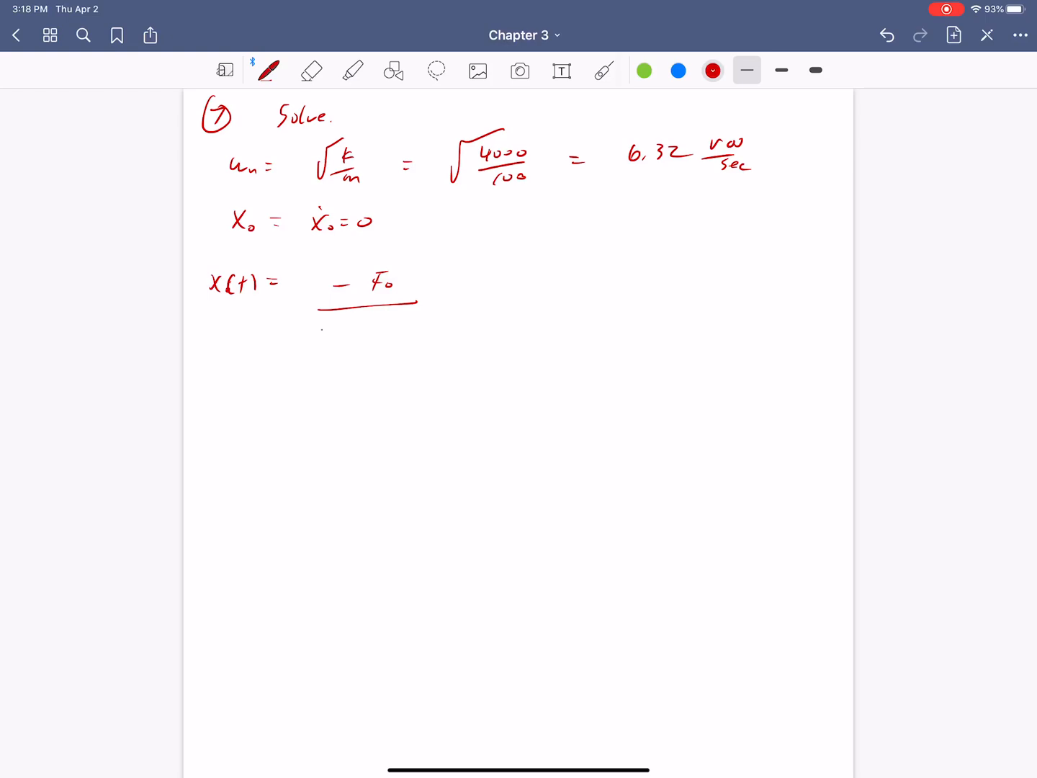
{"action": "left_click_drag", "start_coordinate": [324, 335], "coordinate": [392, 333]}
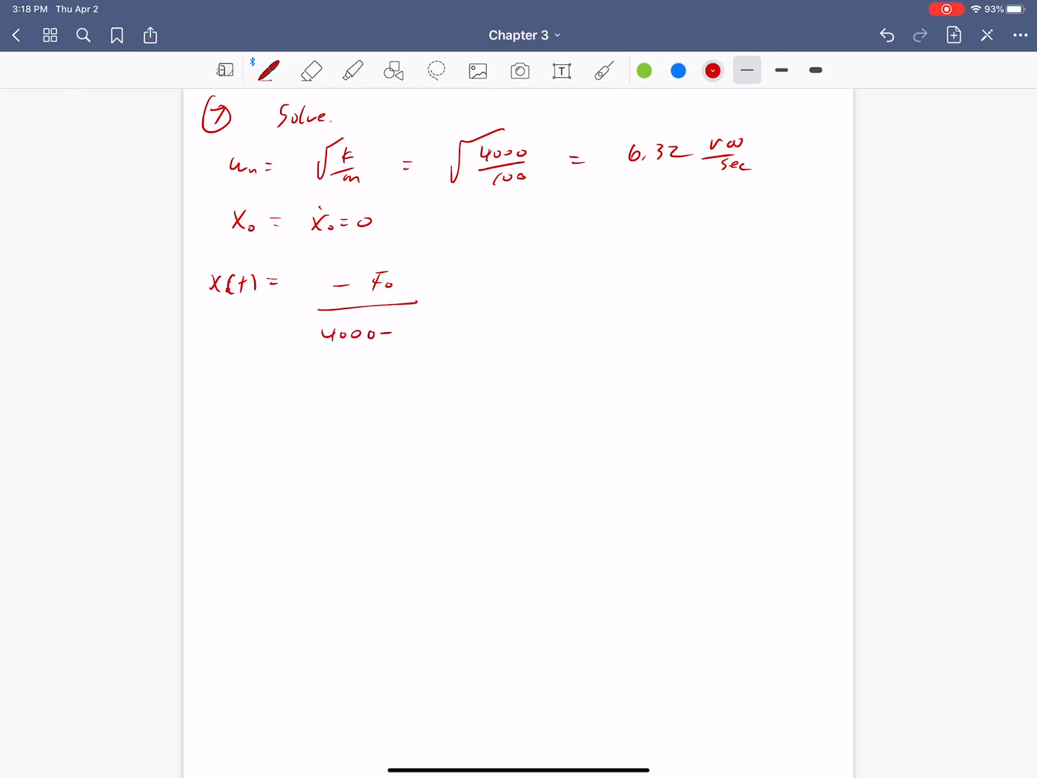
{"action": "left_click_drag", "start_coordinate": [403, 332], "coordinate": [468, 331]}
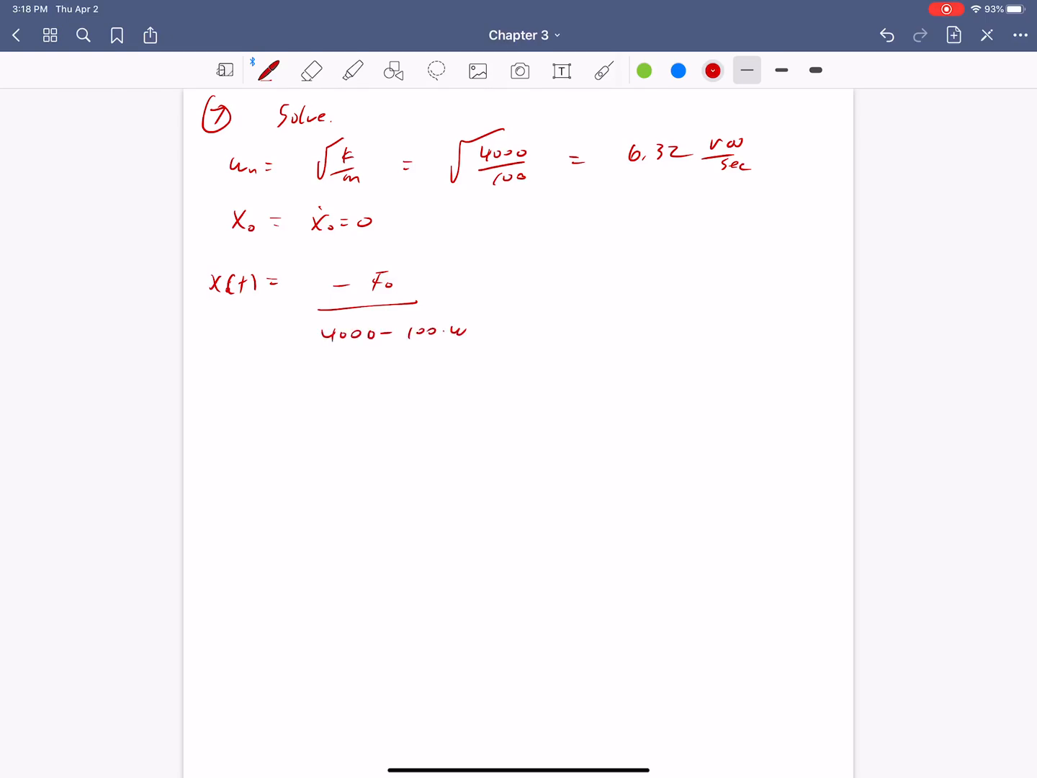
{"action": "left_click_drag", "start_coordinate": [317, 260], "coordinate": [504, 338]}
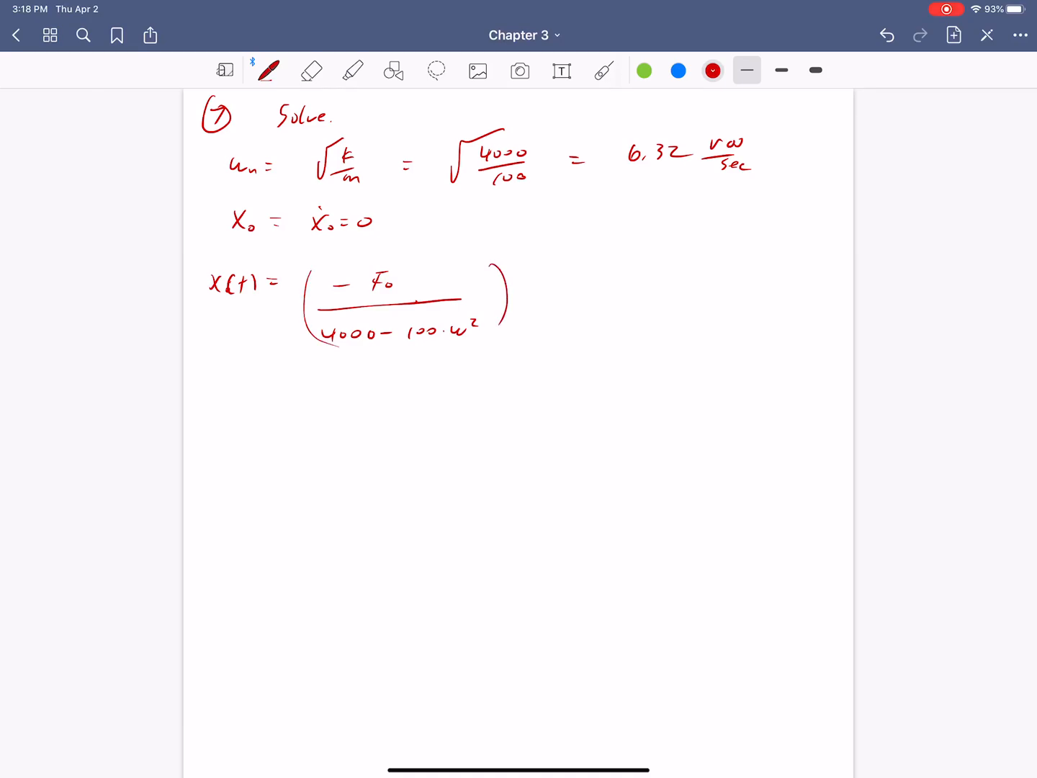
{"action": "left_click_drag", "start_coordinate": [526, 288], "coordinate": [547, 296]}
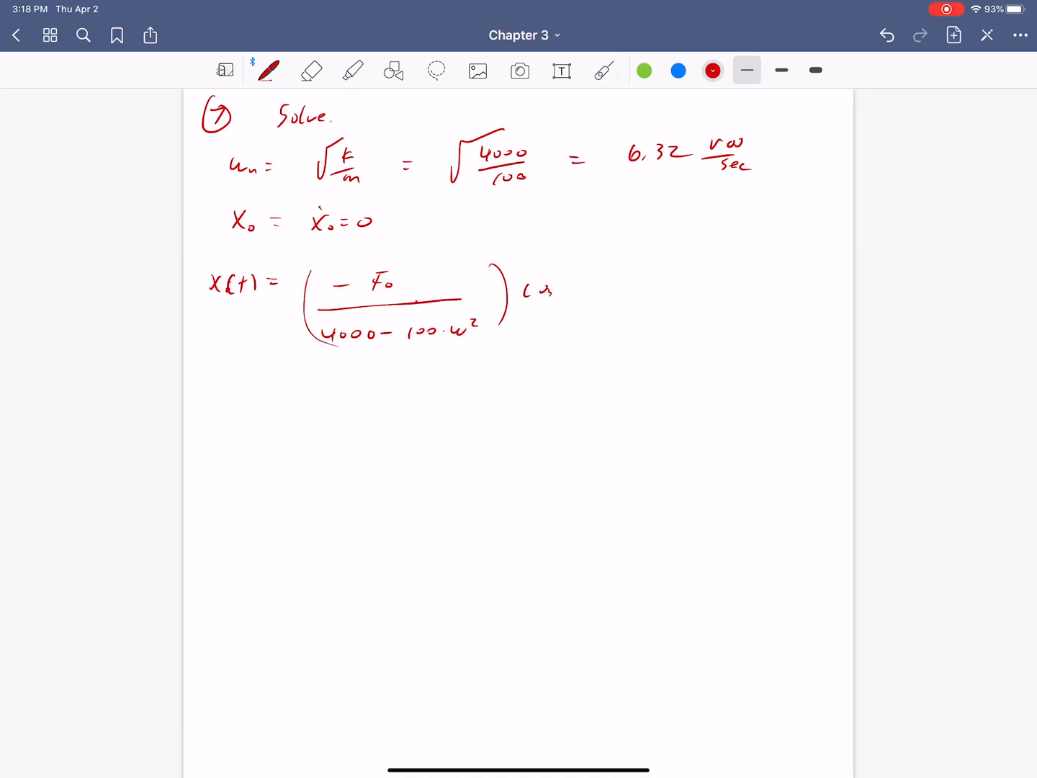
{"action": "left_click_drag", "start_coordinate": [569, 280], "coordinate": [612, 299]}
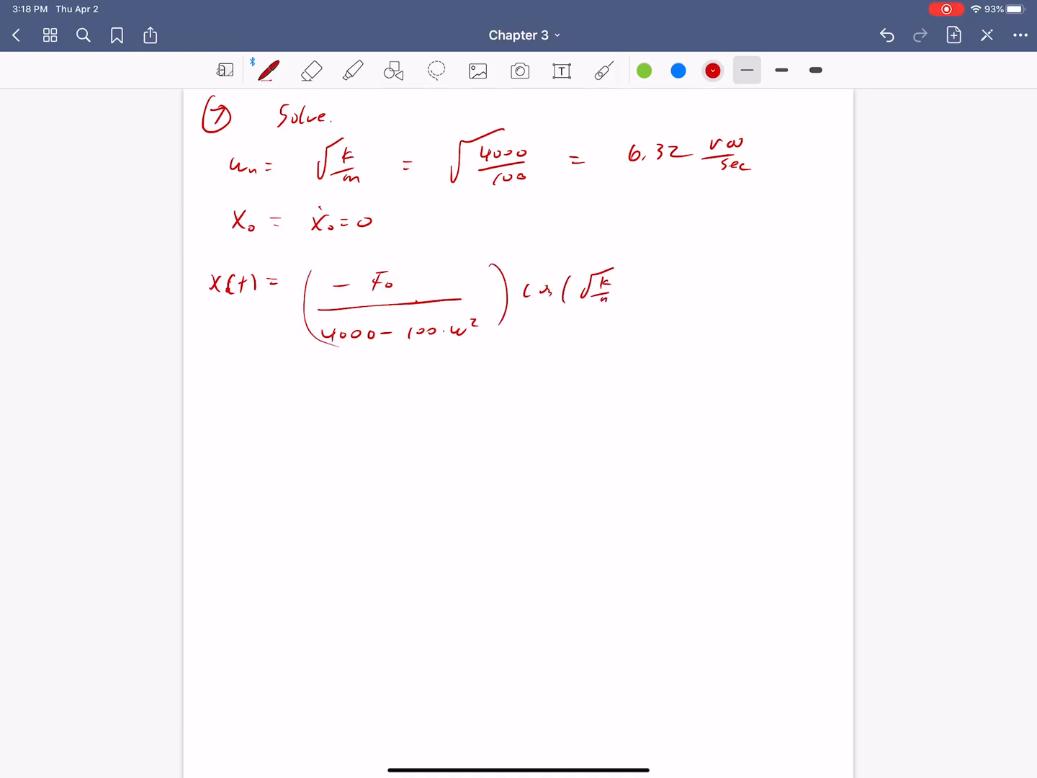
{"action": "left_click_drag", "start_coordinate": [634, 286], "coordinate": [655, 288]}
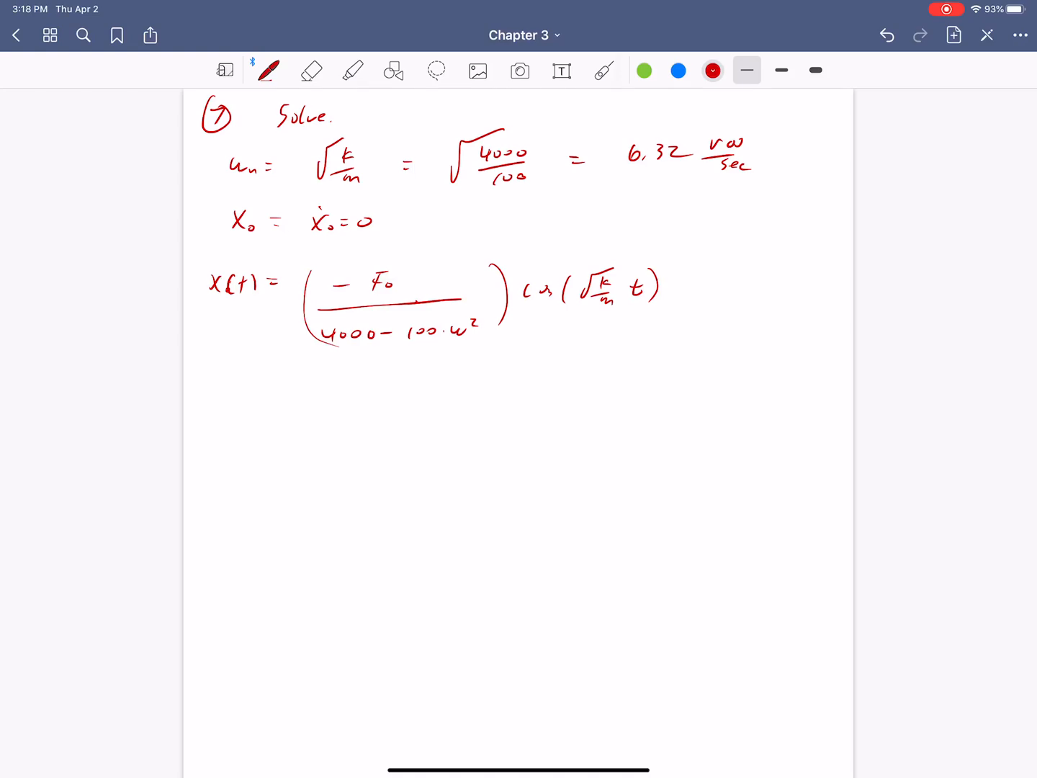
Add the second term F₀/(4000 − 100ω²) cos ωt to x(t).
{"action": "left_click_drag", "start_coordinate": [303, 388], "coordinate": [389, 388]}
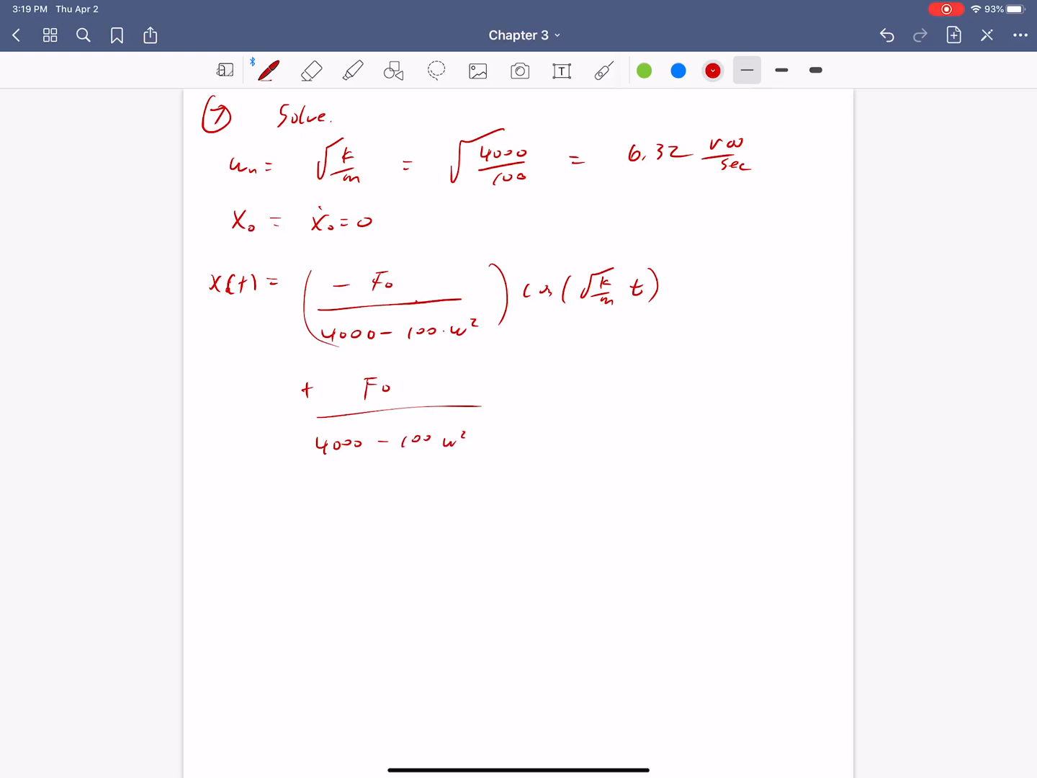
{"action": "left_click_drag", "start_coordinate": [295, 420], "coordinate": [487, 450]}
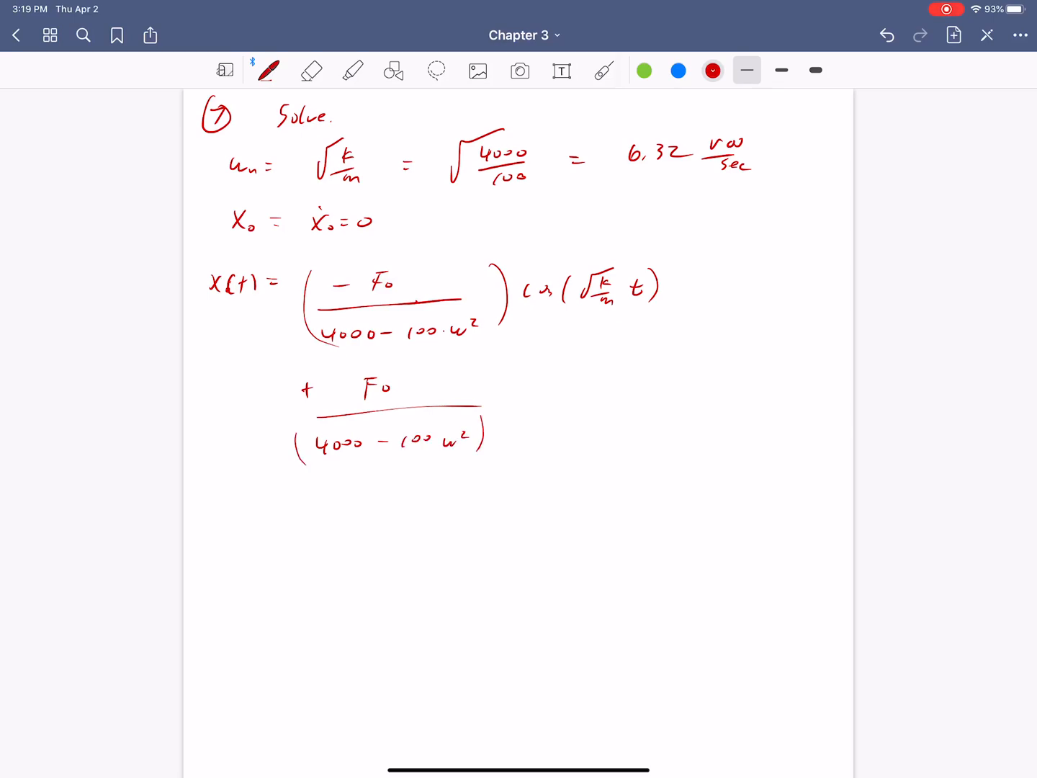
{"action": "left_click_drag", "start_coordinate": [519, 400], "coordinate": [569, 400]}
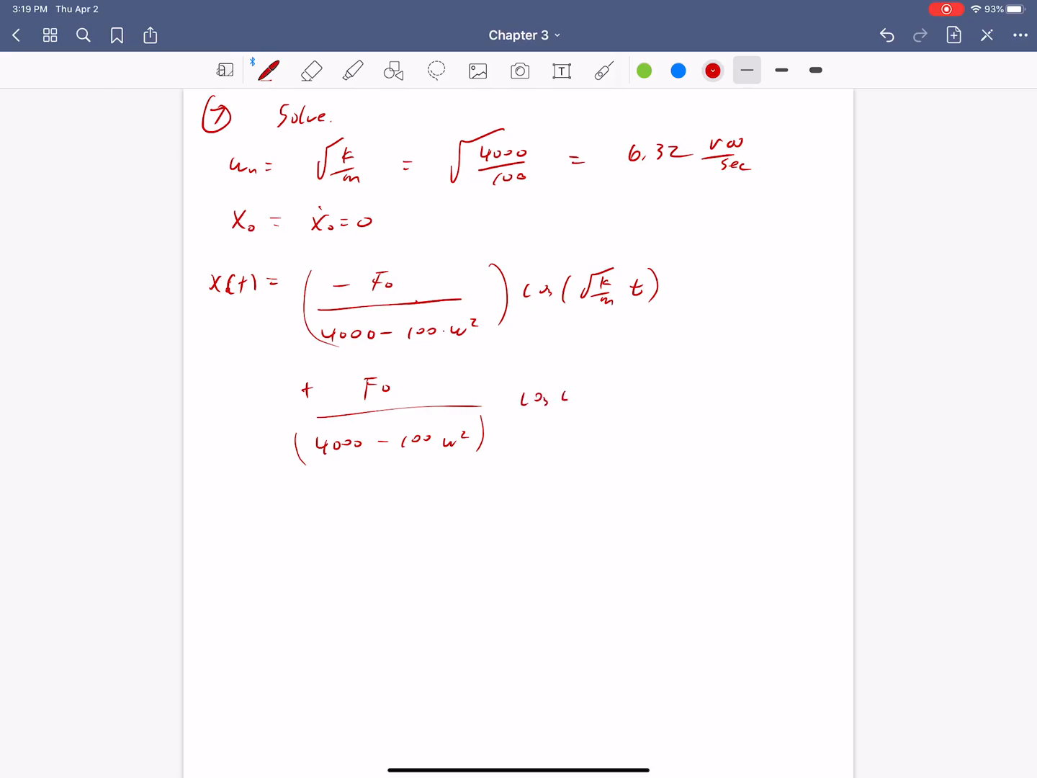
{"action": "left_click_drag", "start_coordinate": [569, 401], "coordinate": [602, 392]}
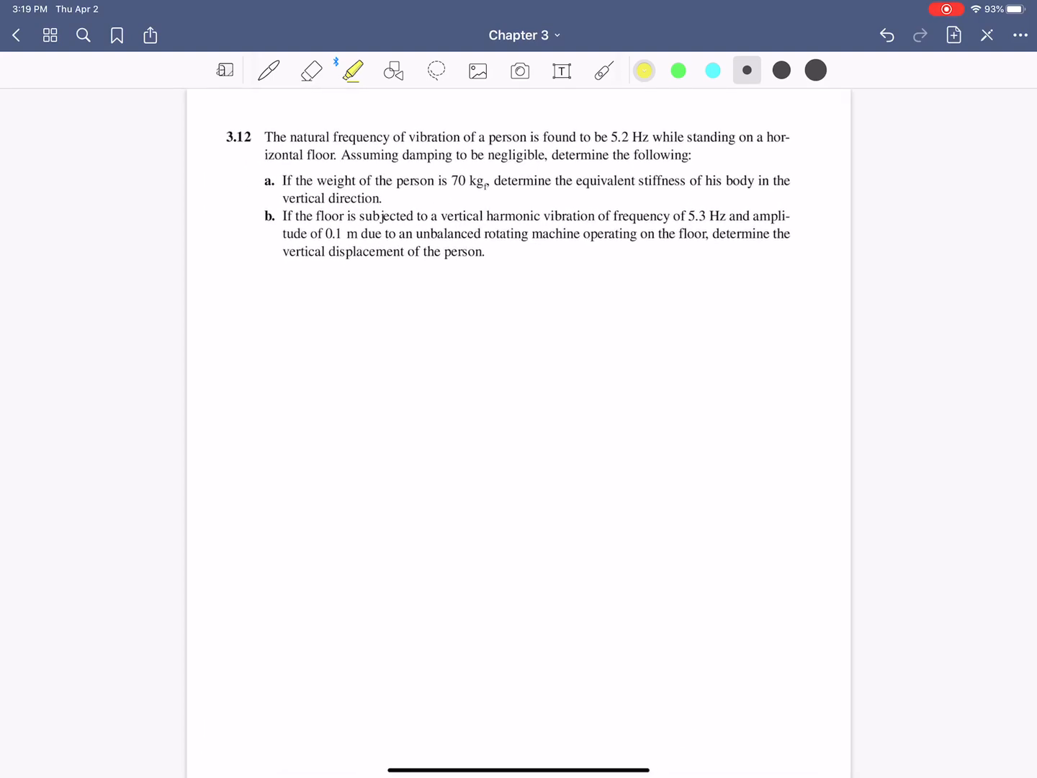
Point out part of the problem 3.12 statement with the laser pointer.
{"action": "left_click", "coordinate": [351, 70]}
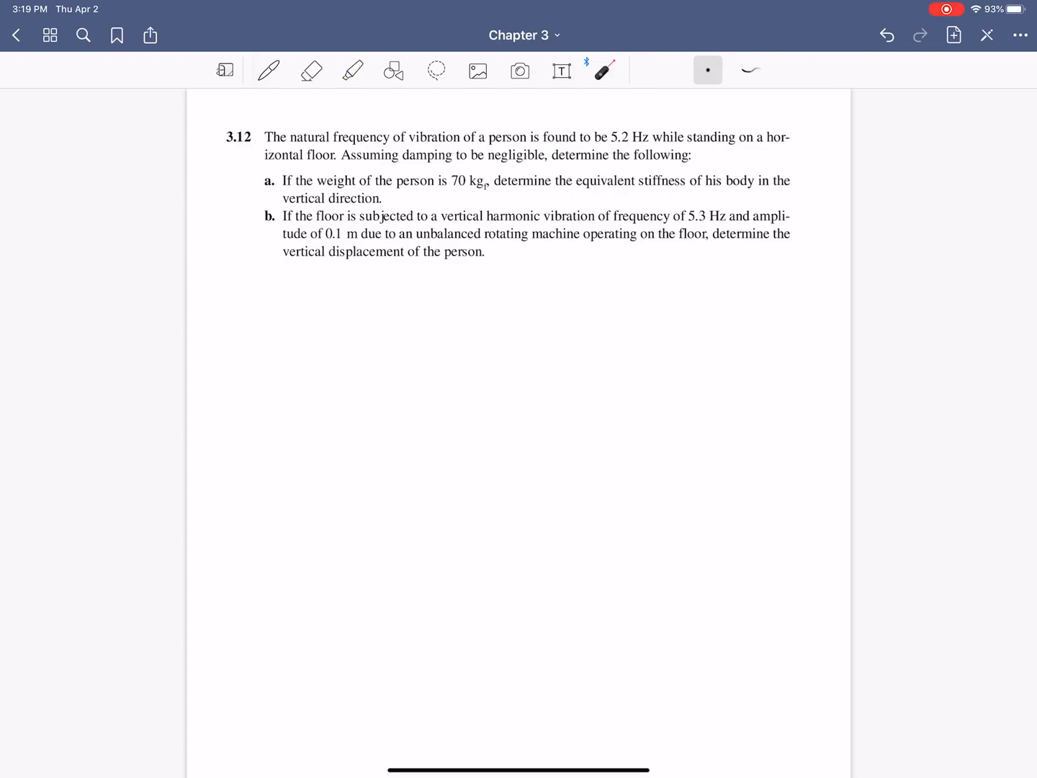
{"action": "left_click", "coordinate": [503, 229]}
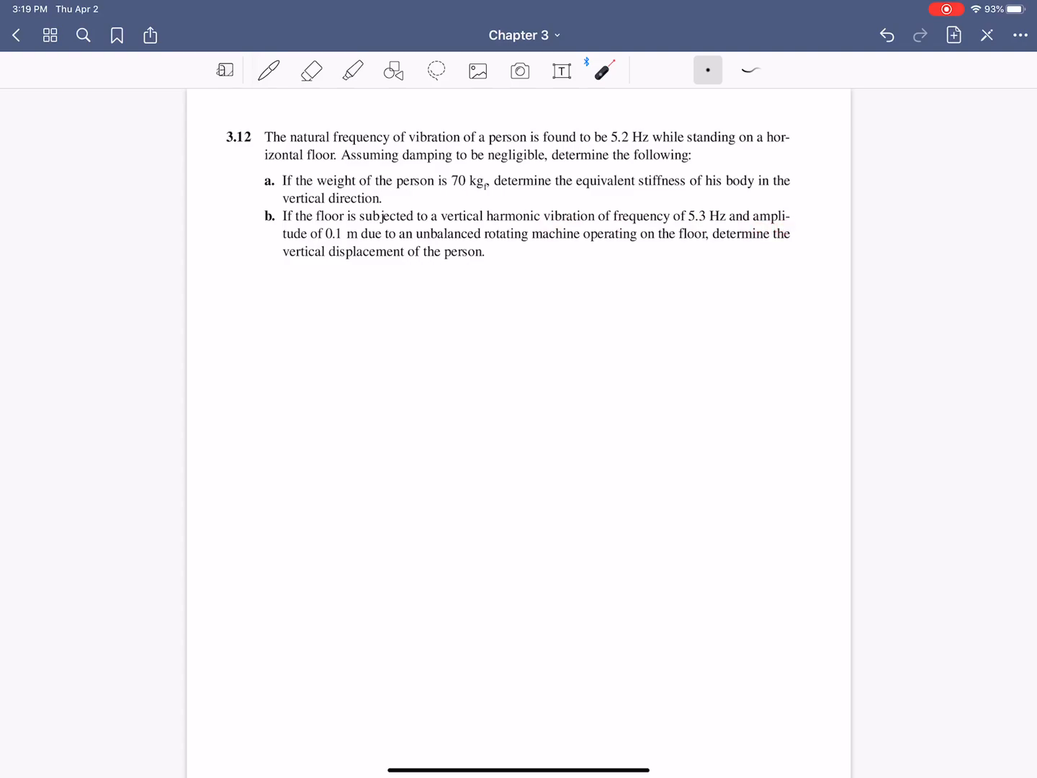
{"action": "left_click", "coordinate": [269, 69]}
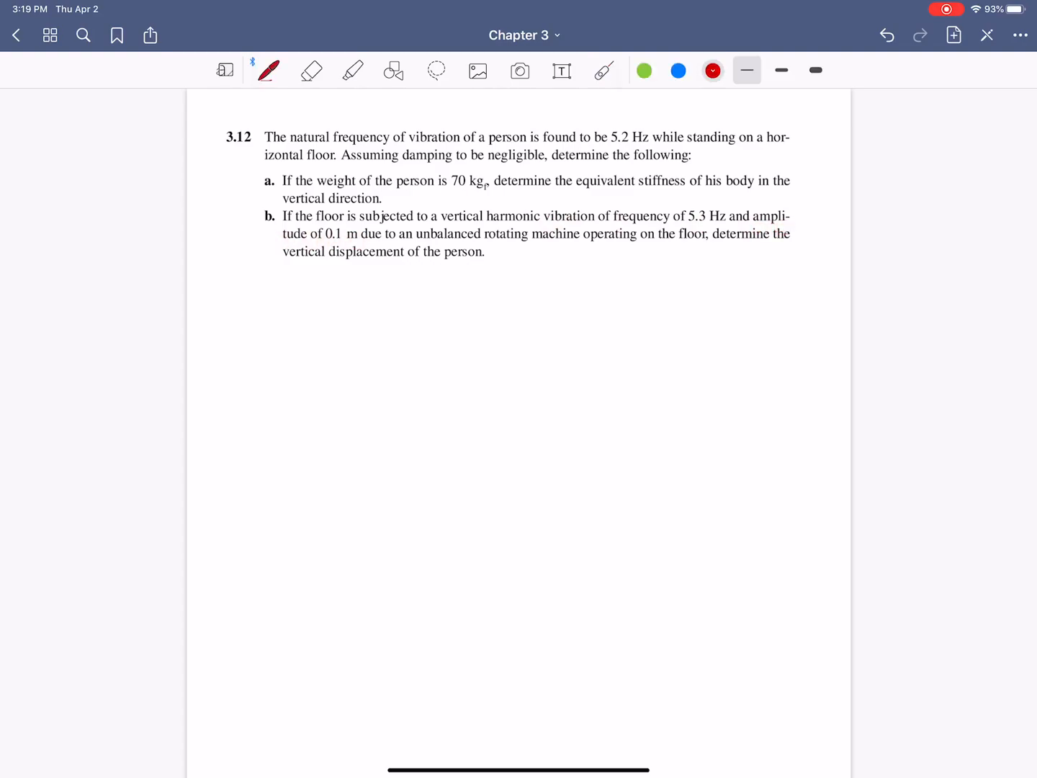
Sketch a person on a floor platform in red ink, labelling y(t) floor and x(t) body motion.
{"action": "left_click_drag", "start_coordinate": [533, 306], "coordinate": [530, 386]}
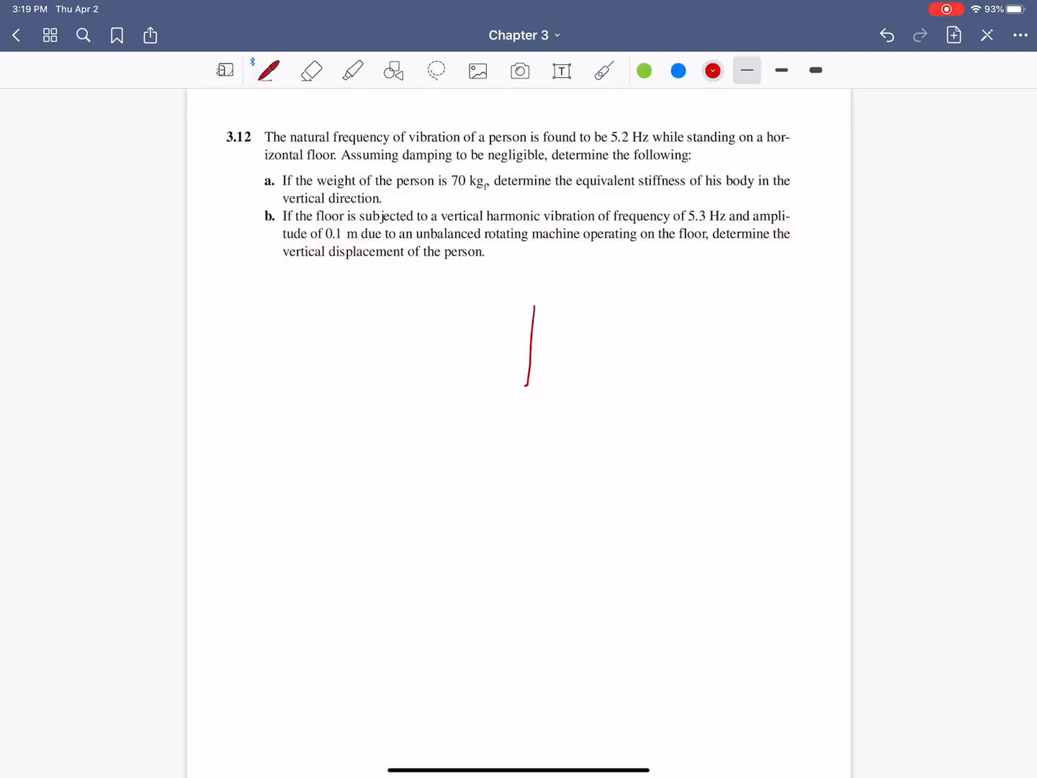
{"action": "left_click_drag", "start_coordinate": [533, 303], "coordinate": [583, 381]}
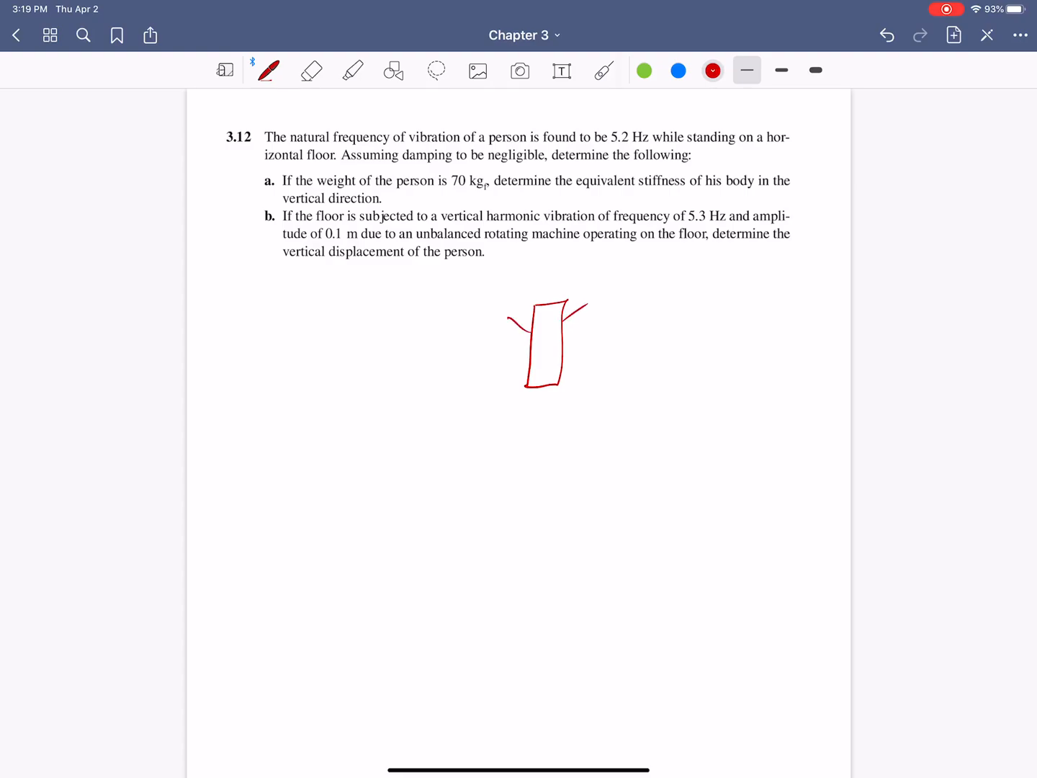
{"action": "left_click_drag", "start_coordinate": [531, 378], "coordinate": [565, 404]}
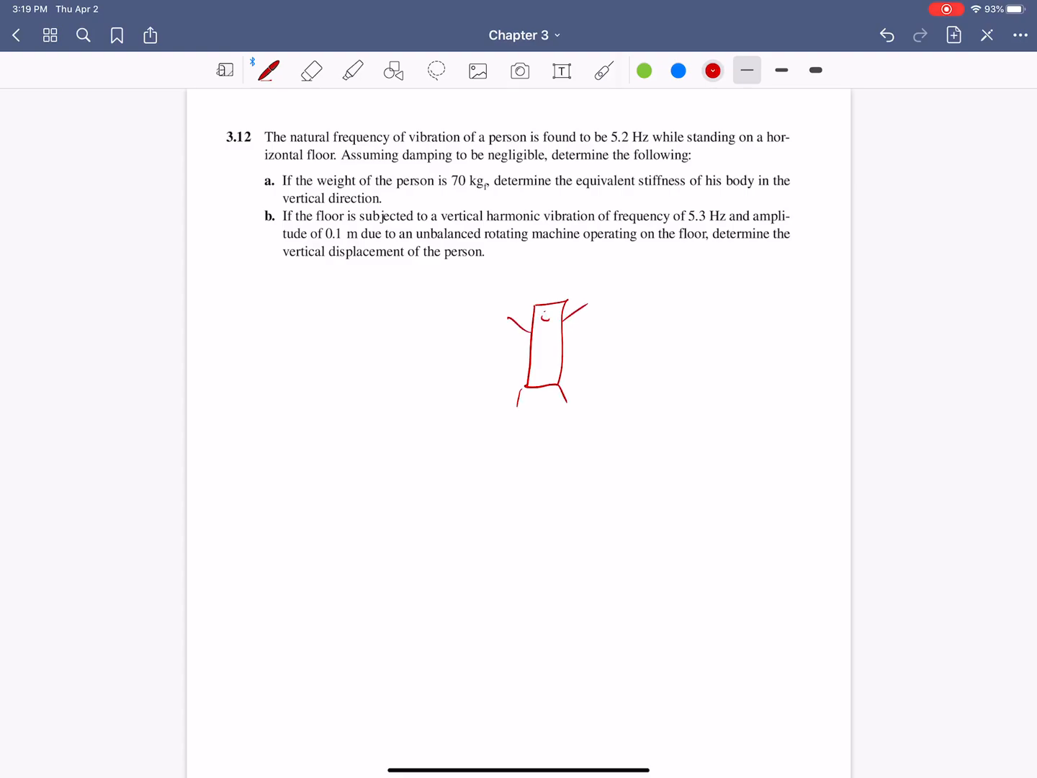
{"action": "left_click_drag", "start_coordinate": [493, 400], "coordinate": [605, 399]}
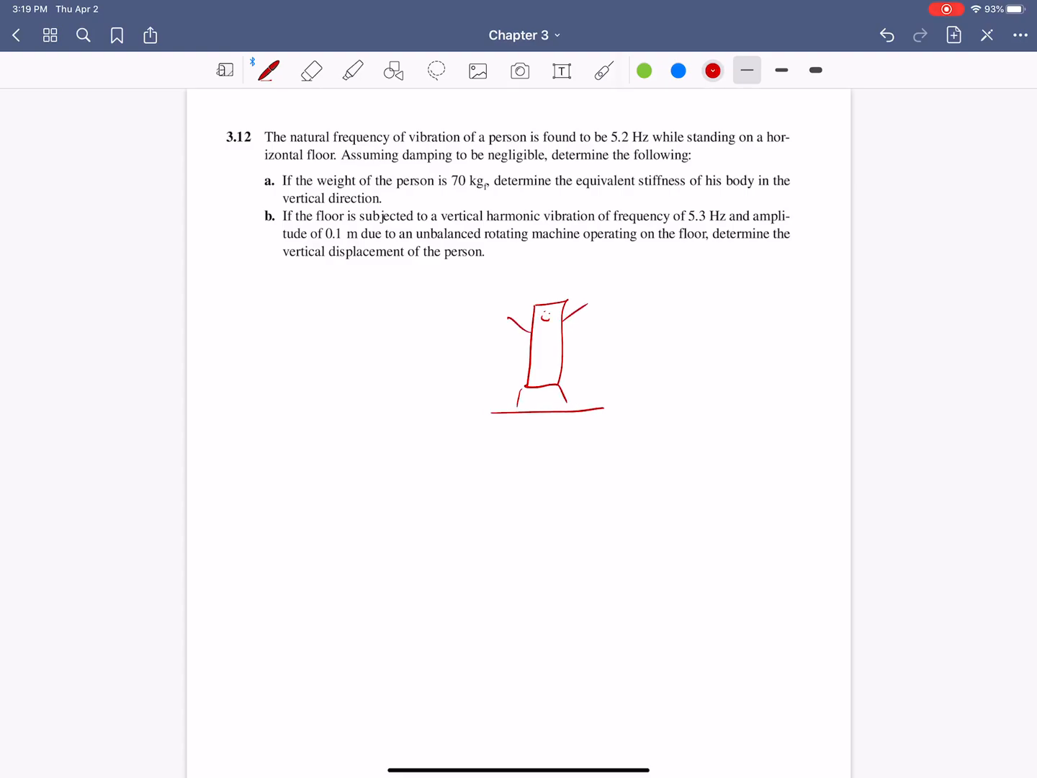
{"action": "left_click_drag", "start_coordinate": [490, 418], "coordinate": [608, 420]}
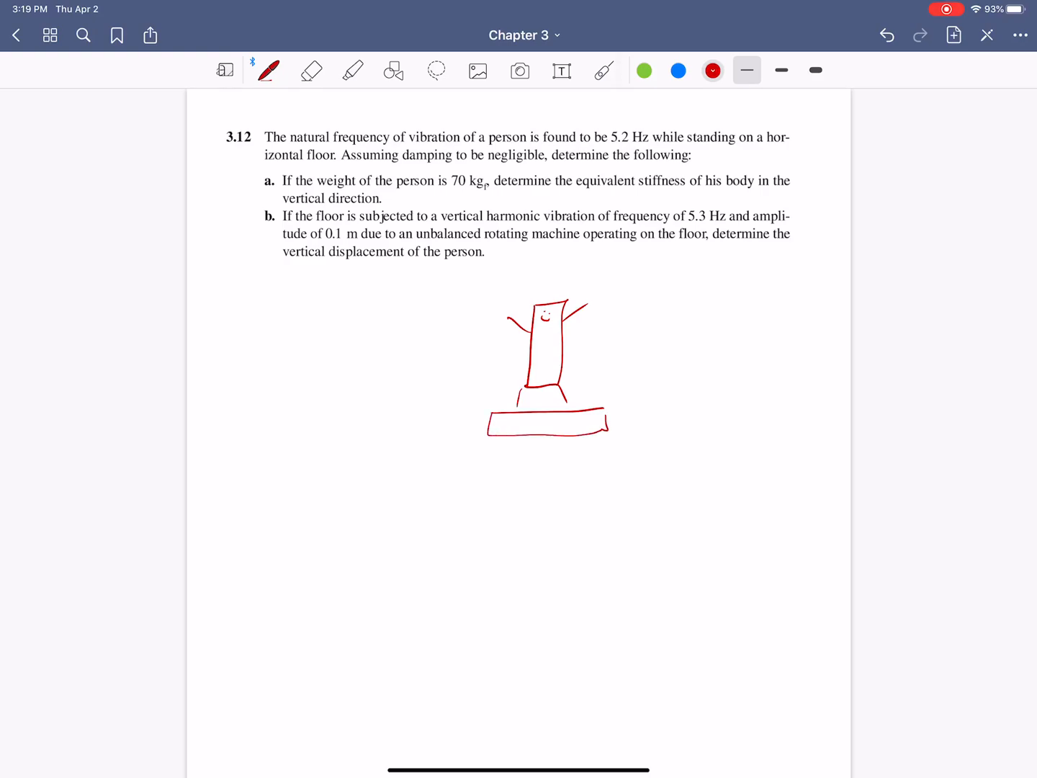
{"action": "left_click_drag", "start_coordinate": [612, 418], "coordinate": [674, 396]}
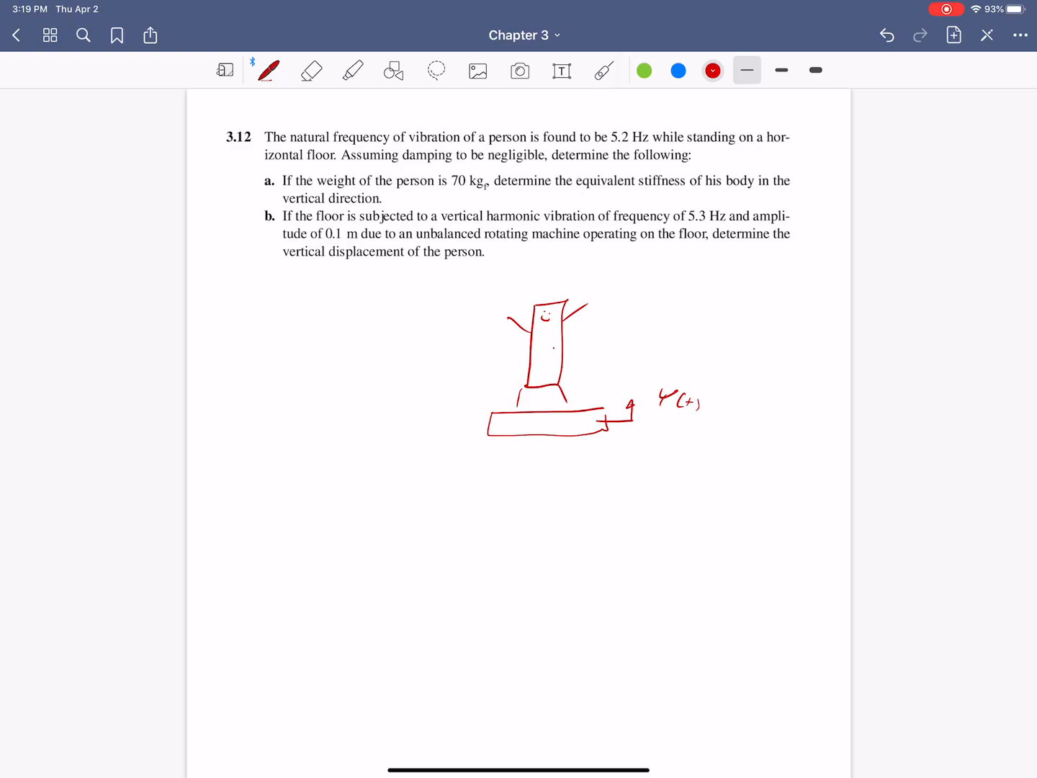
{"action": "left_click_drag", "start_coordinate": [583, 332], "coordinate": [633, 331]}
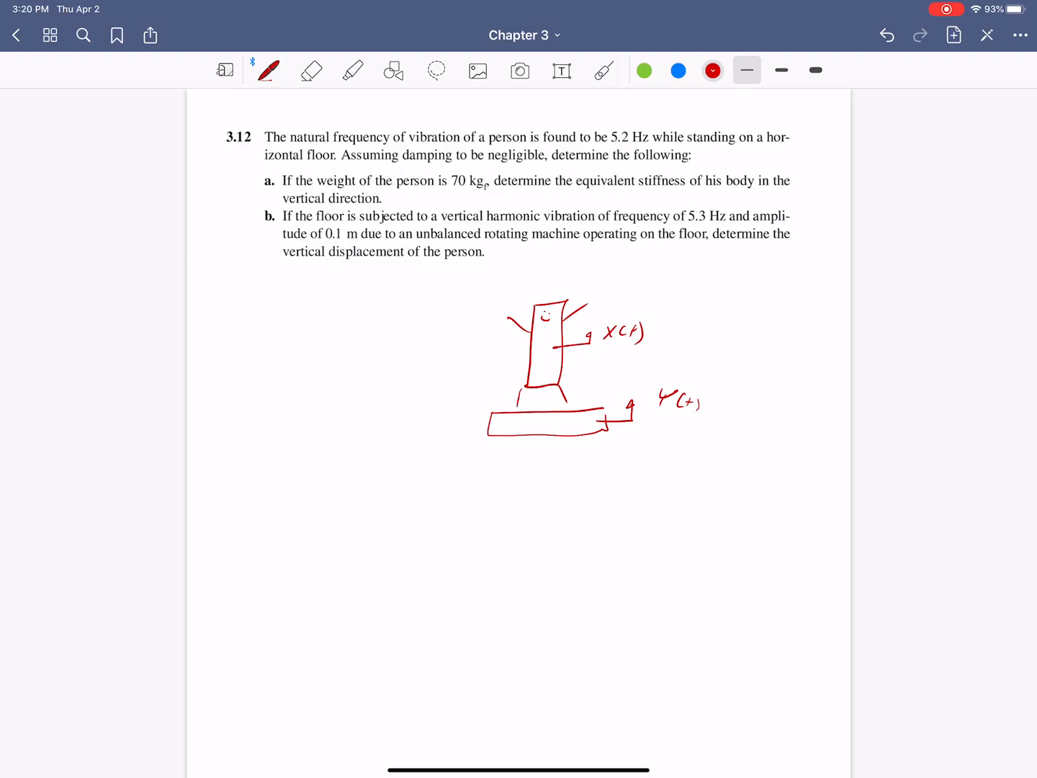
Mark steps 1–3 with Find K and X, remove a stray 3, and start circled 4 Givens.
{"action": "left_click_drag", "start_coordinate": [225, 162], "coordinate": [230, 180]}
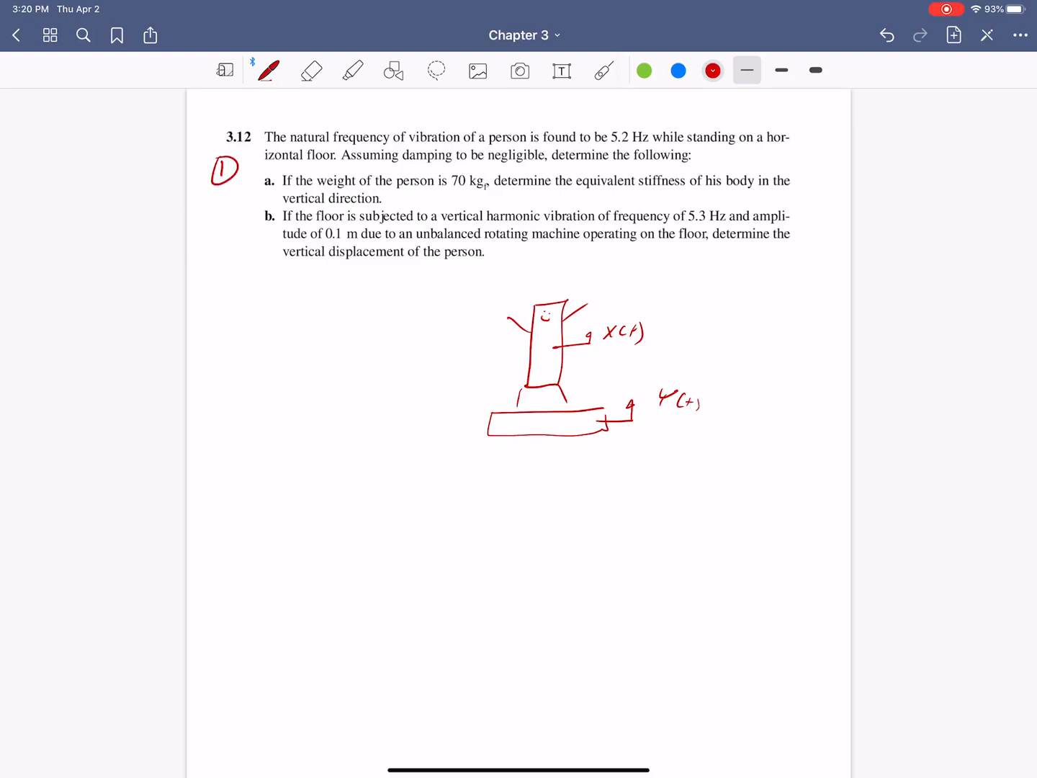
{"action": "type", "text": "Find a)K"}
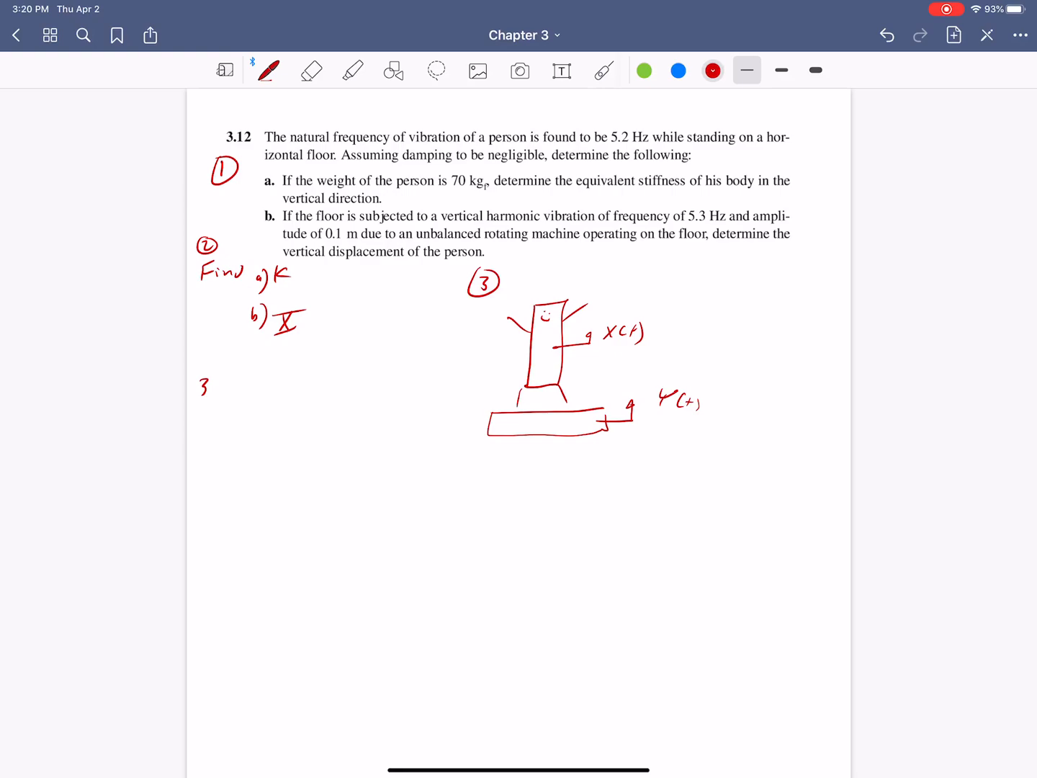
{"action": "left_click", "coordinate": [204, 386]}
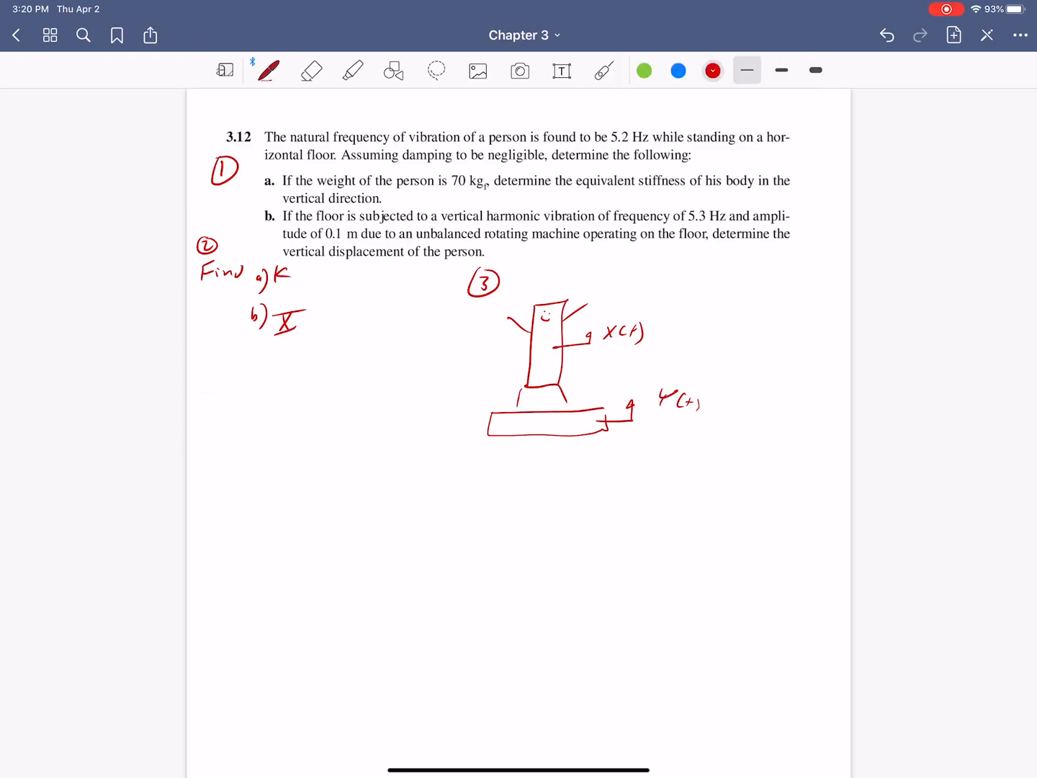
{"action": "left_click_drag", "start_coordinate": [720, 360], "coordinate": [821, 342]}
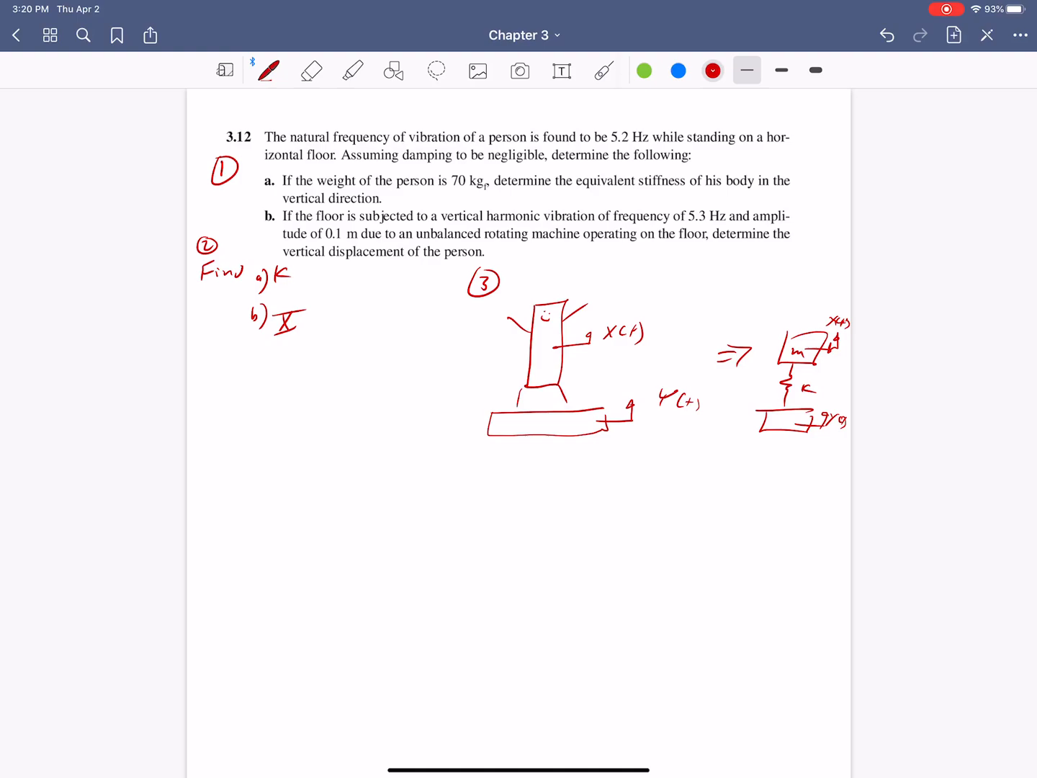
{"action": "left_click_drag", "start_coordinate": [202, 475], "coordinate": [223, 492]}
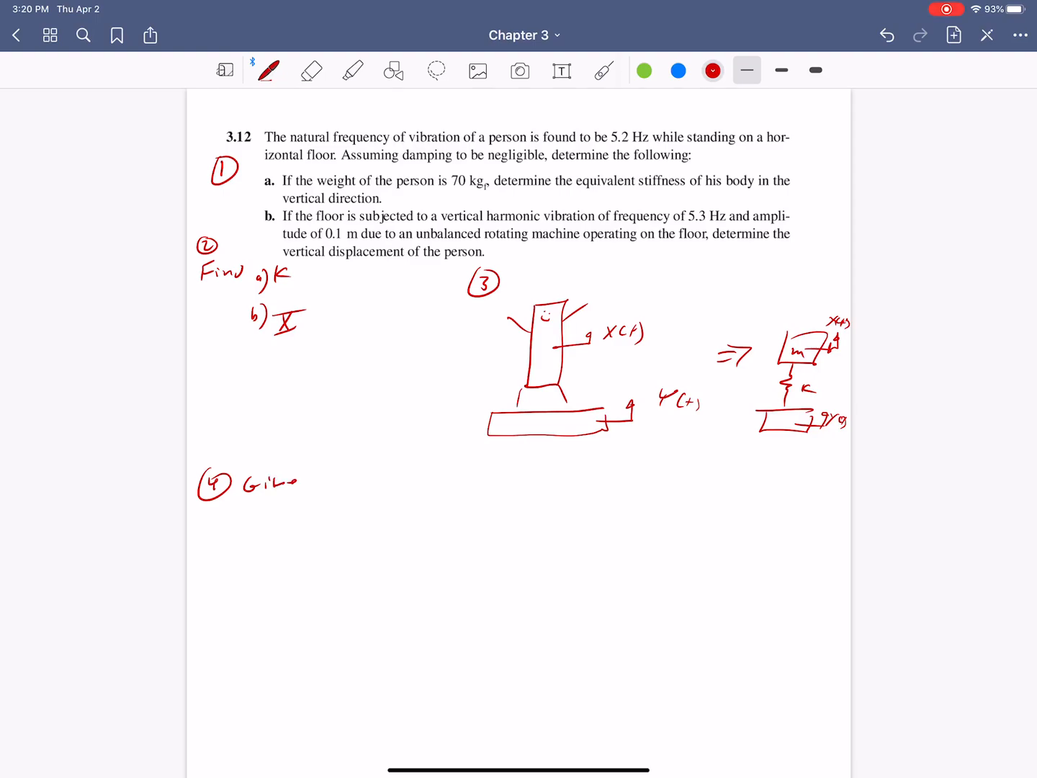
Write ωn = 5.2 Hz = 2π(5.2) = 10.4π rad/sec, erasing a miswritten 2π.
{"action": "scroll", "scroll_direction": "down", "scroll_amount": 3}
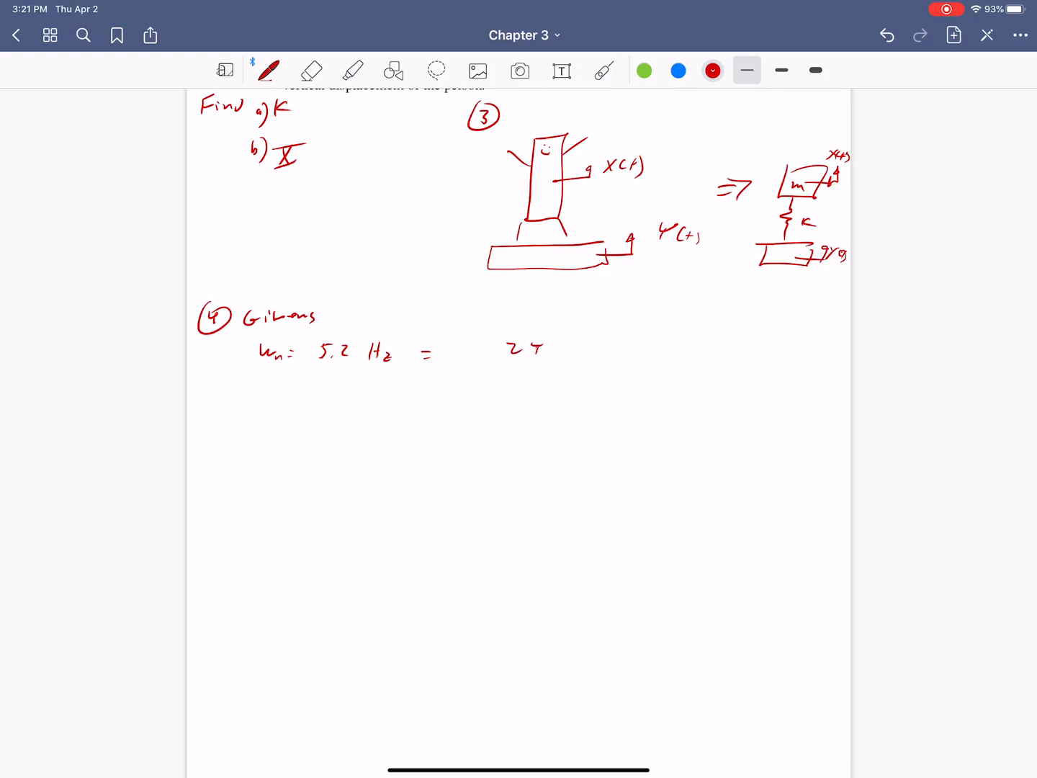
{"action": "left_click", "coordinate": [311, 69]}
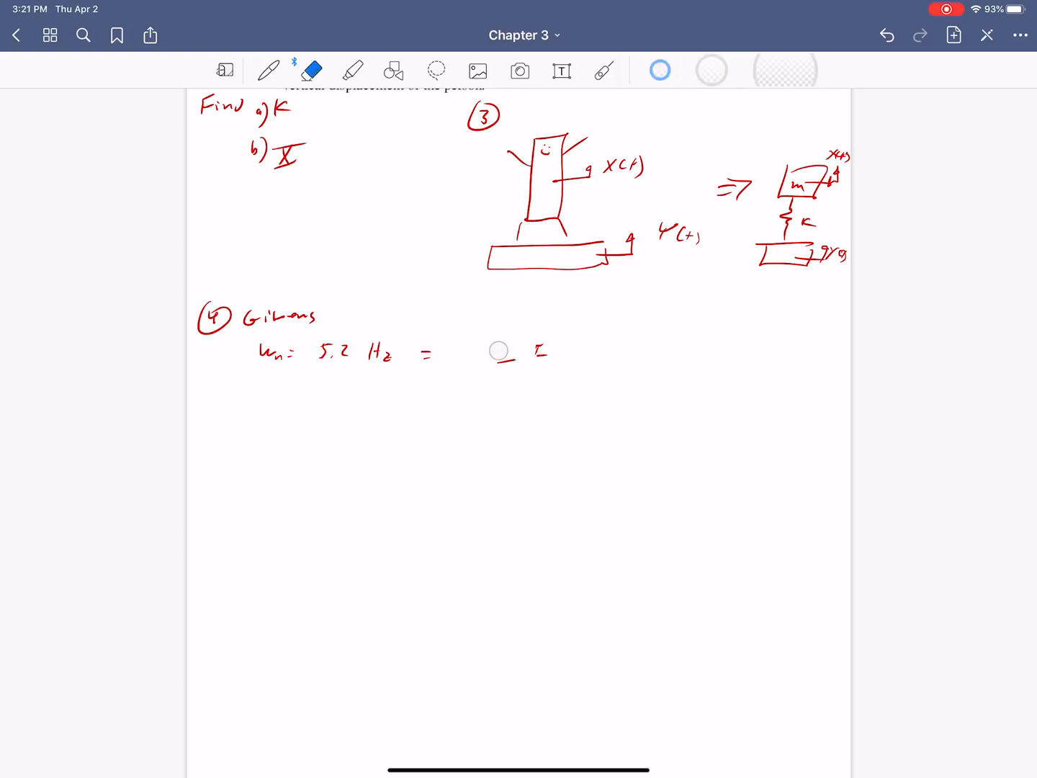
{"action": "left_click", "coordinate": [269, 69]}
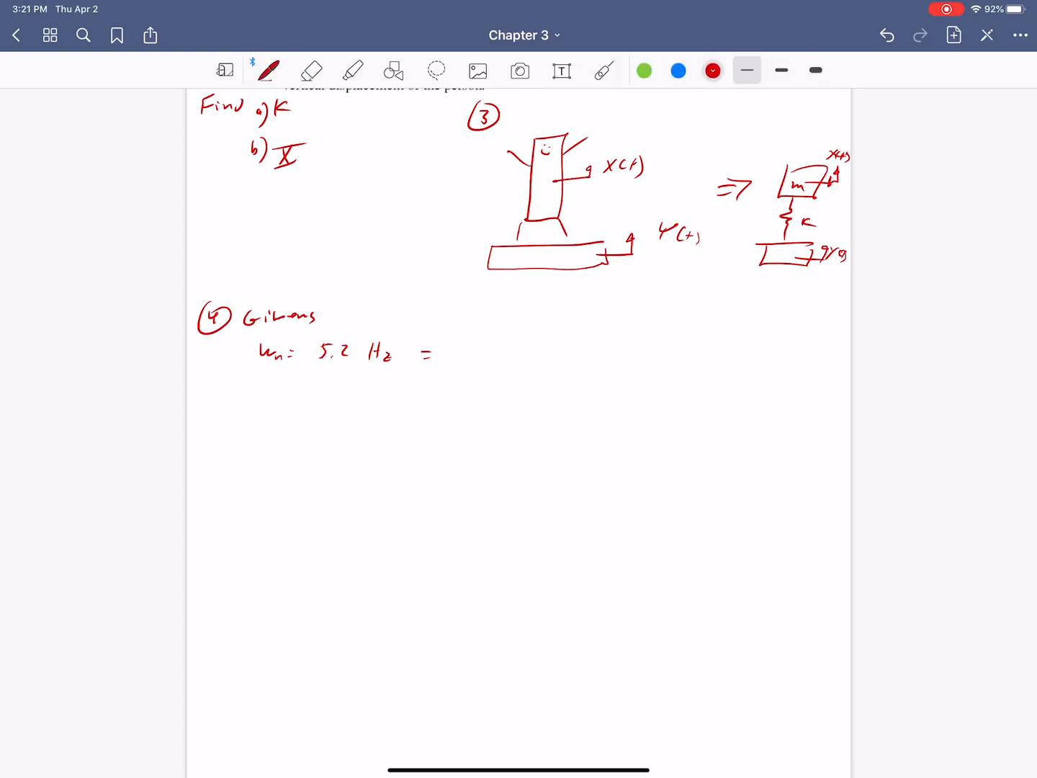
{"action": "left_click_drag", "start_coordinate": [490, 353], "coordinate": [554, 353]}
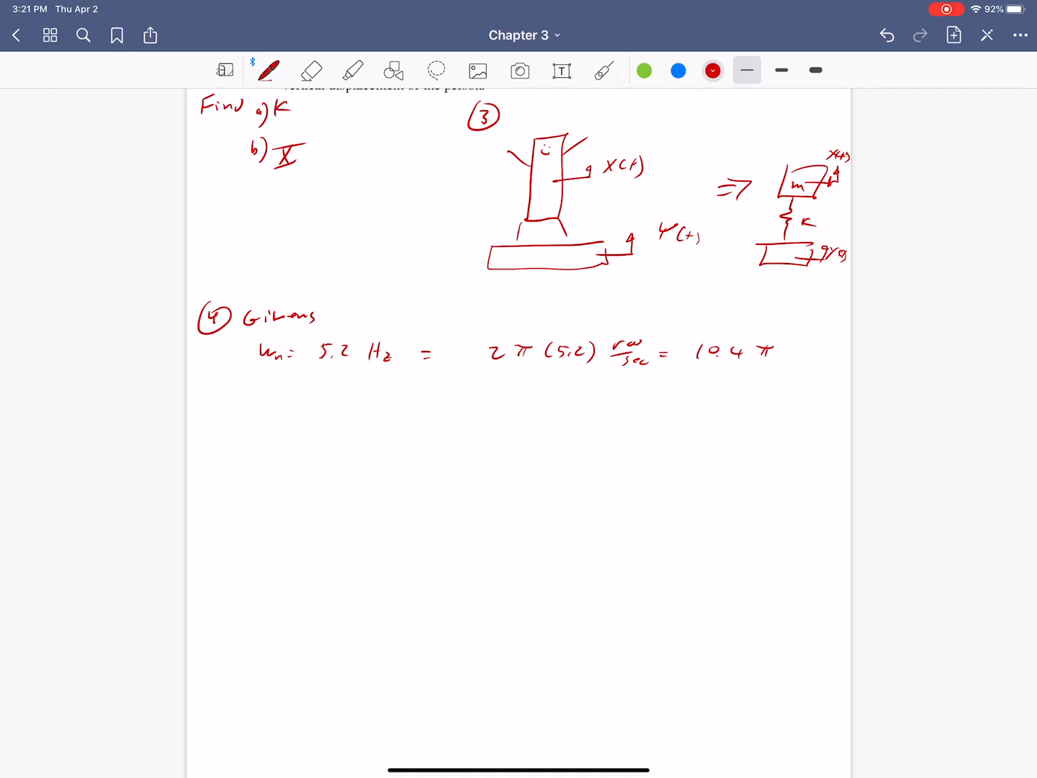
{"action": "left_click_drag", "start_coordinate": [793, 346], "coordinate": [823, 368]}
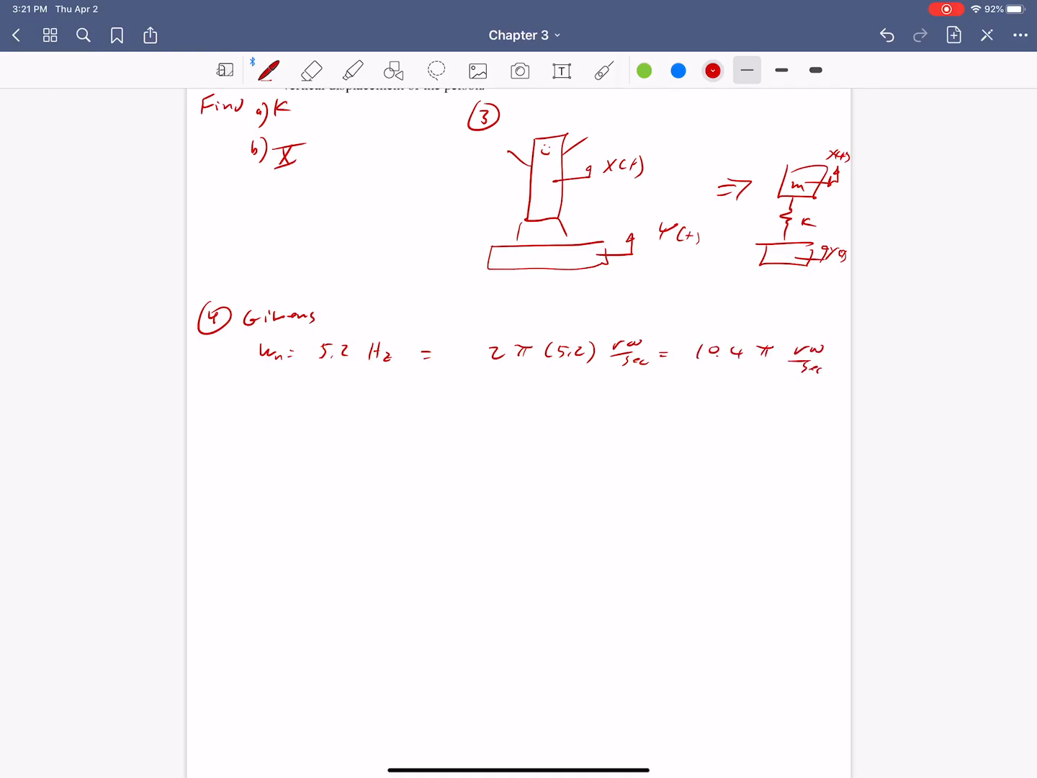
Write ω = 5.3 Hz = 10.6π rad/s, m = 70 kg, Y = 0.1 m and assumptions of zero damping, point mass.
{"action": "left_click_drag", "start_coordinate": [259, 401], "coordinate": [271, 417]}
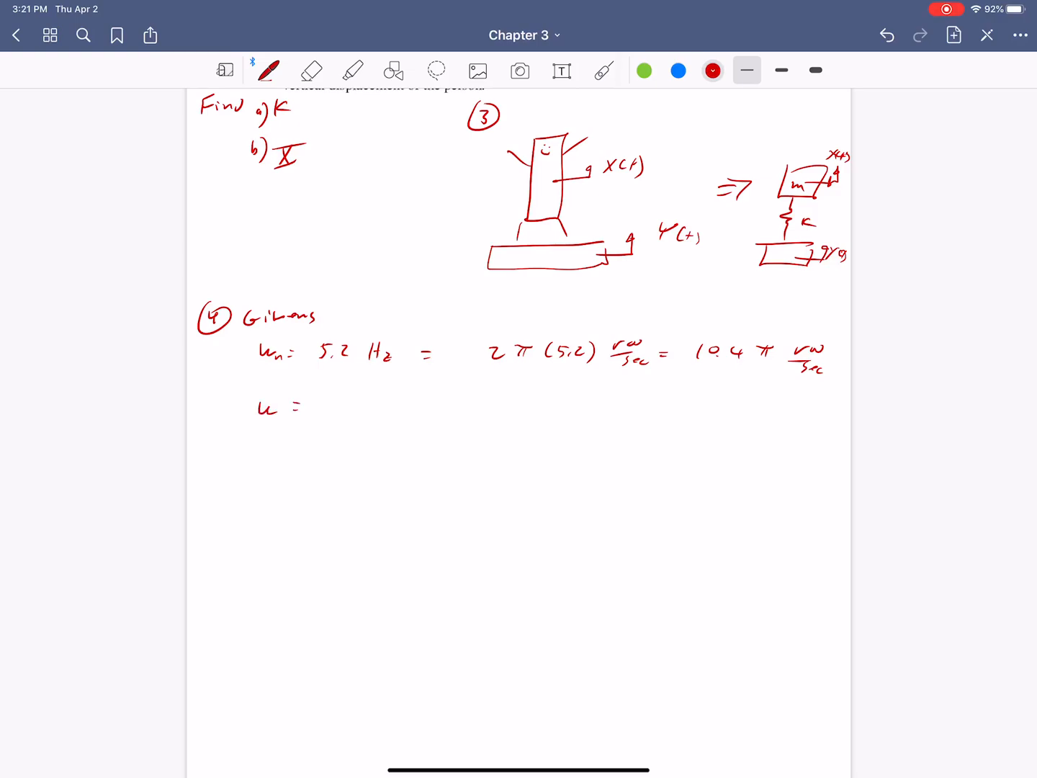
{"action": "type", "text": "5.3 Hz = 10.6 π rad/sec"}
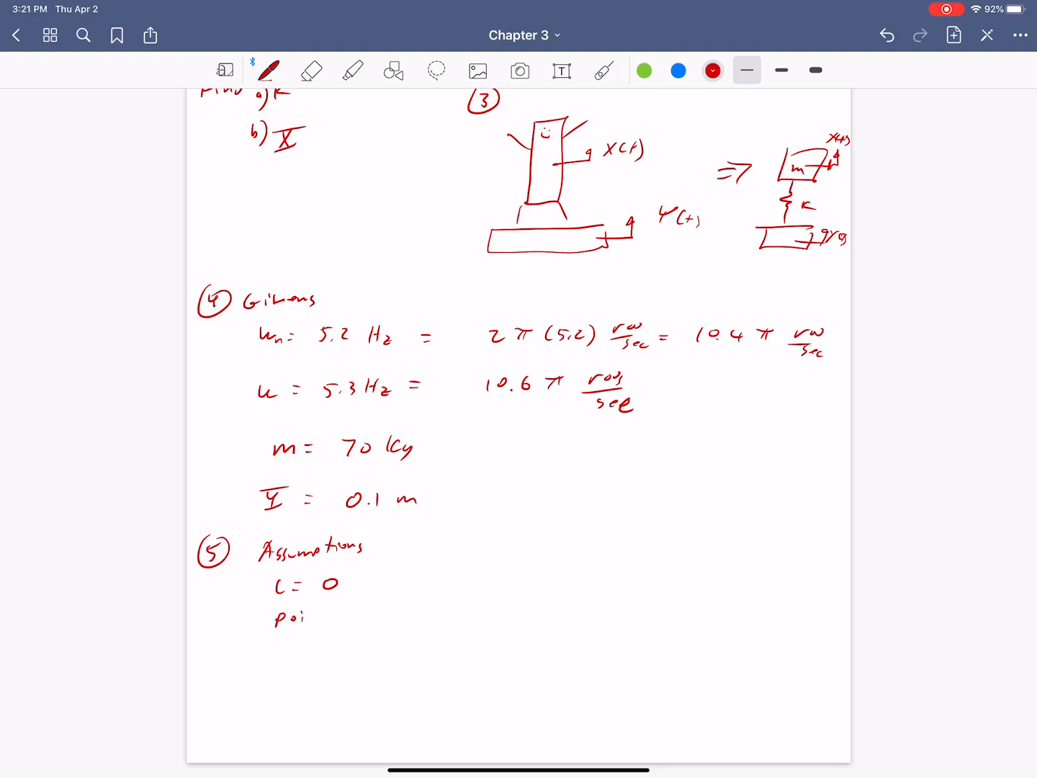
{"action": "type", "text": "point mass"}
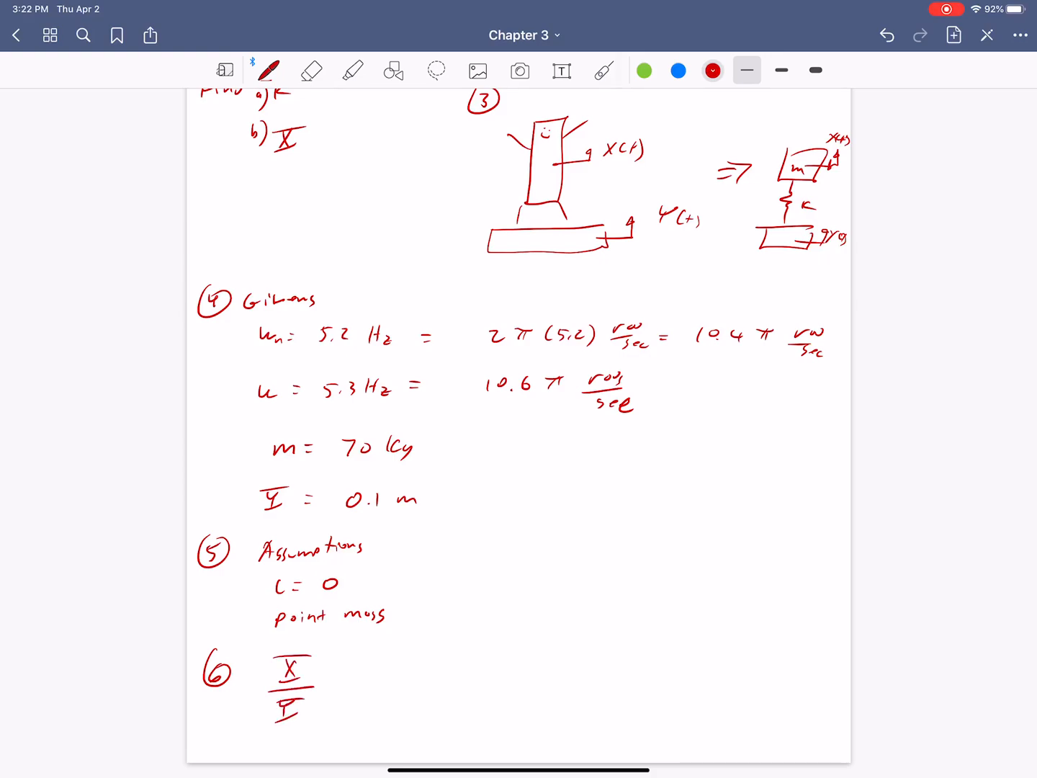
Write X/Y = [(1+(2ζr)²)/((1−r²)²+(2ζr)²)]^½ as Eqn 3.60.
{"action": "left_click_drag", "start_coordinate": [338, 680], "coordinate": [353, 680]}
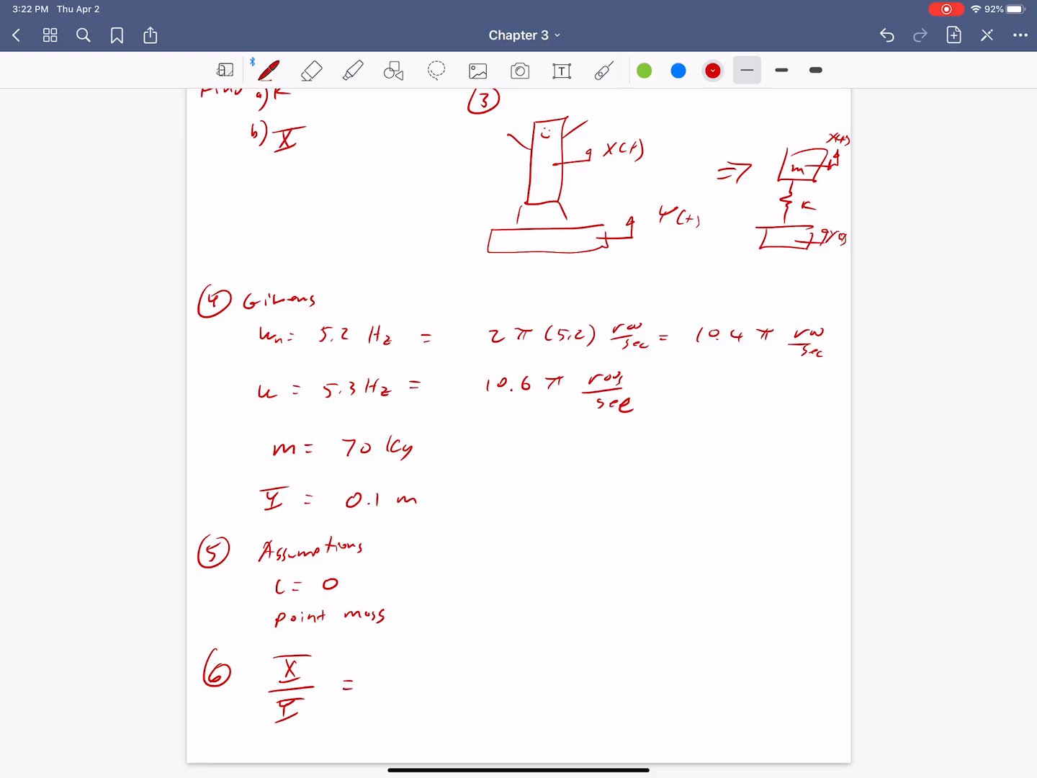
{"action": "left_click_drag", "start_coordinate": [404, 662], "coordinate": [612, 684]}
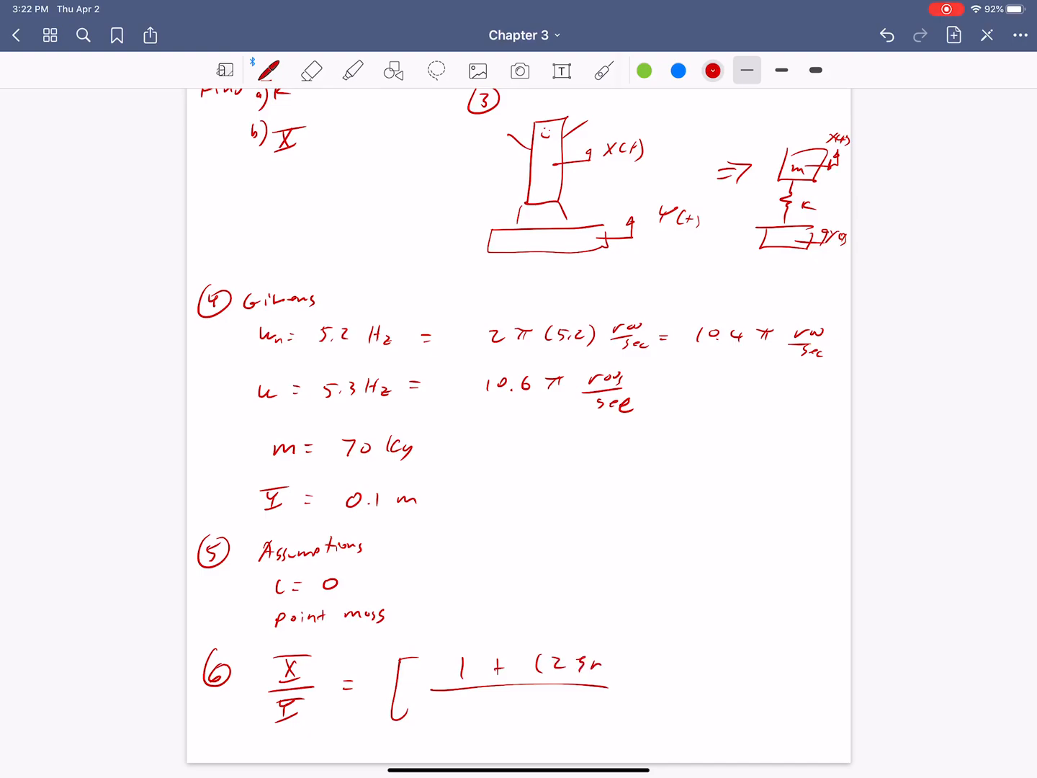
{"action": "left_click_drag", "start_coordinate": [612, 669], "coordinate": [634, 648]}
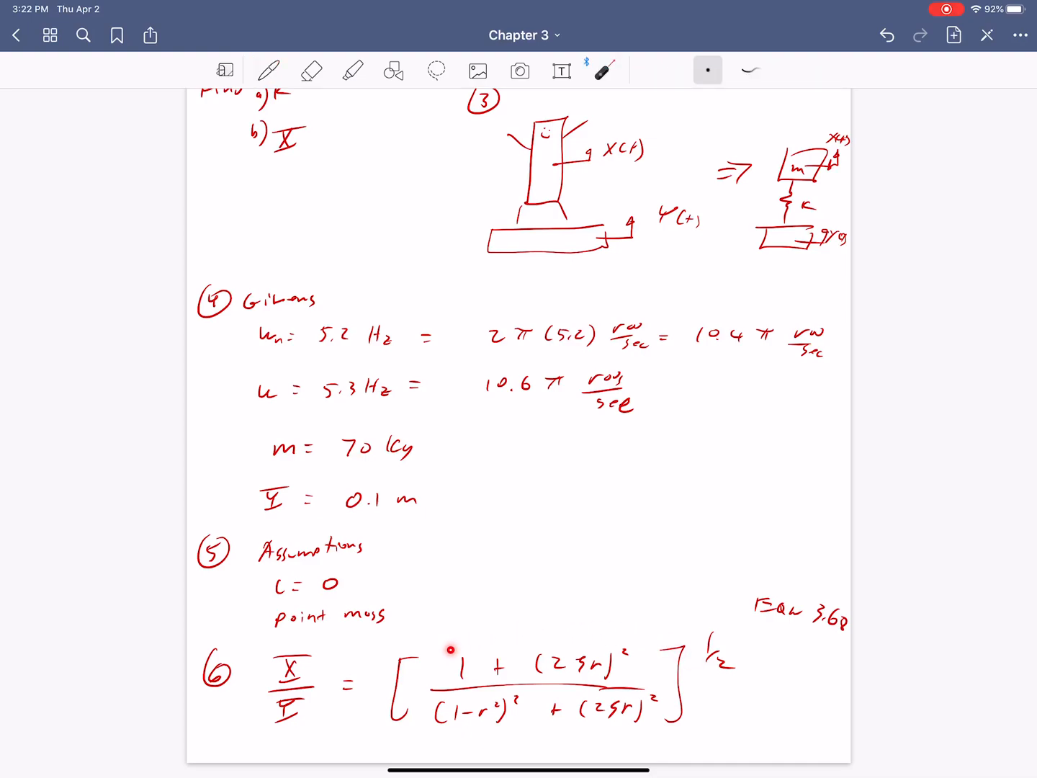
{"action": "left_click", "coordinate": [270, 69]}
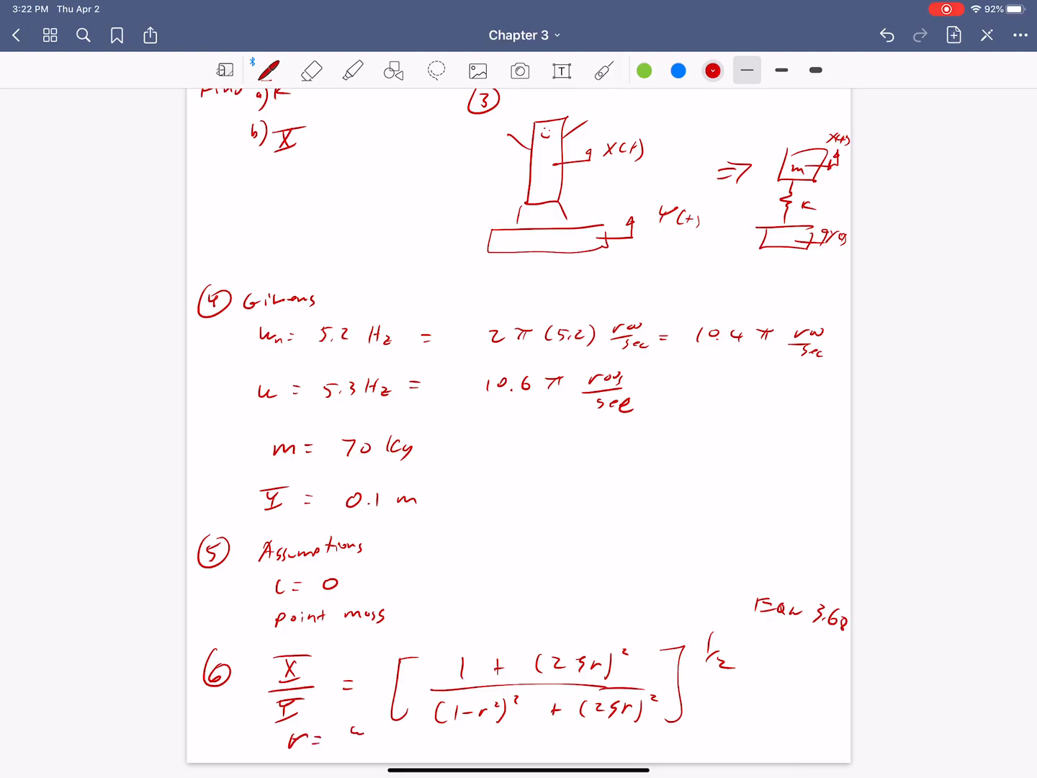
Erase a stray mark, define r = ω/ωn, and move to a fresh page for step 7.
{"action": "left_click", "coordinate": [311, 70]}
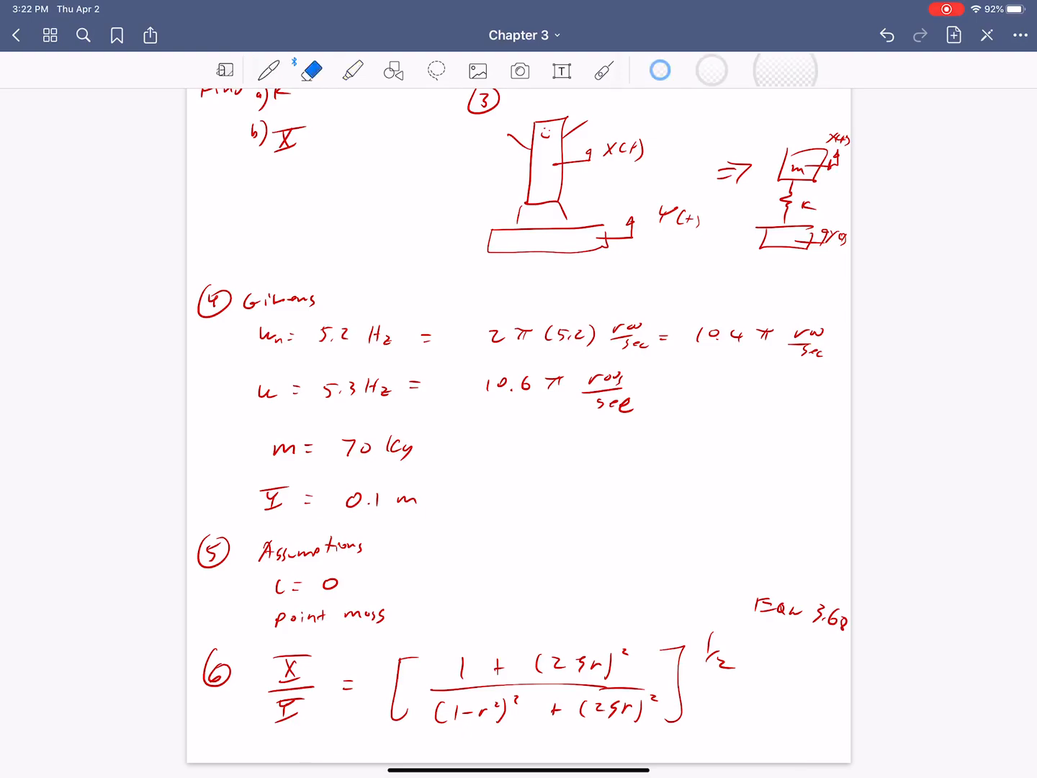
{"action": "left_click", "coordinate": [353, 69]}
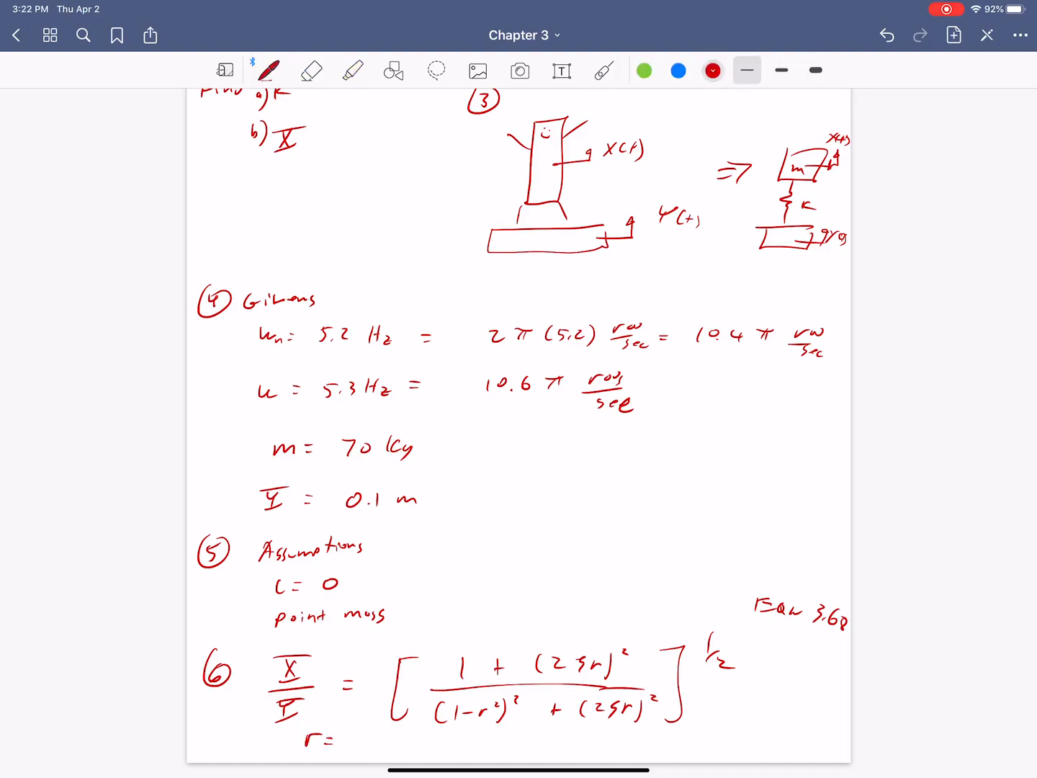
{"action": "left_click_drag", "start_coordinate": [360, 727], "coordinate": [392, 749]}
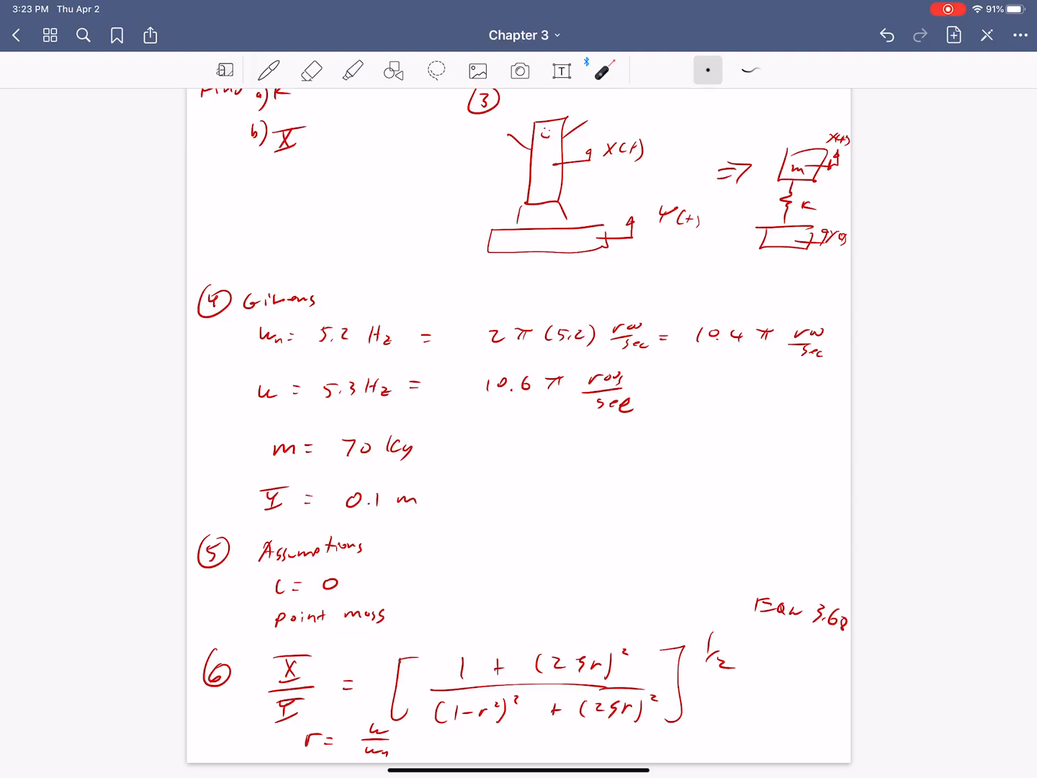
{"action": "left_click", "coordinate": [953, 35]}
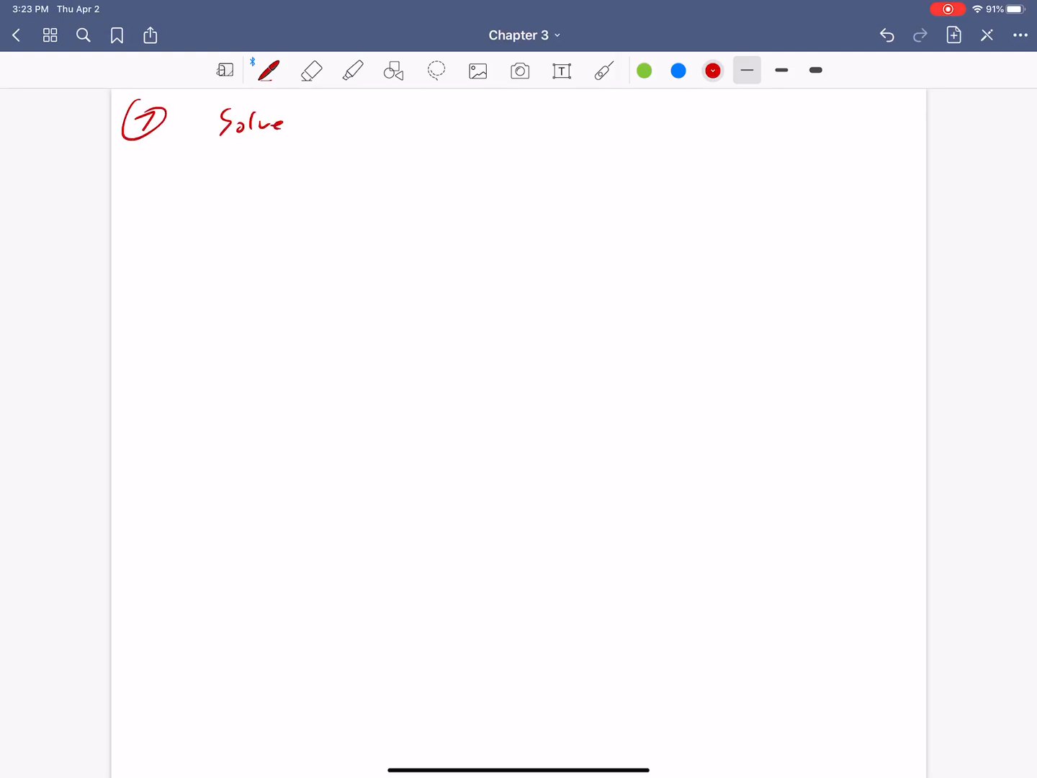
Under Solve, rearrange ωn = √(k/m) to k = mωn².
{"action": "left_click", "coordinate": [288, 130]}
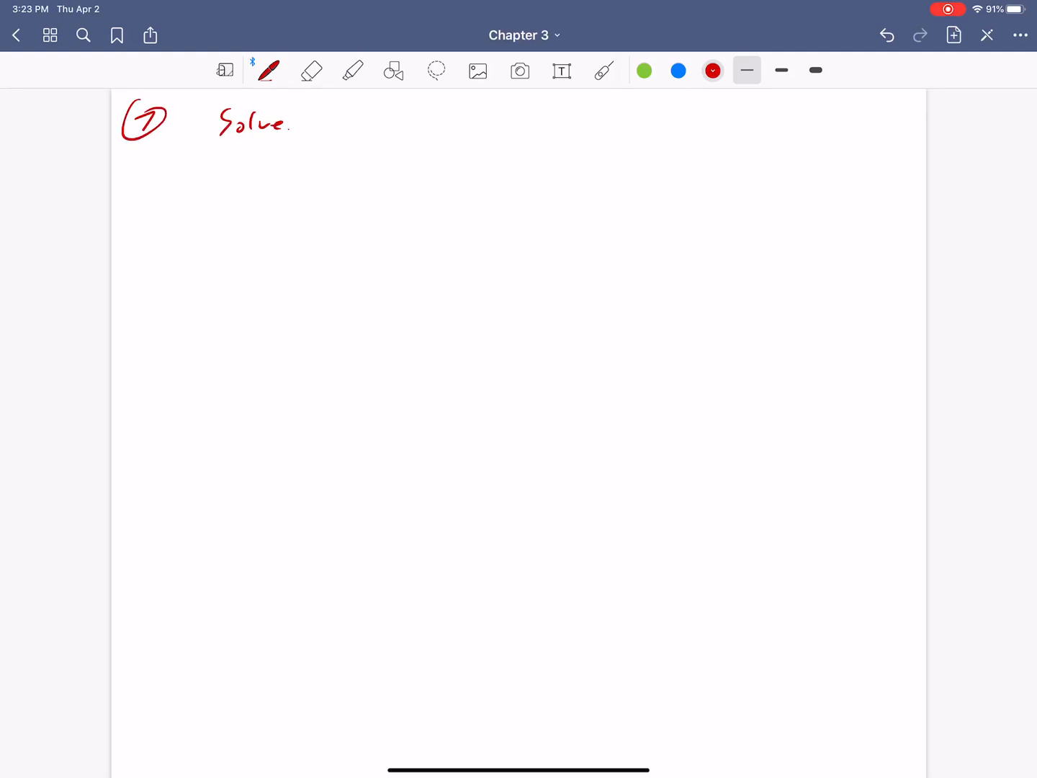
{"action": "left_click_drag", "start_coordinate": [147, 190], "coordinate": [209, 190]}
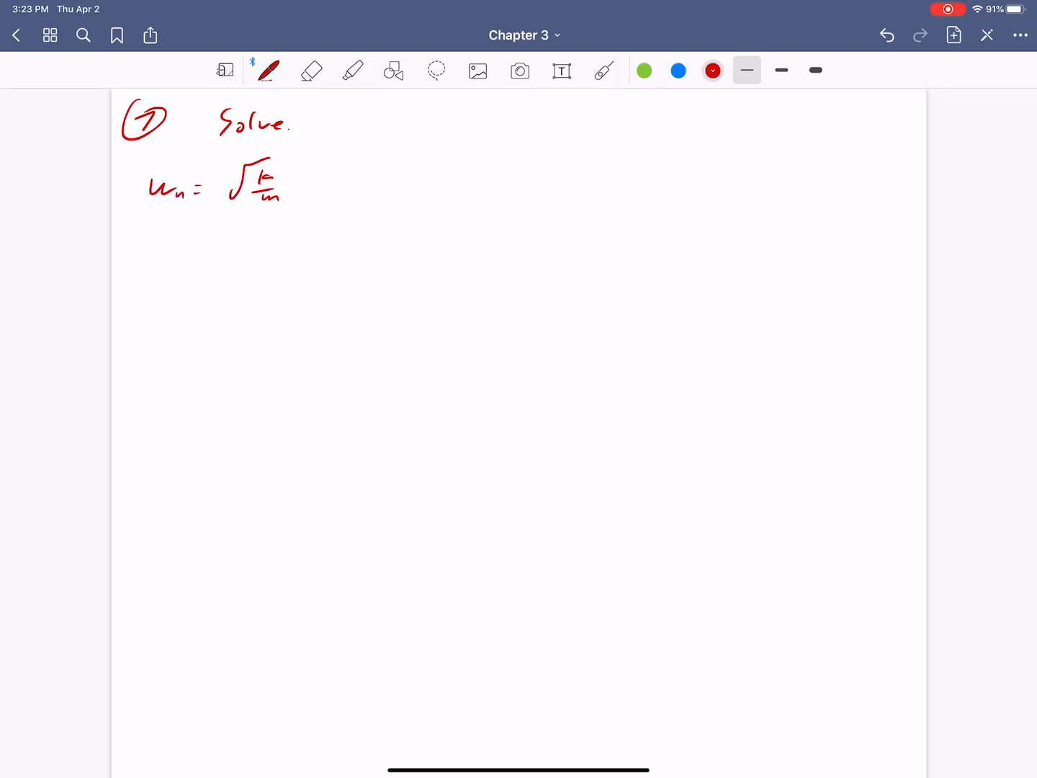
{"action": "left_click_drag", "start_coordinate": [324, 185], "coordinate": [468, 172]}
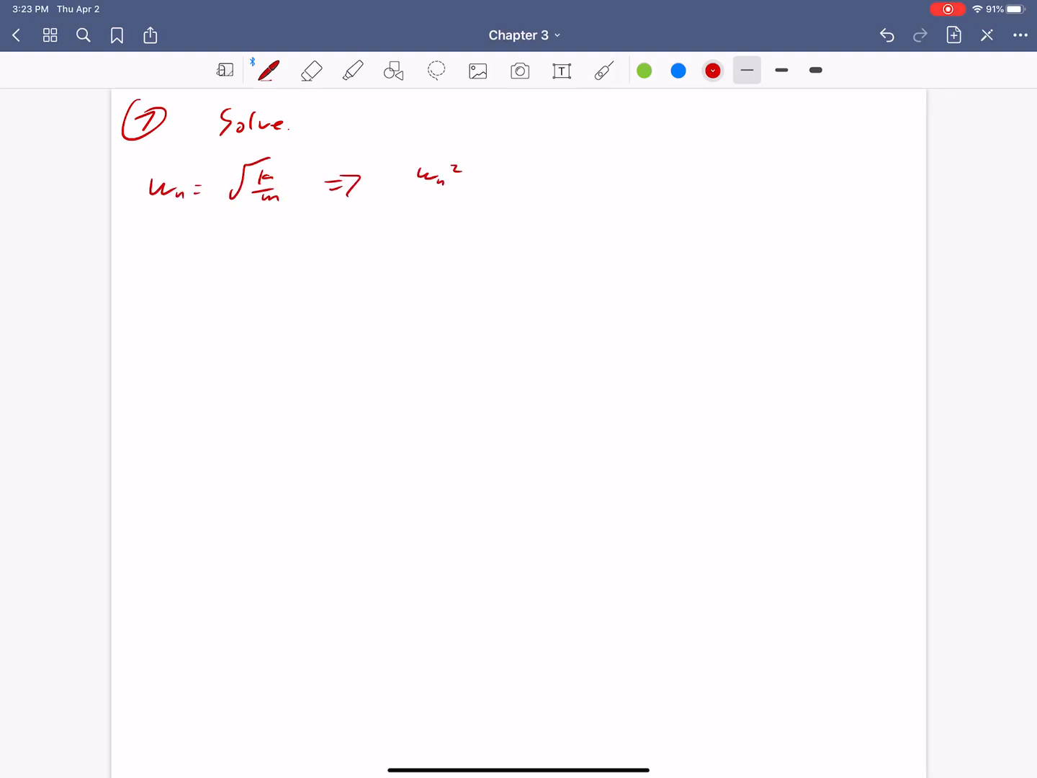
{"action": "left_click_drag", "start_coordinate": [482, 175], "coordinate": [540, 175]}
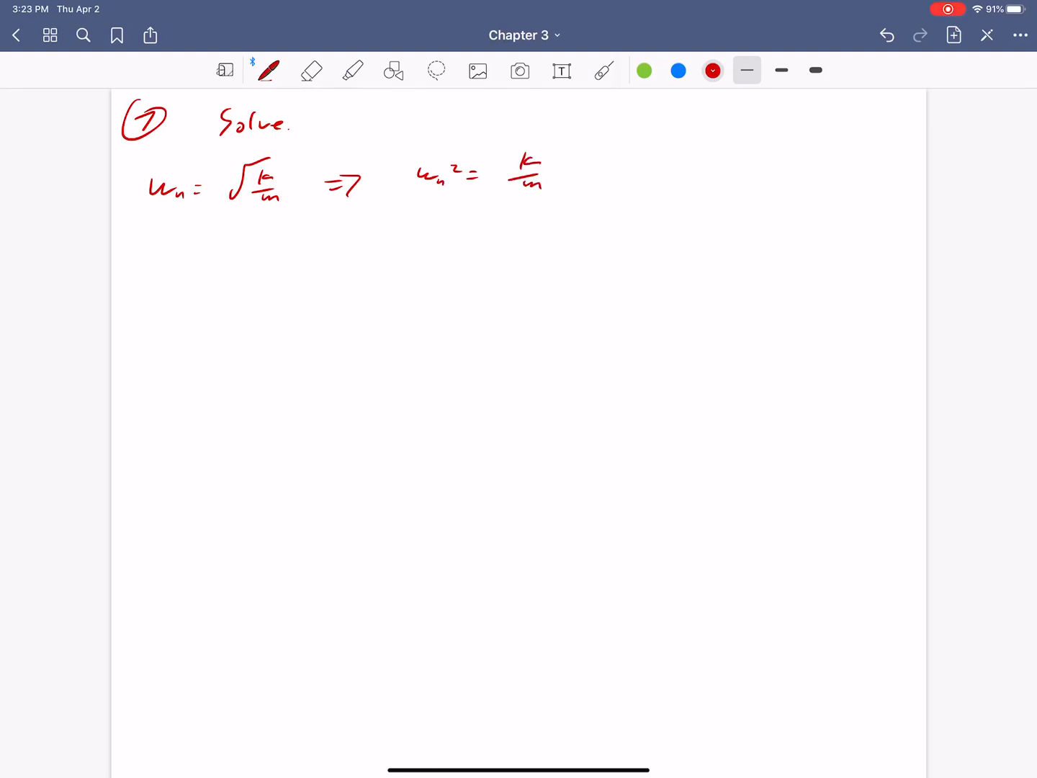
{"action": "left_click_drag", "start_coordinate": [564, 180], "coordinate": [590, 170]}
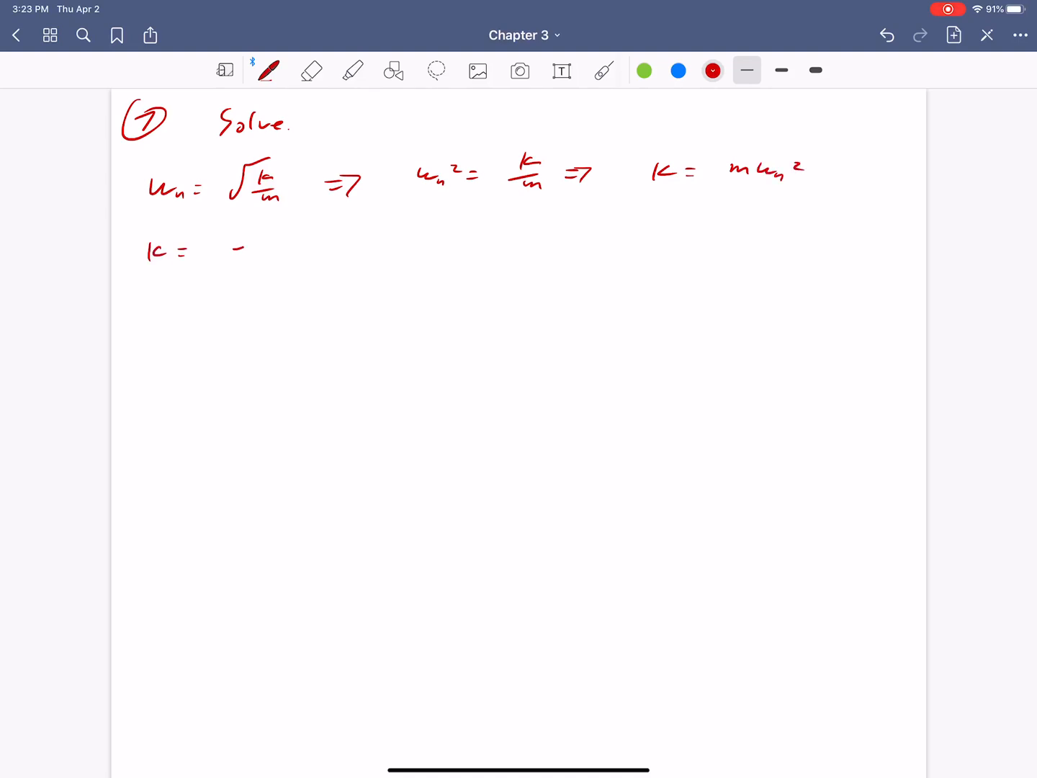
Substitute k = (70)(10.4π)² = 74.7×10³ and erase the messy units.
{"action": "left_click_drag", "start_coordinate": [224, 247], "coordinate": [343, 248]}
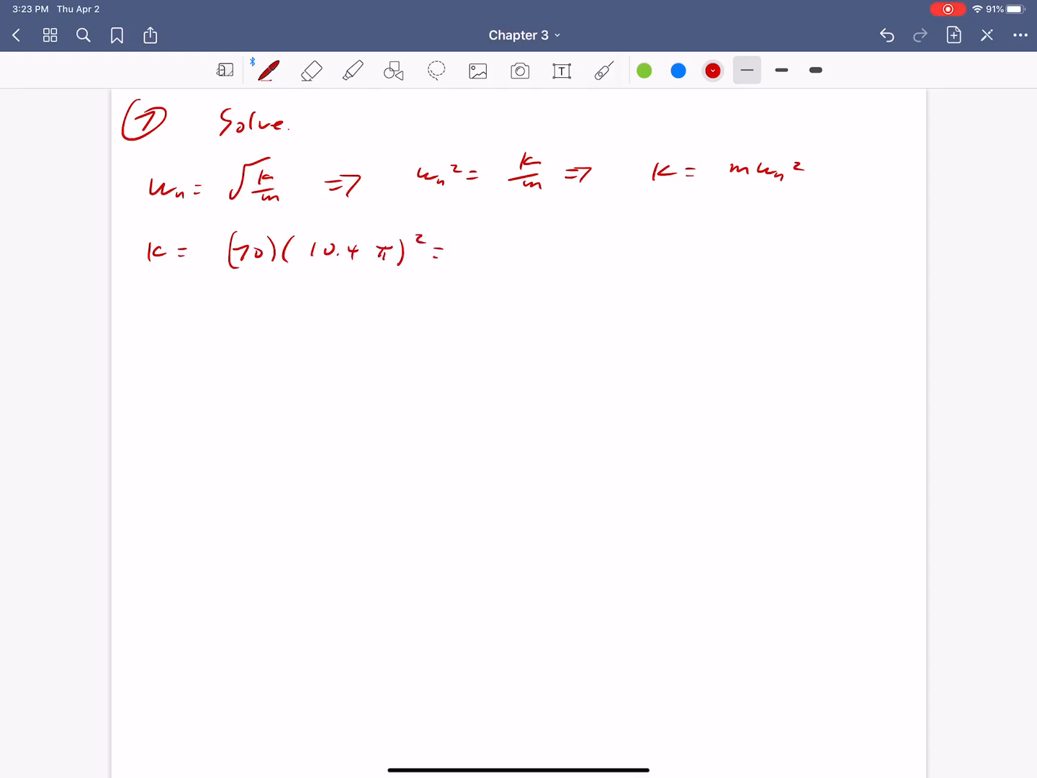
{"action": "left_click_drag", "start_coordinate": [487, 259], "coordinate": [511, 242]}
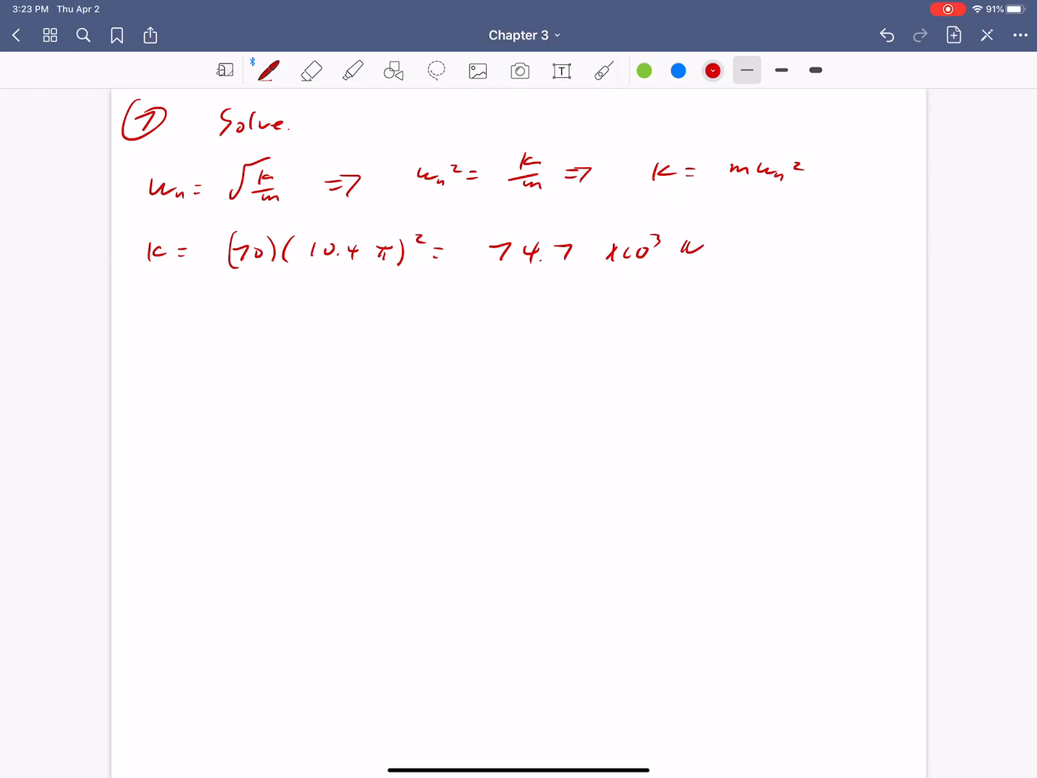
{"action": "left_click_drag", "start_coordinate": [703, 252], "coordinate": [746, 262]}
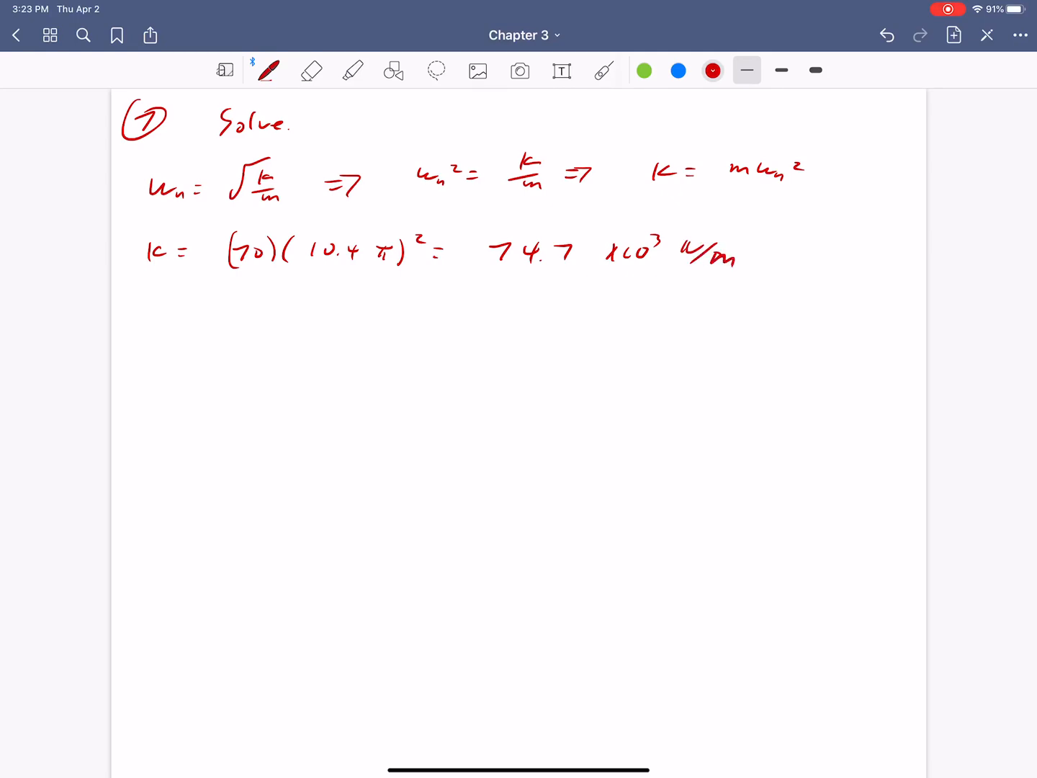
{"action": "left_click", "coordinate": [310, 69]}
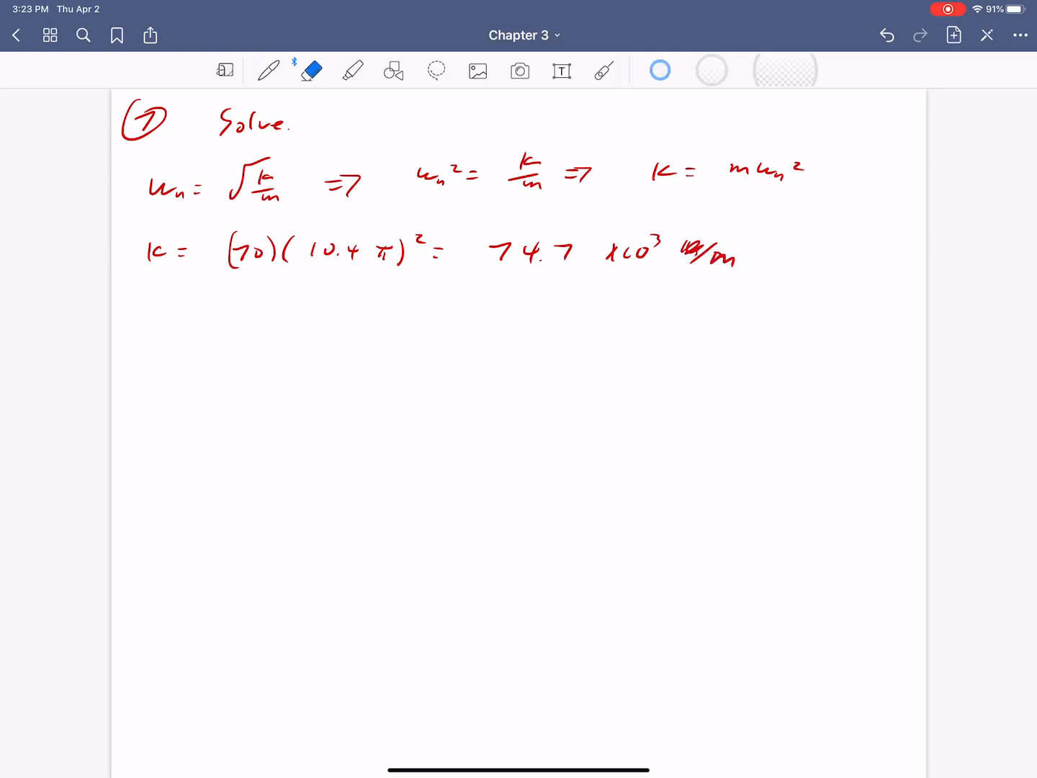
{"action": "left_click_drag", "start_coordinate": [713, 256], "coordinate": [712, 256]}
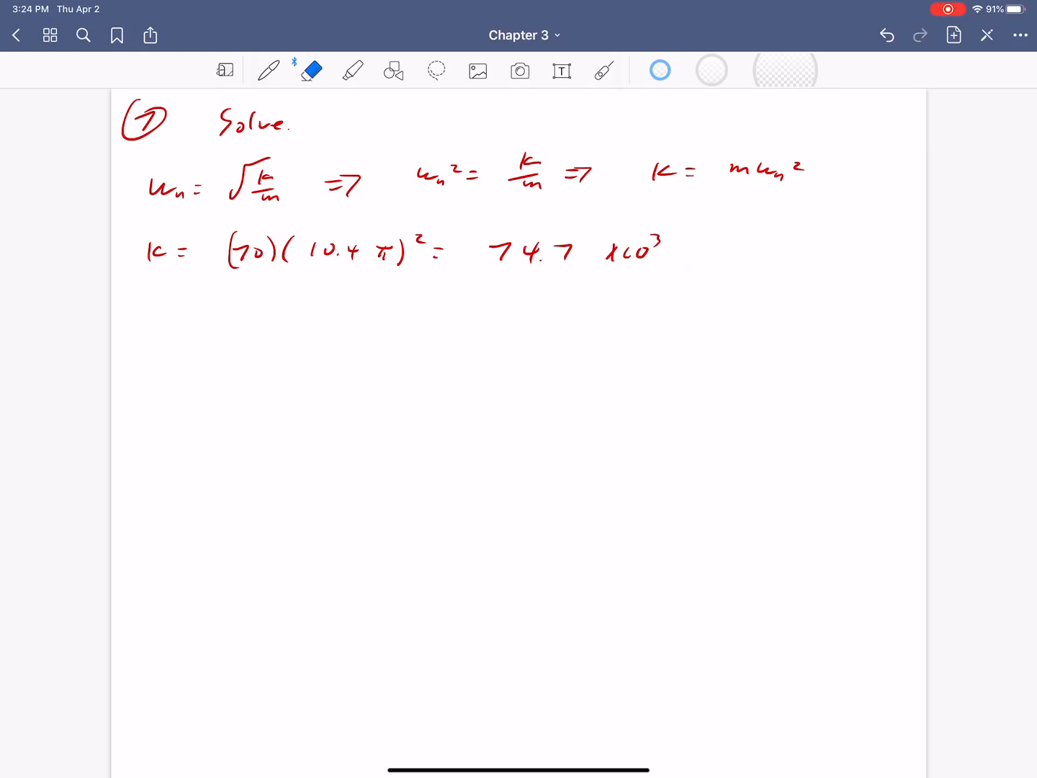
{"action": "left_click", "coordinate": [267, 69]}
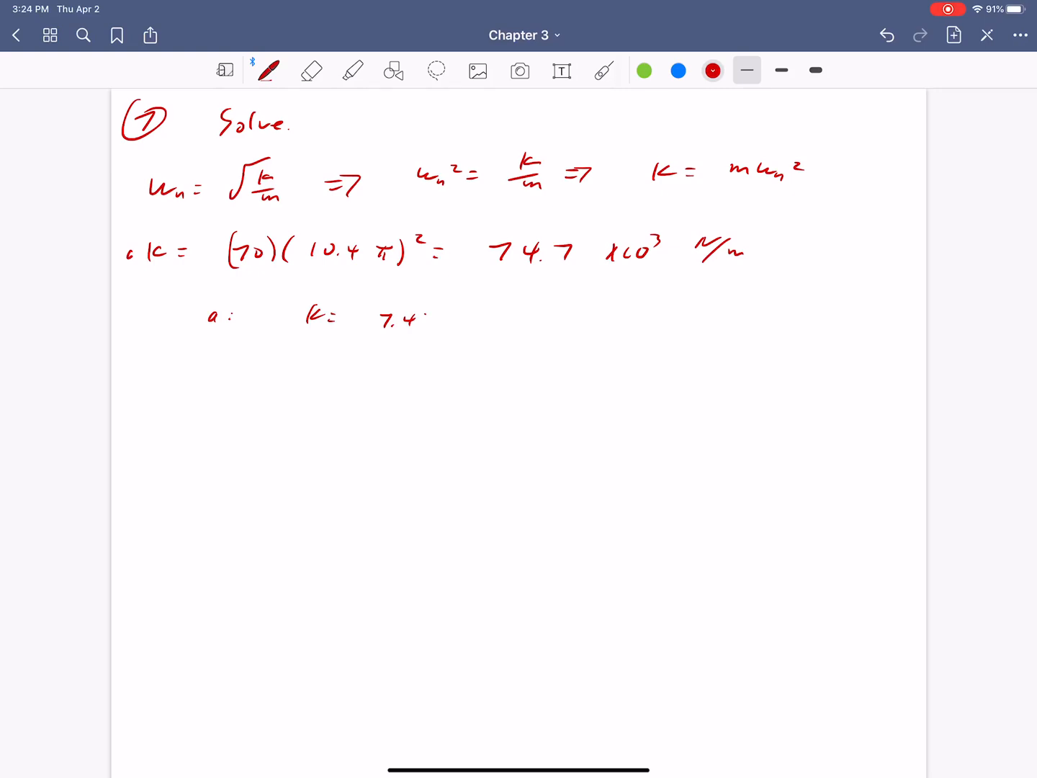
Rewrite ×10³ N/m, box the k result in yellow highlighter, and label a).
{"action": "left_click", "coordinate": [311, 69]}
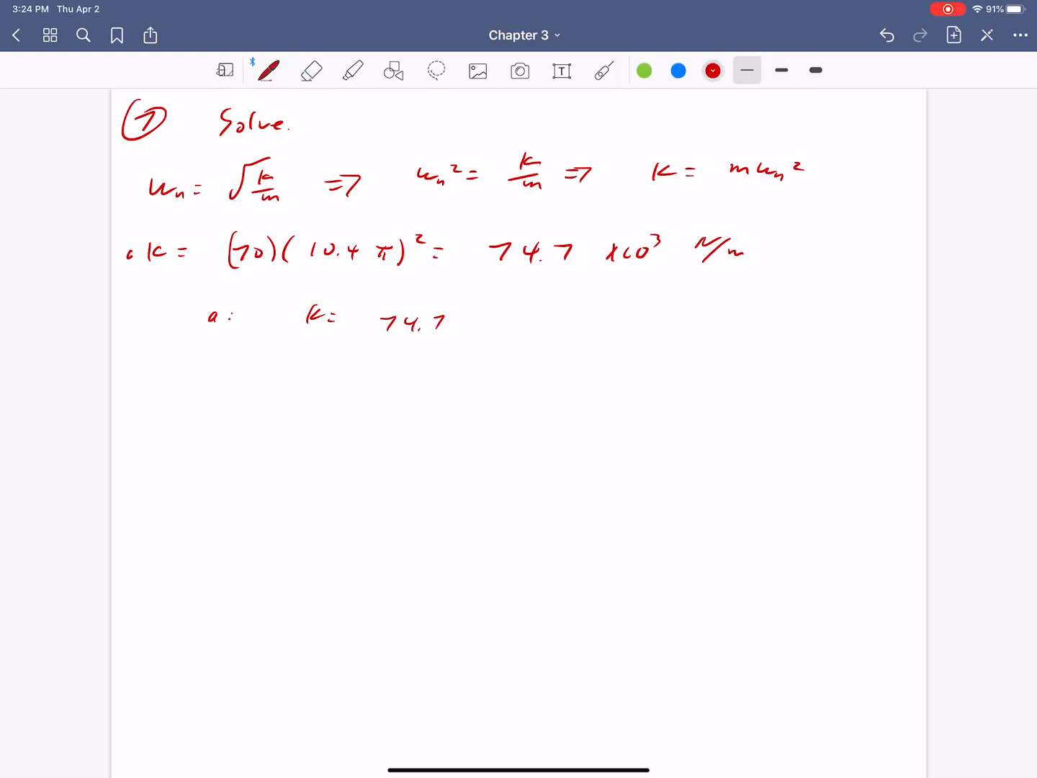
{"action": "left_click_drag", "start_coordinate": [454, 320], "coordinate": [487, 319]}
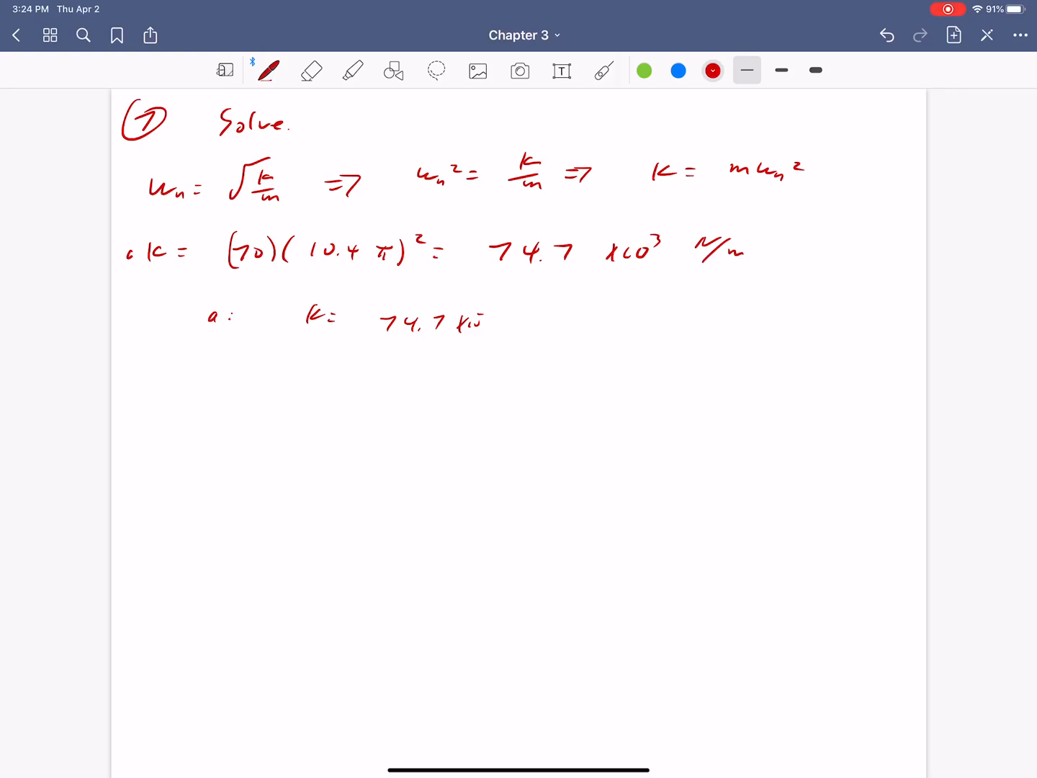
{"action": "left_click_drag", "start_coordinate": [479, 317], "coordinate": [530, 325]}
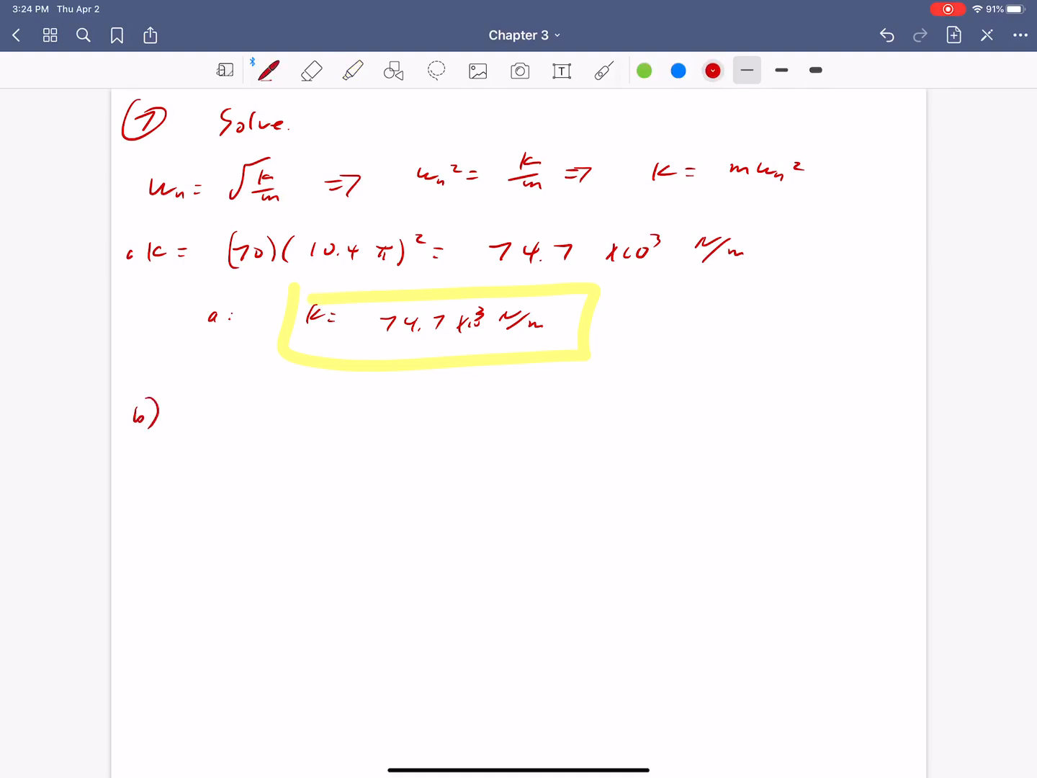
{"action": "type", "text": "a)"}
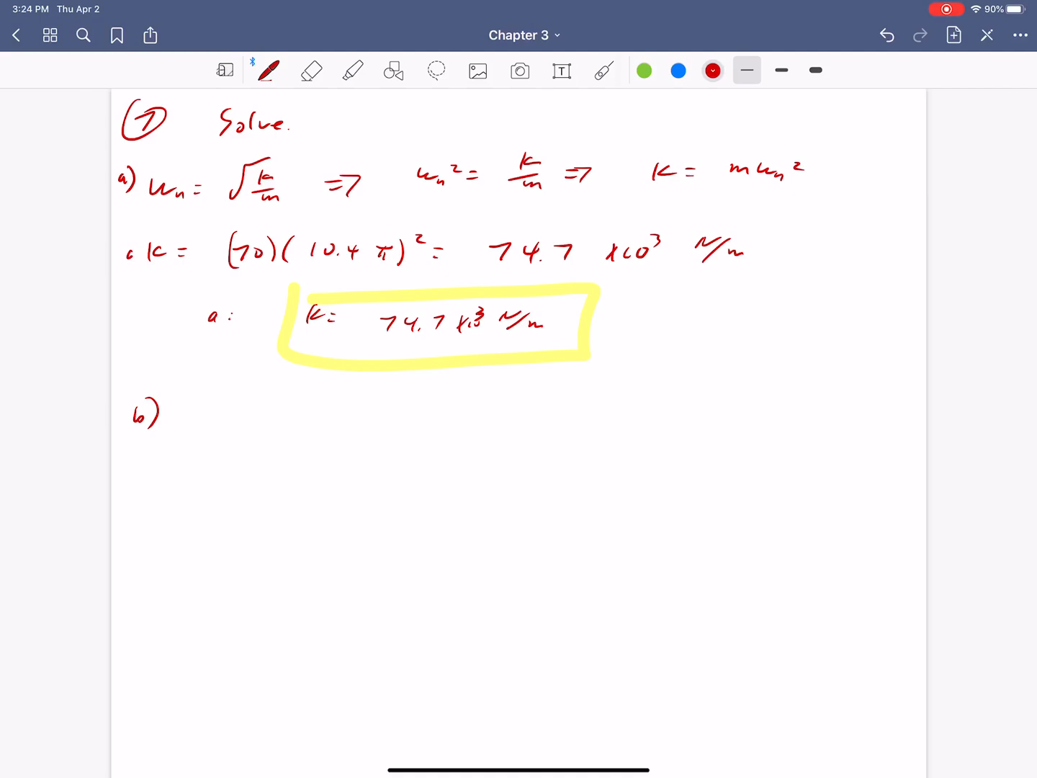
Label part a), write the X/Y ratio formula for part b), set ζ = 0 giving [1/(1−r²)²]^½.
{"action": "left_click_drag", "start_coordinate": [195, 415], "coordinate": [219, 415]}
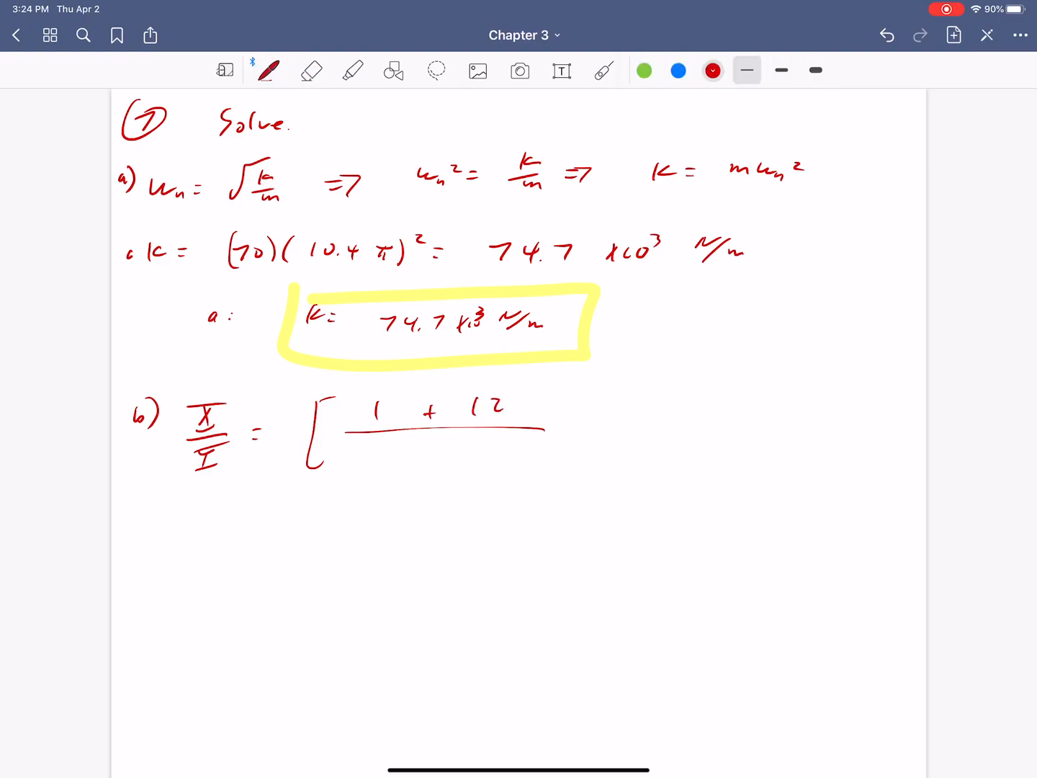
{"action": "left_click_drag", "start_coordinate": [489, 406], "coordinate": [569, 403]}
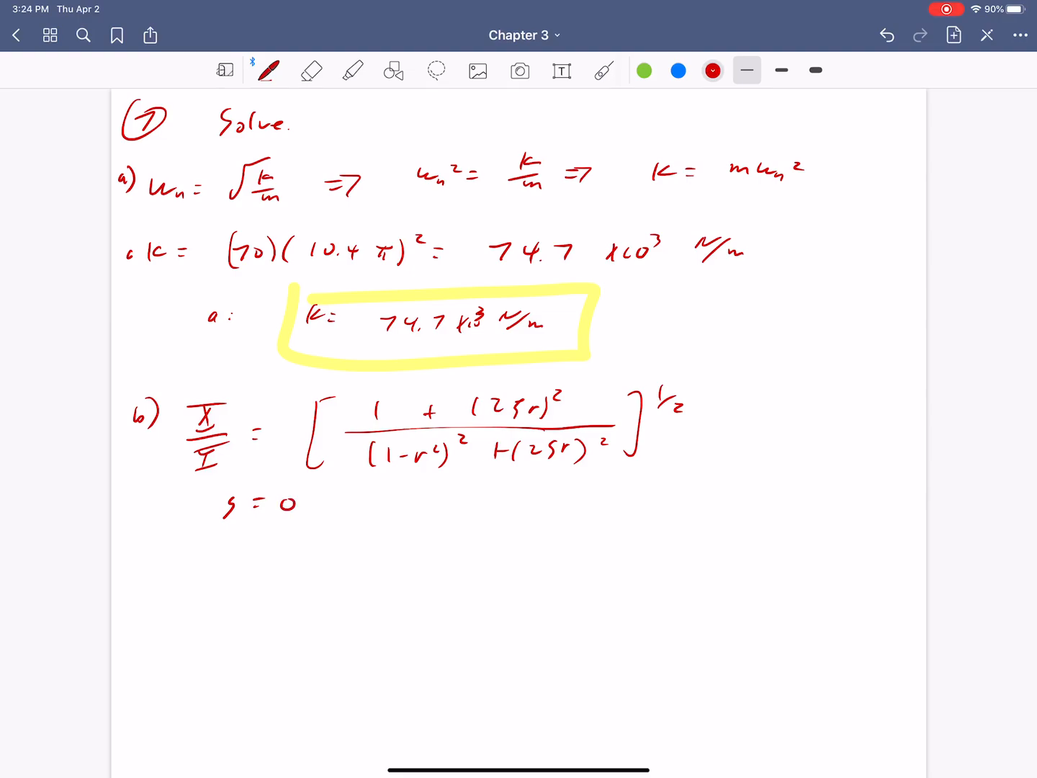
{"action": "left_click_drag", "start_coordinate": [175, 569], "coordinate": [219, 569]}
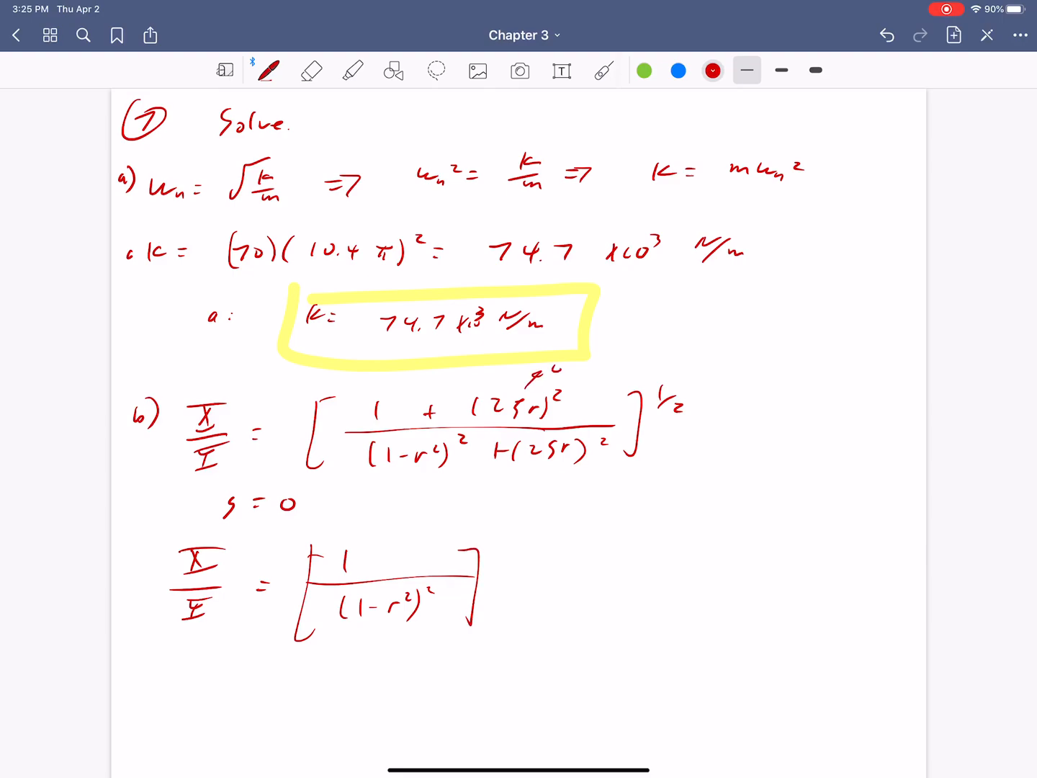
{"action": "left_click_drag", "start_coordinate": [501, 544], "coordinate": [518, 559]}
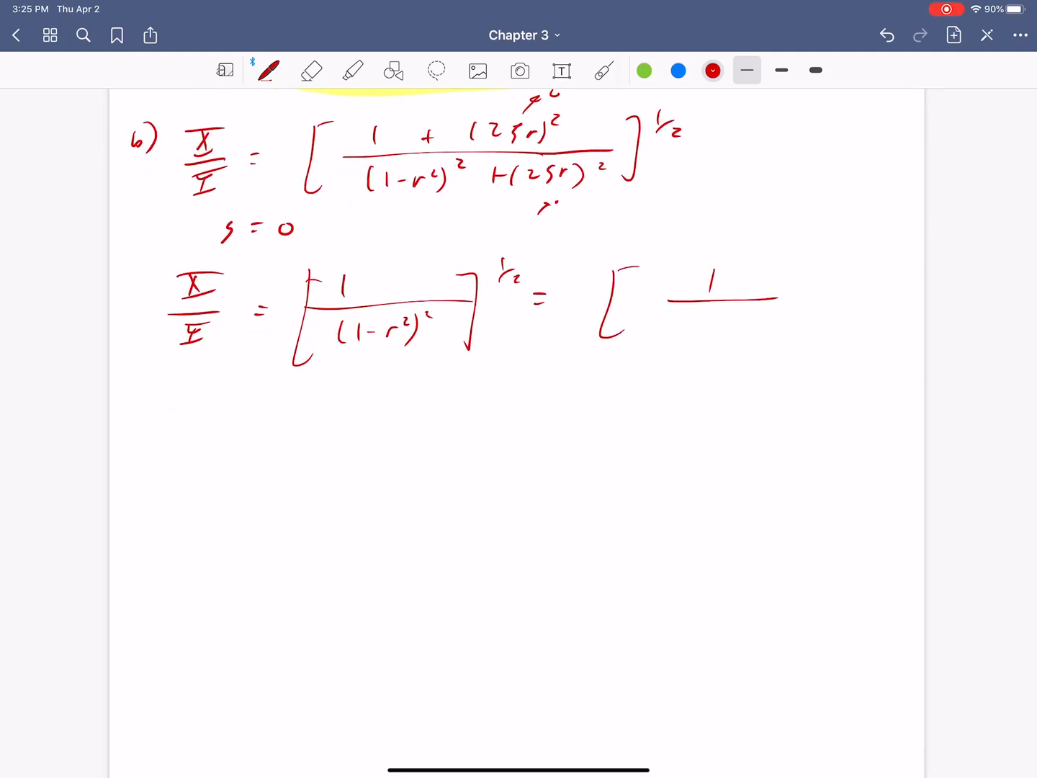
Erase the partial bracket and rewrite it with r = 5.3/5.2 substituted.
{"action": "left_click", "coordinate": [311, 69]}
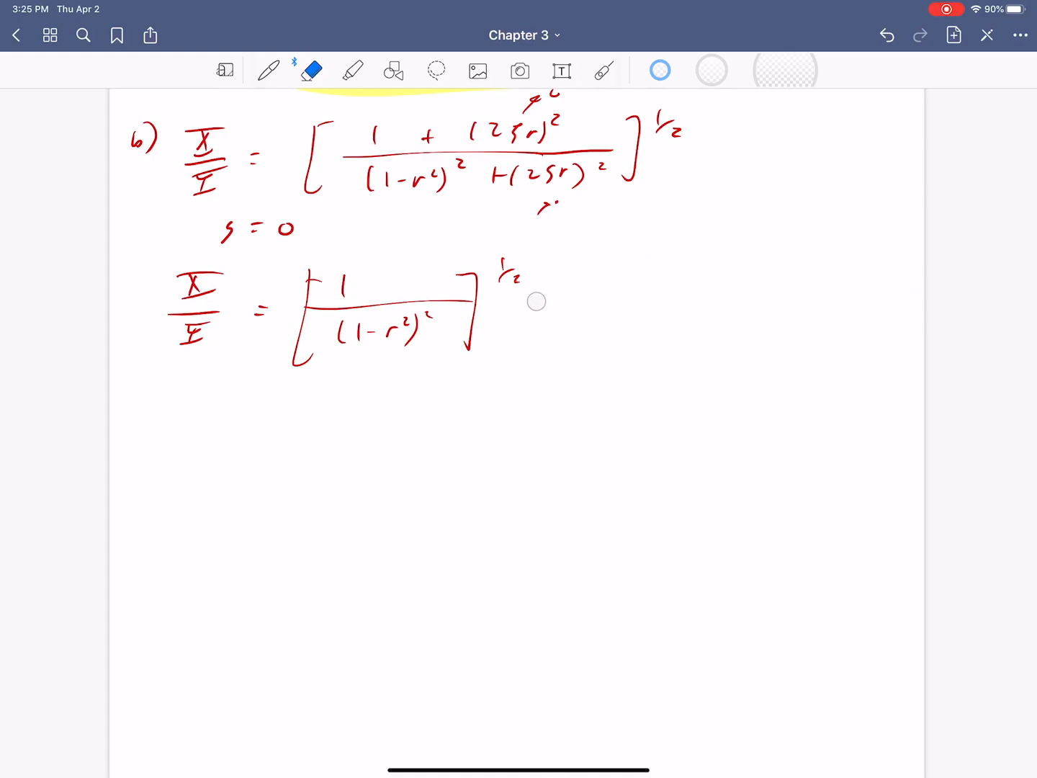
{"action": "left_click", "coordinate": [269, 71]}
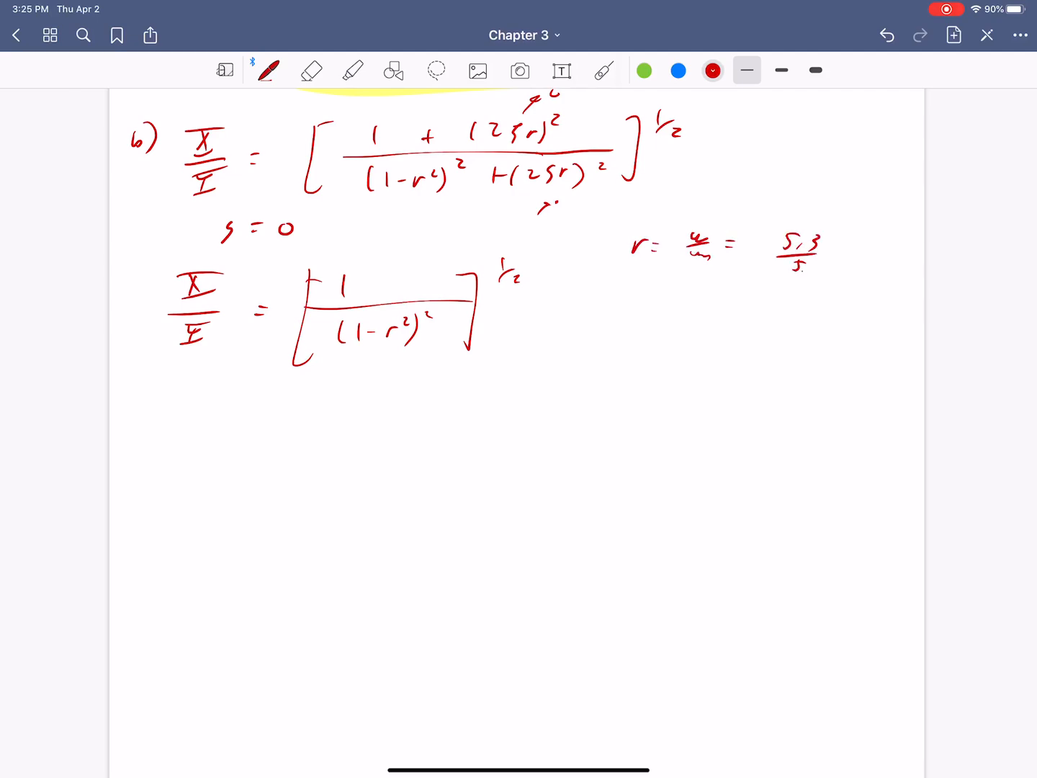
{"action": "left_click_drag", "start_coordinate": [555, 314], "coordinate": [636, 353]}
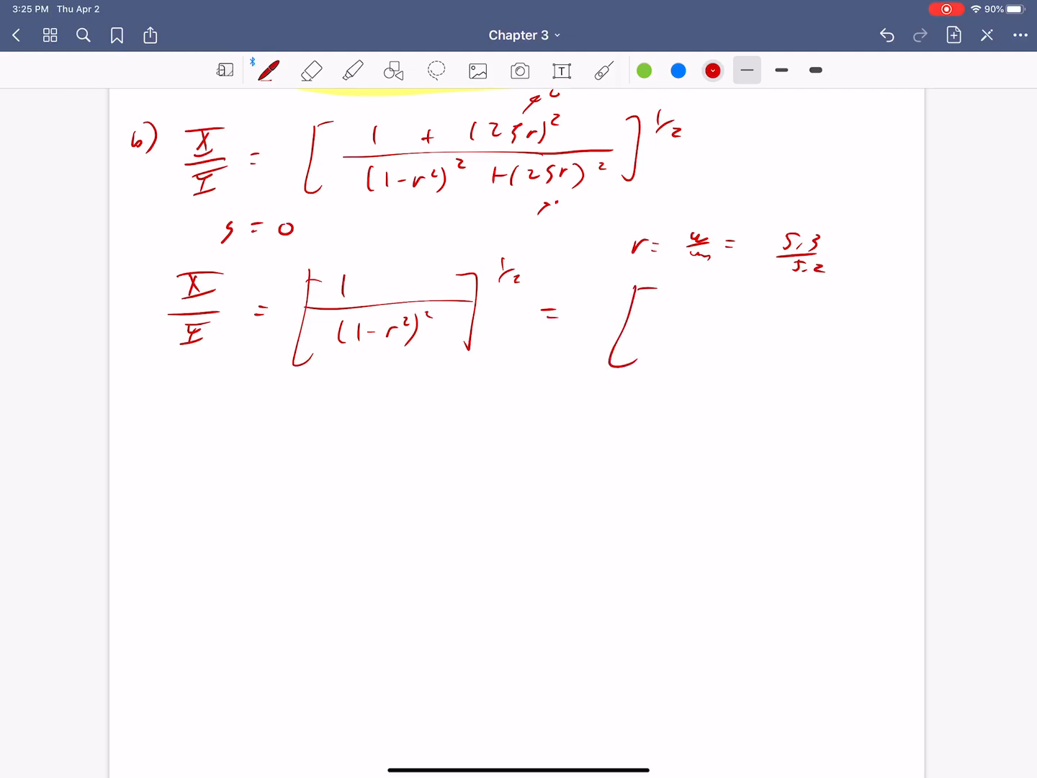
{"action": "left_click_drag", "start_coordinate": [705, 310], "coordinate": [835, 339]}
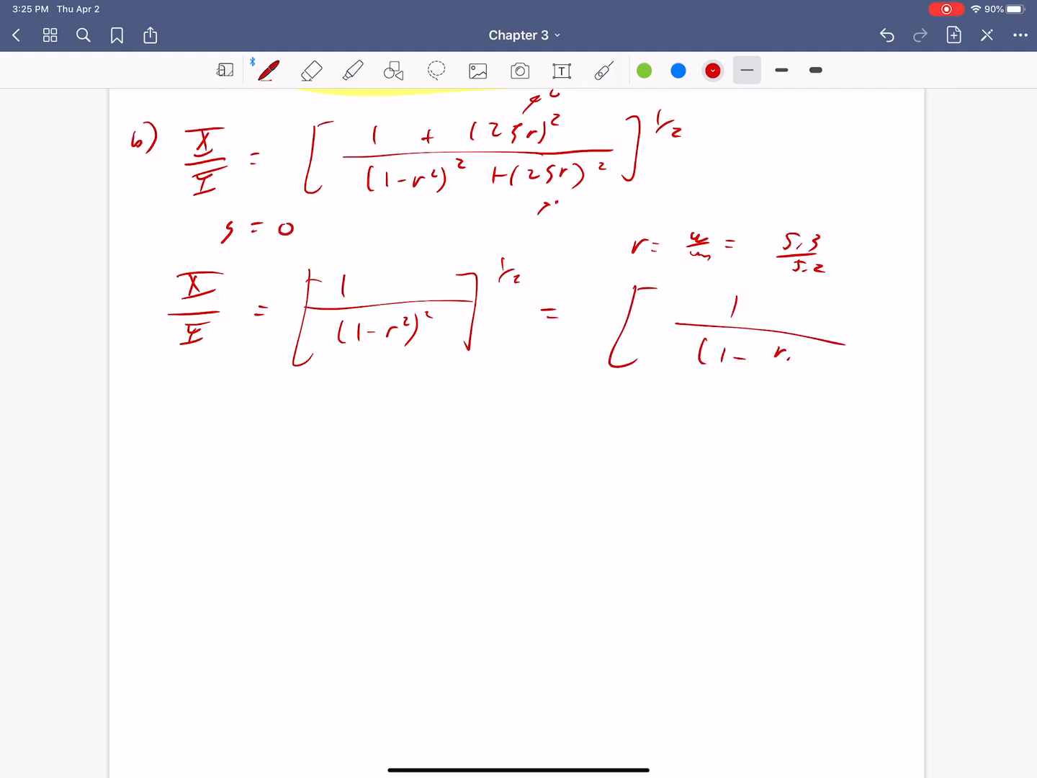
{"action": "left_click", "coordinate": [311, 71]}
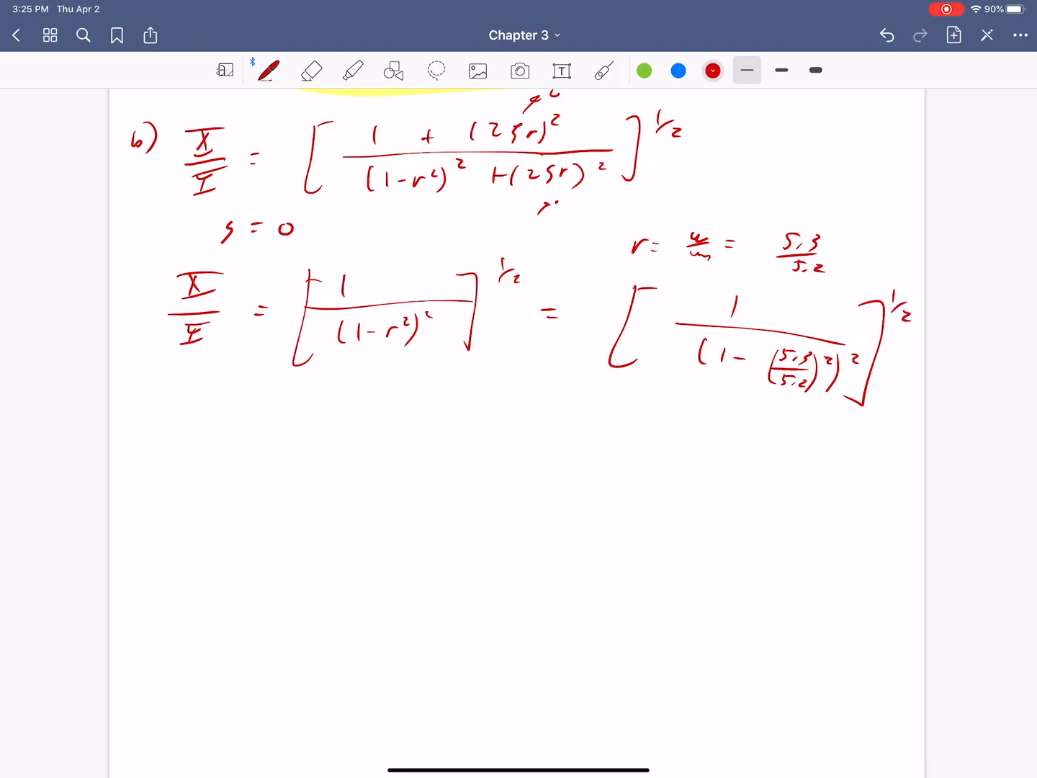
Write the result X/Y = 24.75 and X = Y(24.75) below.
{"action": "left_click_drag", "start_coordinate": [156, 424], "coordinate": [190, 439]}
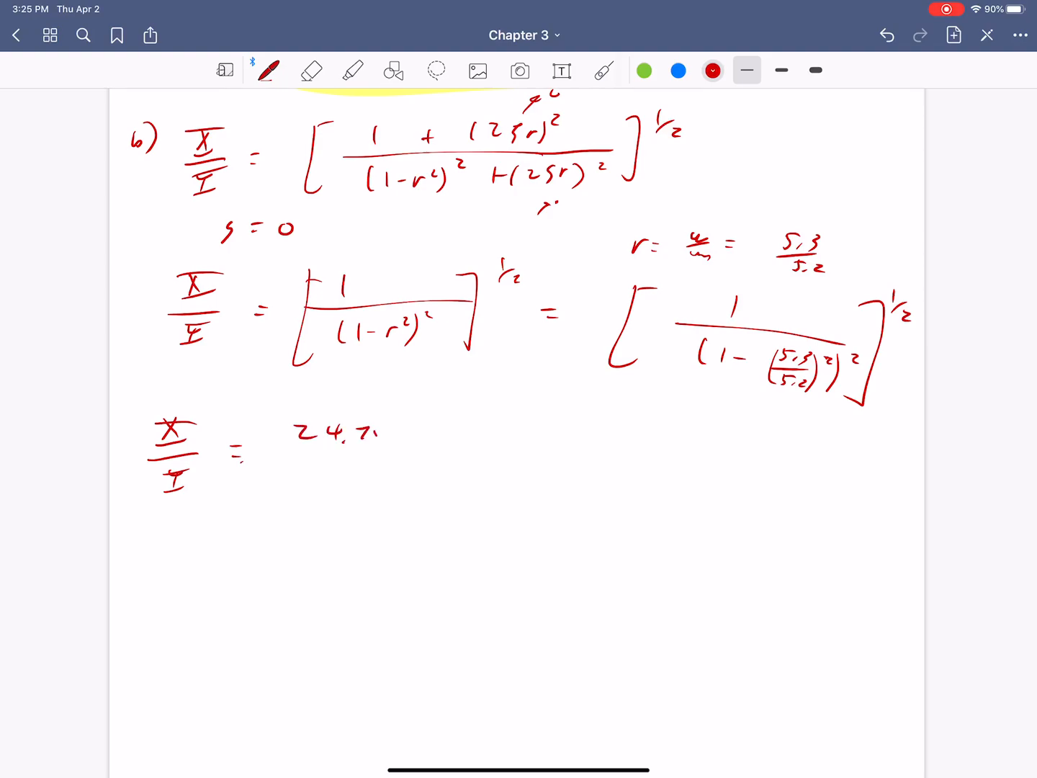
{"action": "left_click_drag", "start_coordinate": [372, 429], "coordinate": [389, 439]}
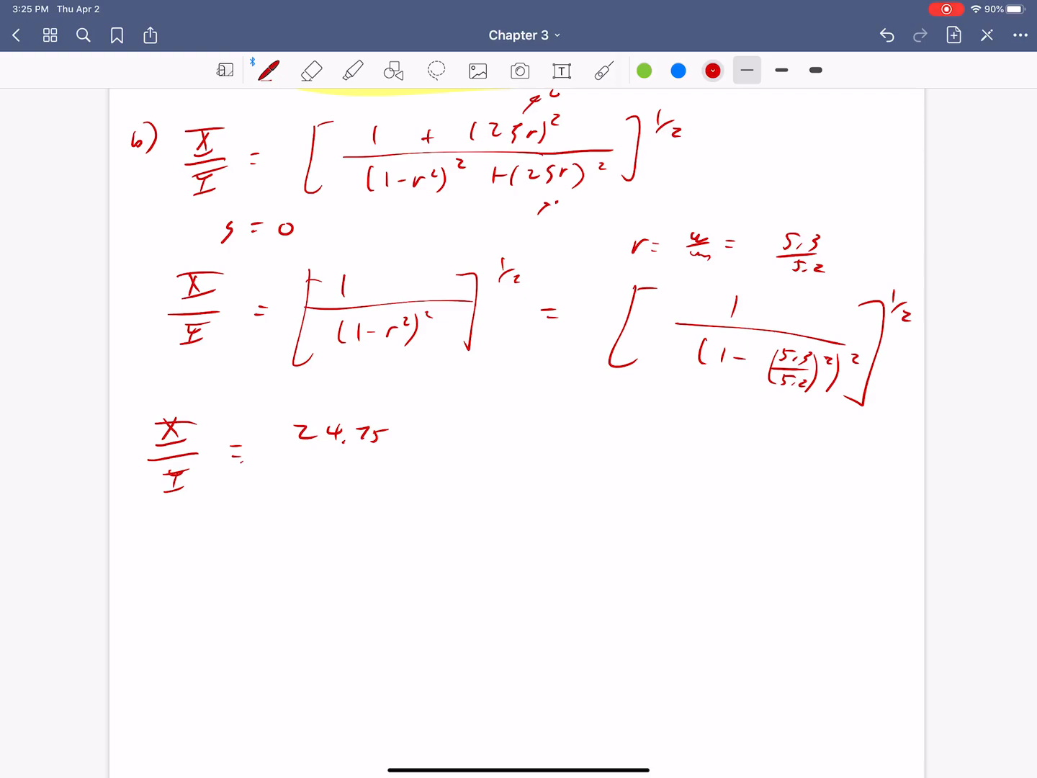
{"action": "left_click", "coordinate": [604, 69]}
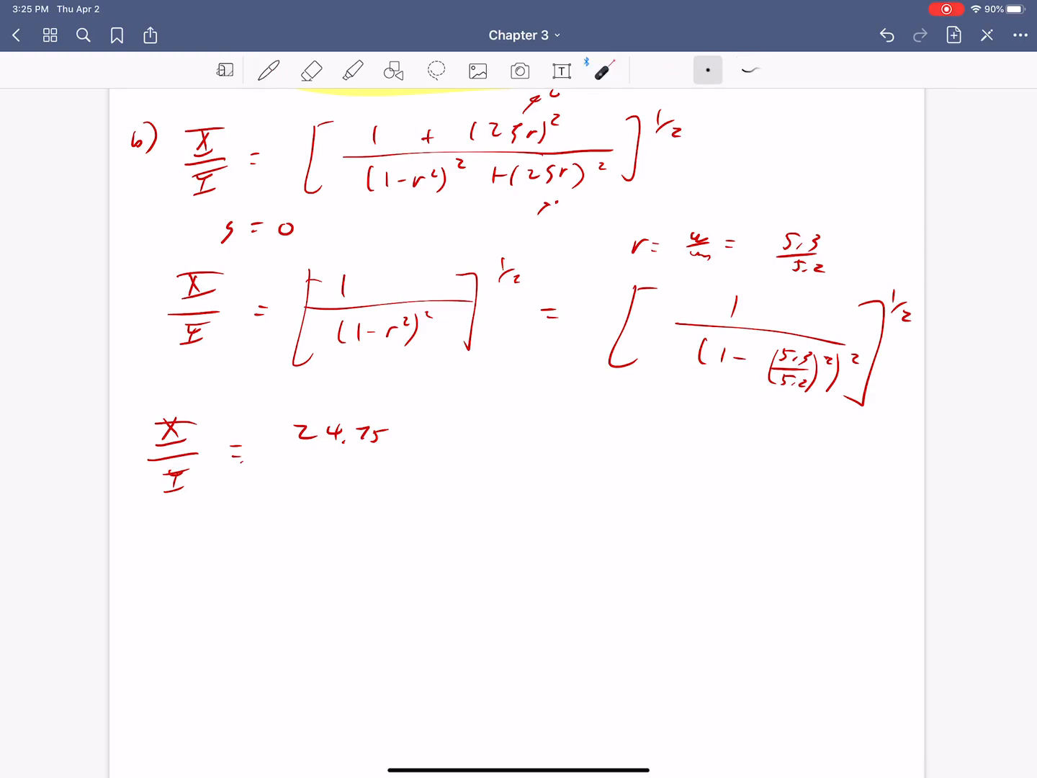
{"action": "left_click", "coordinate": [311, 70]}
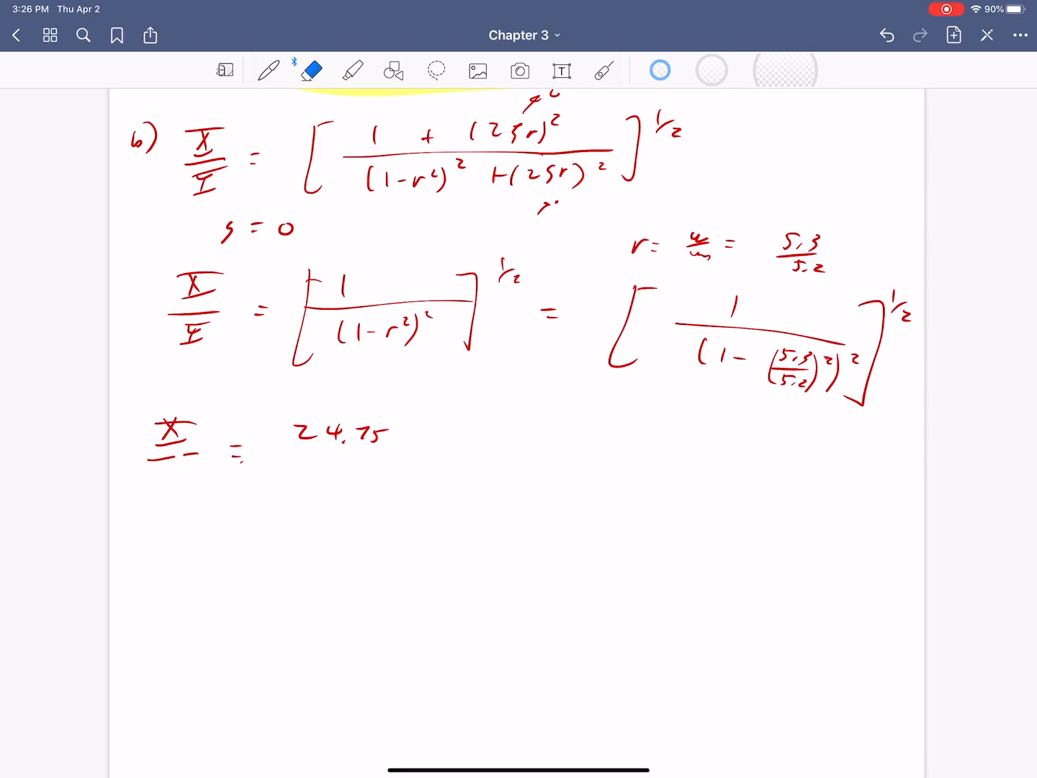
{"action": "left_click", "coordinate": [269, 69]}
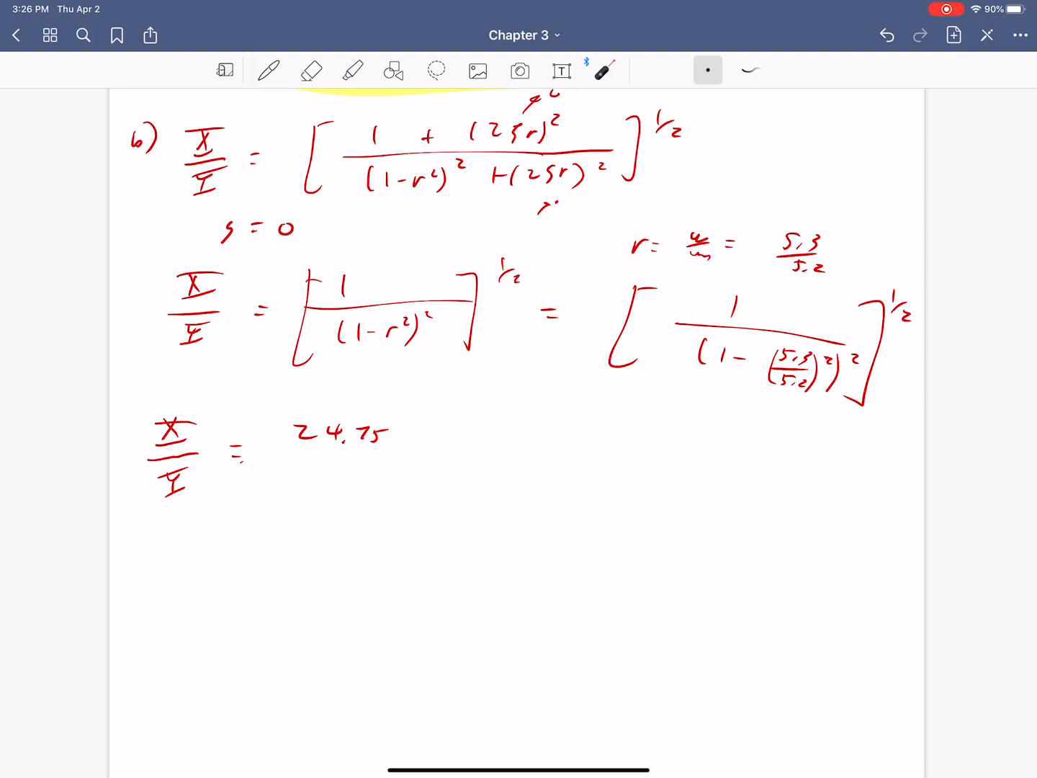
{"action": "left_click", "coordinate": [270, 69]}
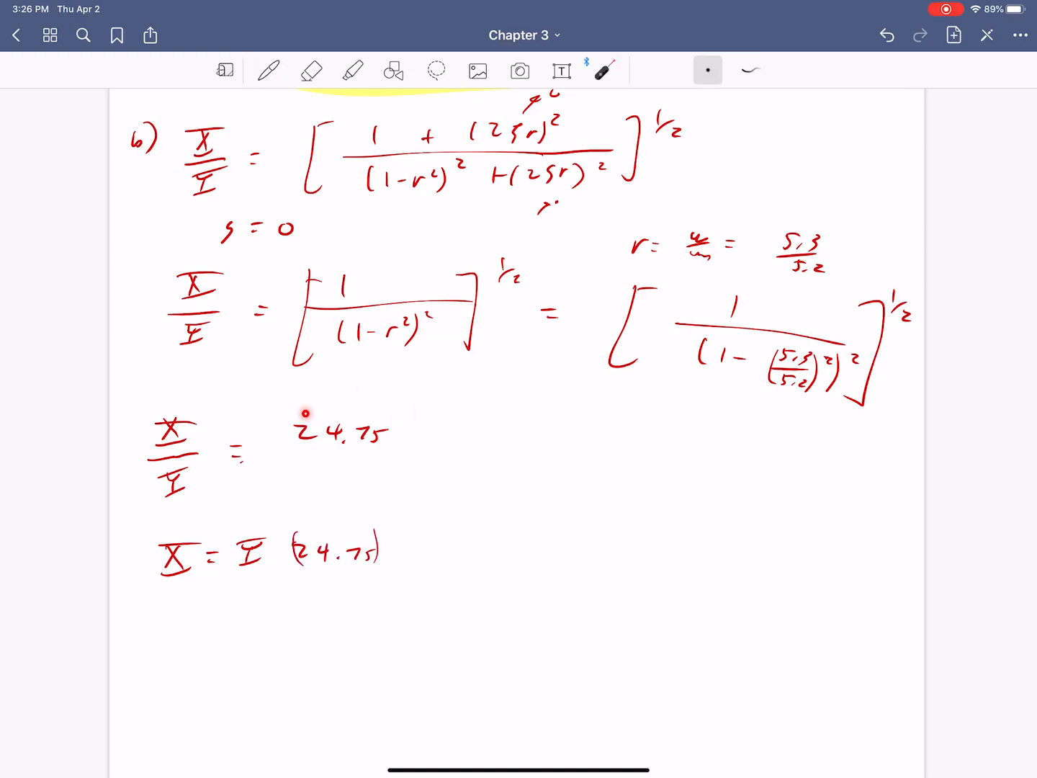
Write X = 0.1(24.75) = 2.475 m = X in red pen to finish the amplitude.
{"action": "left_click", "coordinate": [269, 70]}
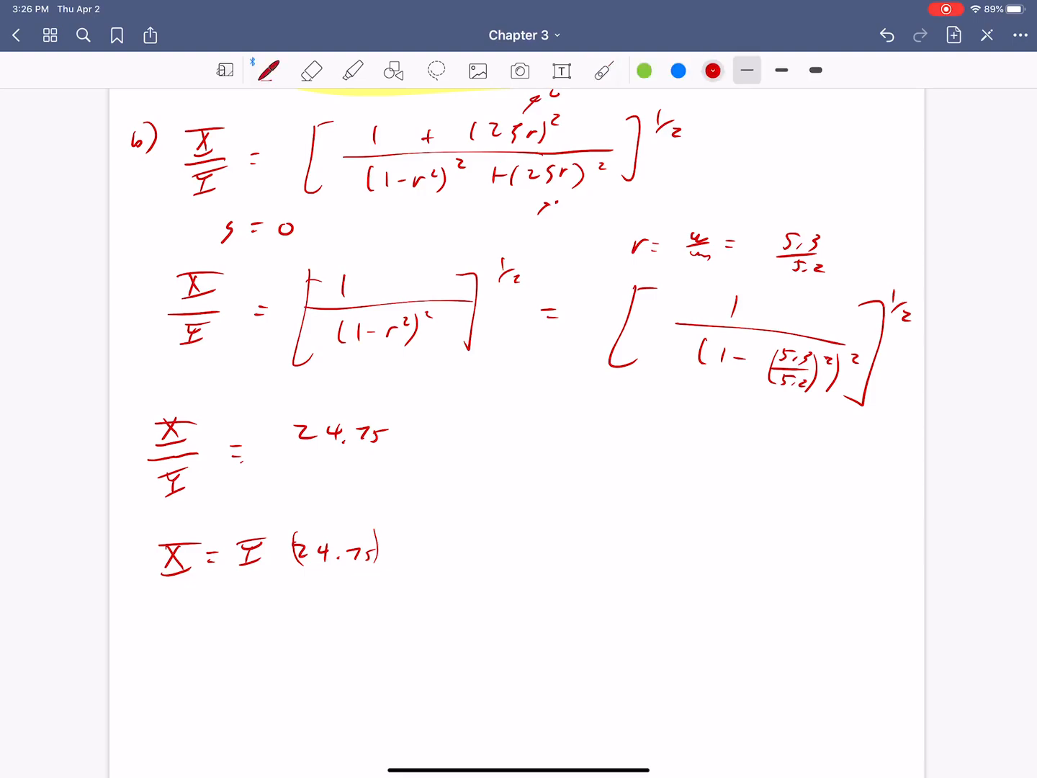
{"action": "left_click_drag", "start_coordinate": [425, 547], "coordinate": [519, 547]}
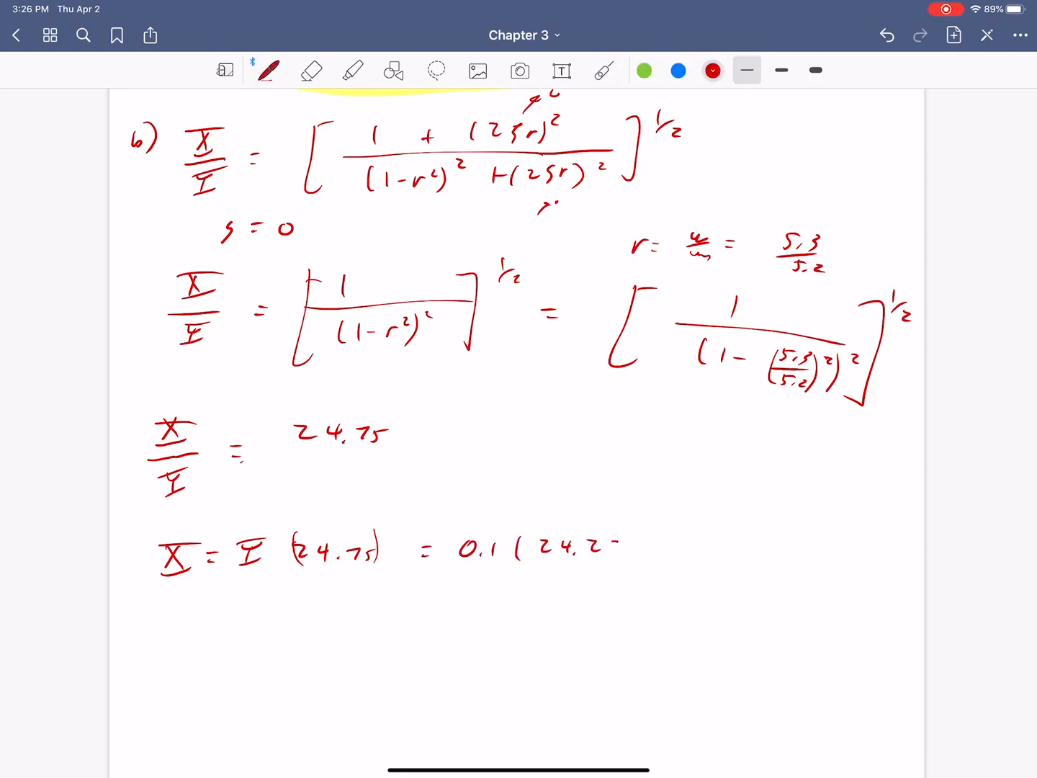
{"action": "left_click", "coordinate": [311, 70]}
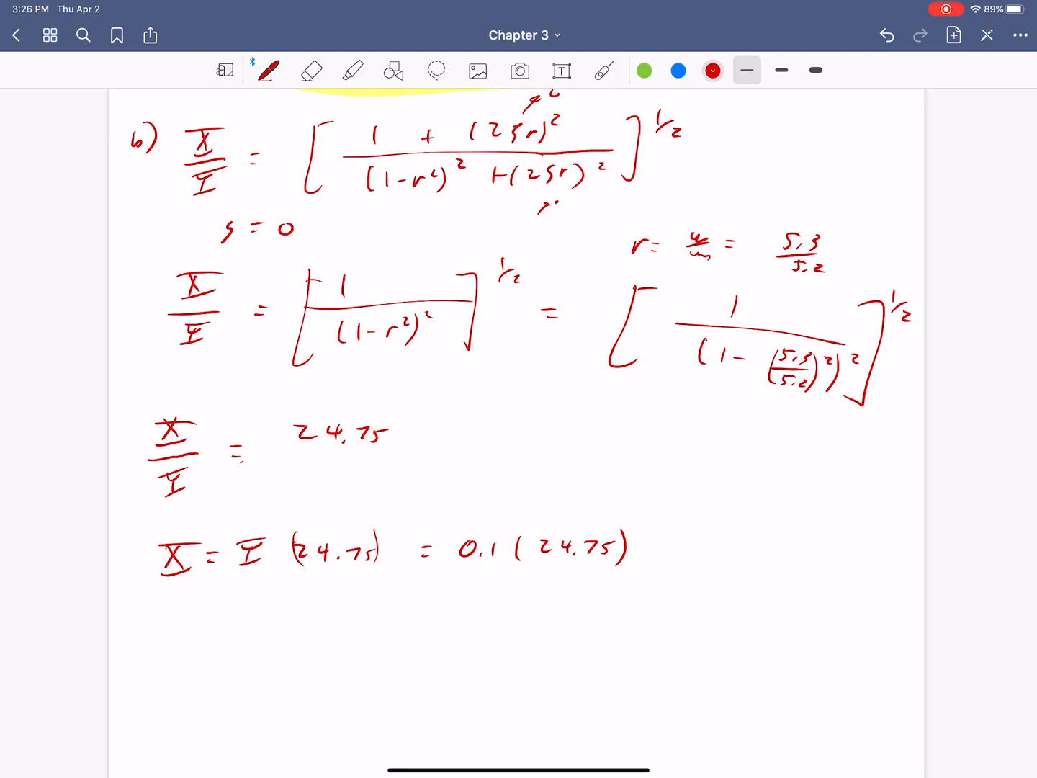
{"action": "left_click_drag", "start_coordinate": [667, 547], "coordinate": [718, 547]}
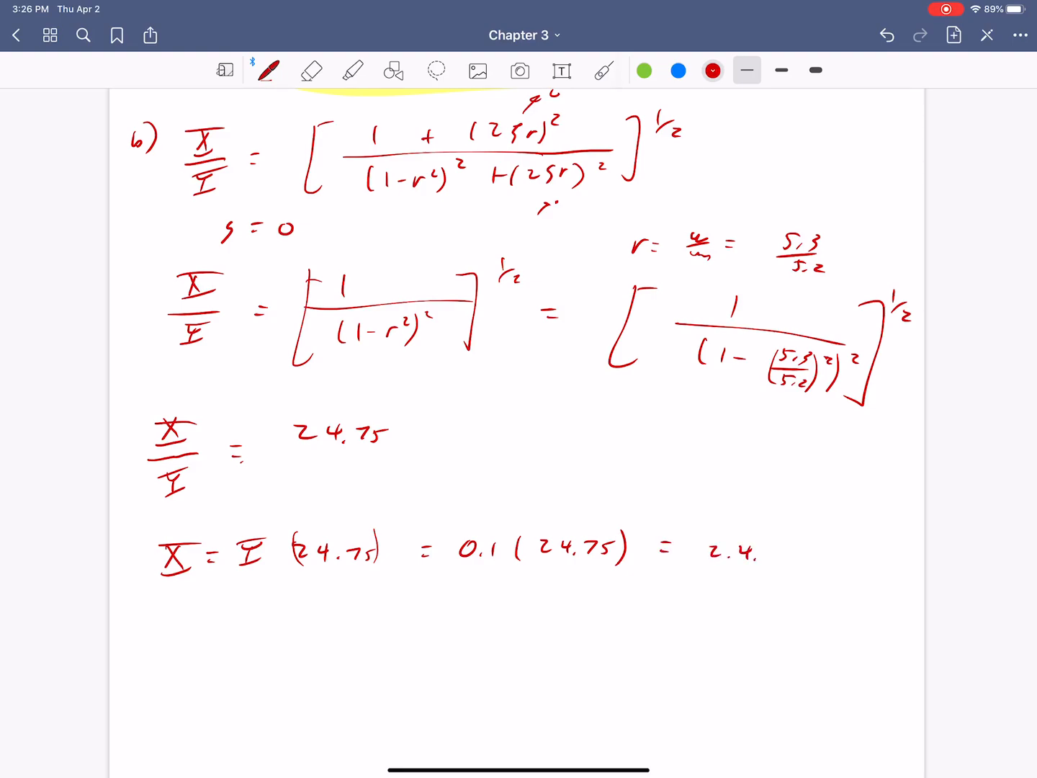
{"action": "left_click", "coordinate": [311, 70]}
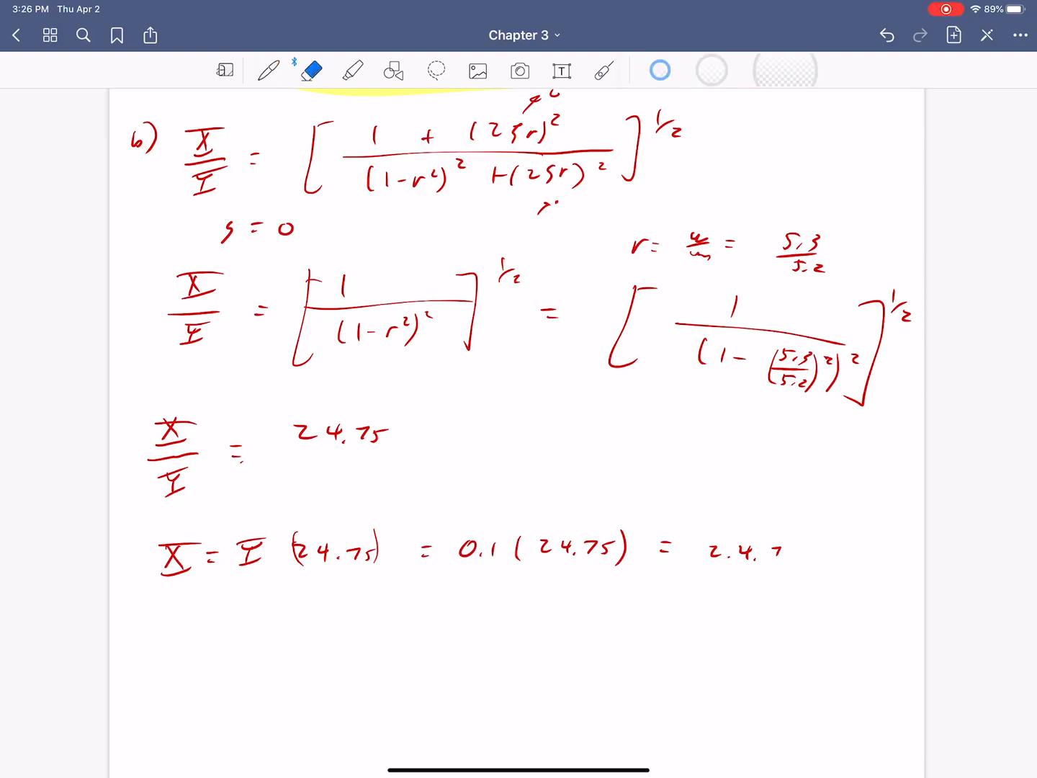
{"action": "left_click", "coordinate": [270, 69]}
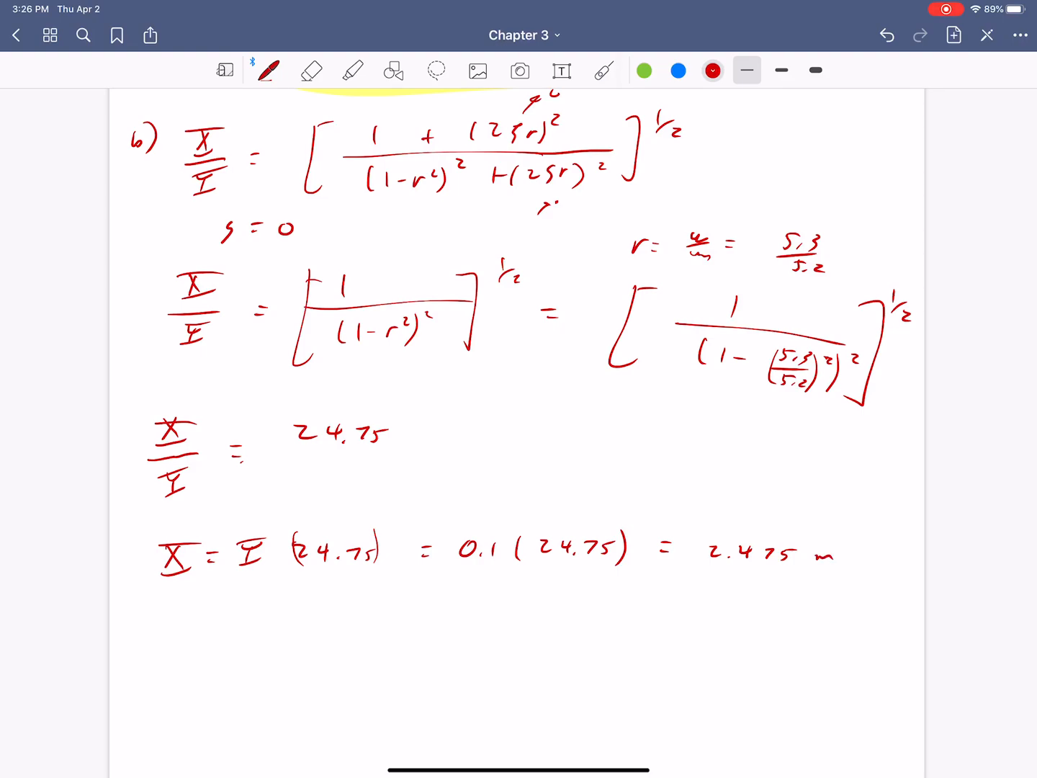
{"action": "left_click_drag", "start_coordinate": [842, 555], "coordinate": [893, 555]}
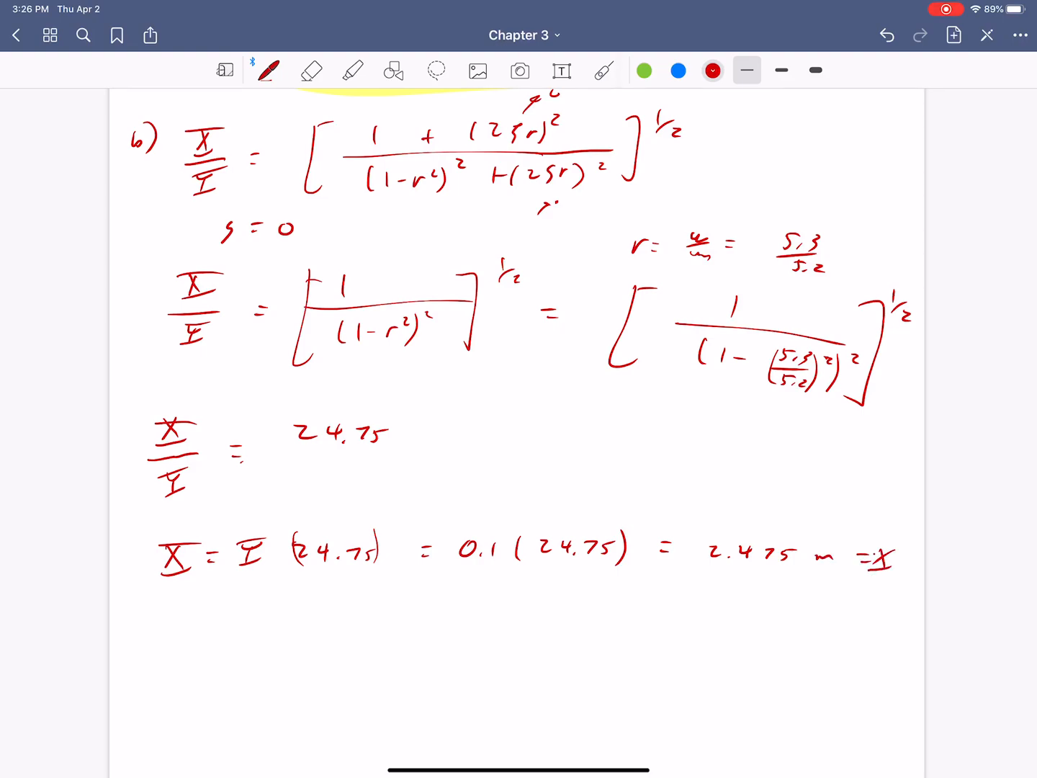